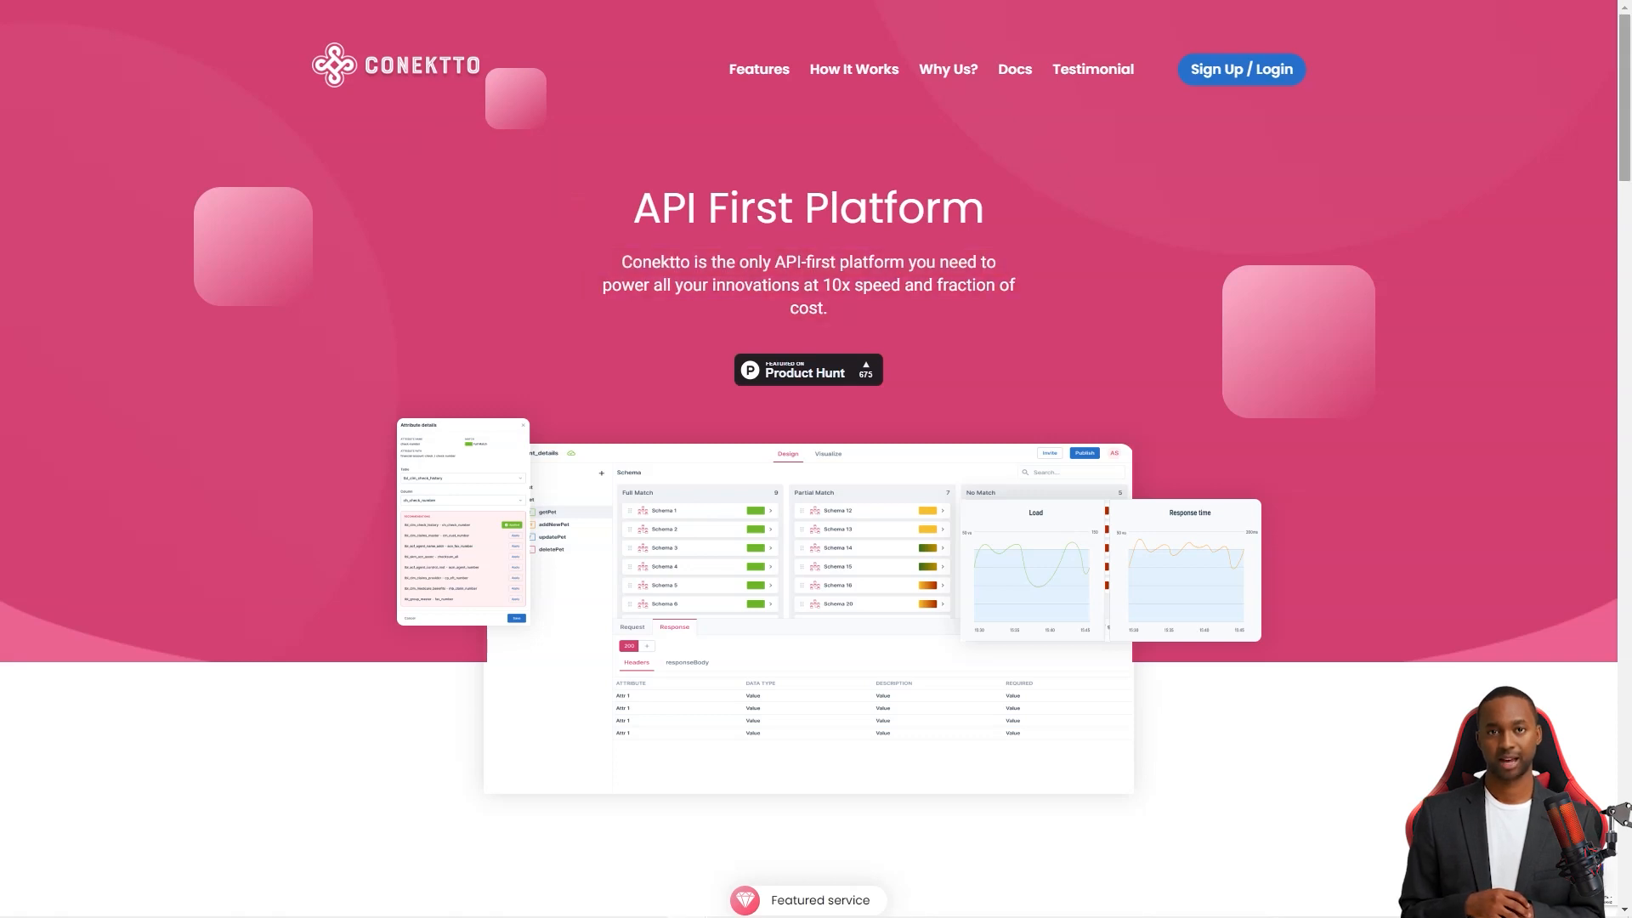
# Scroll the Conektto homepage down through its pricing plans
pyautogui.scroll(-3)
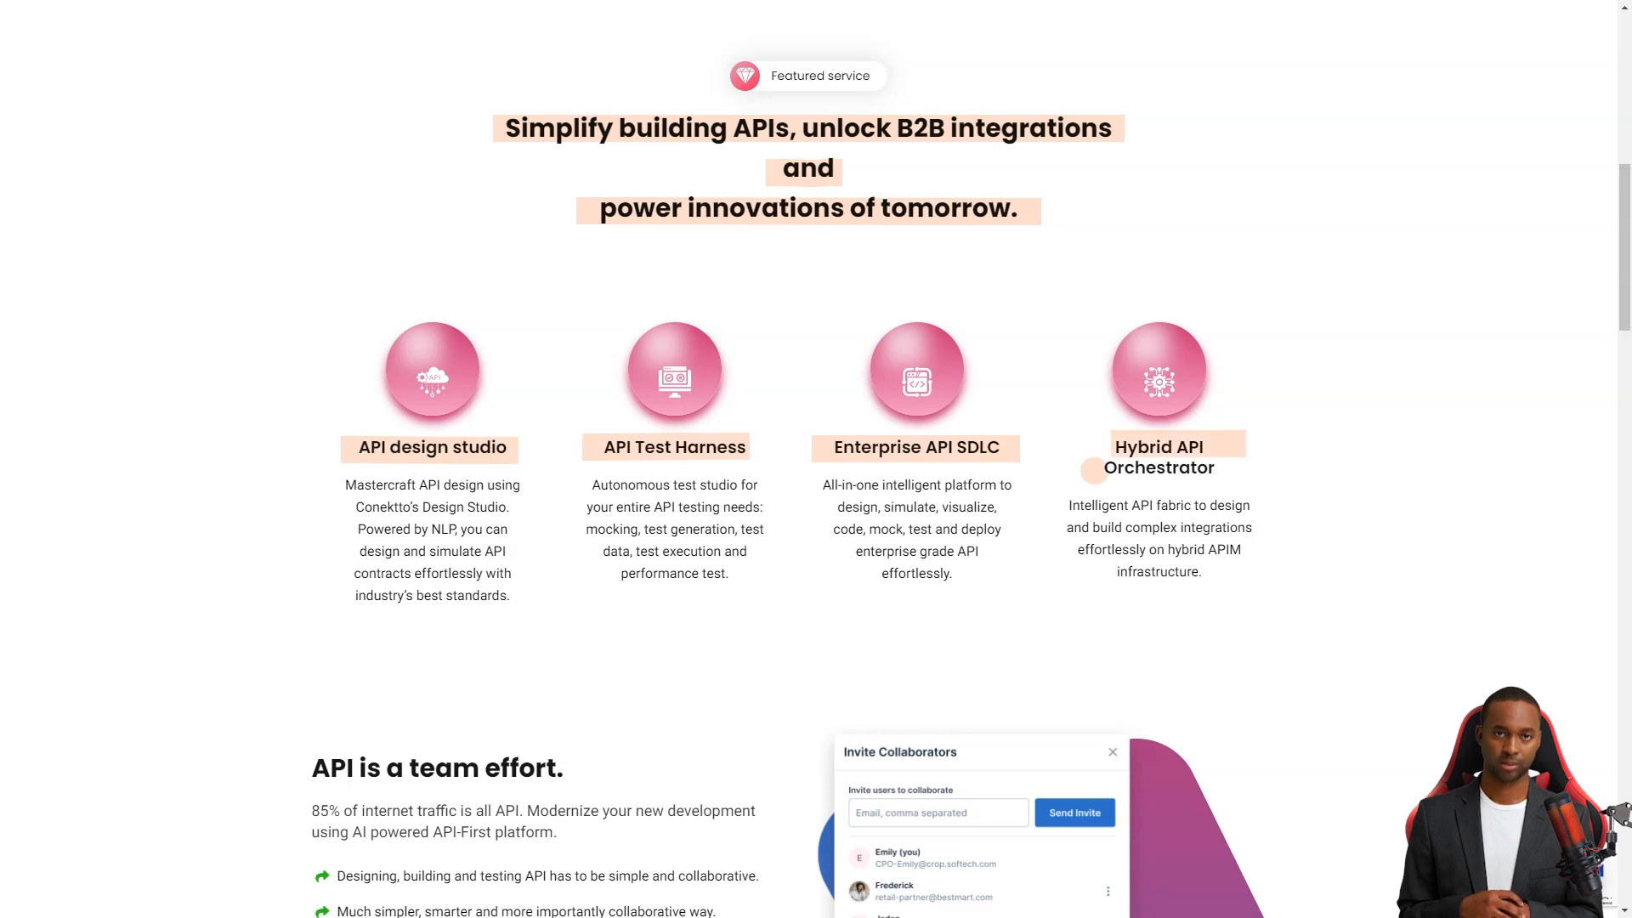
pyautogui.scroll(-3)
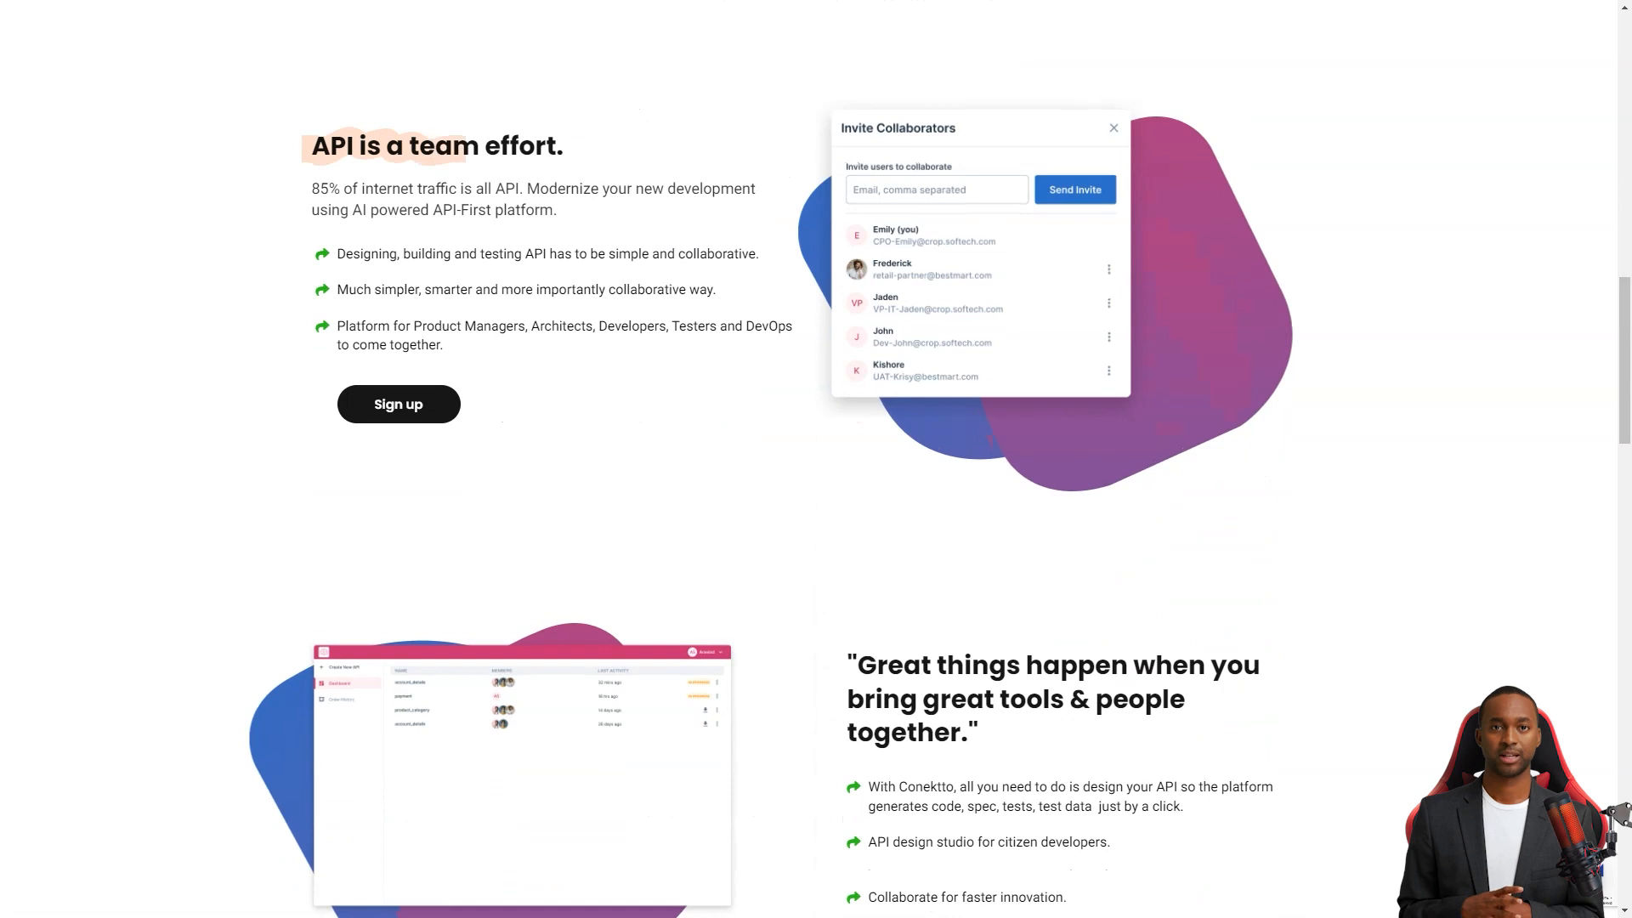
pyautogui.scroll(-3)
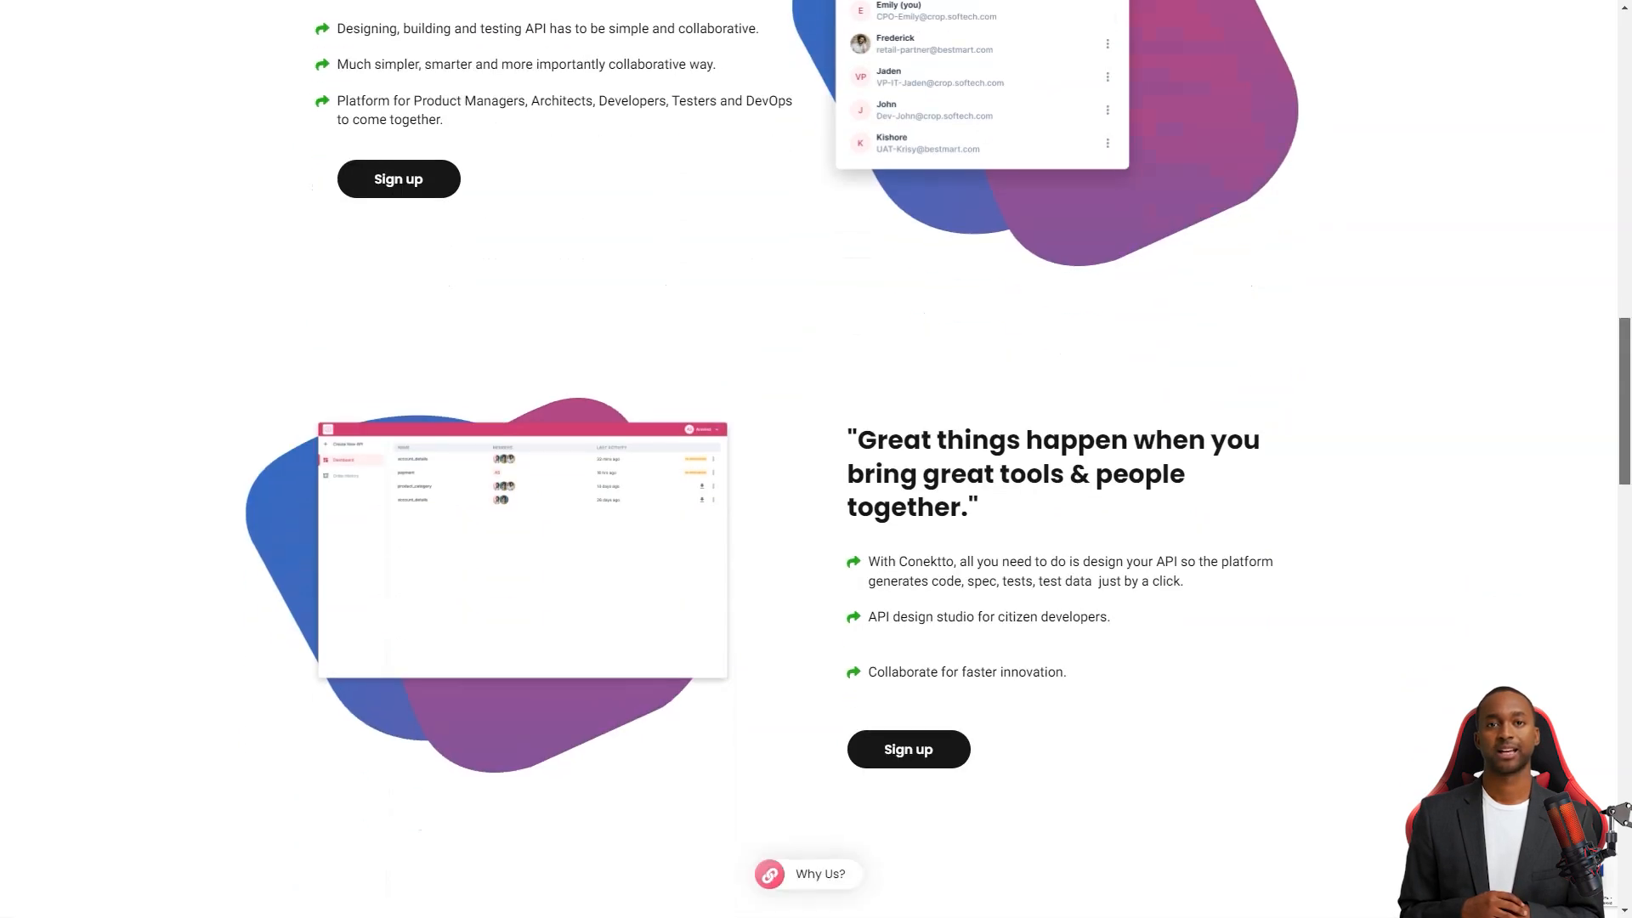
pyautogui.scroll(-3)
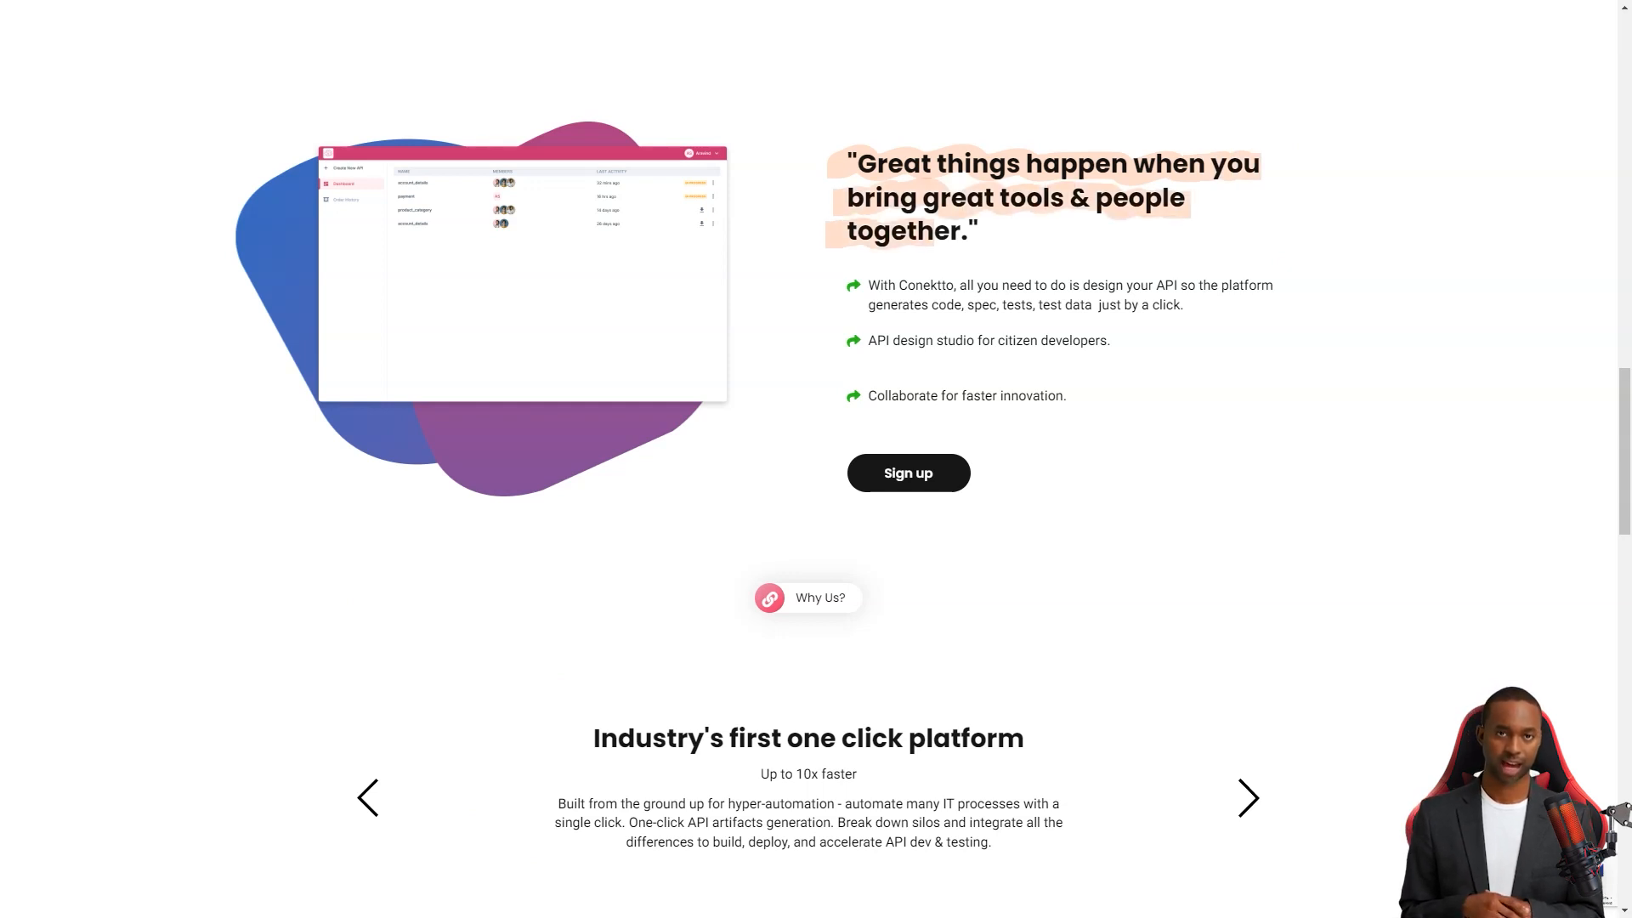
pyautogui.scroll(-3)
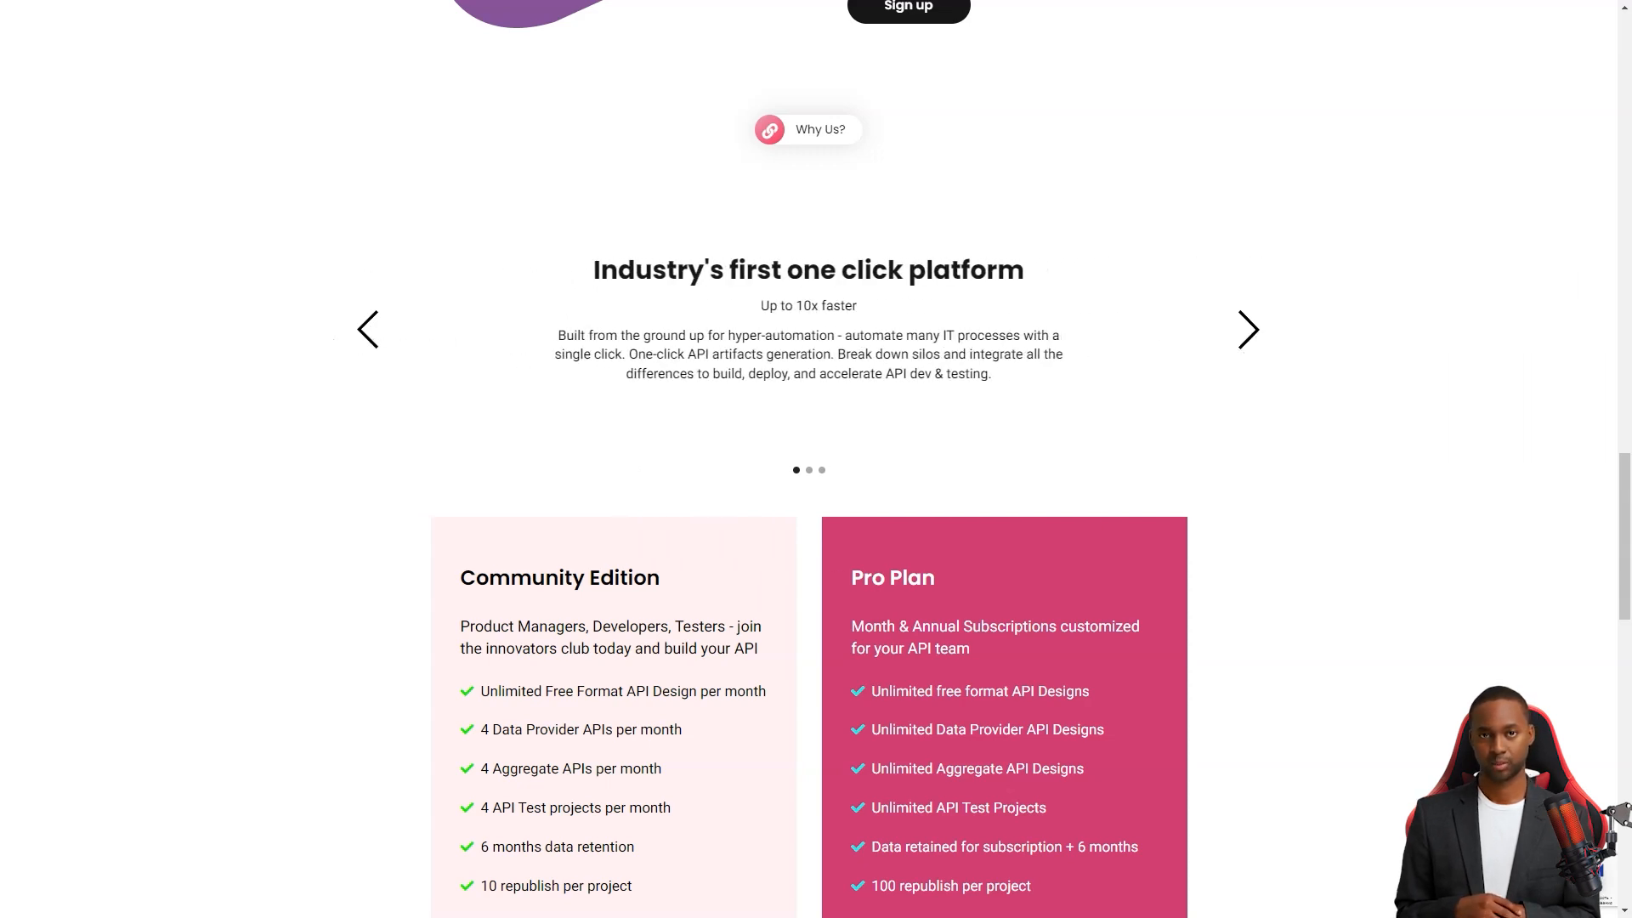
pyautogui.scroll(-3)
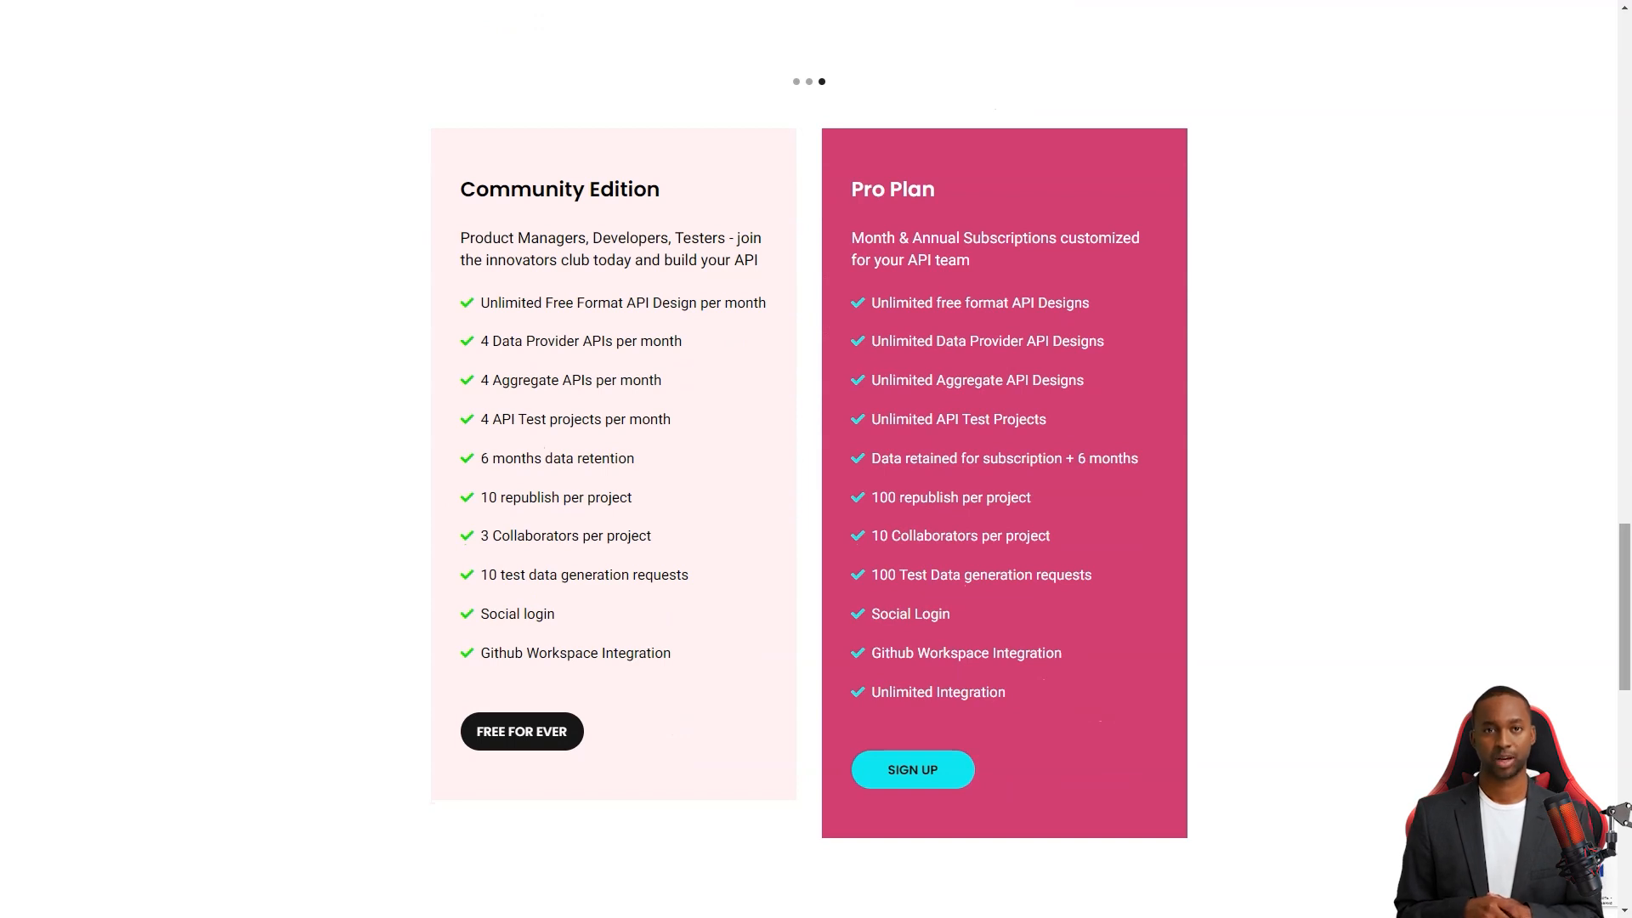
pyautogui.scroll(-3)
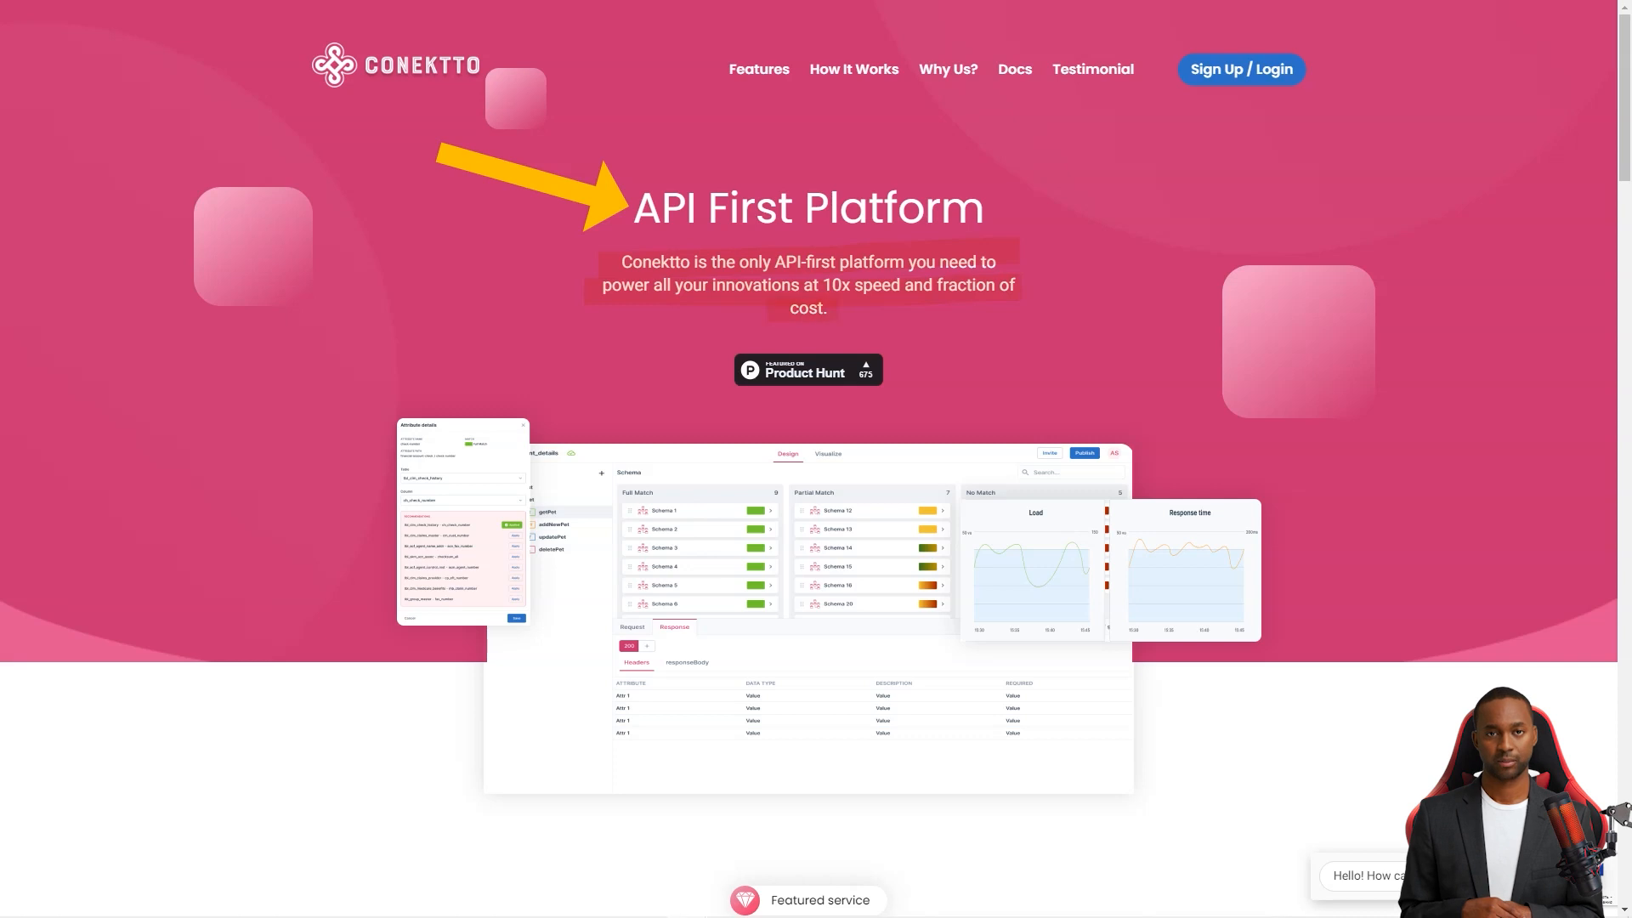
# Continue past the testimonials to Conektto's Product Hunt reviews, rated 5/5 from 10 reviews
pyautogui.scroll(-3)
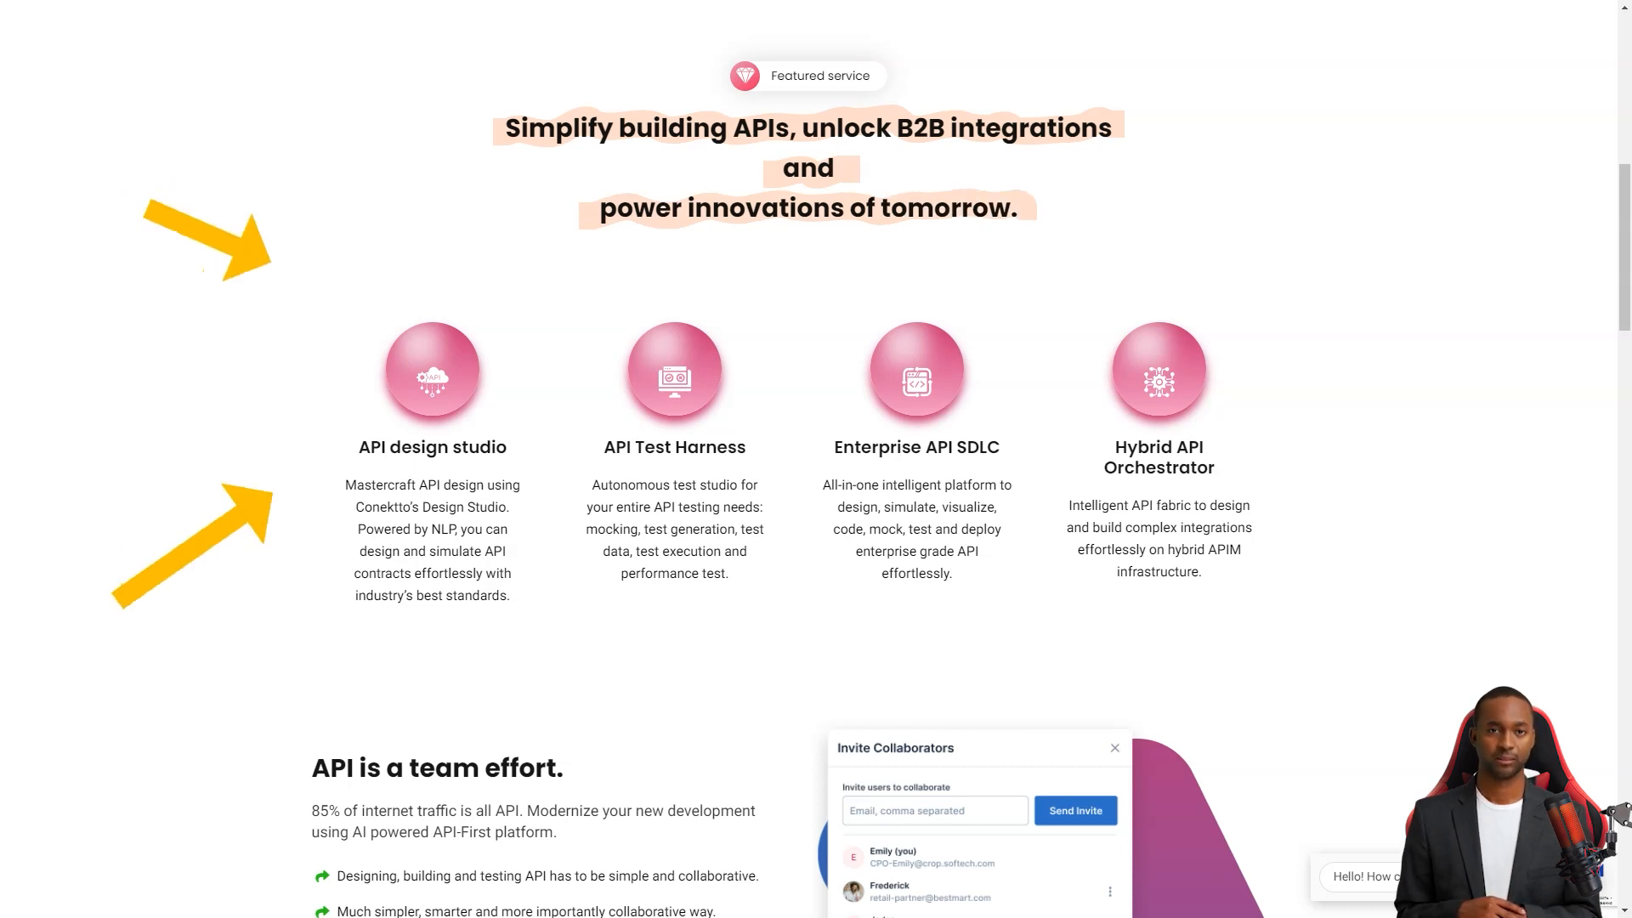
pyautogui.scroll(-3)
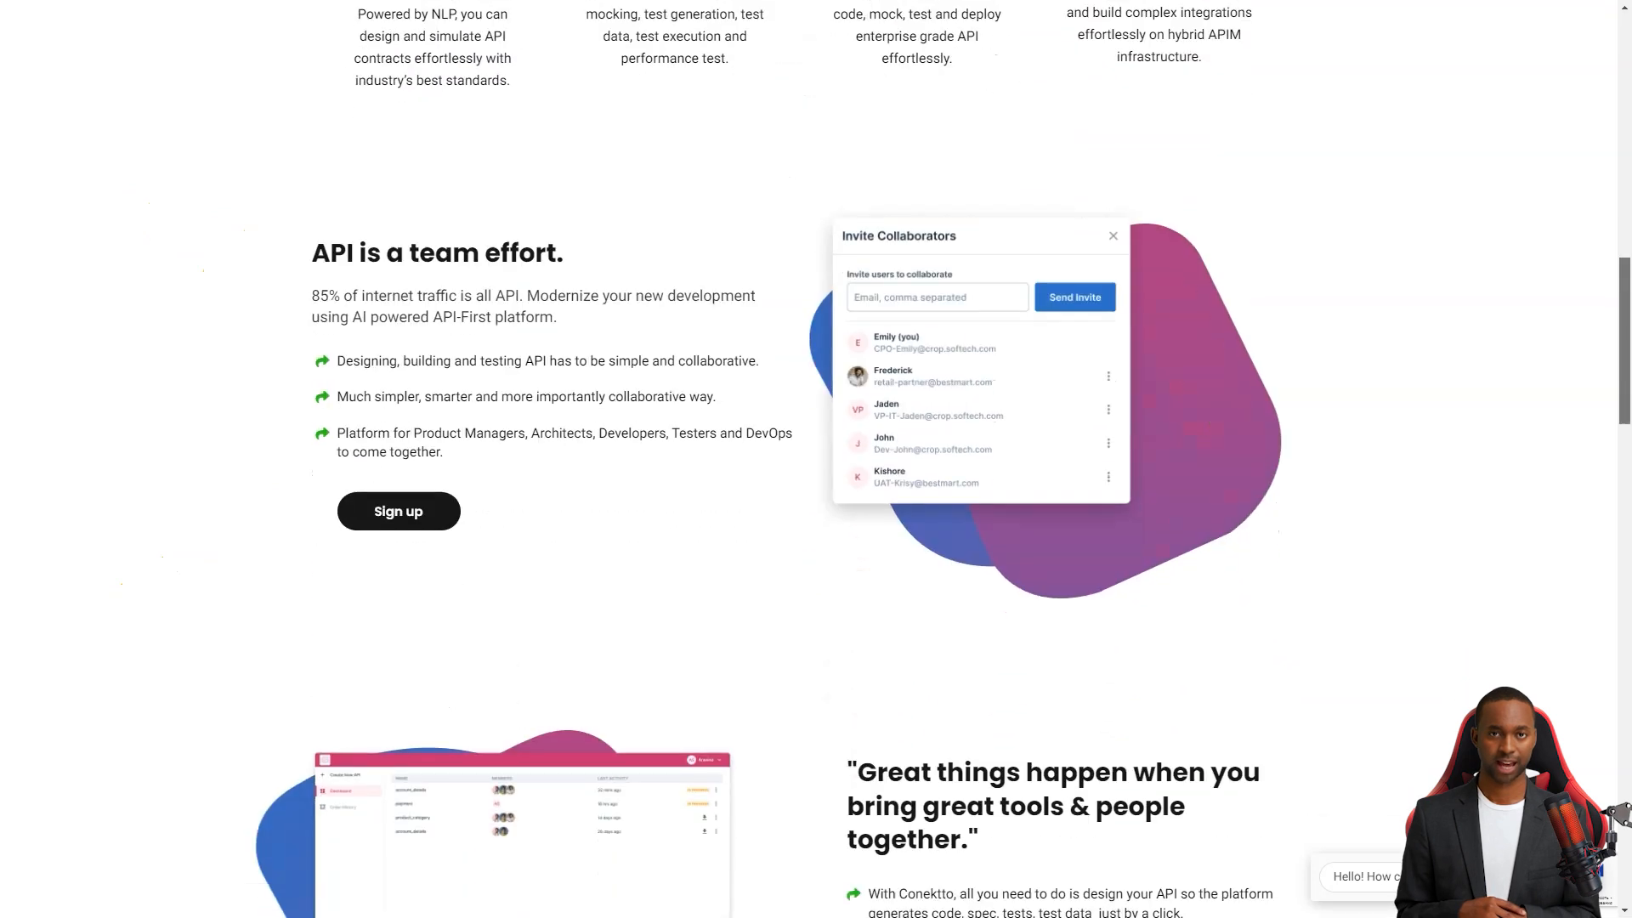
pyautogui.scroll(-3)
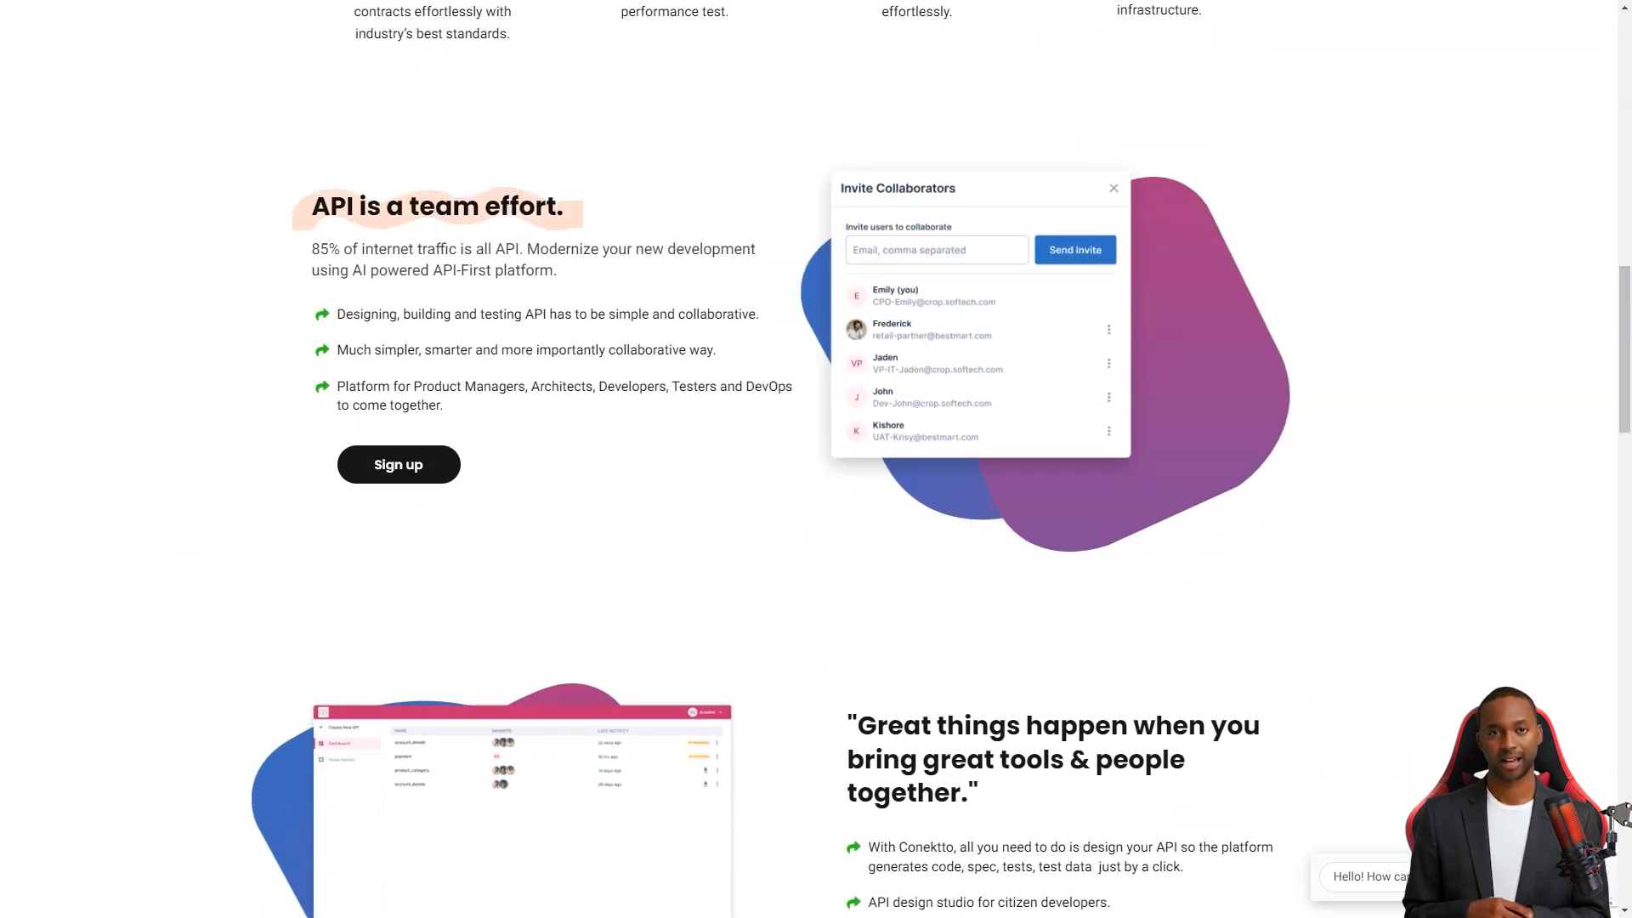
pyautogui.scroll(-3)
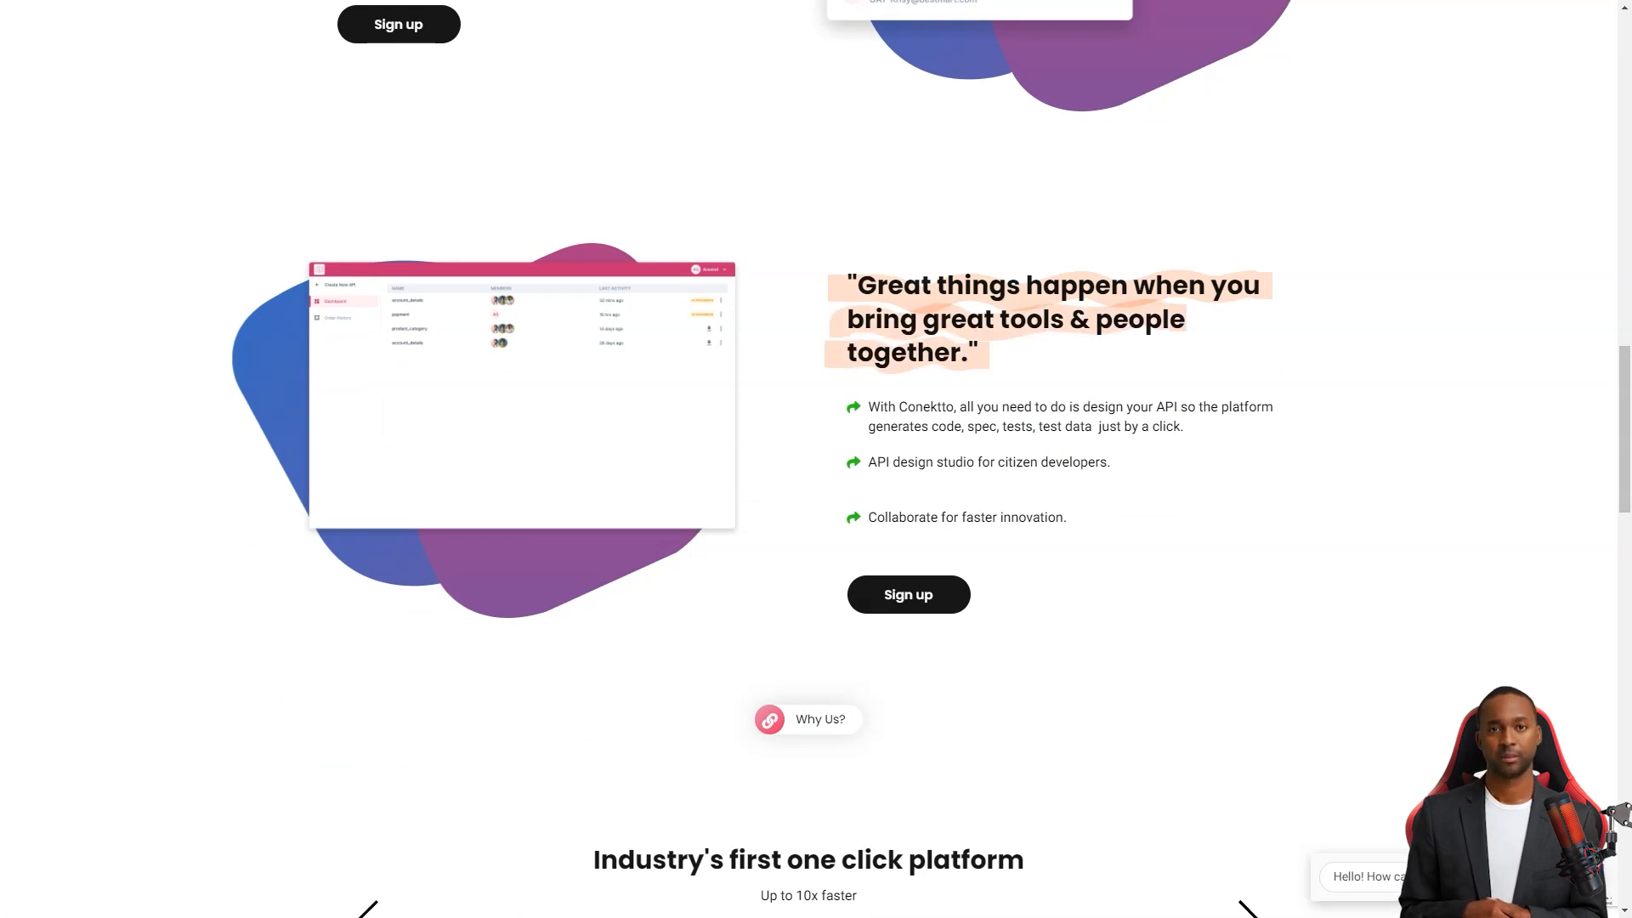
pyautogui.scroll(-3)
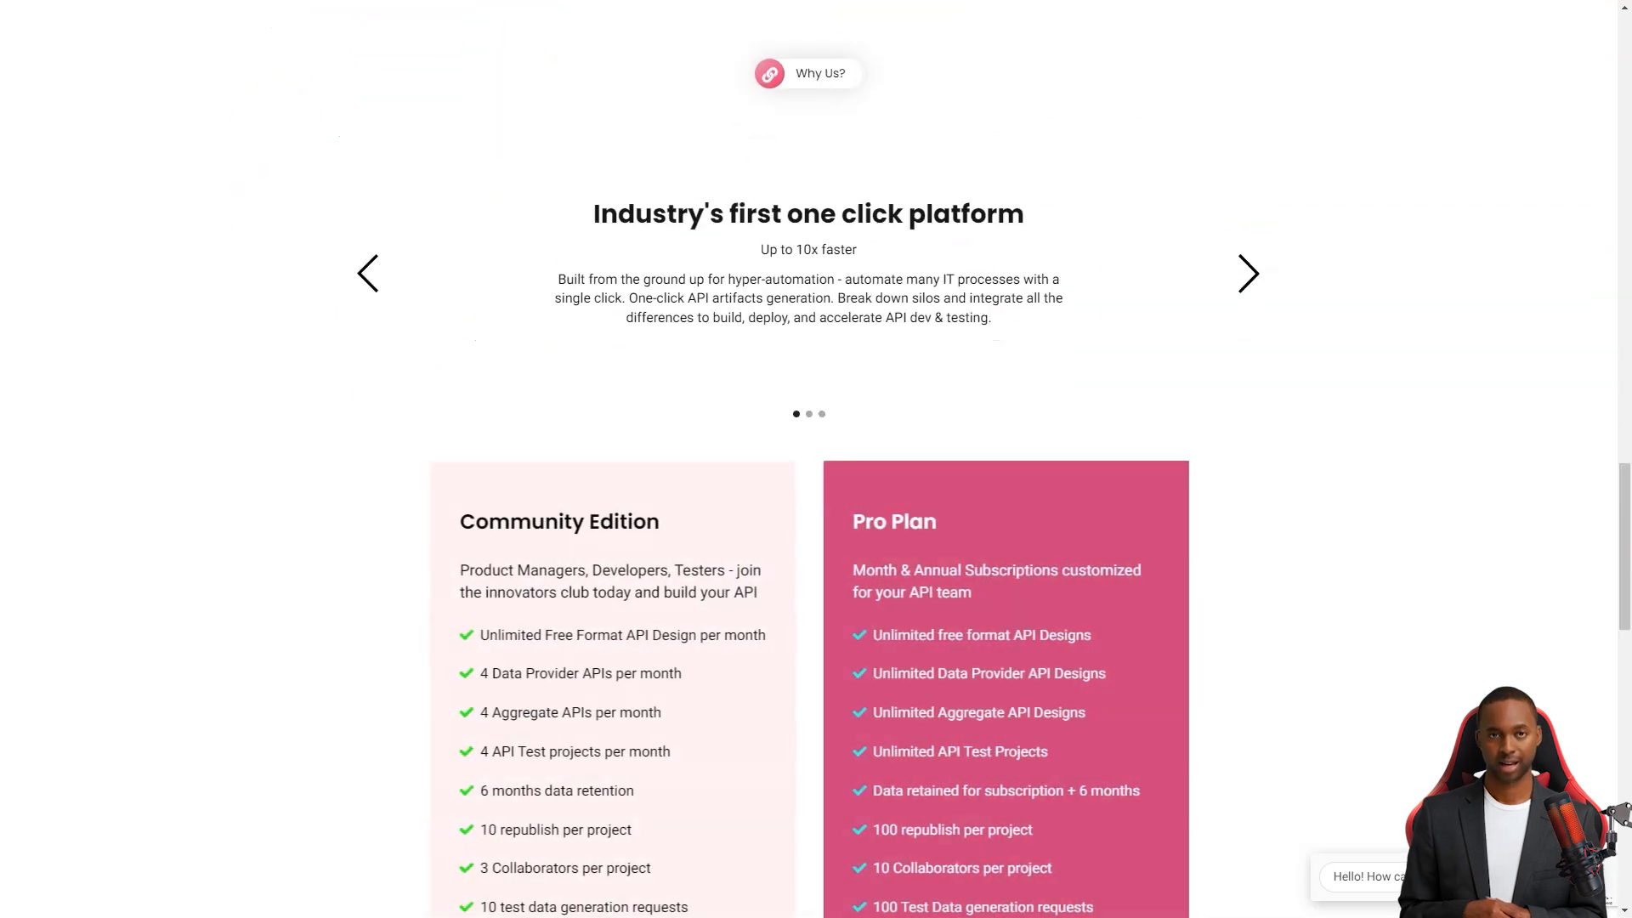
pyautogui.scroll(-3)
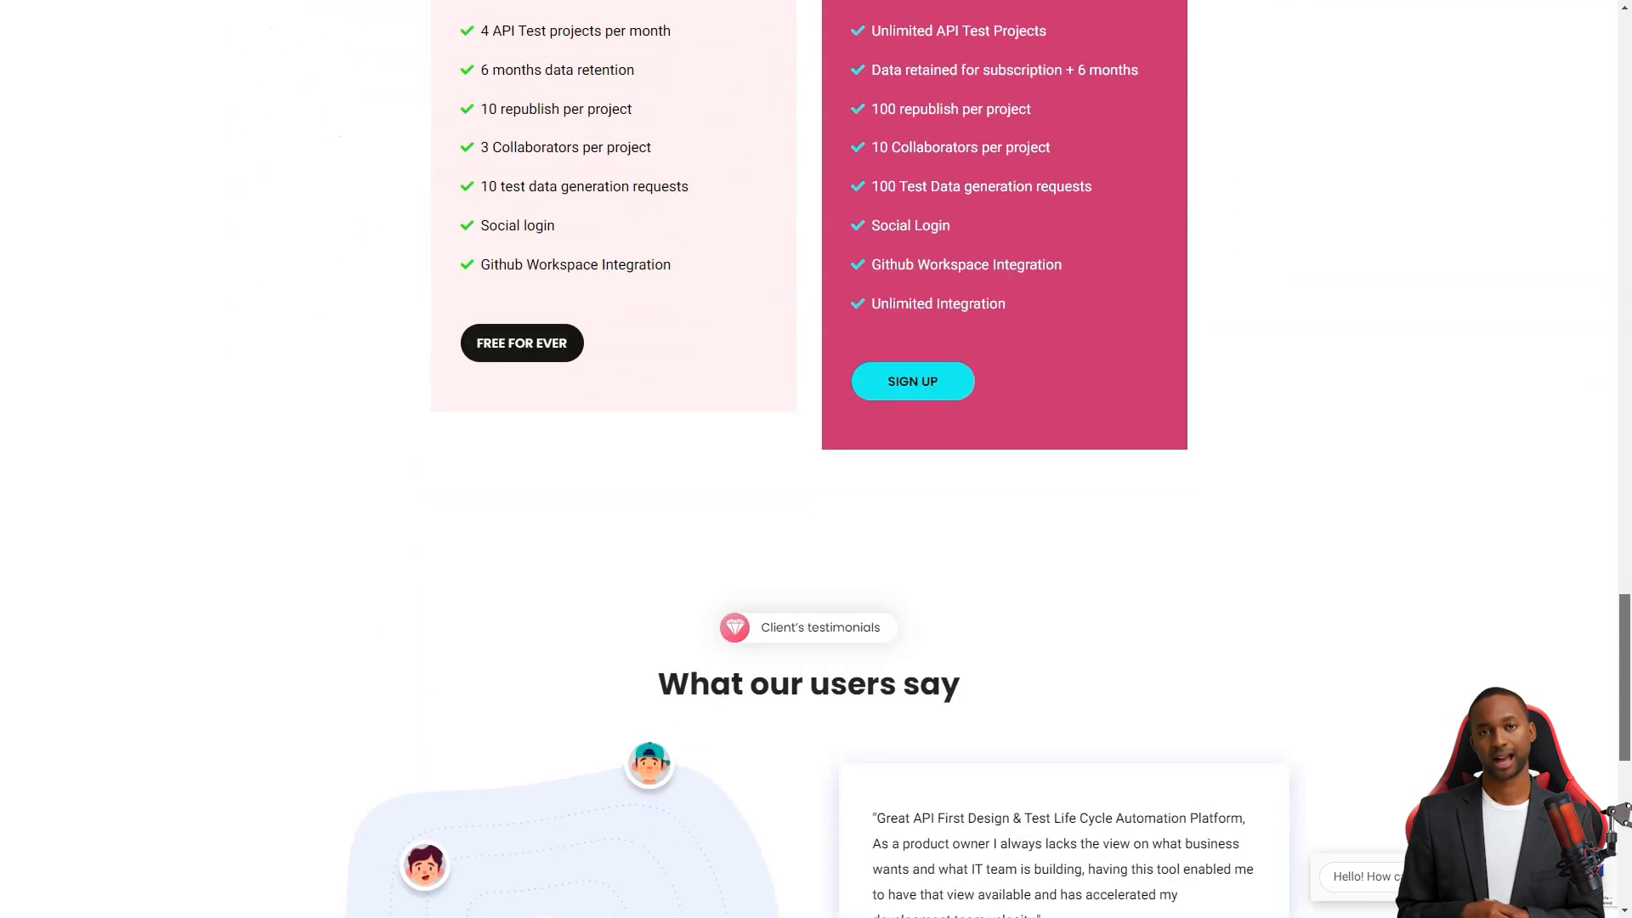
pyautogui.scroll(-3)
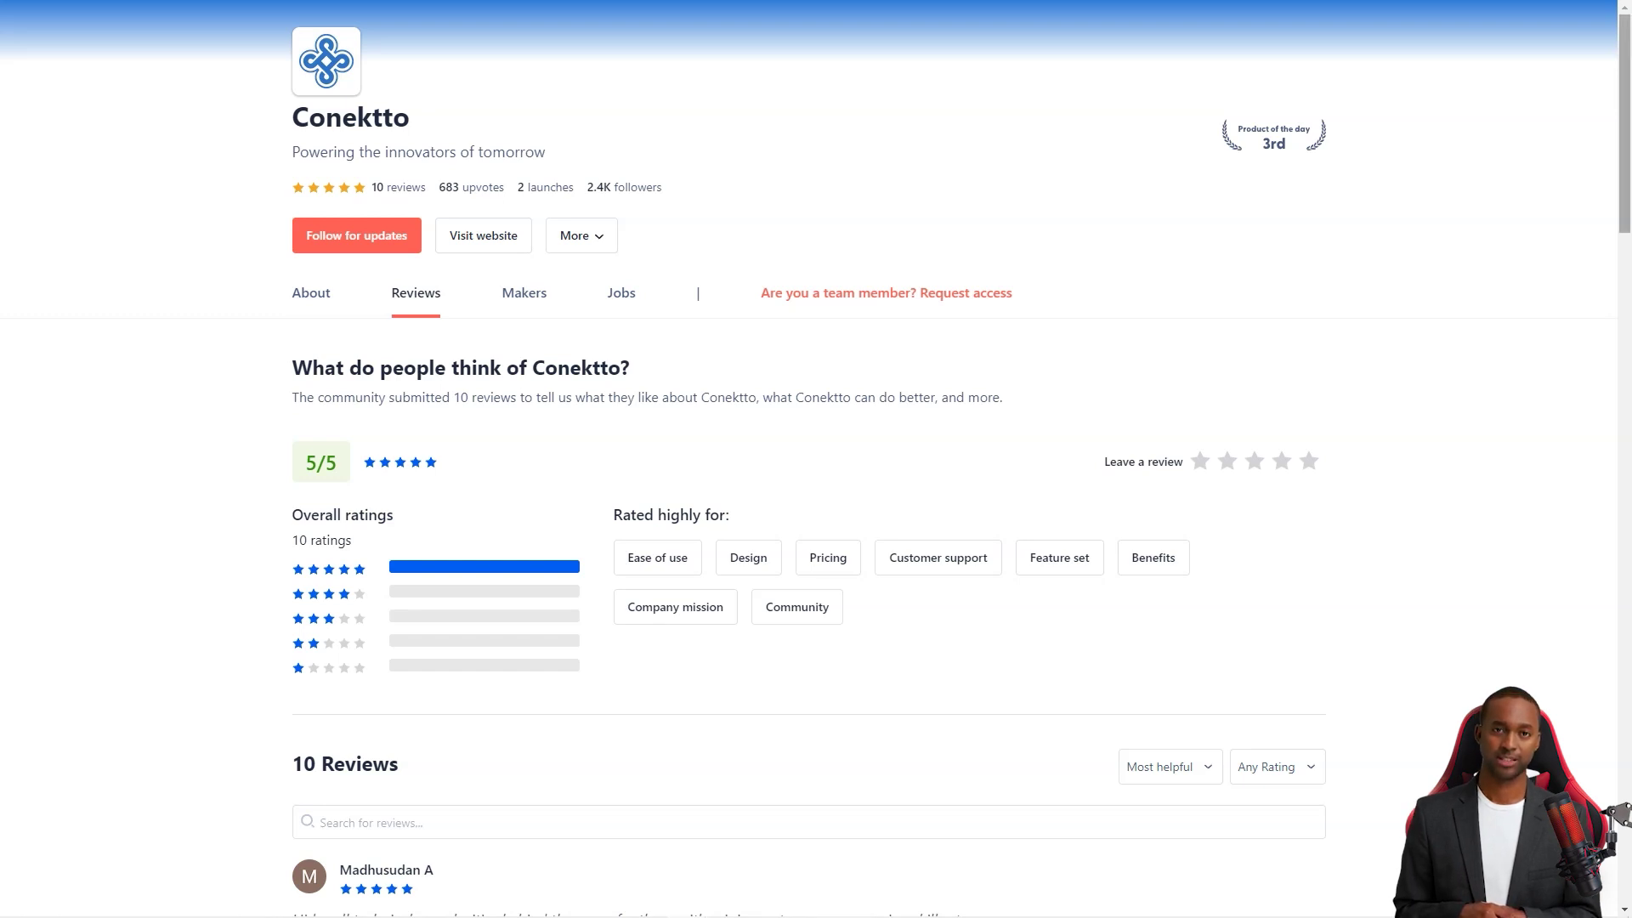
# Read down Conektto's Product Hunt reviews, highlighting passages, until the CoinScreener.ai homepage shows
pyautogui.scroll(-3)
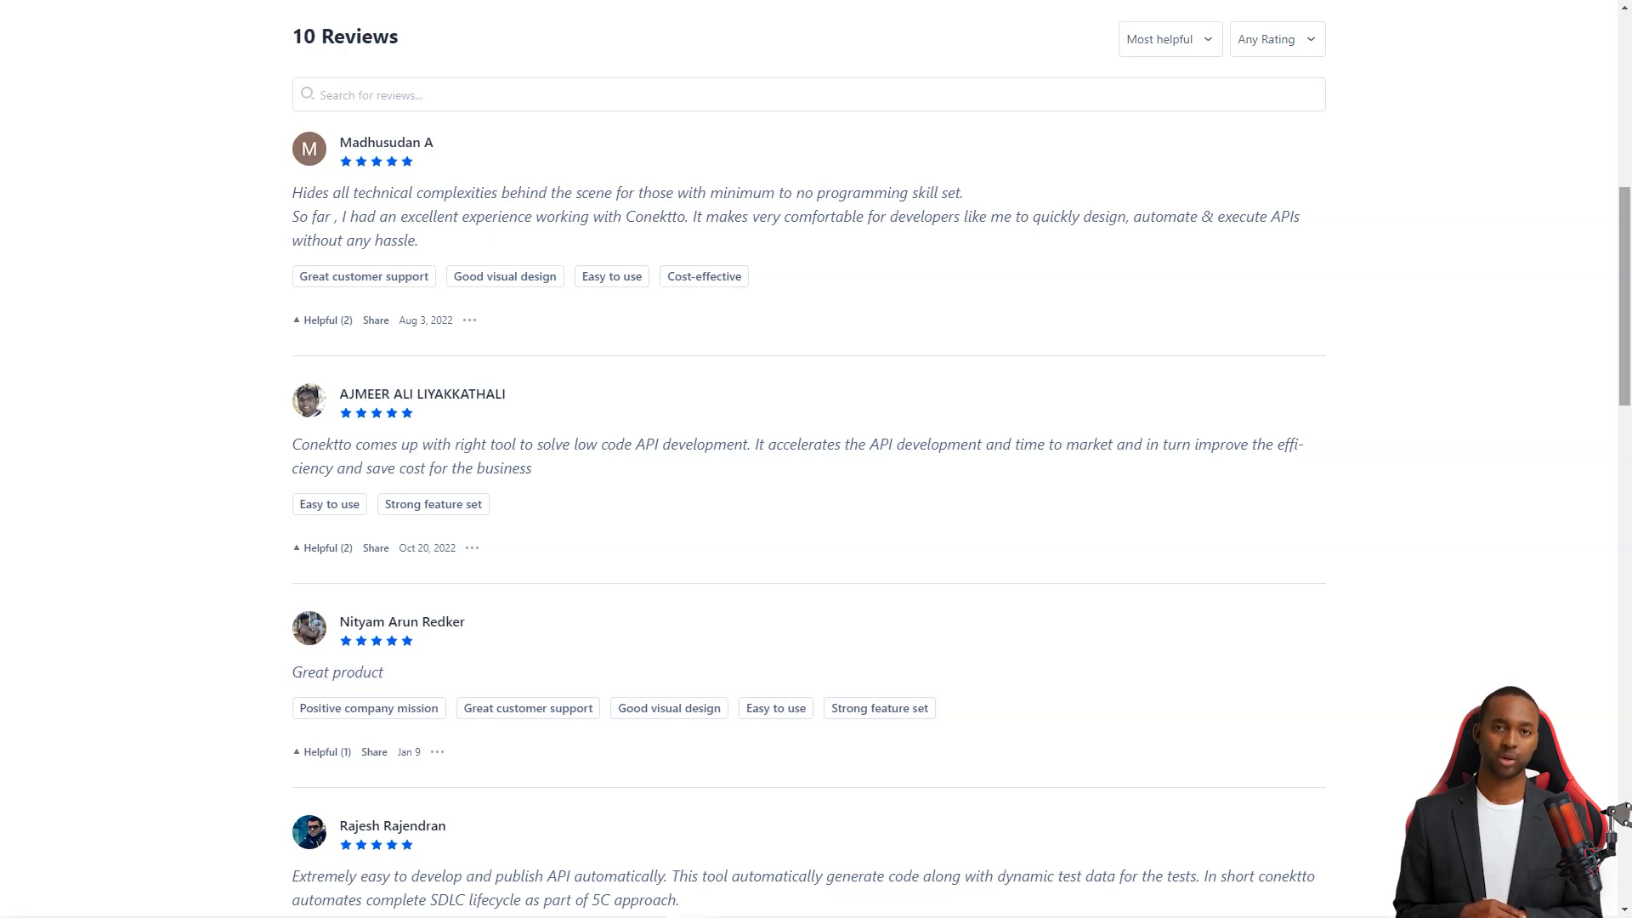
pyautogui.scroll(-3)
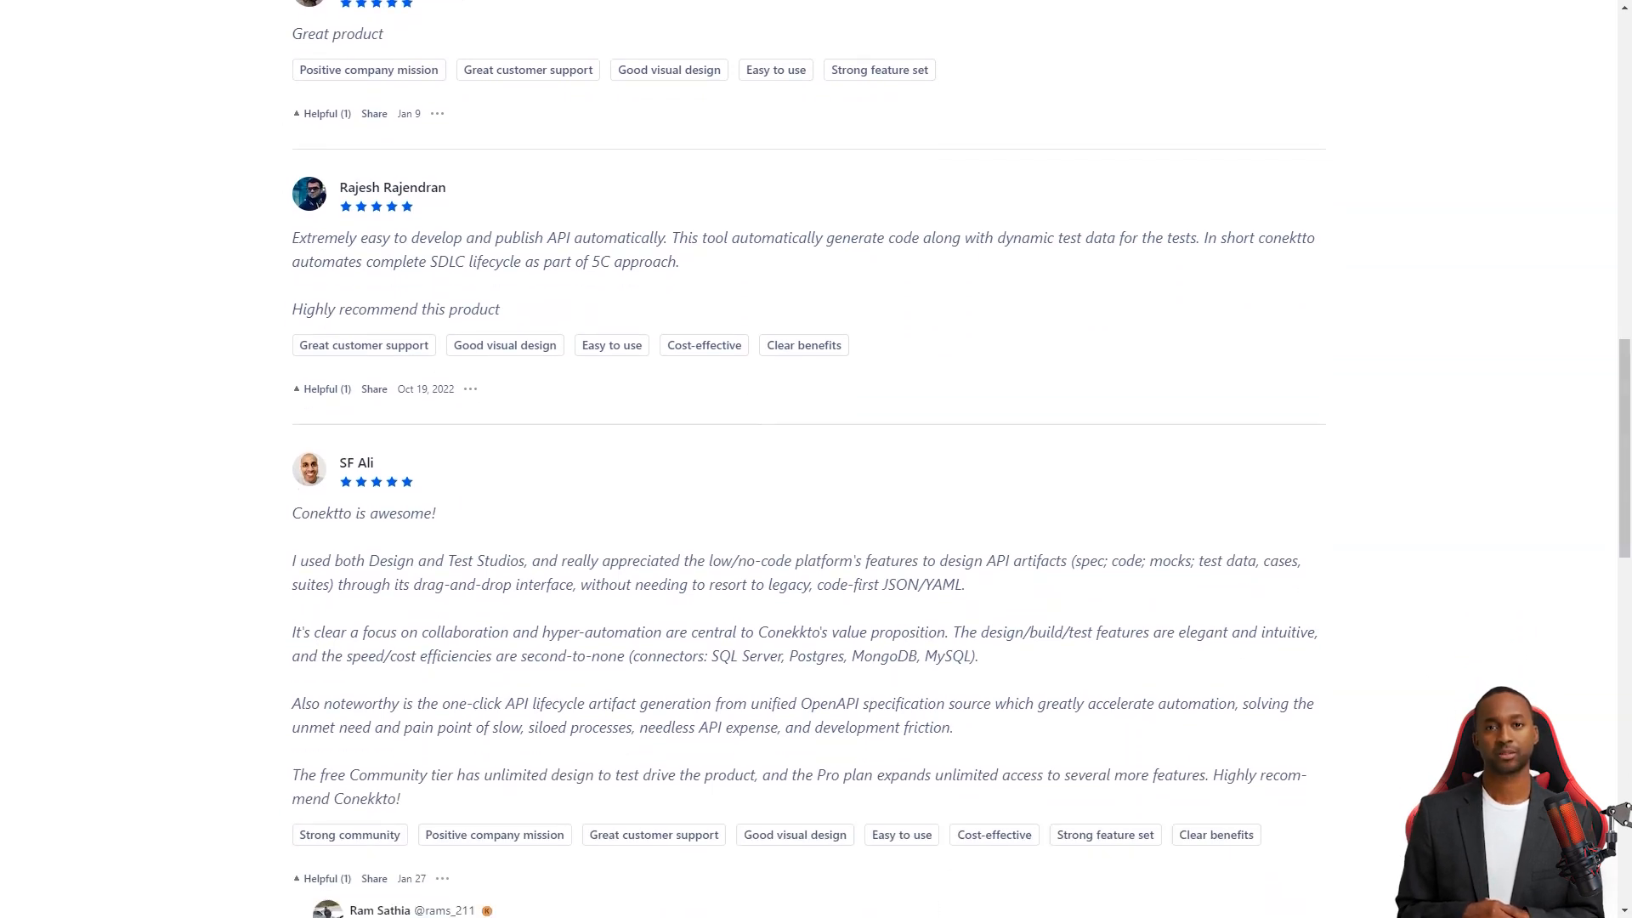
pyautogui.moveTo(291, 307); pyautogui.dragTo(499, 307)
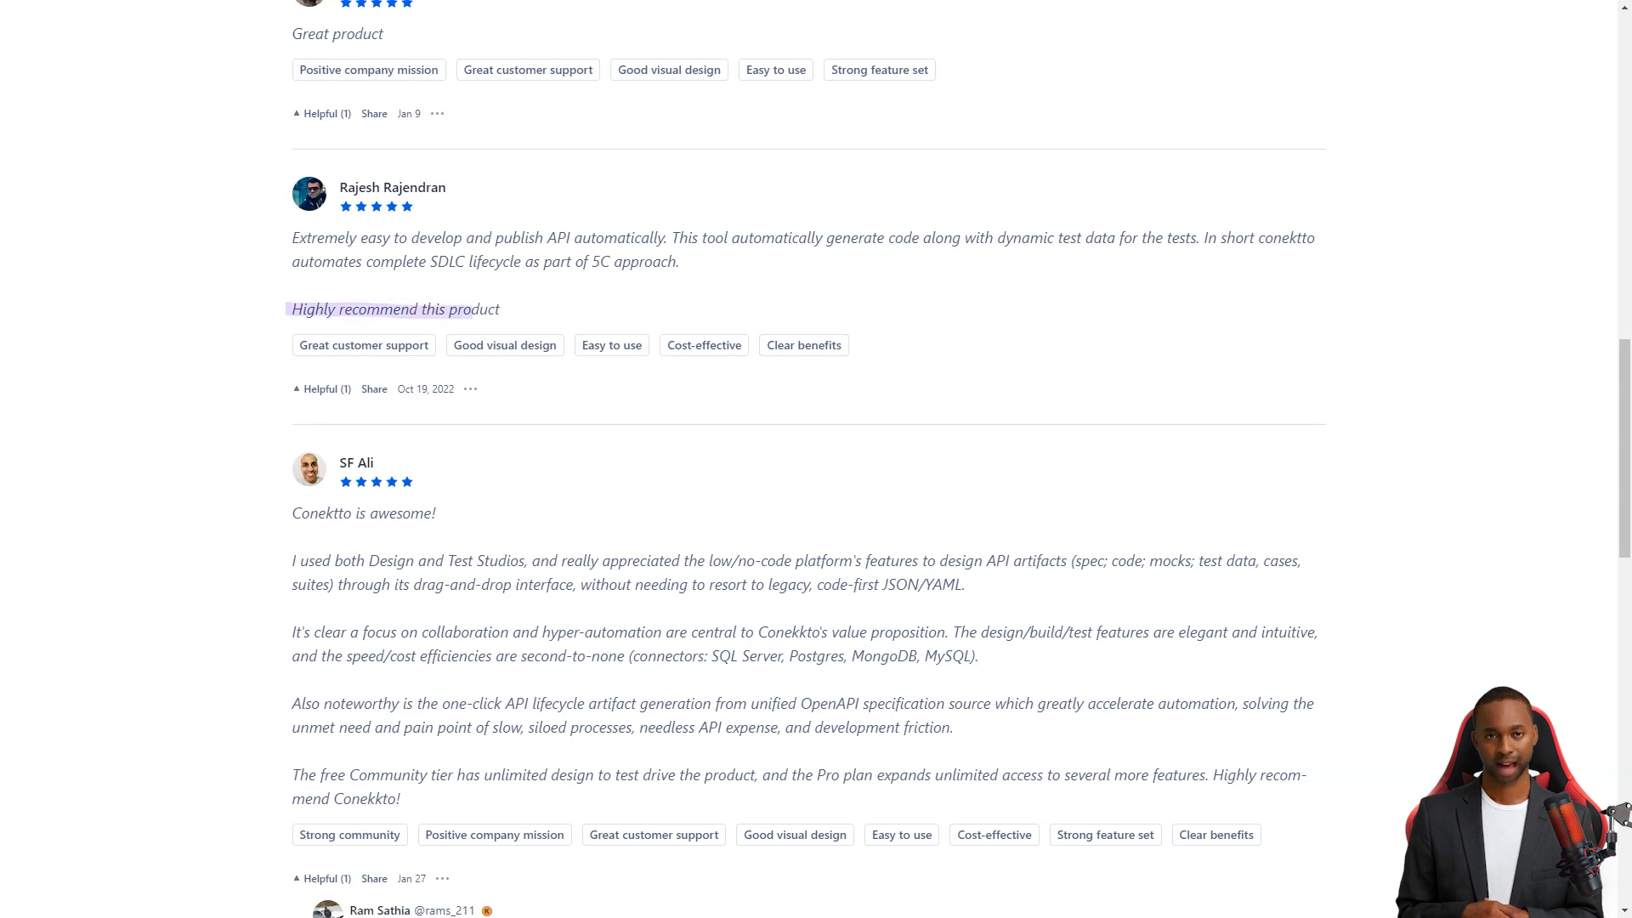
pyautogui.scroll(-3)
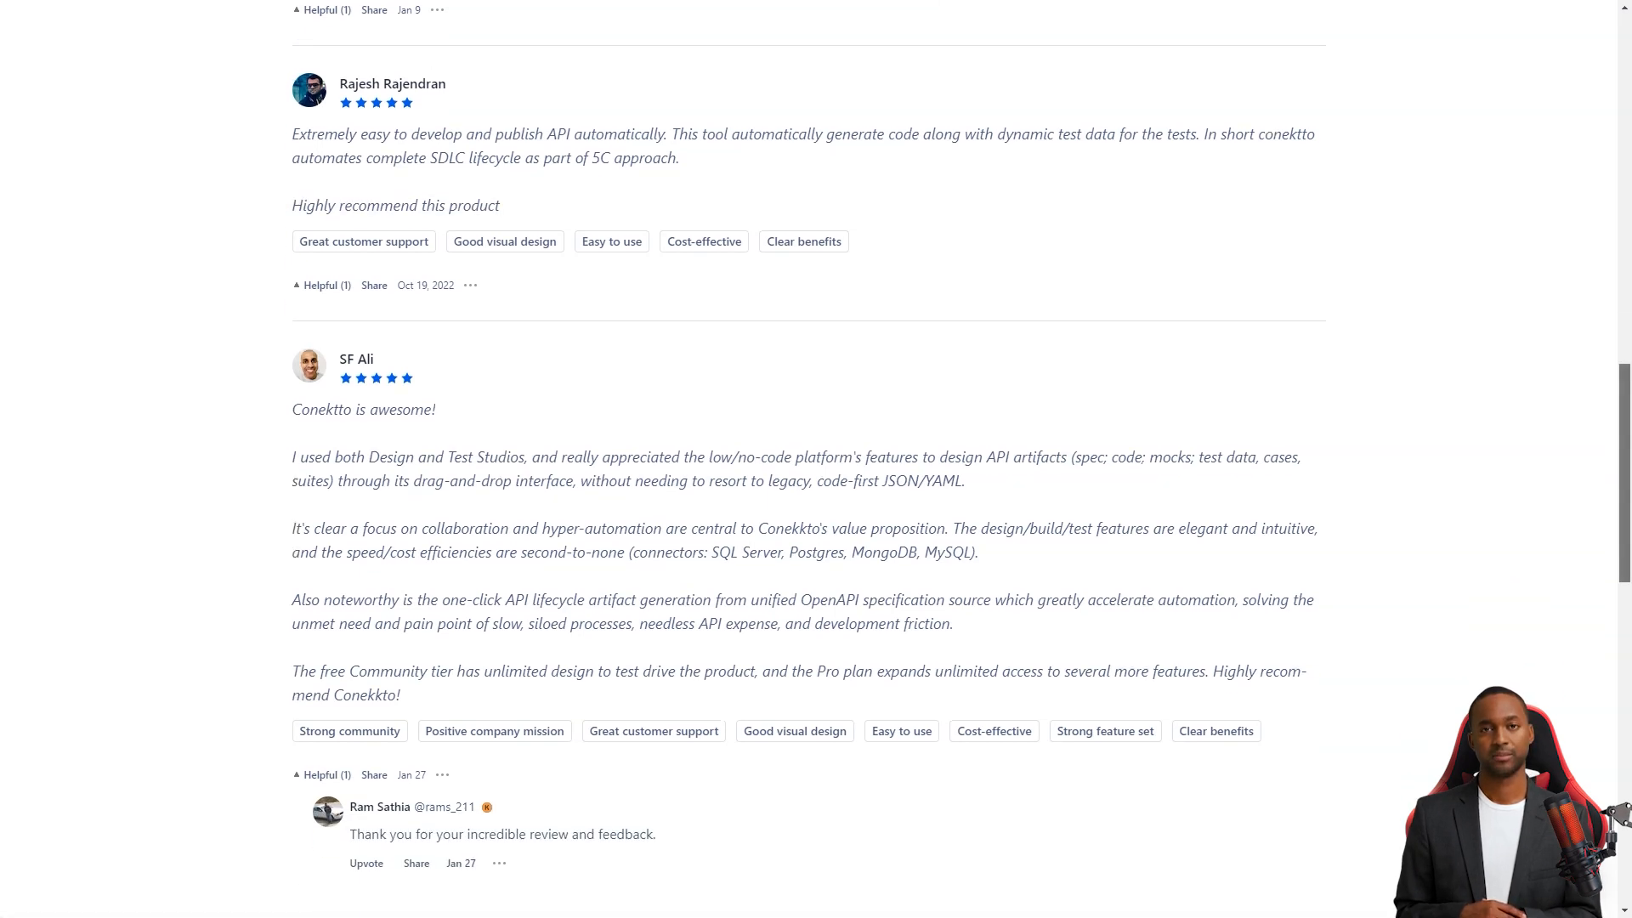
pyautogui.scroll(-3)
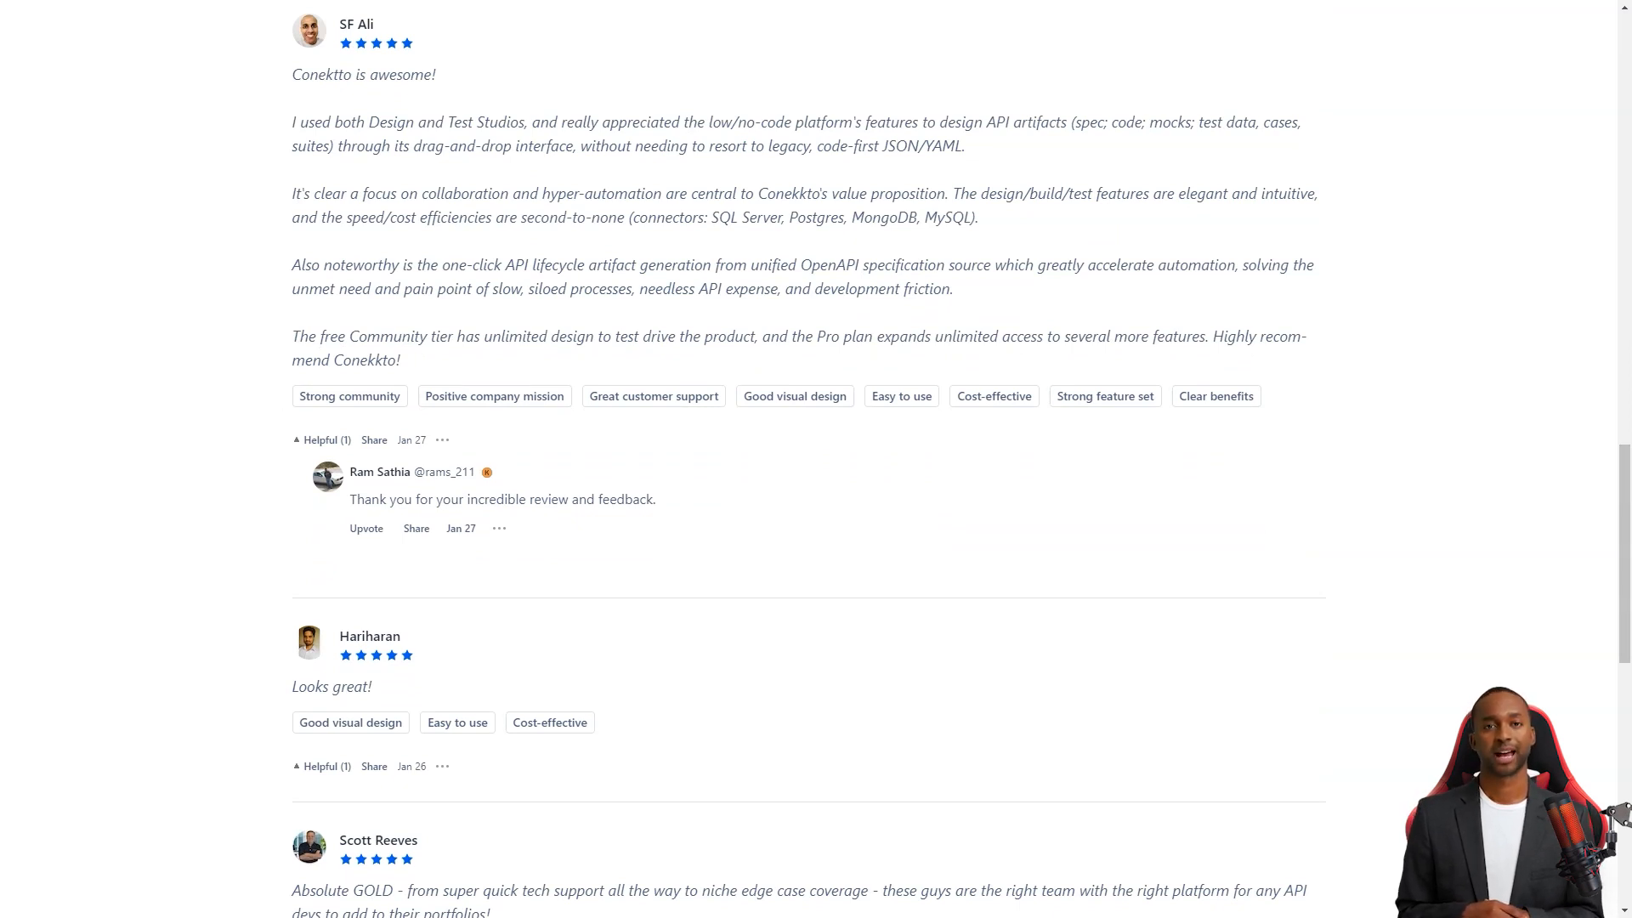
pyautogui.moveTo(291, 74); pyautogui.dragTo(422, 74)
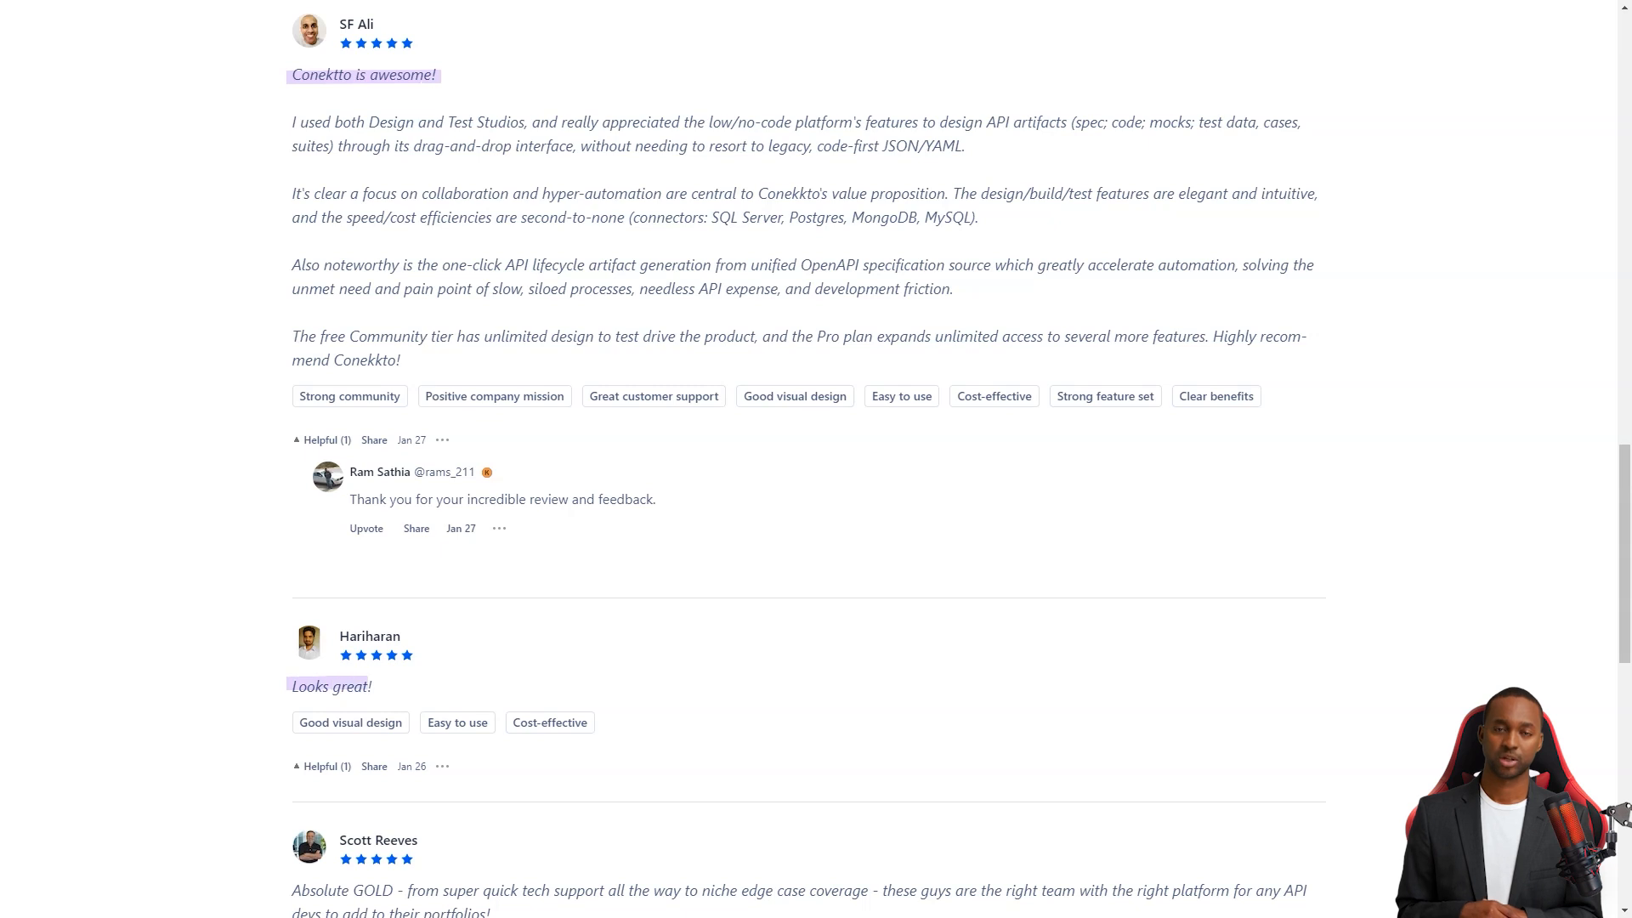
pyautogui.scroll(-3)
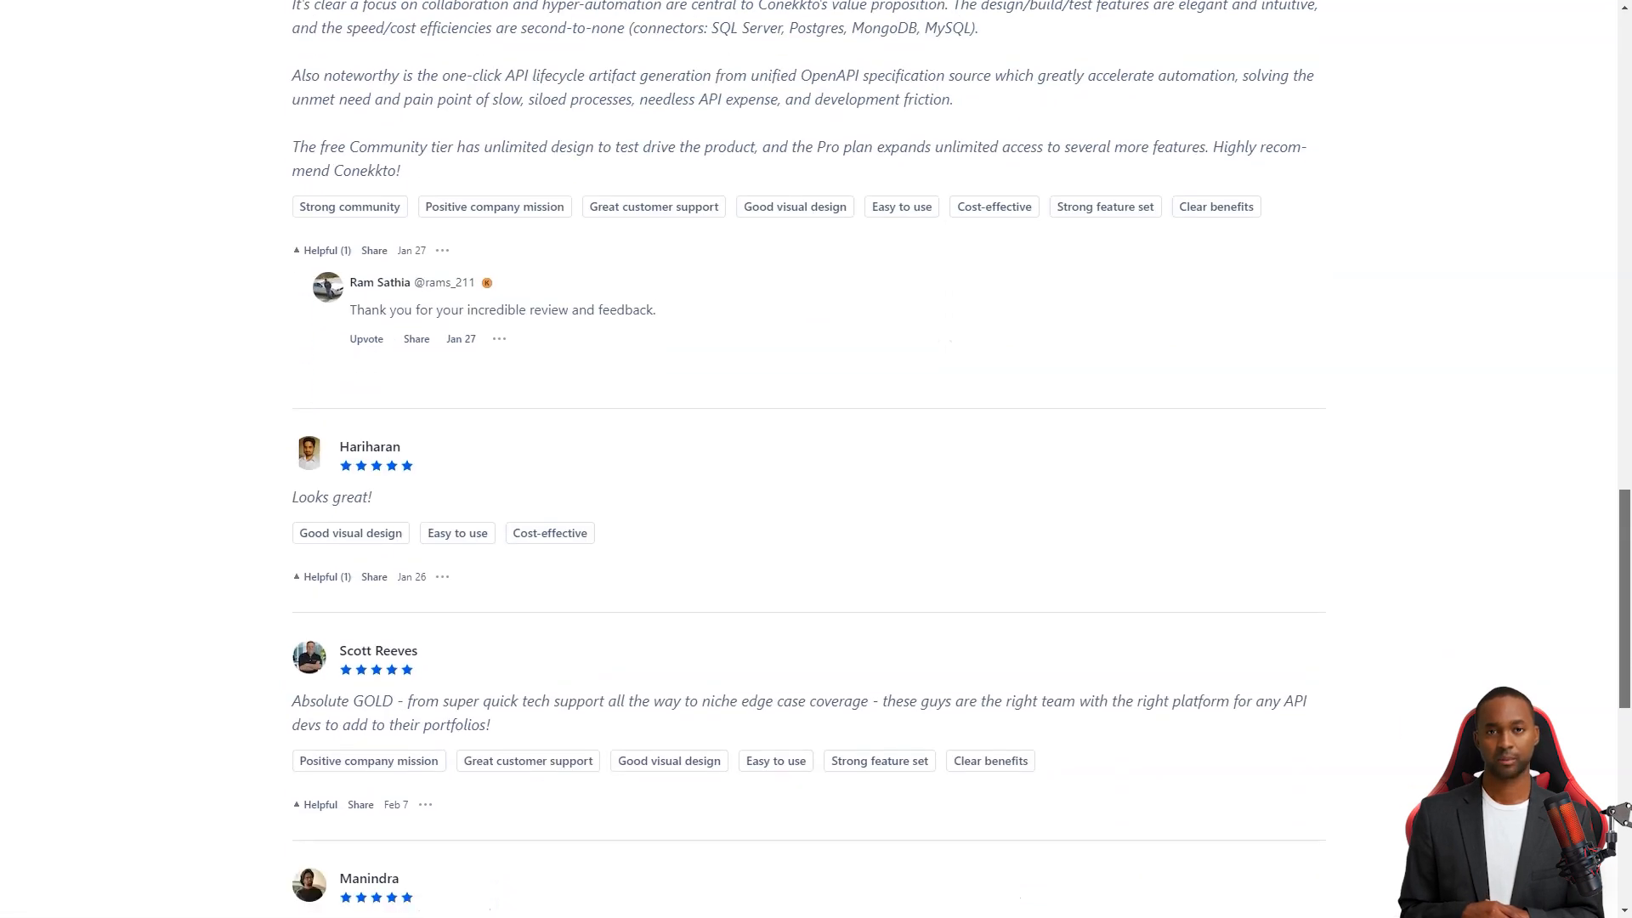
pyautogui.scroll(-3)
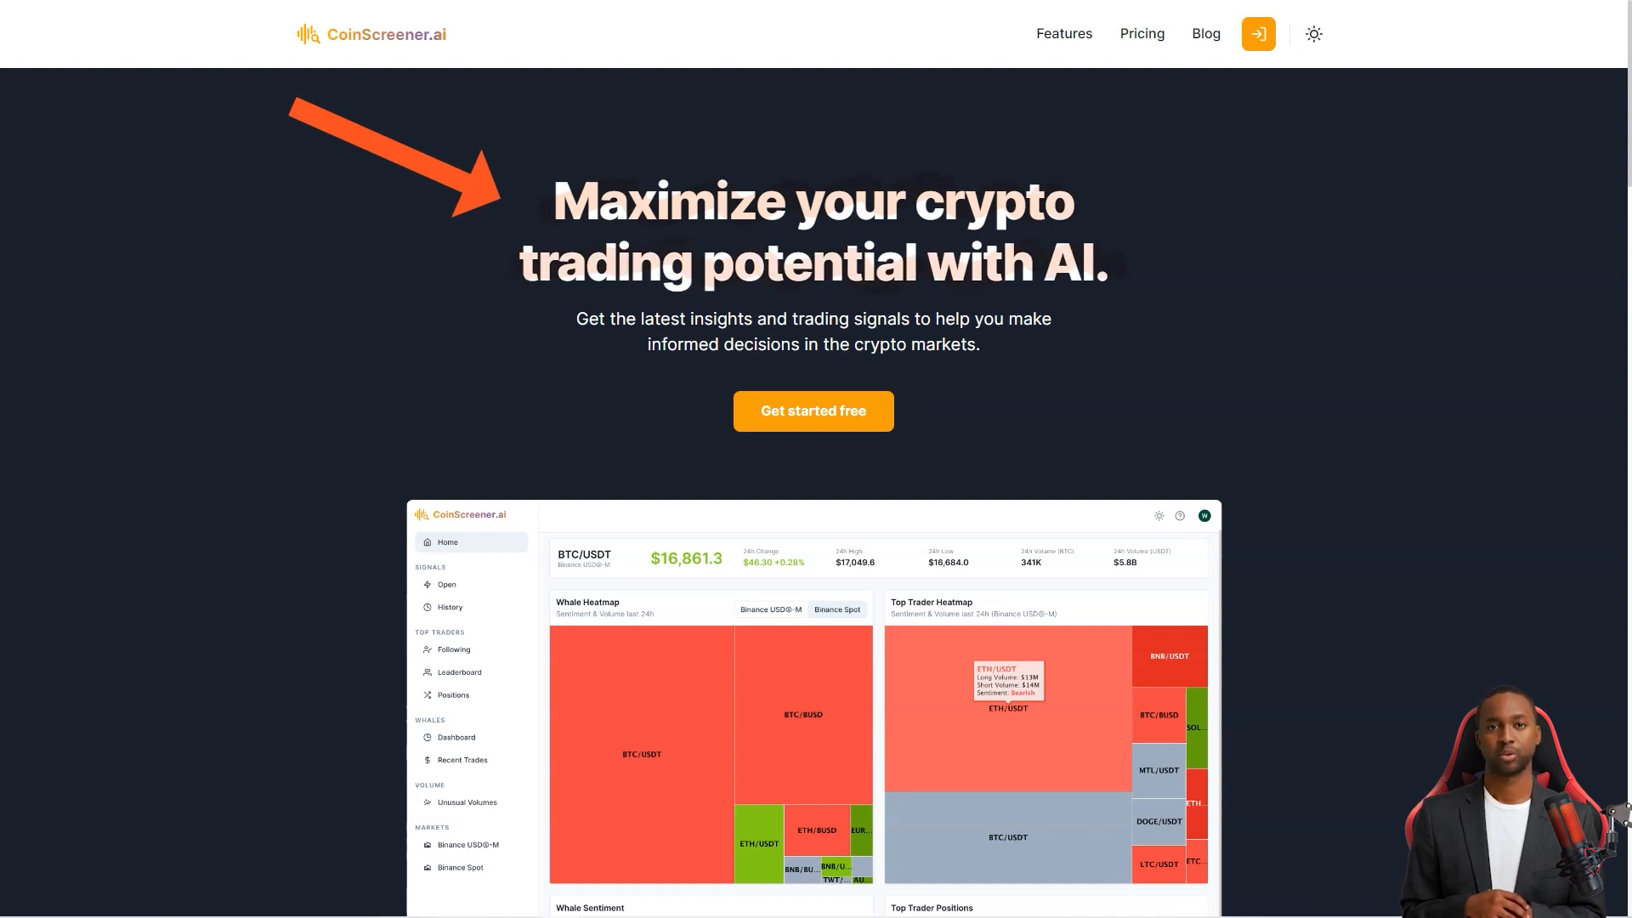
# Scroll the CoinScreener.ai homepage through its AI crypto trading features
pyautogui.scroll(-3)
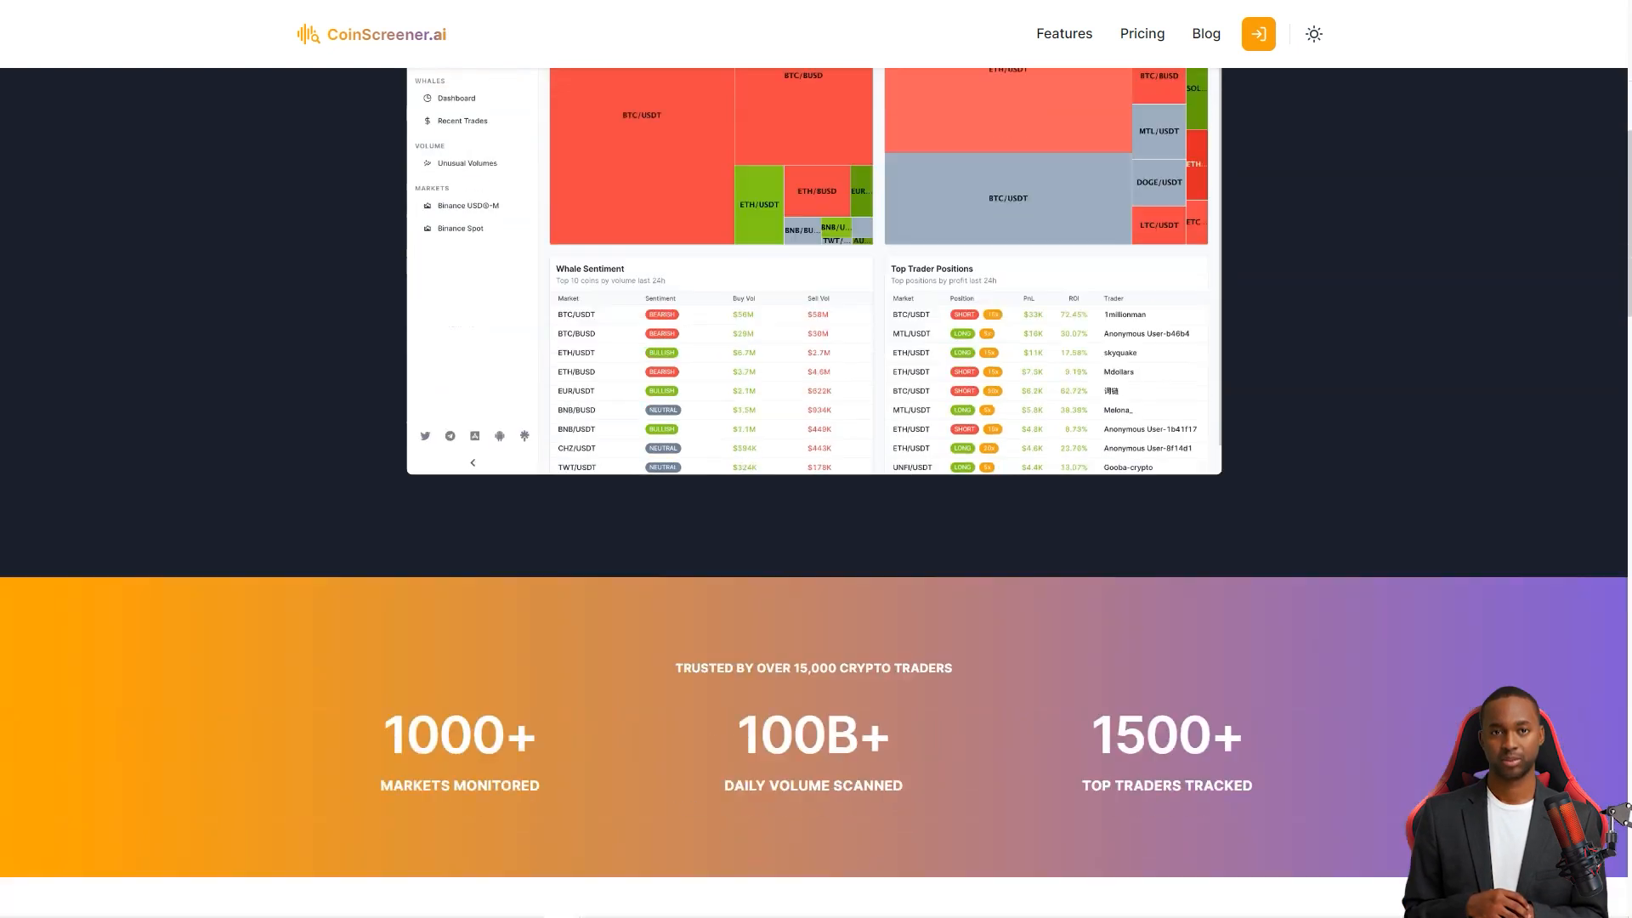
pyautogui.scroll(-3)
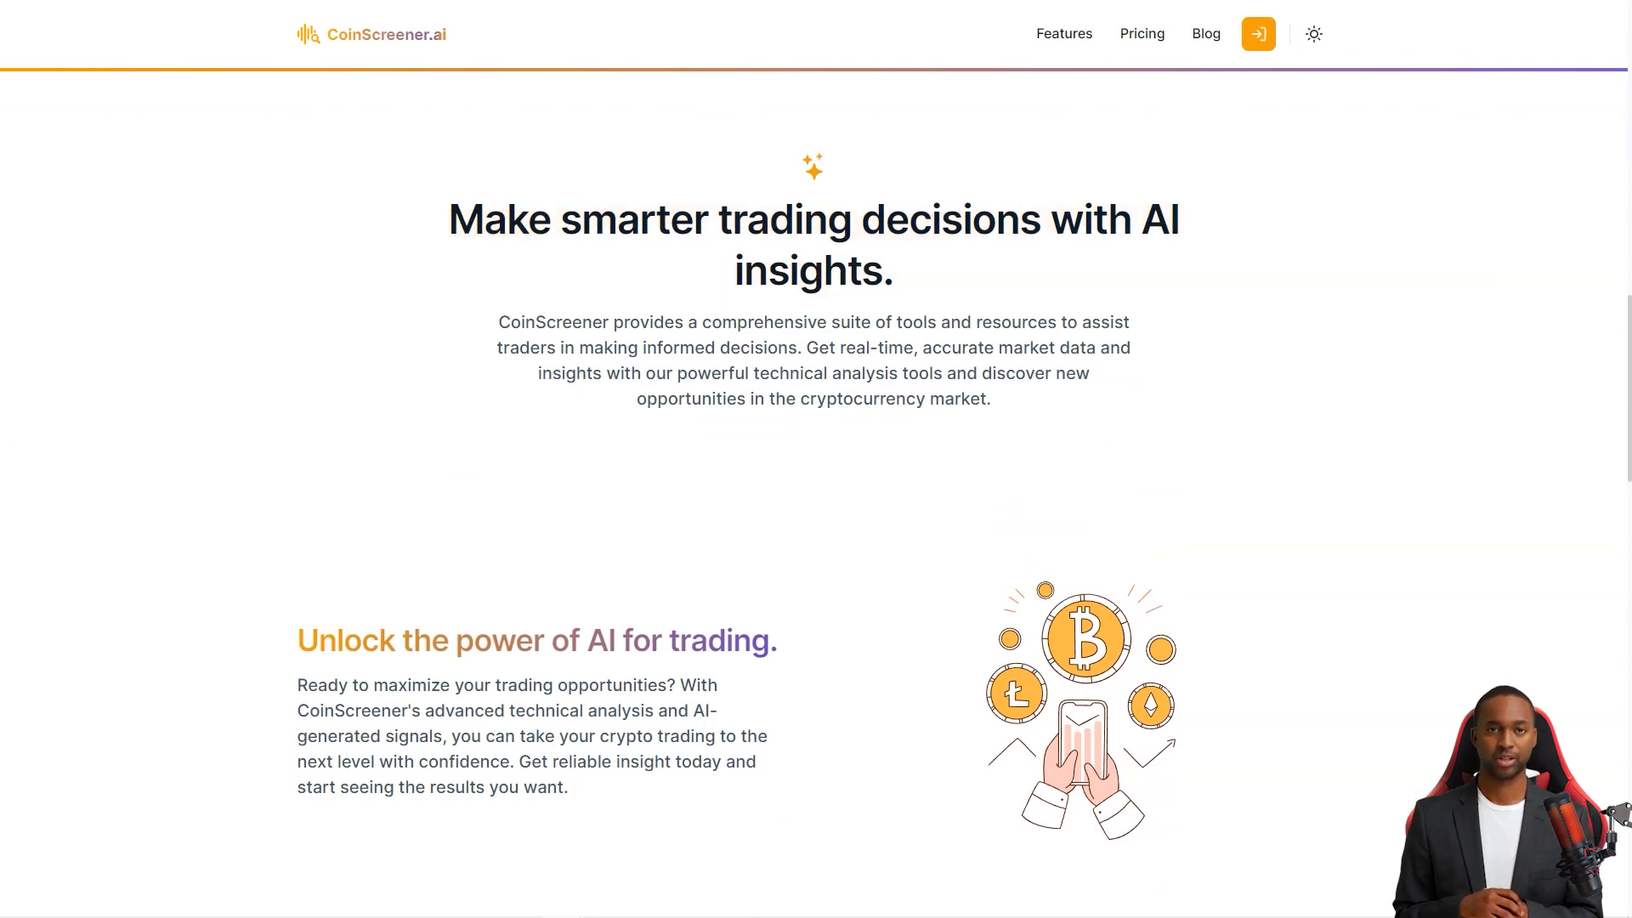
pyautogui.scroll(-3)
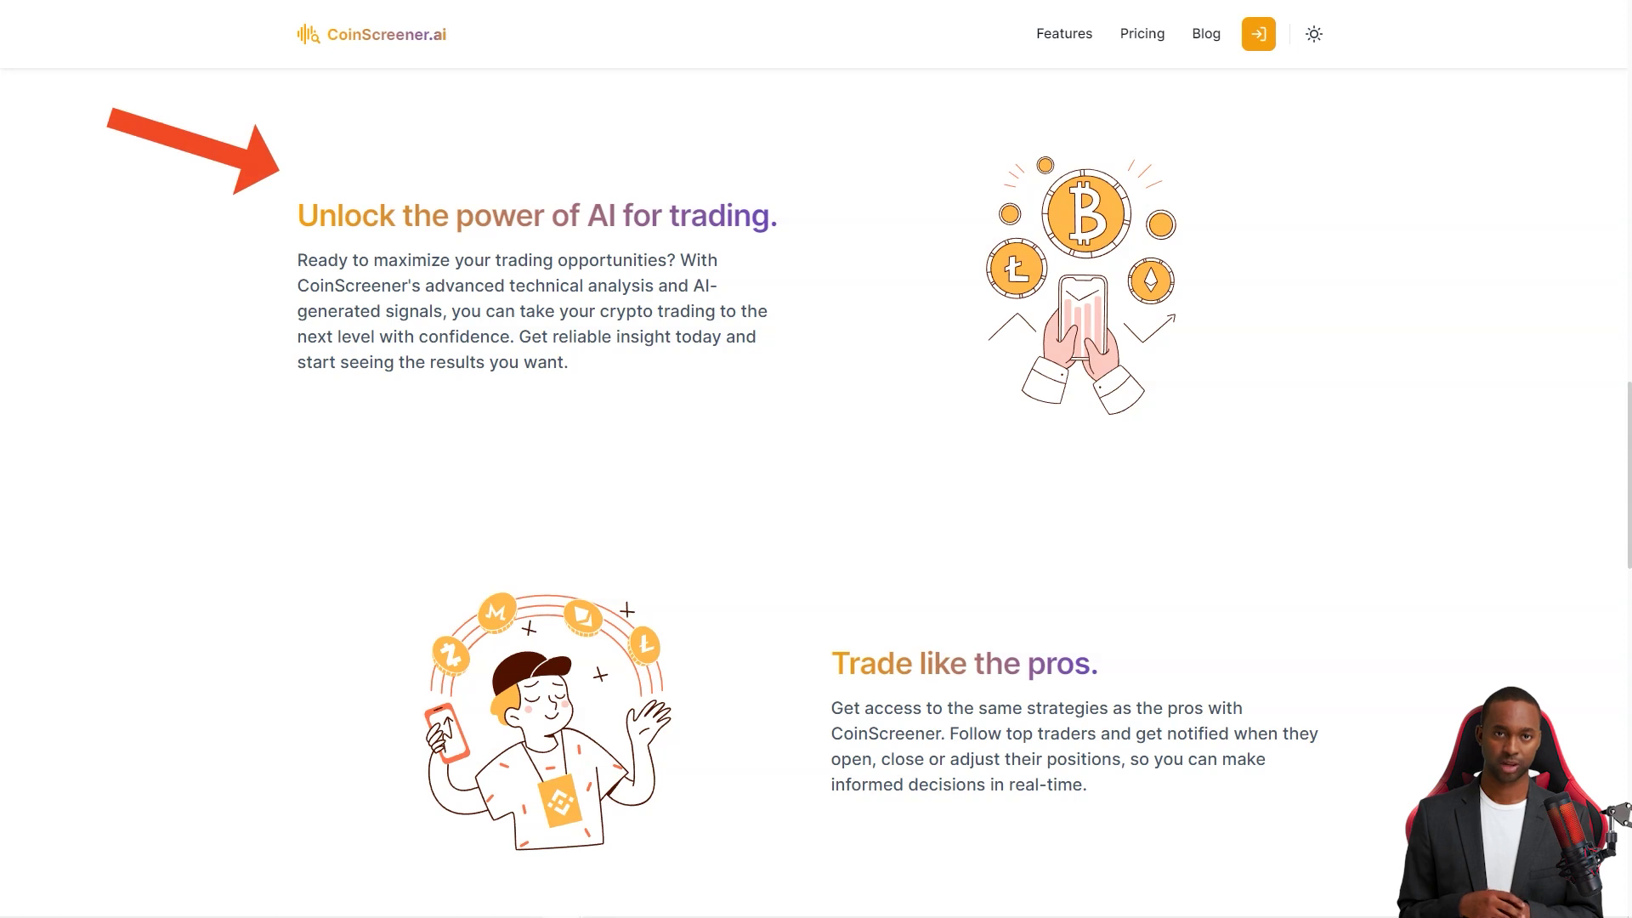
pyautogui.moveTo(510, 337); pyautogui.dragTo(756, 337)
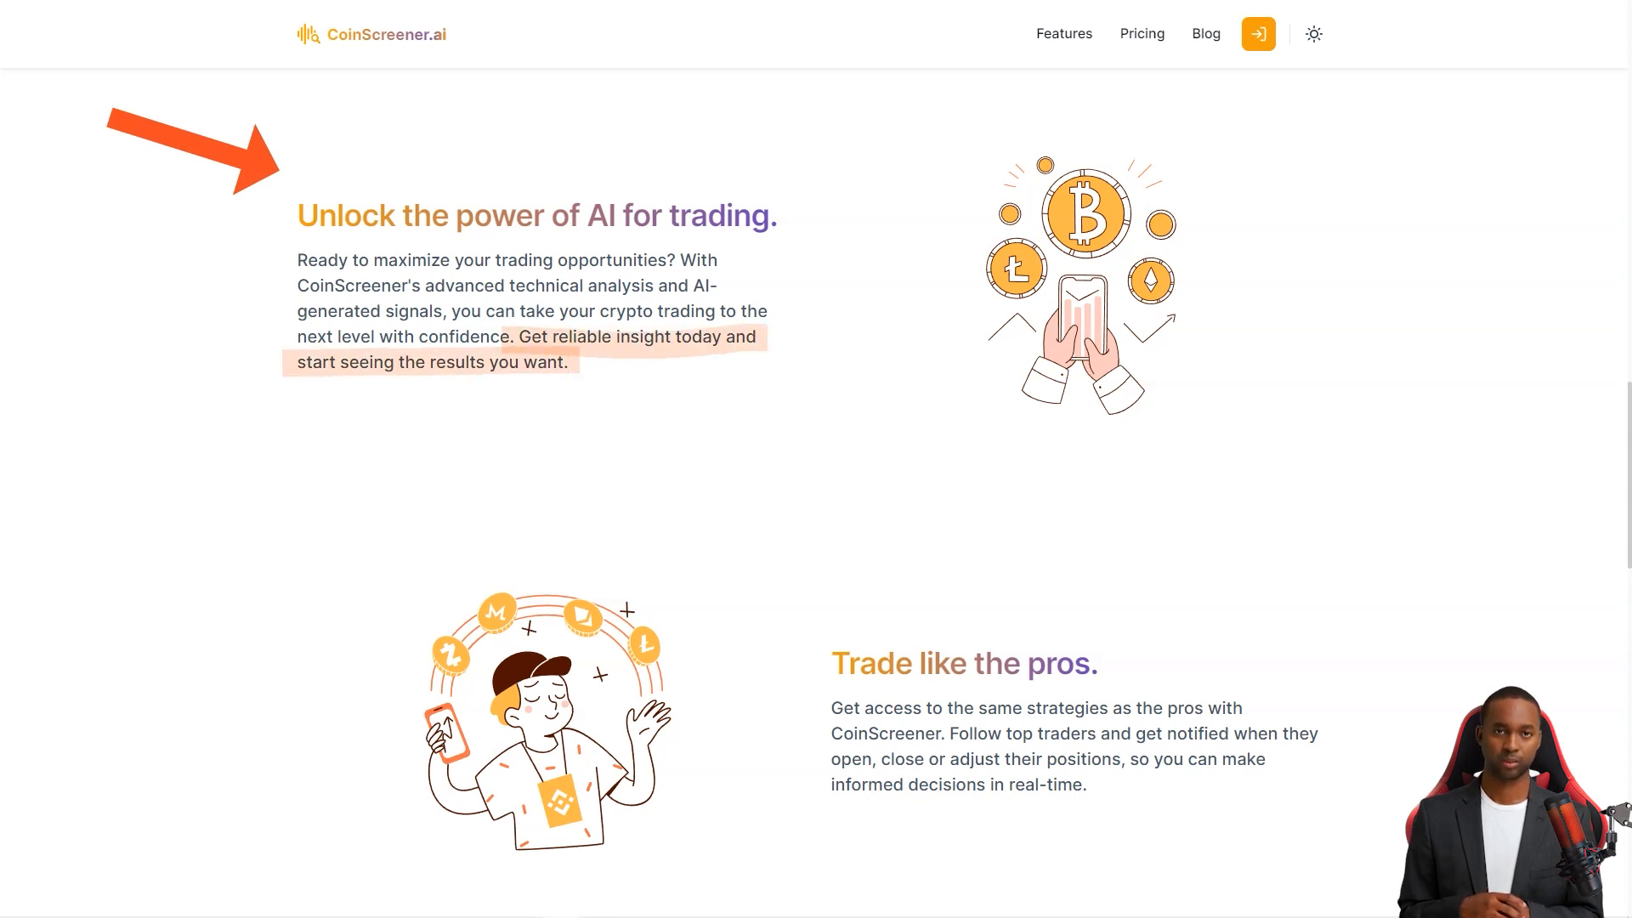
pyautogui.scroll(-3)
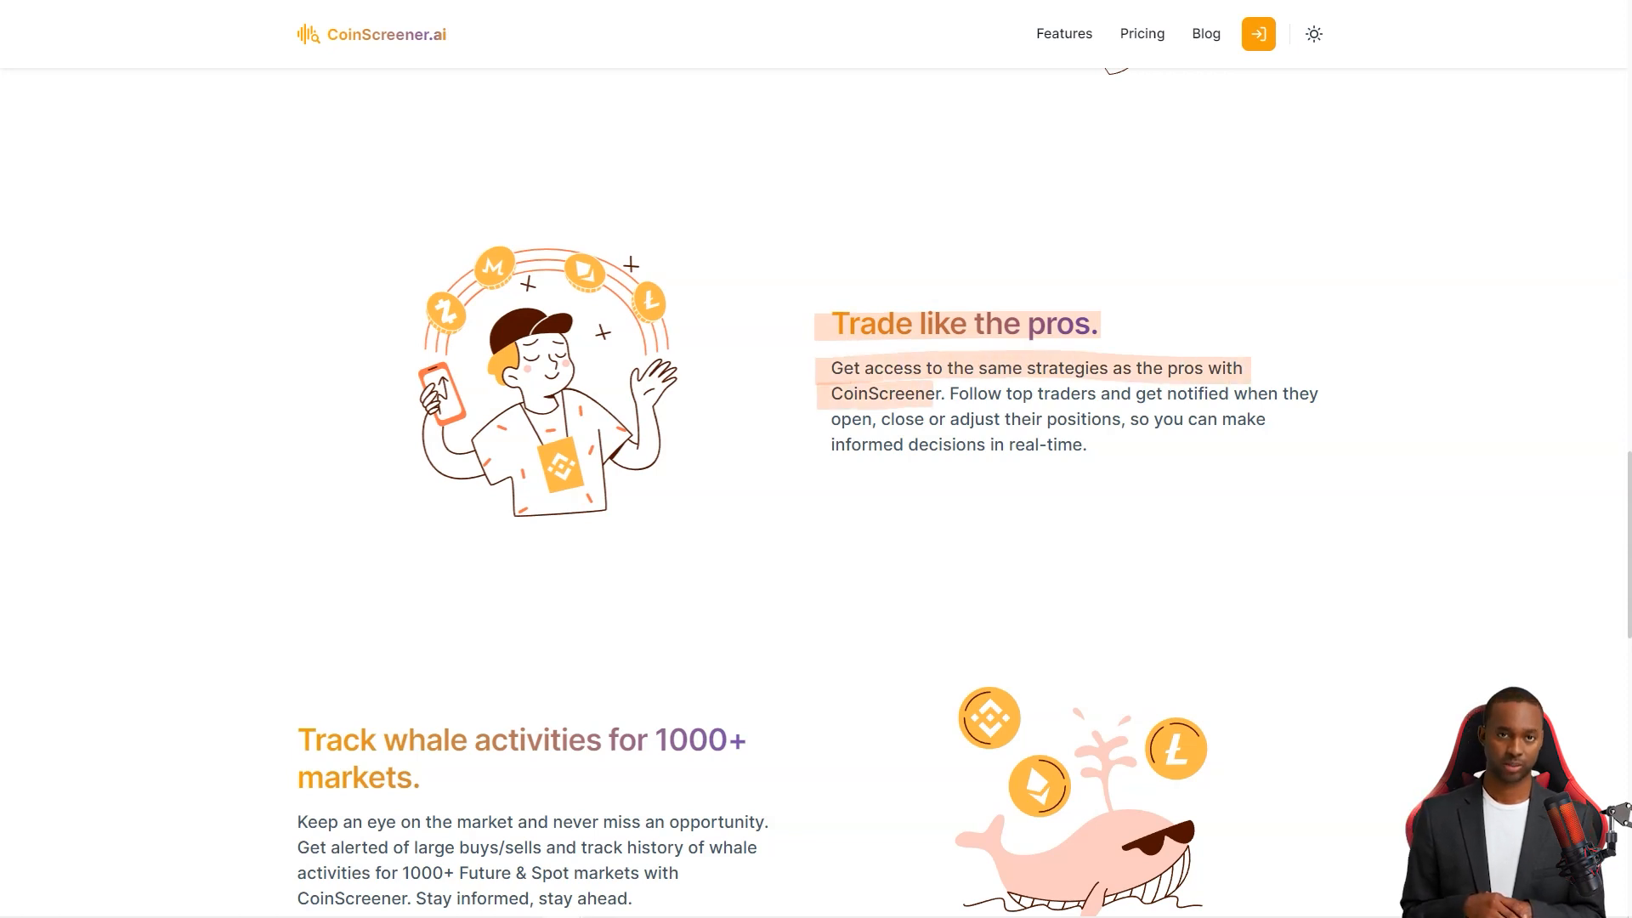
pyautogui.scroll(-3)
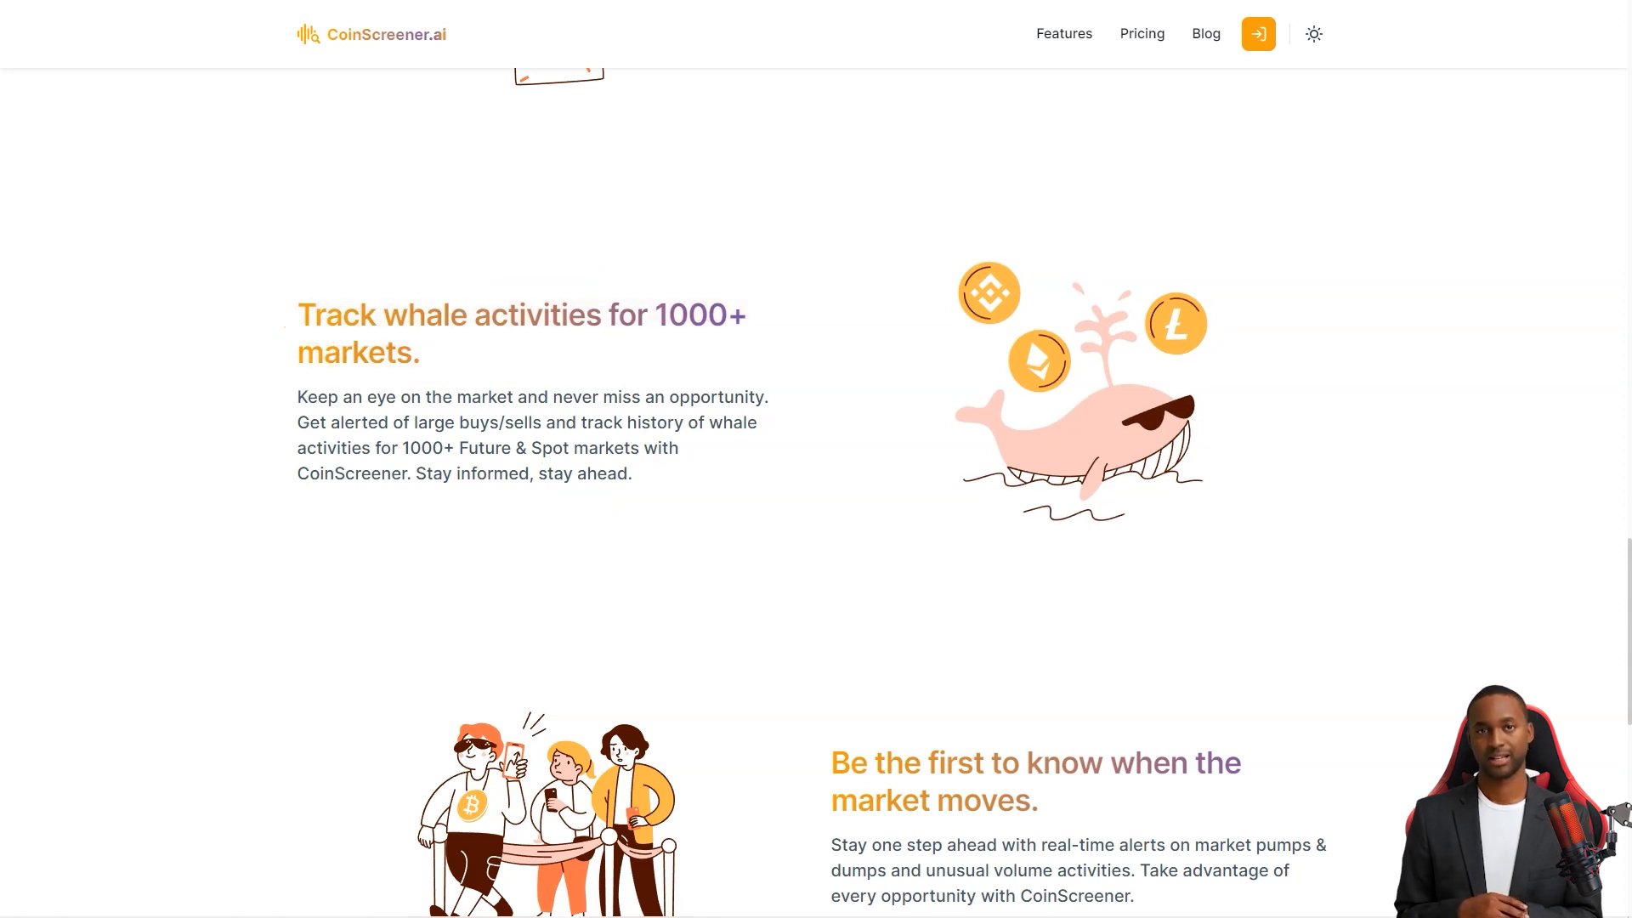
pyautogui.scroll(-3)
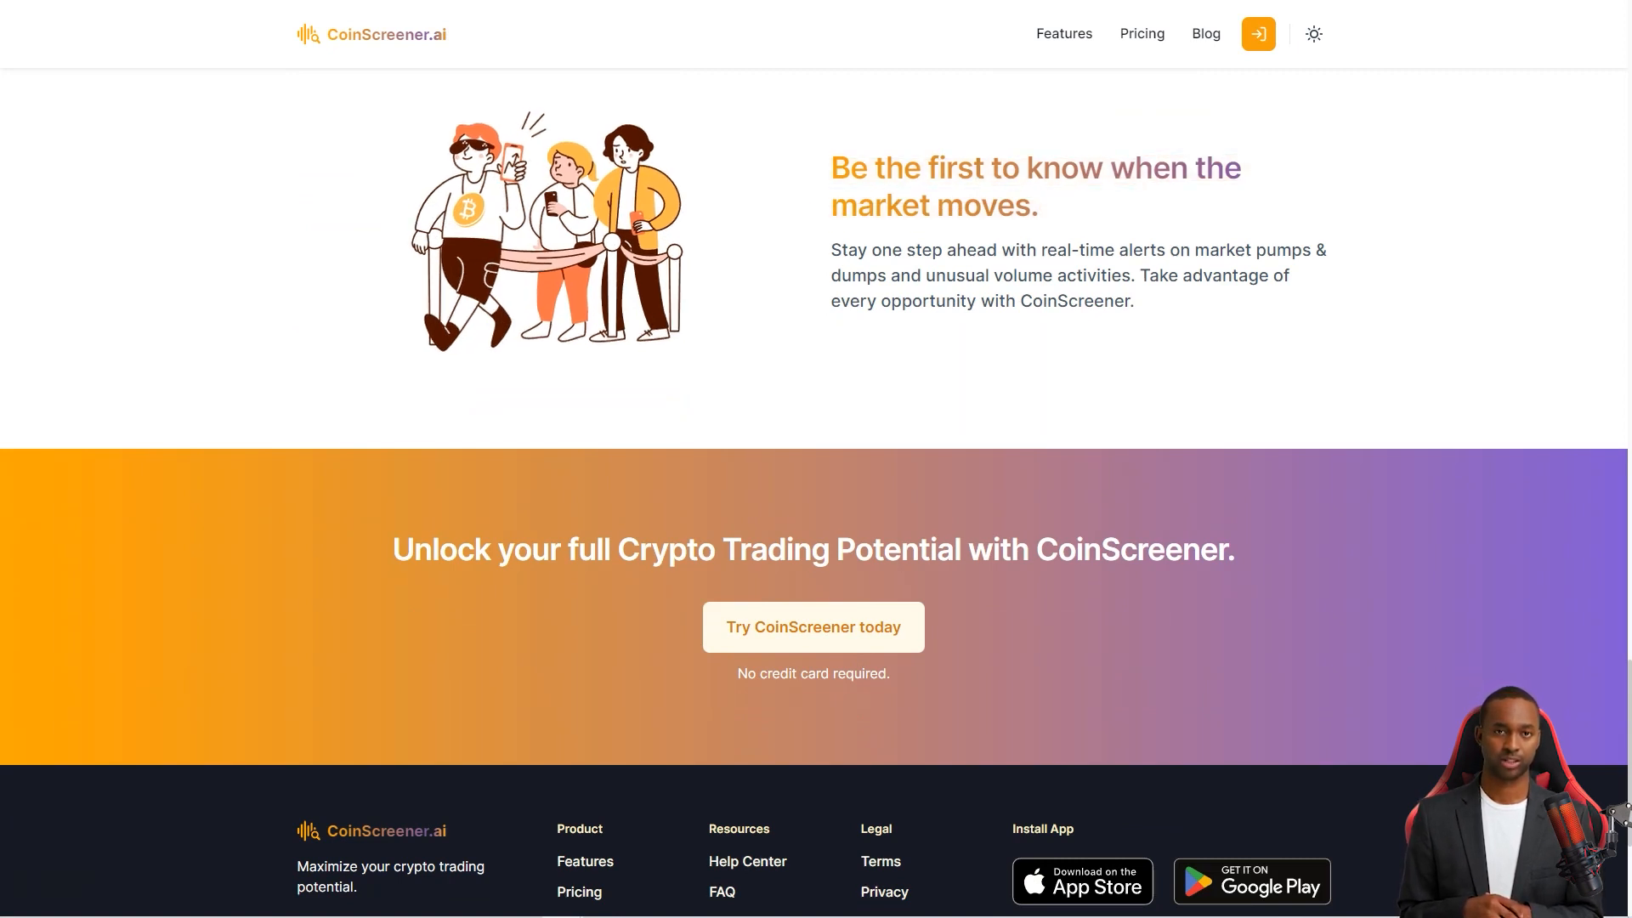
# Compare the free Basic and $8.25/mo Pro plans, reaching Product Hunt reviews at 4.9/5
pyautogui.click(1063, 34)
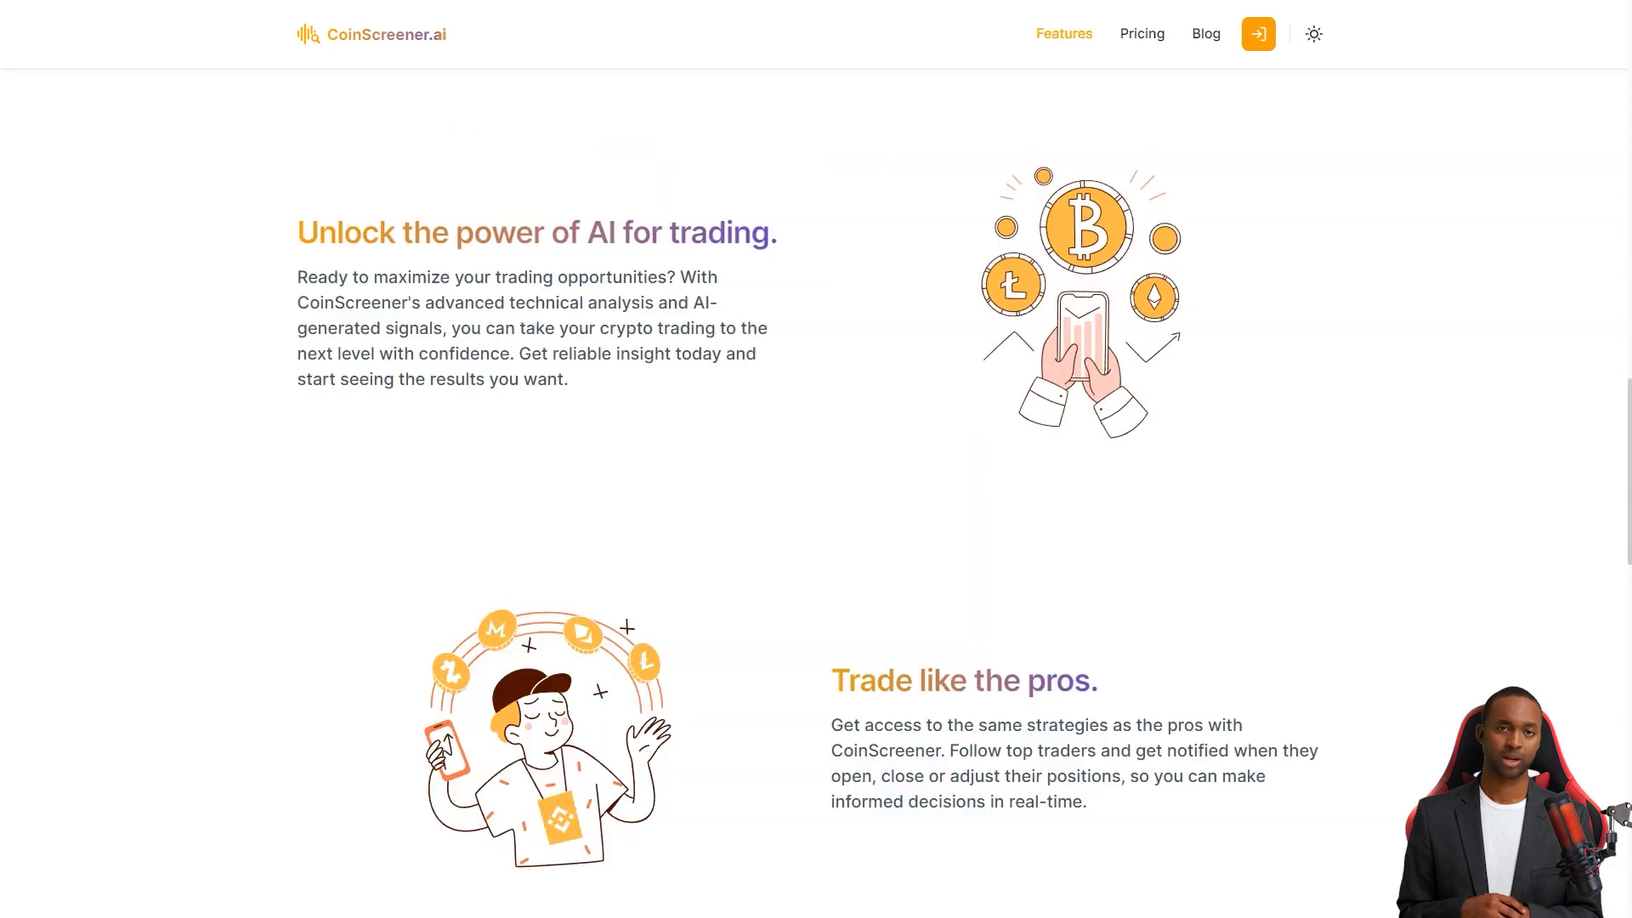
pyautogui.click(1141, 34)
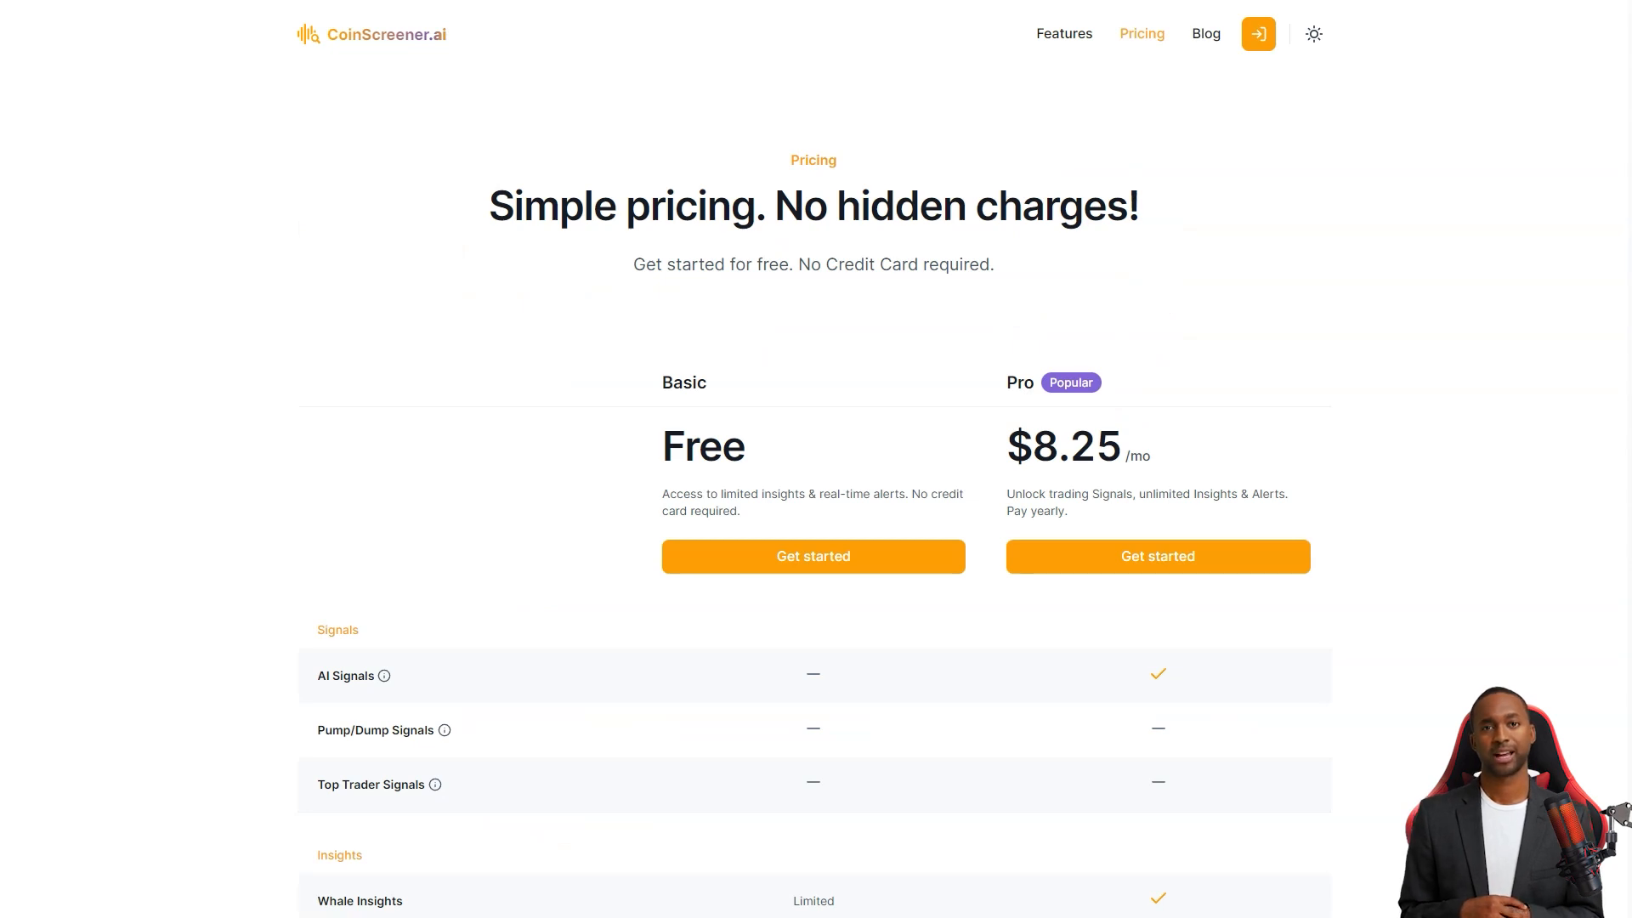
pyautogui.scroll(-3)
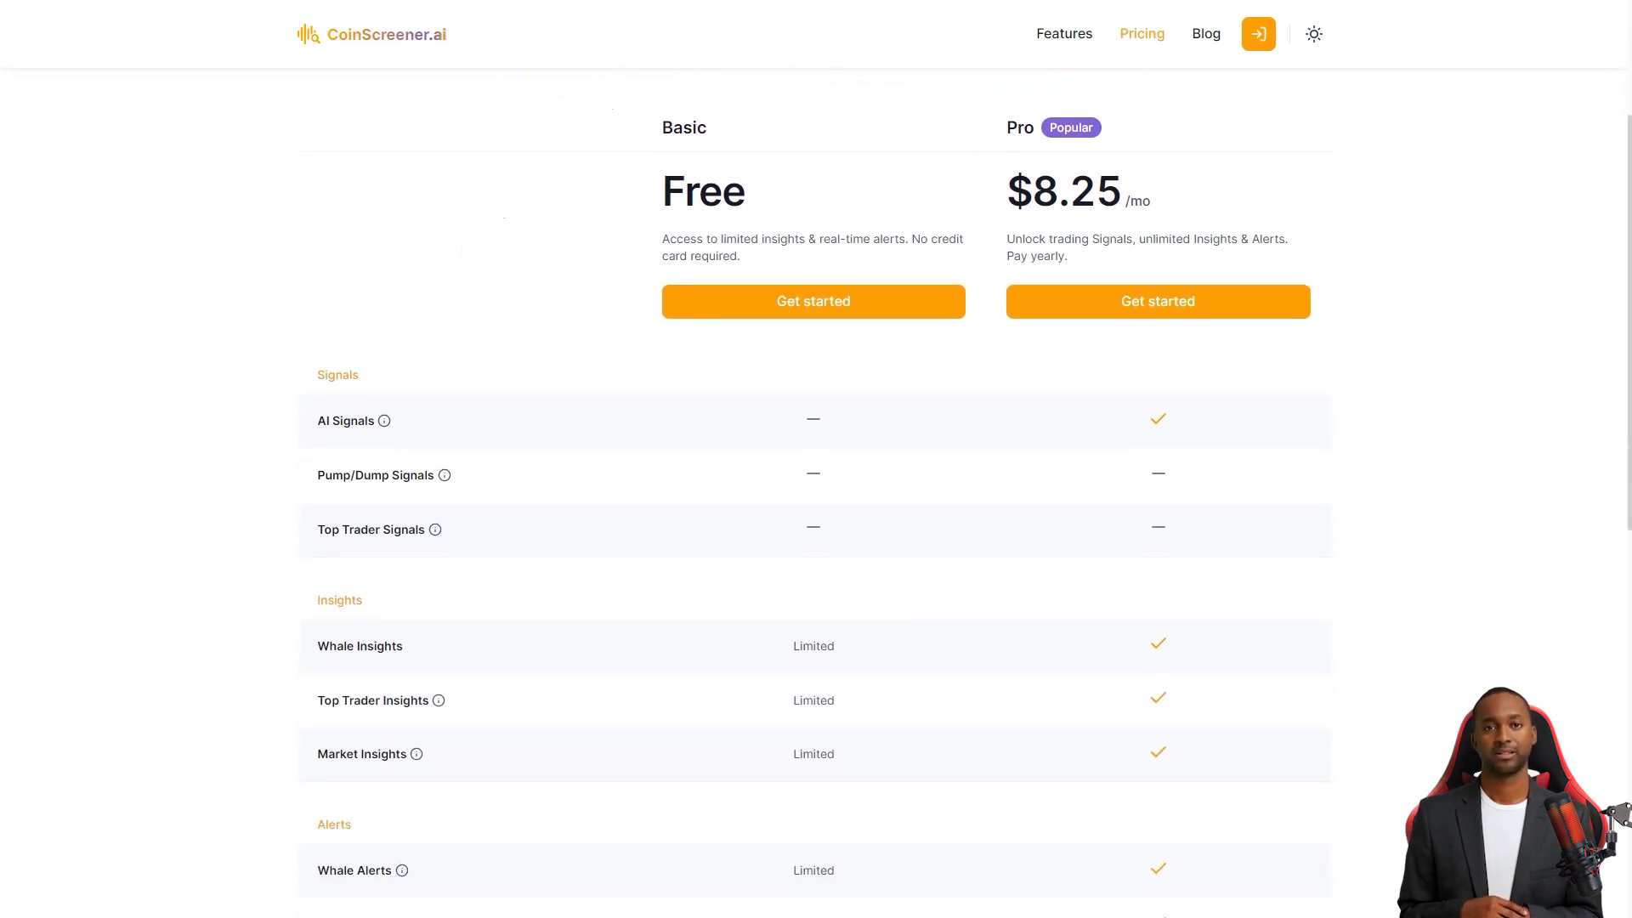
pyautogui.scroll(-3)
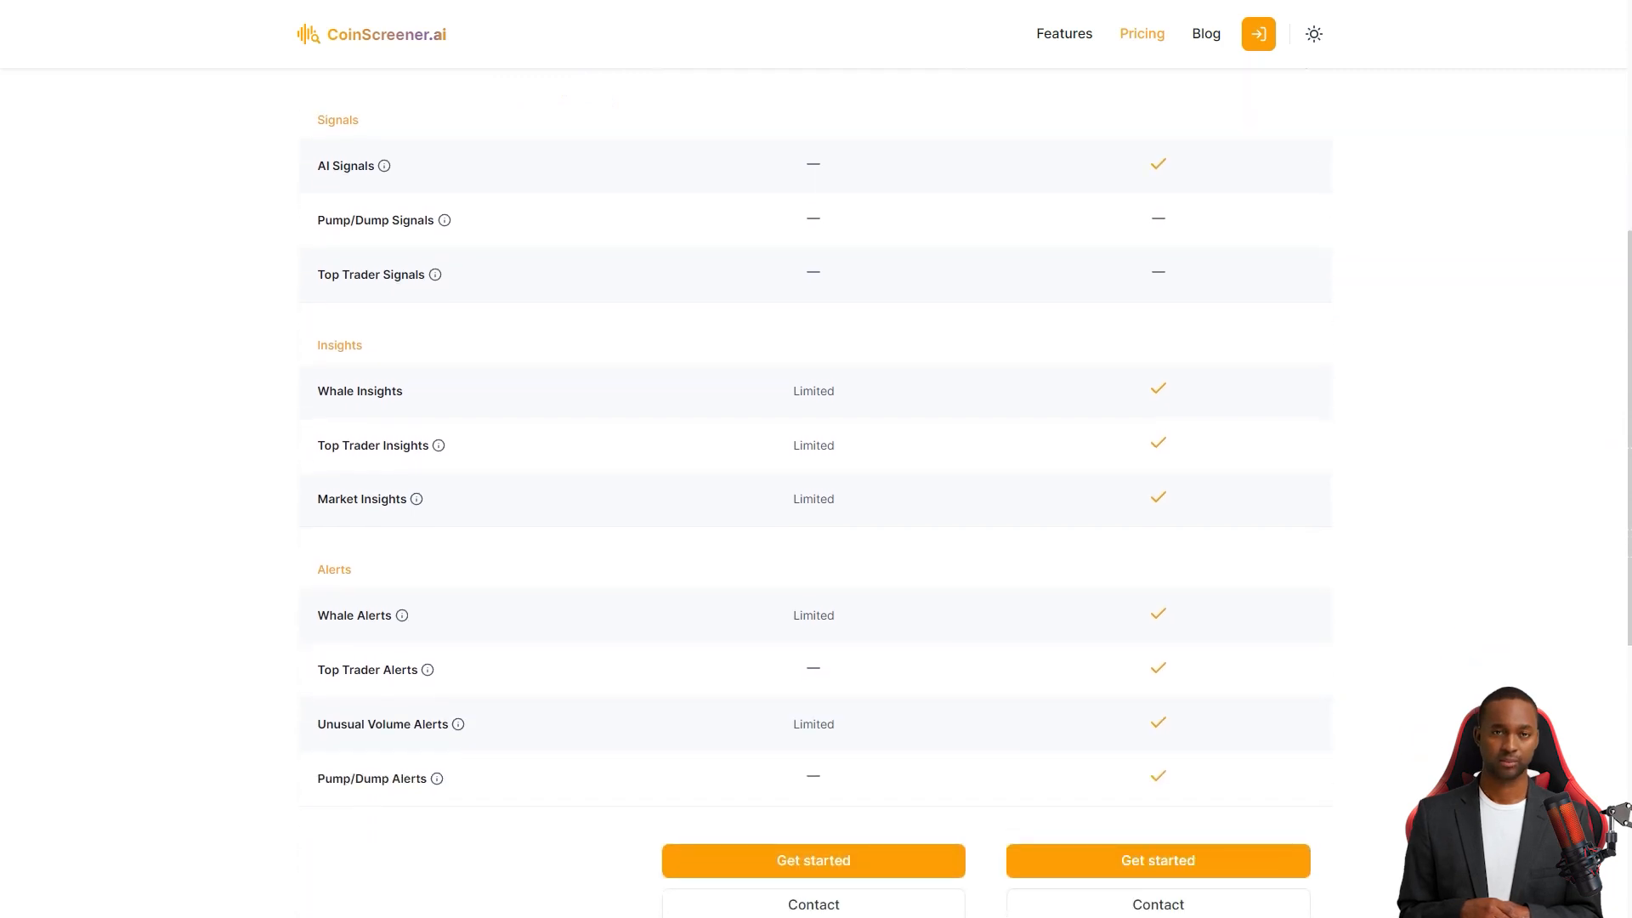
pyautogui.scroll(-3)
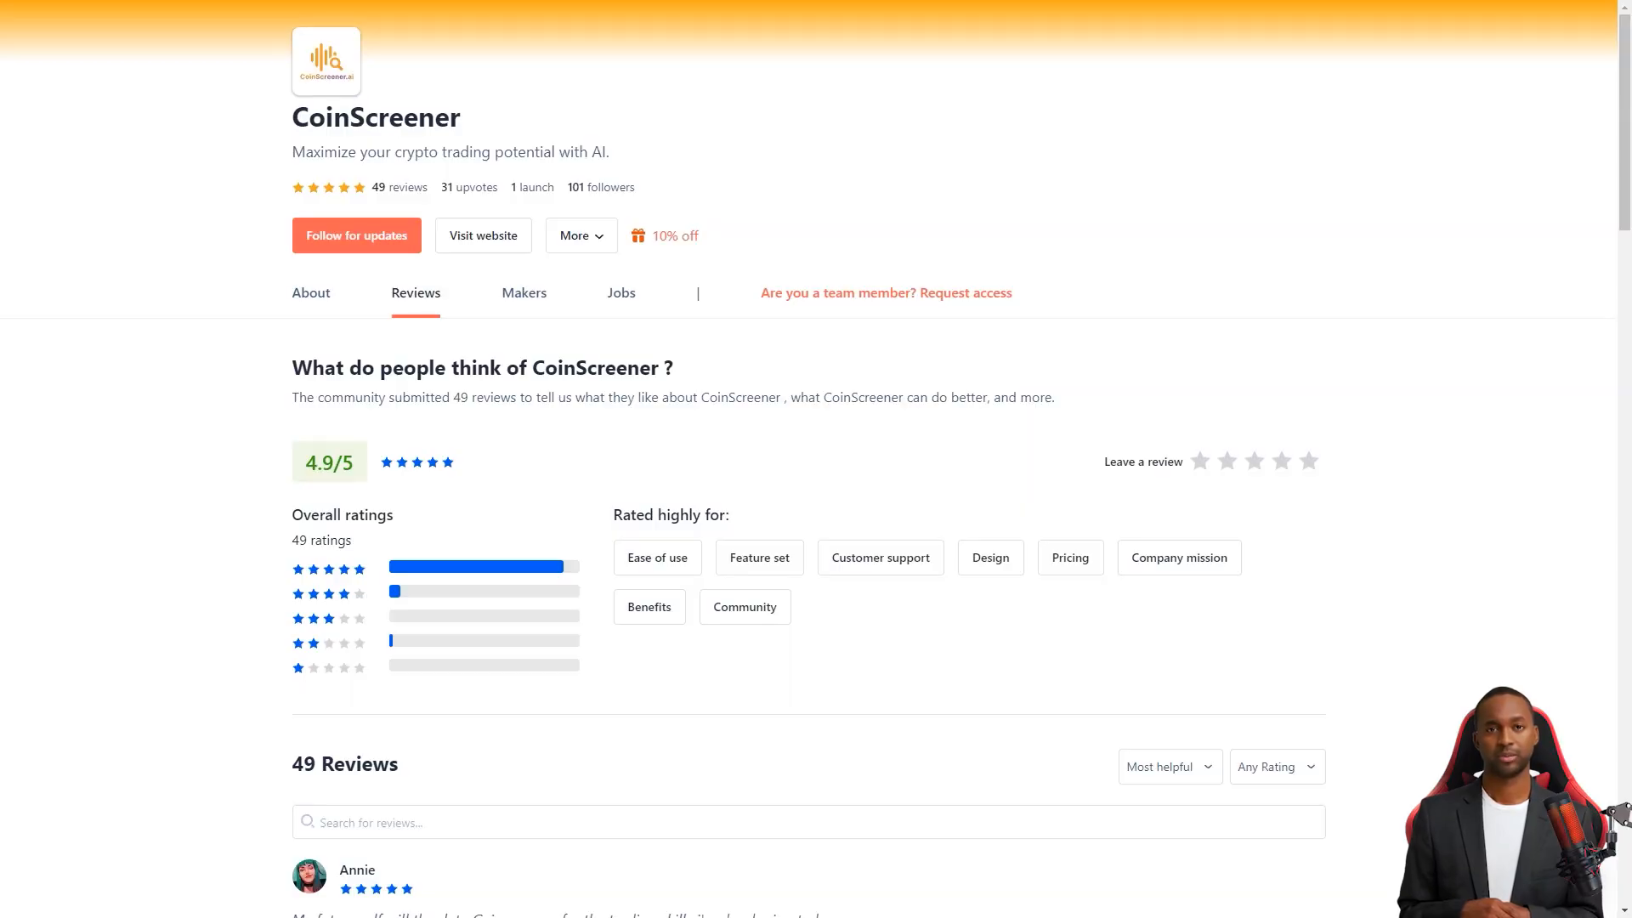
# Read CoinScreener's five-star Product Hunt reviews, highlighting one, and arrive at neeva.com
pyautogui.scroll(-3)
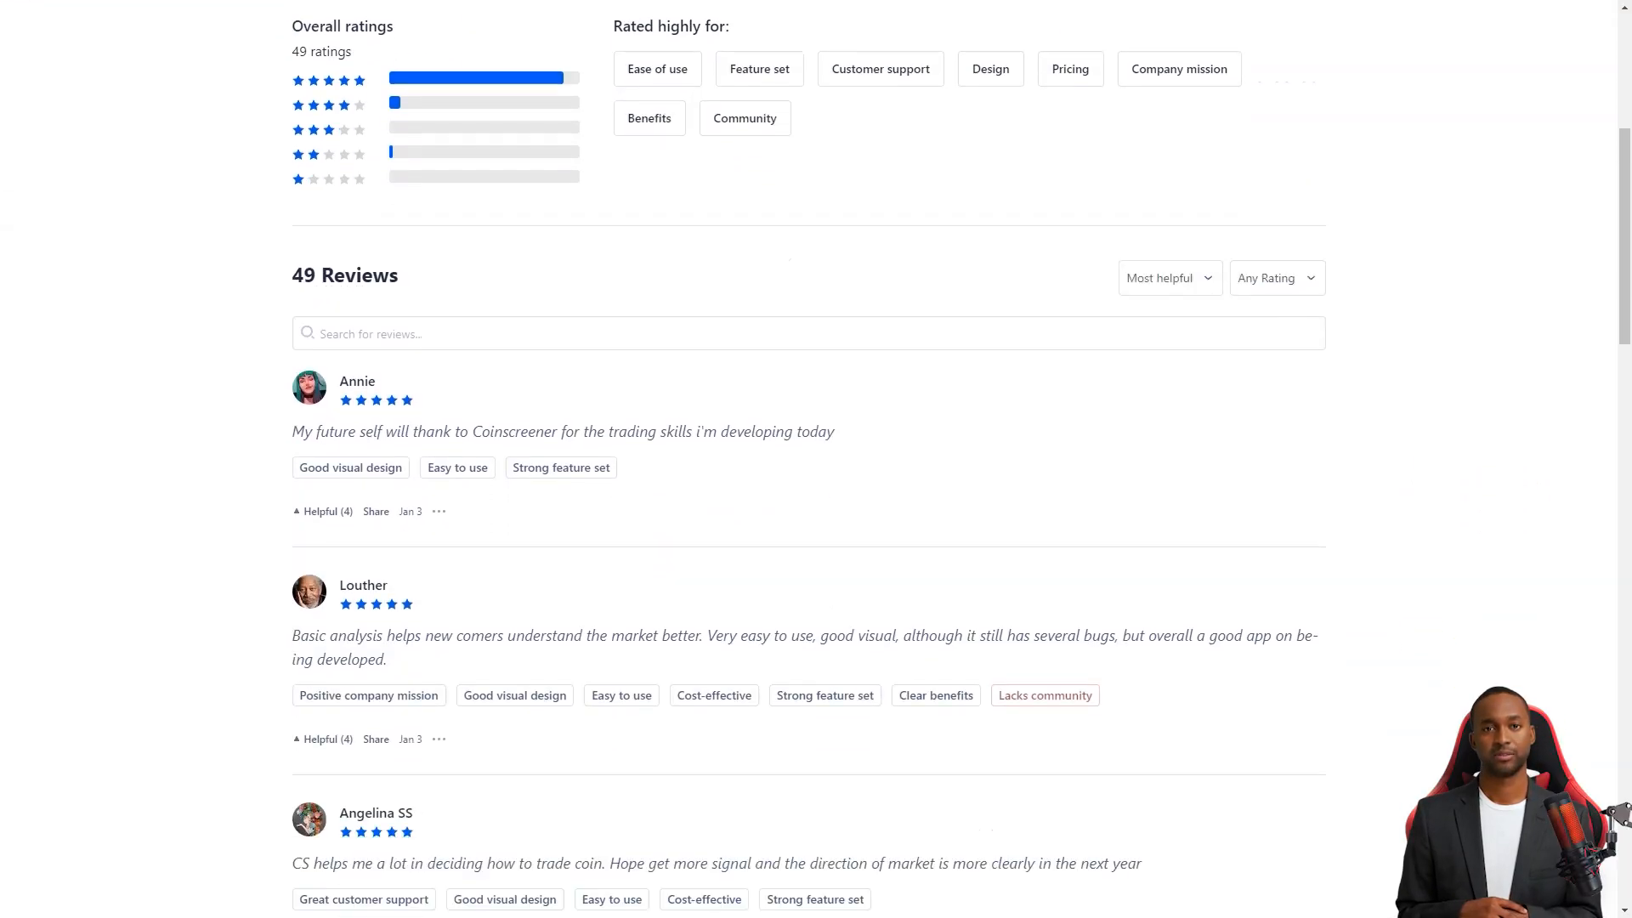
pyautogui.scroll(-3)
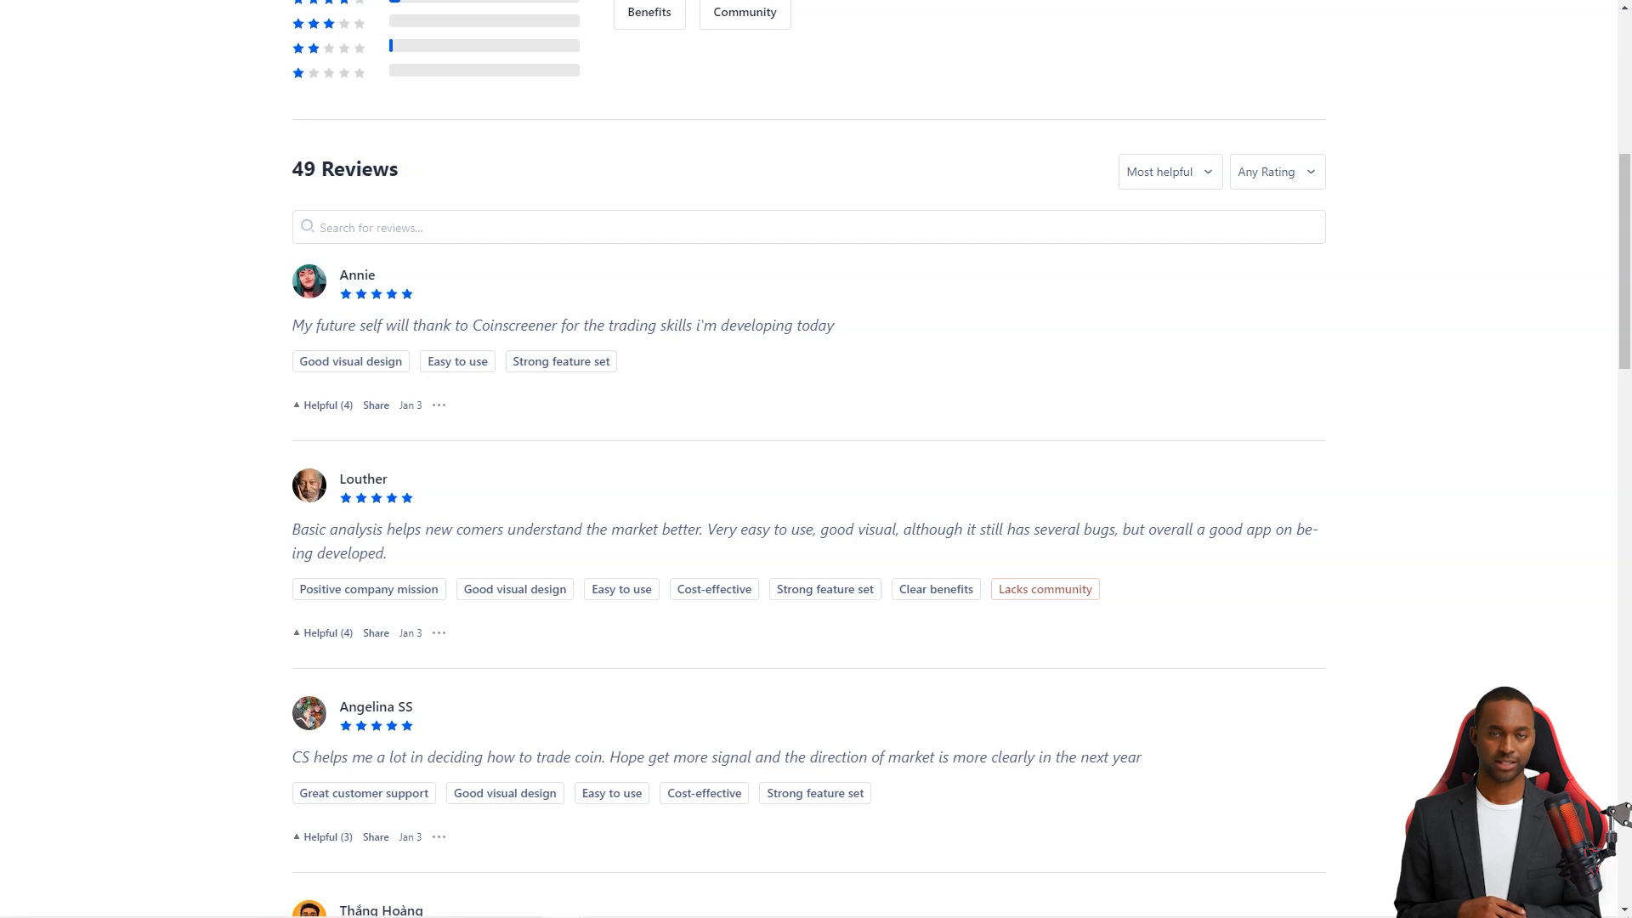
pyautogui.scroll(-3)
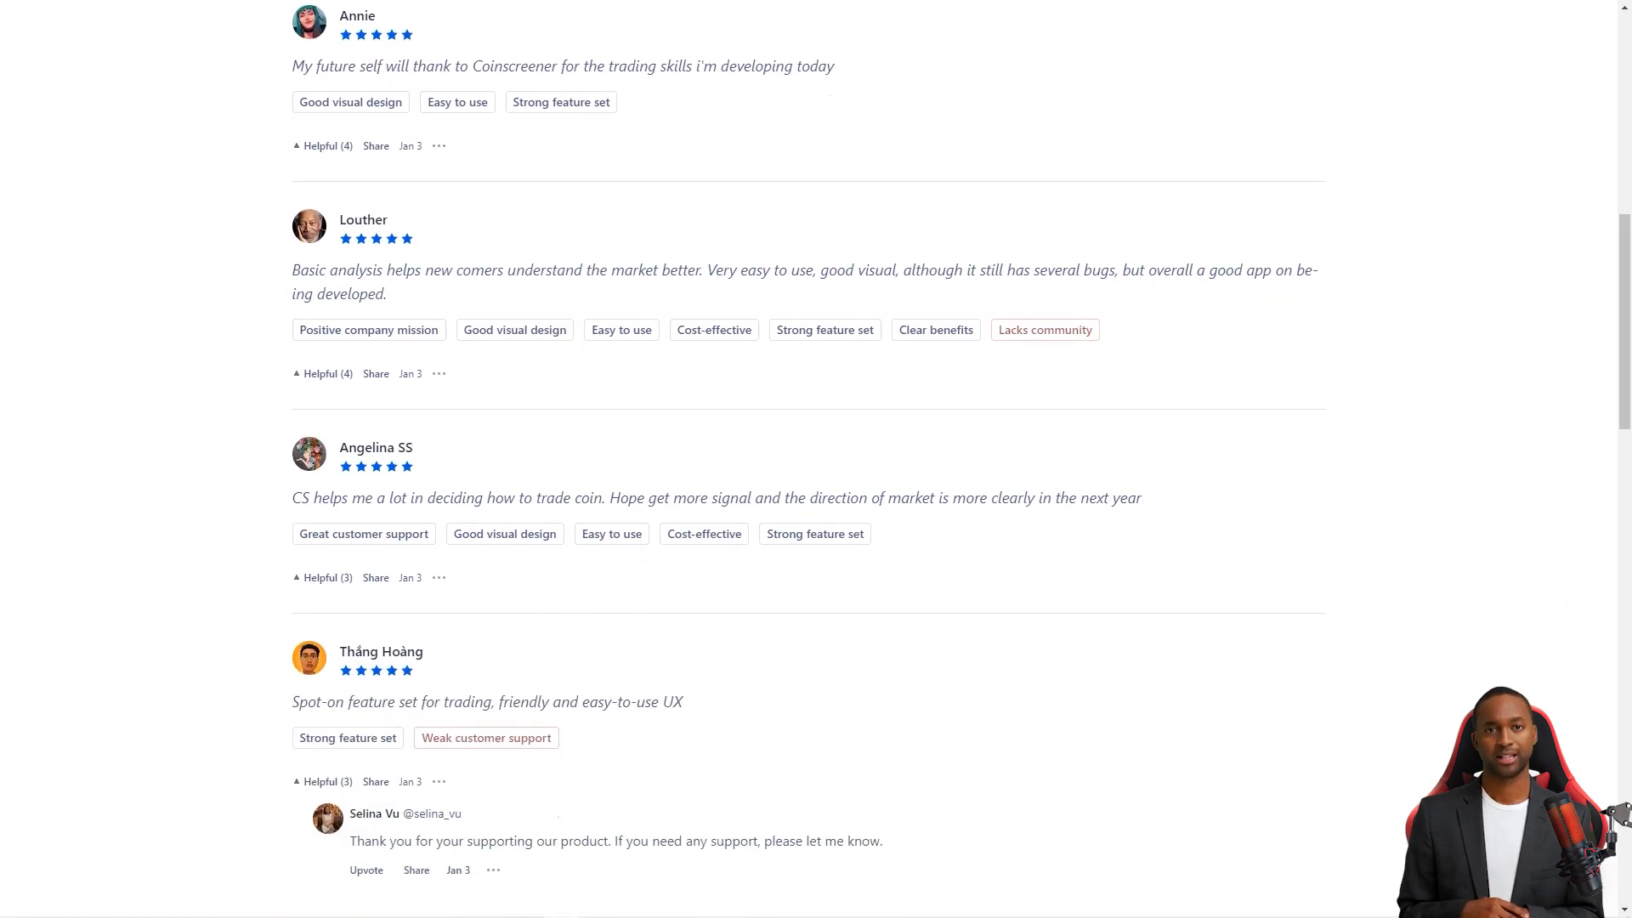
pyautogui.scroll(-3)
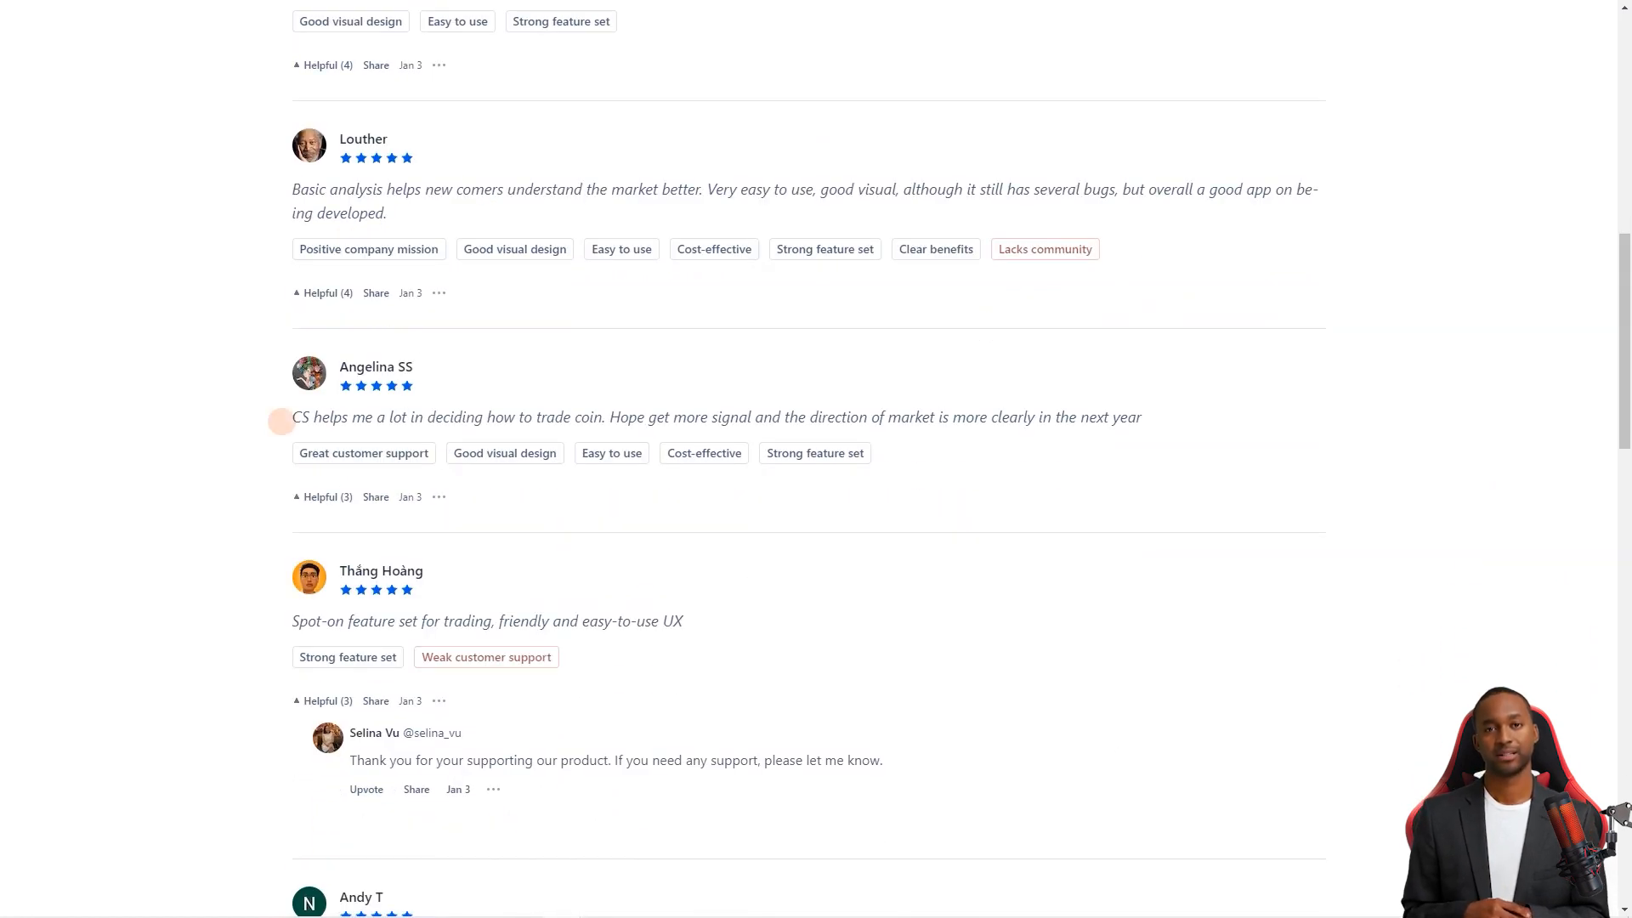
pyautogui.moveTo(292, 418); pyautogui.dragTo(612, 417)
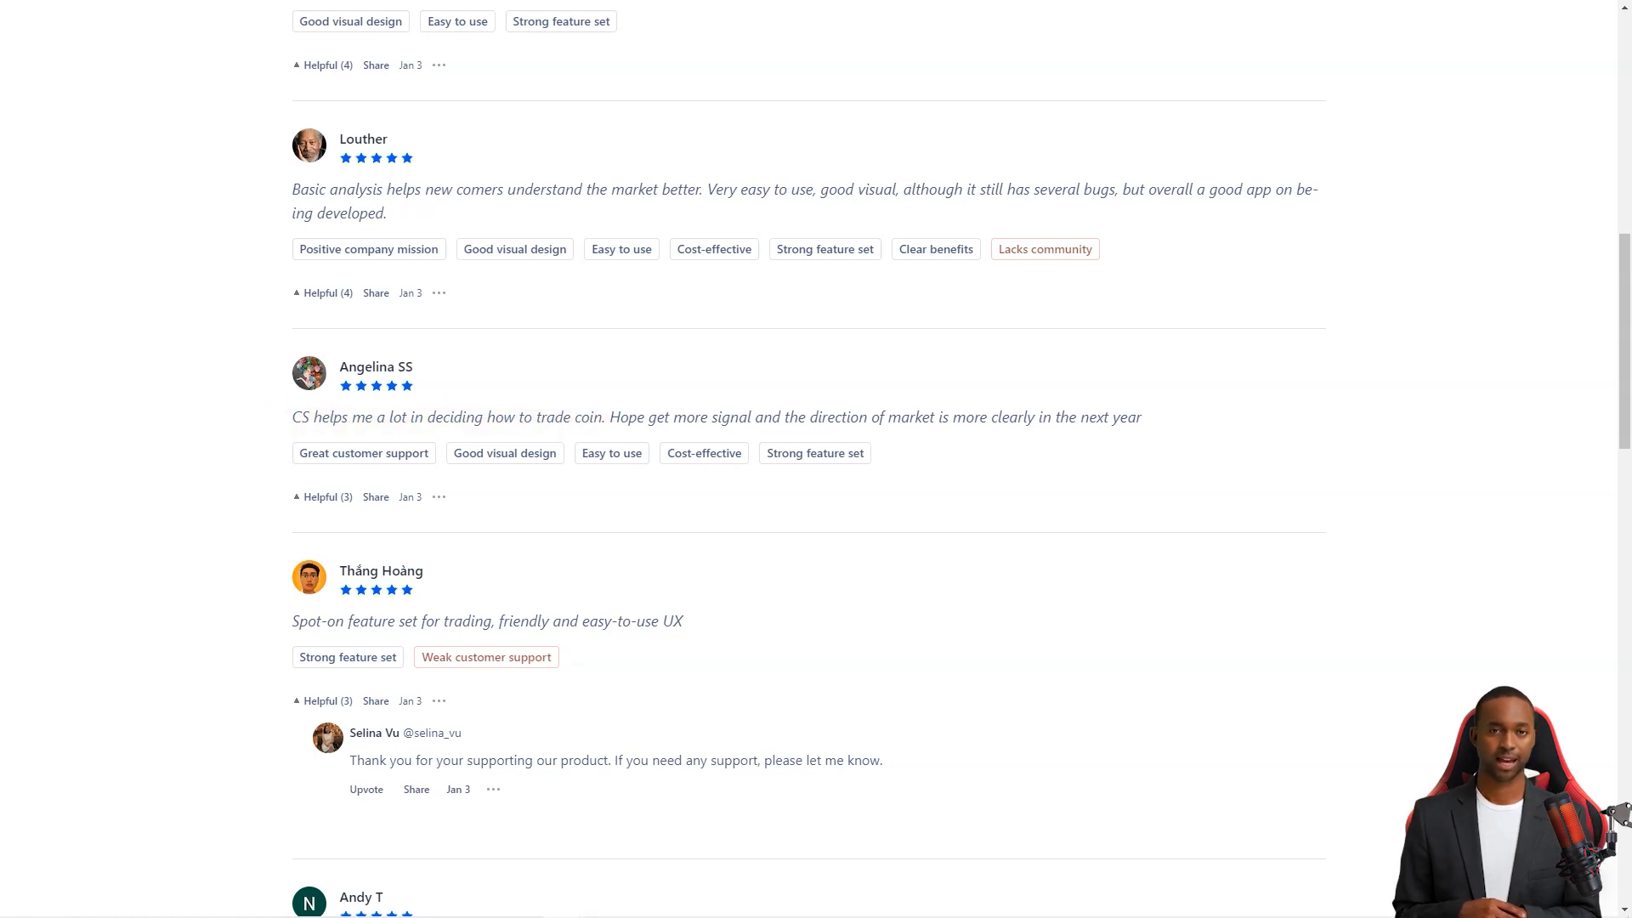
pyautogui.scroll(-3)
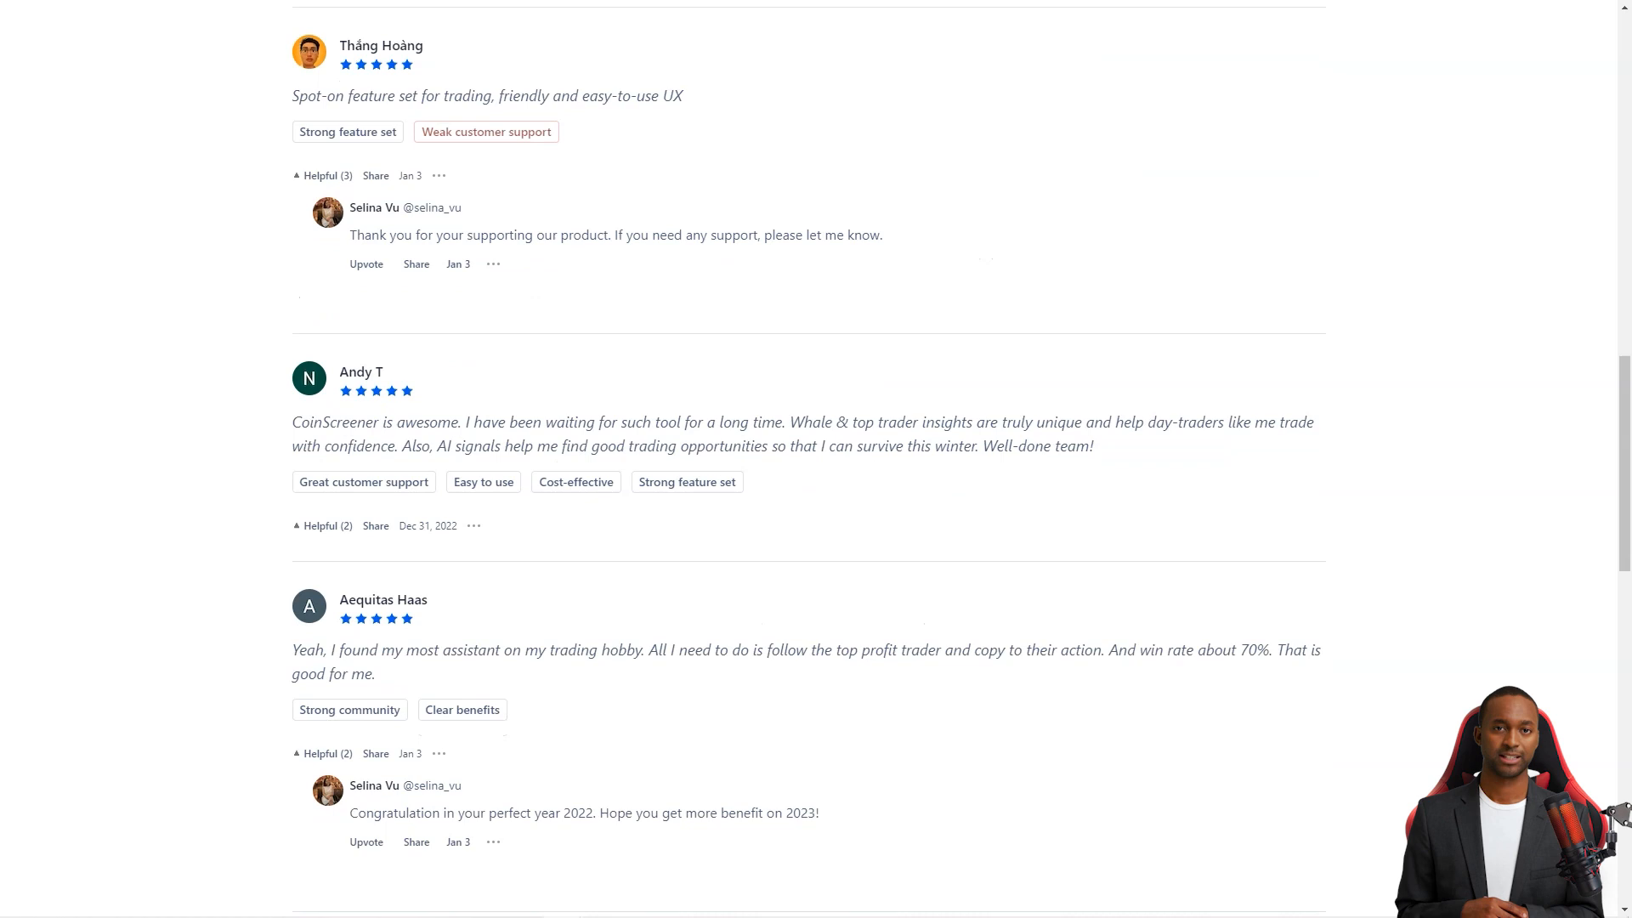
pyautogui.scroll(-3)
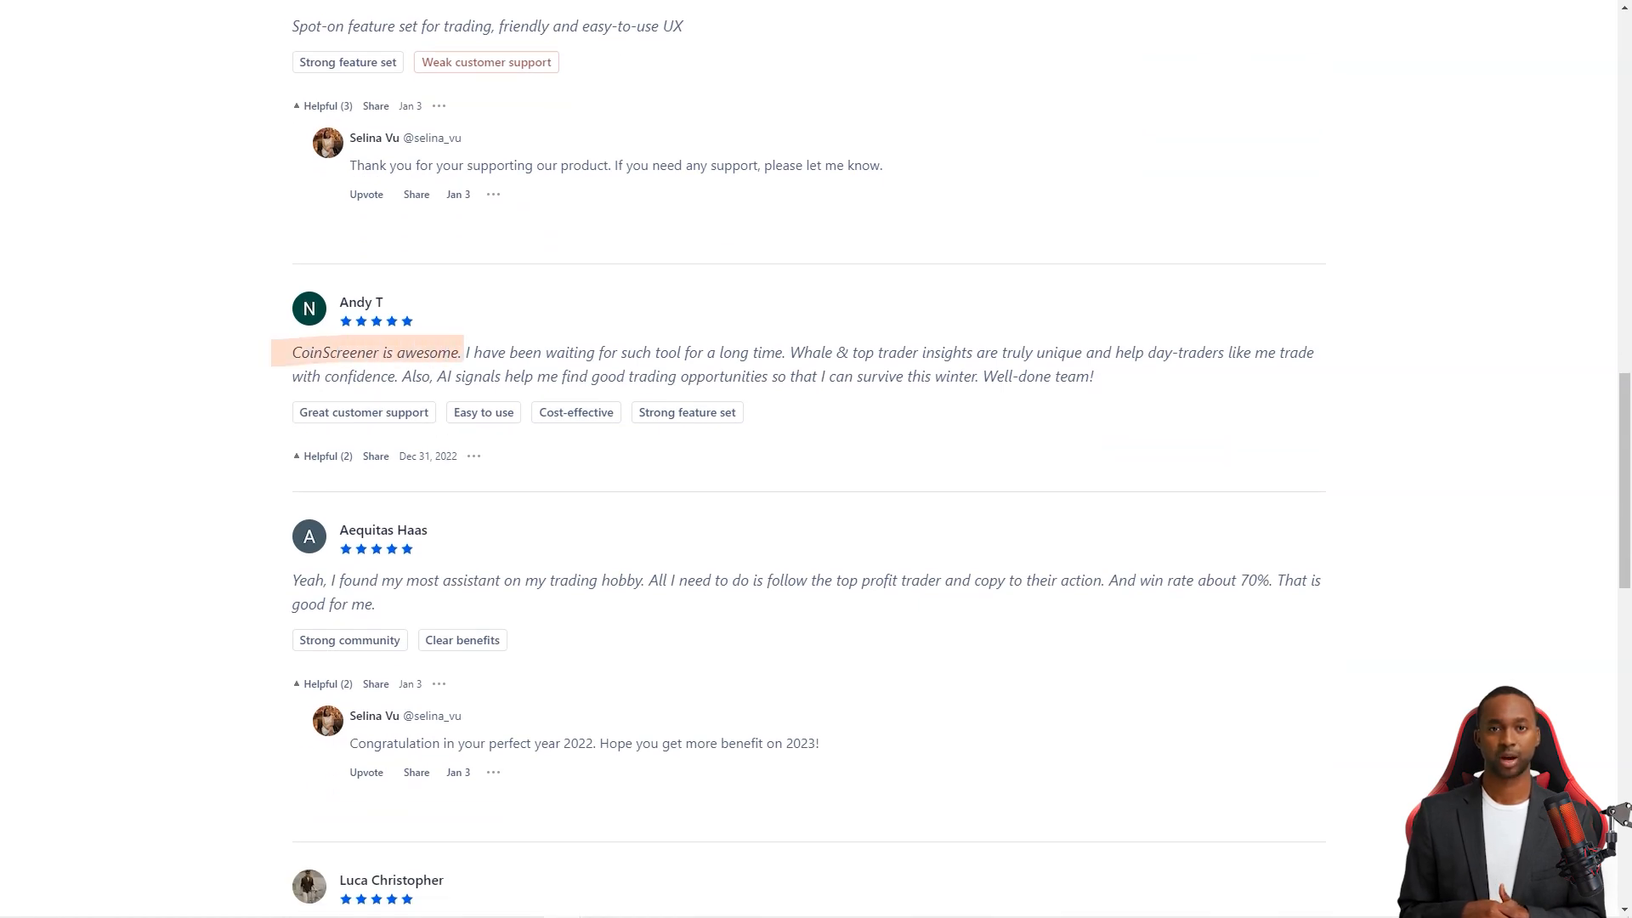
pyautogui.scroll(-3)
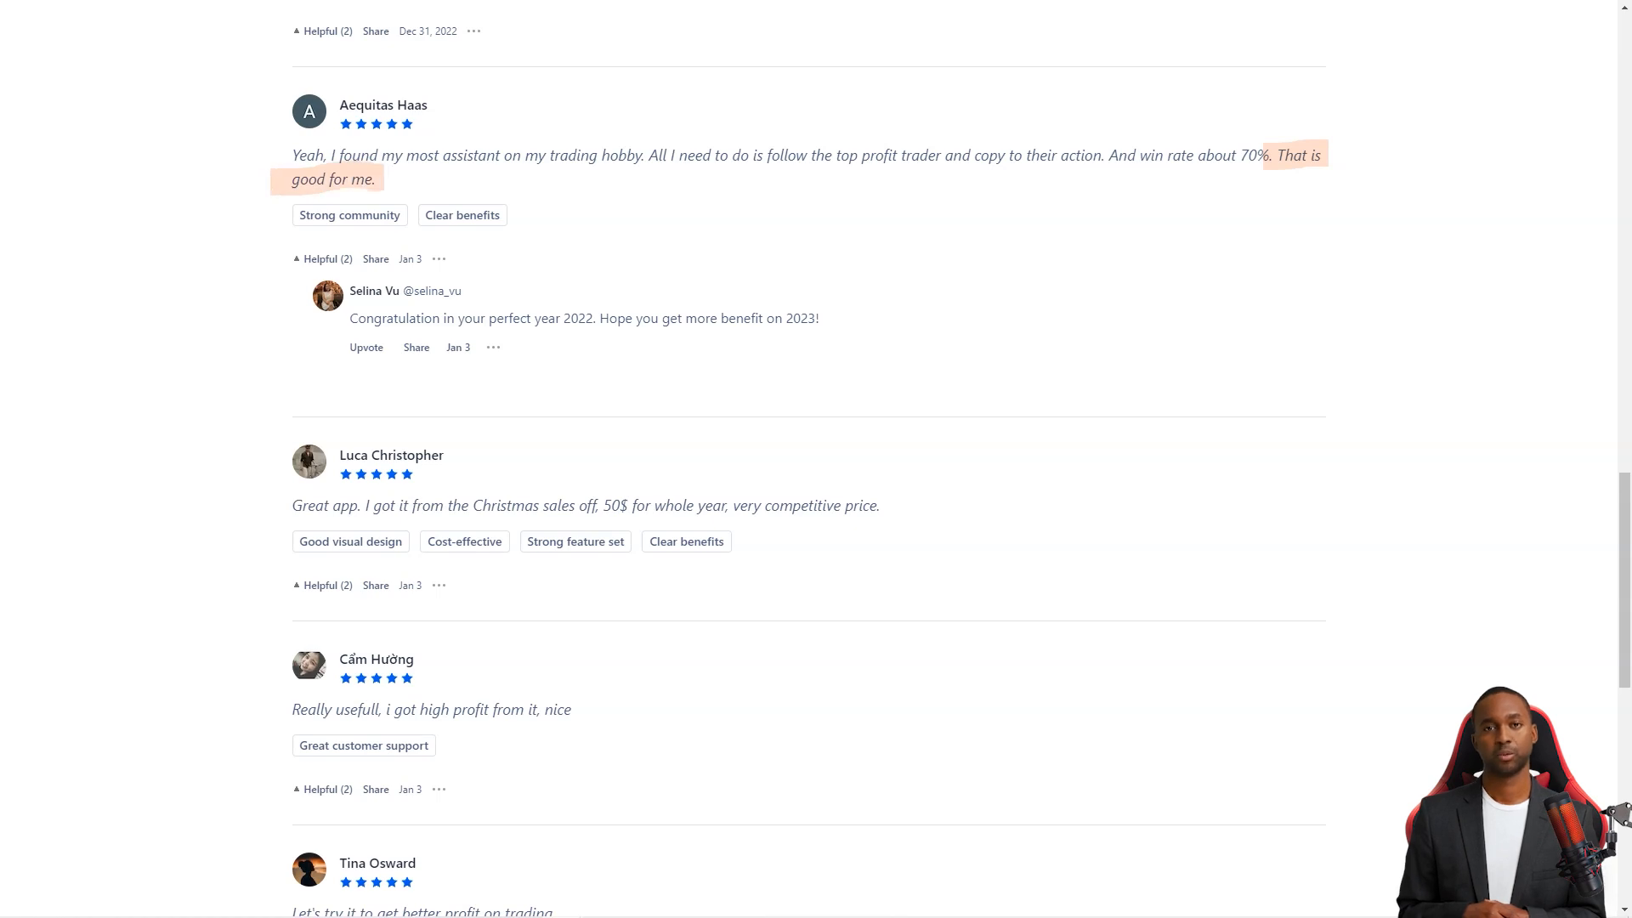
pyautogui.scroll(-3)
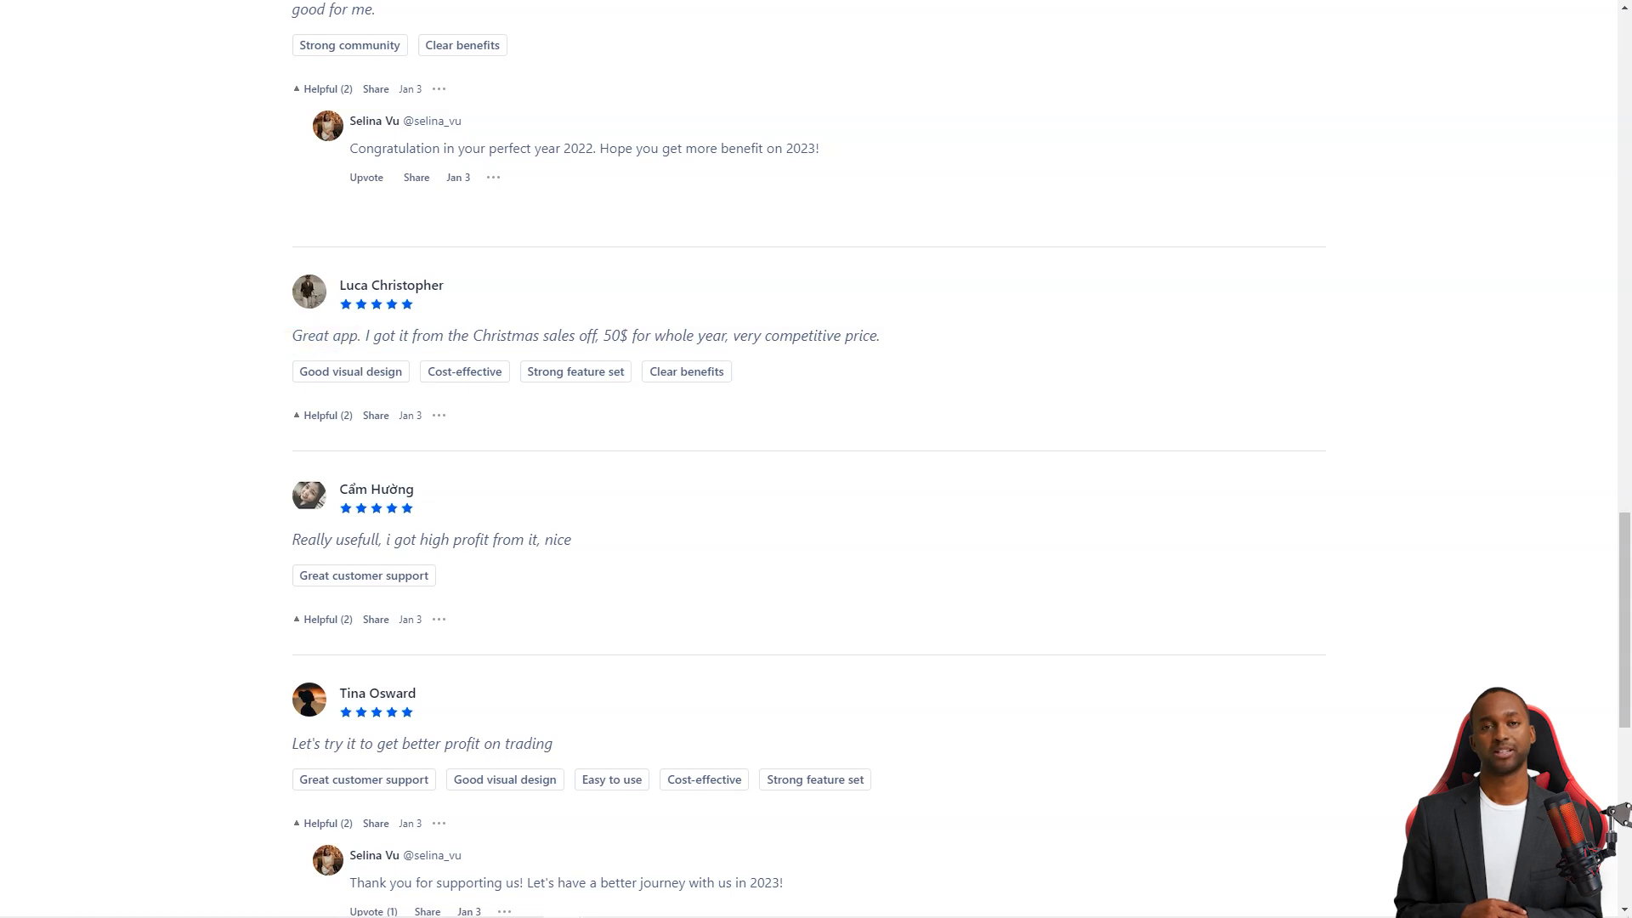
pyautogui.scroll(-3)
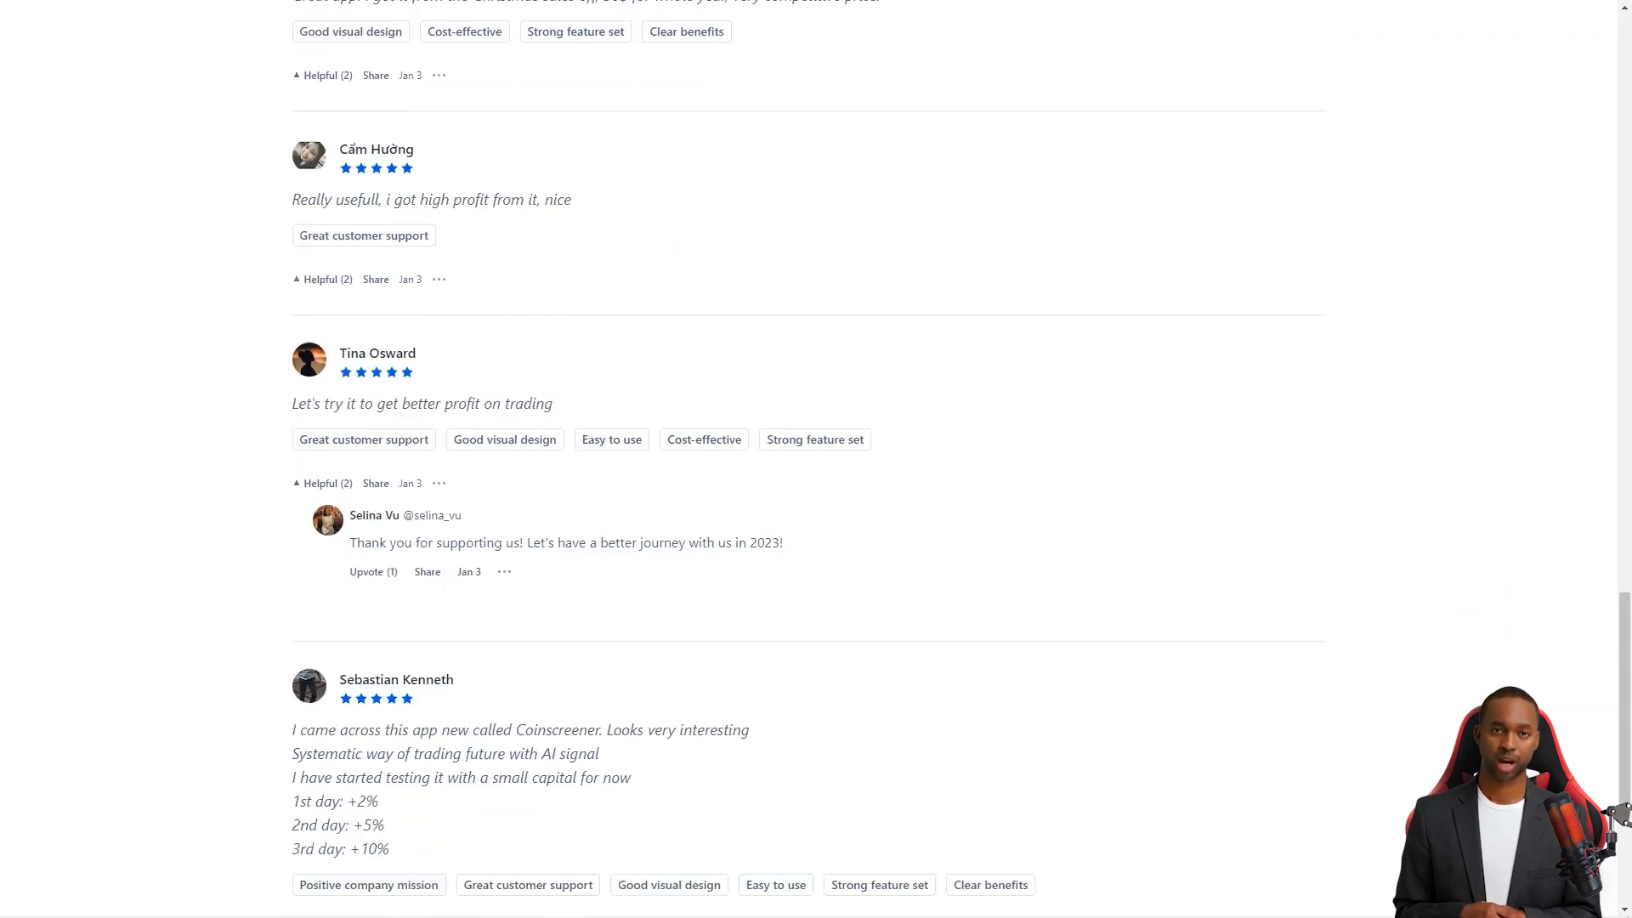
pyautogui.scroll(-3)
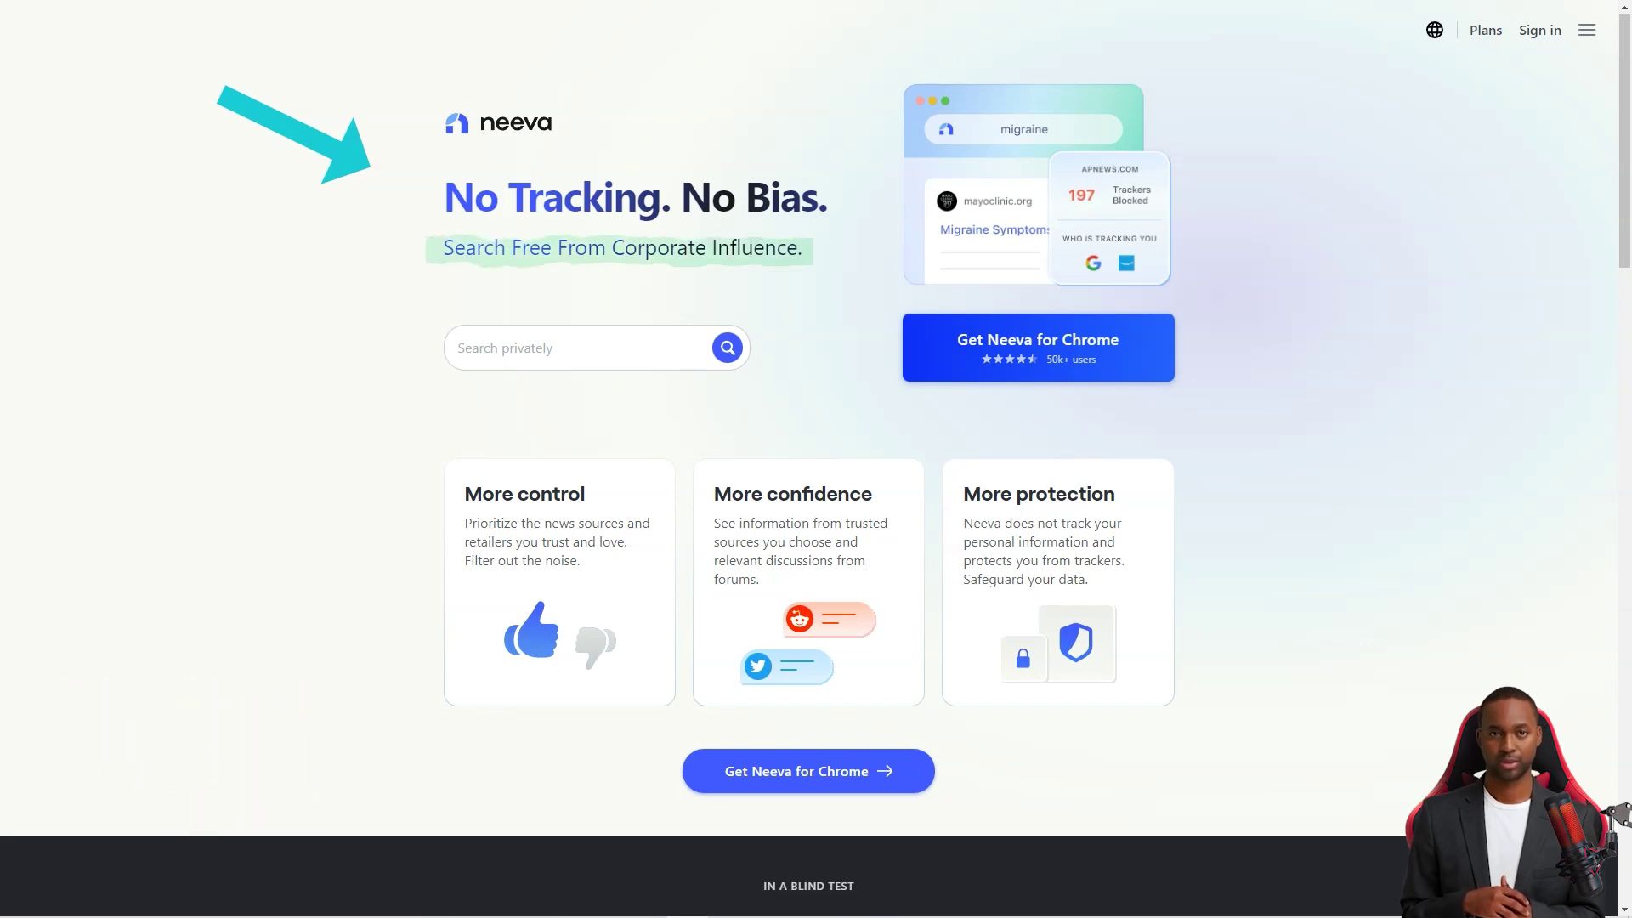
# Scroll the Neeva homepage past the 9/10 blind test, device availability and FAQ
pyautogui.scroll(-3)
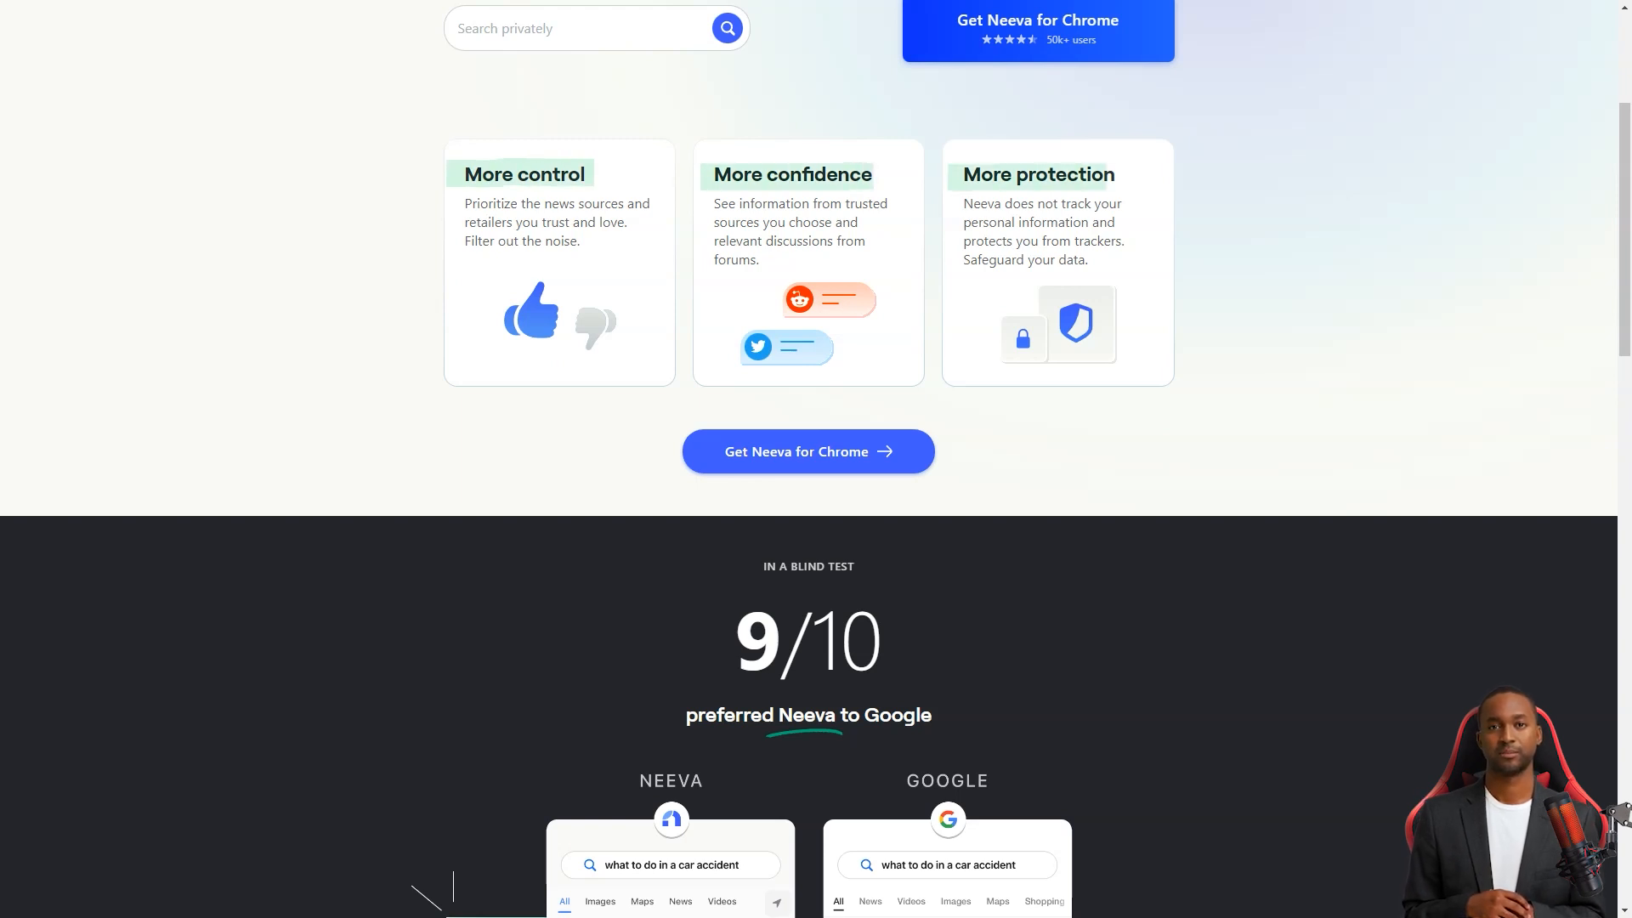
pyautogui.scroll(-3)
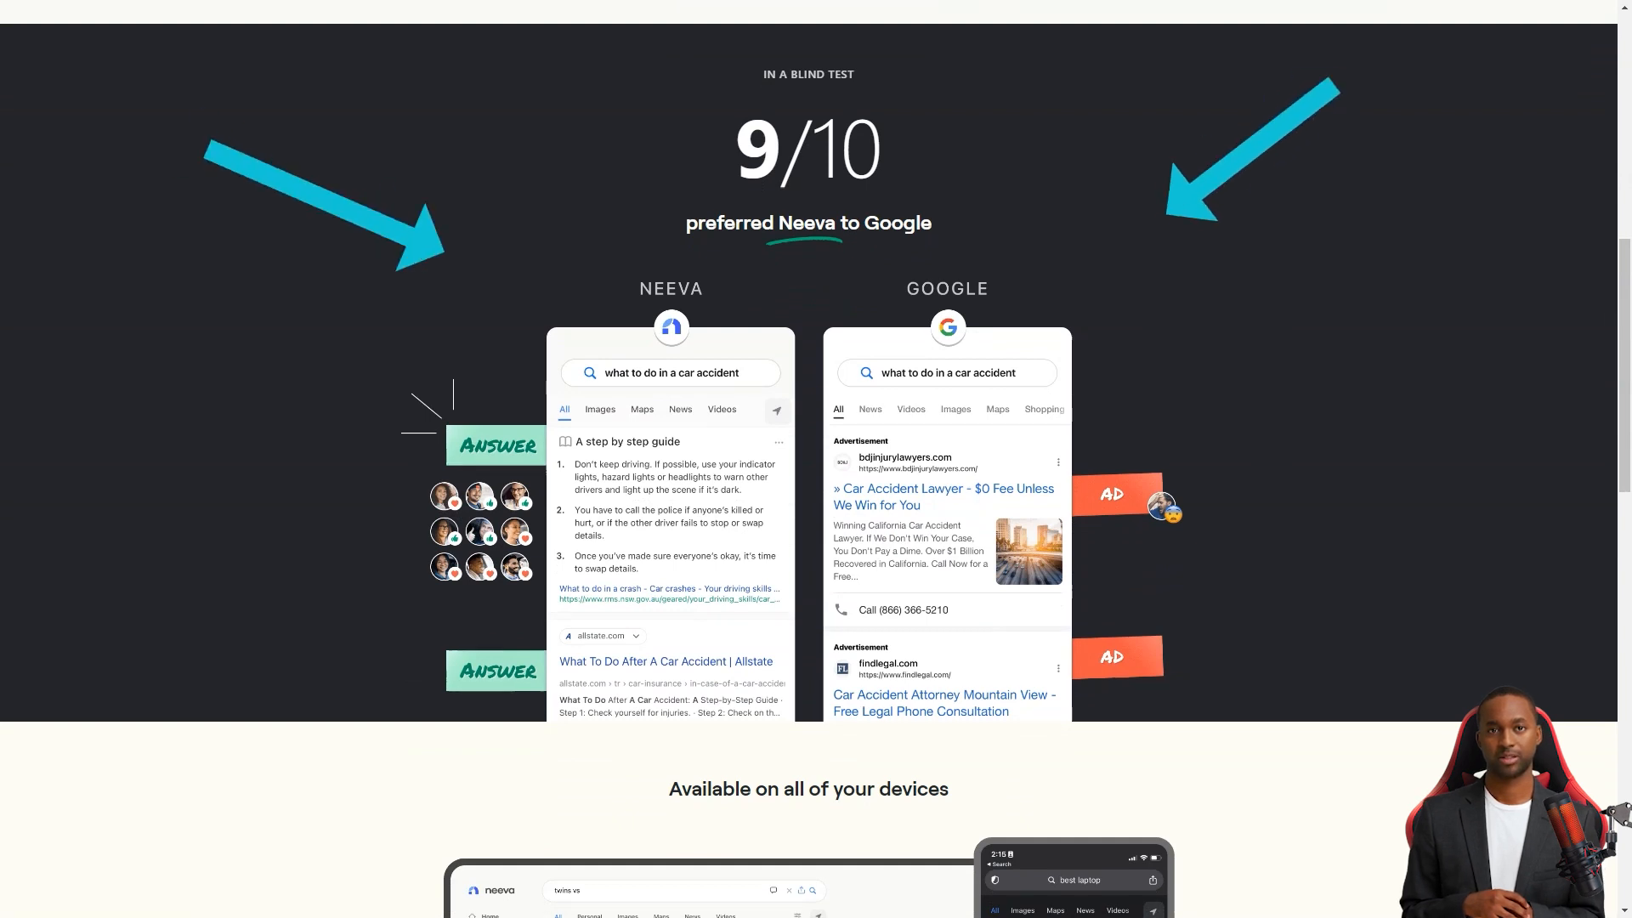
pyautogui.scroll(-3)
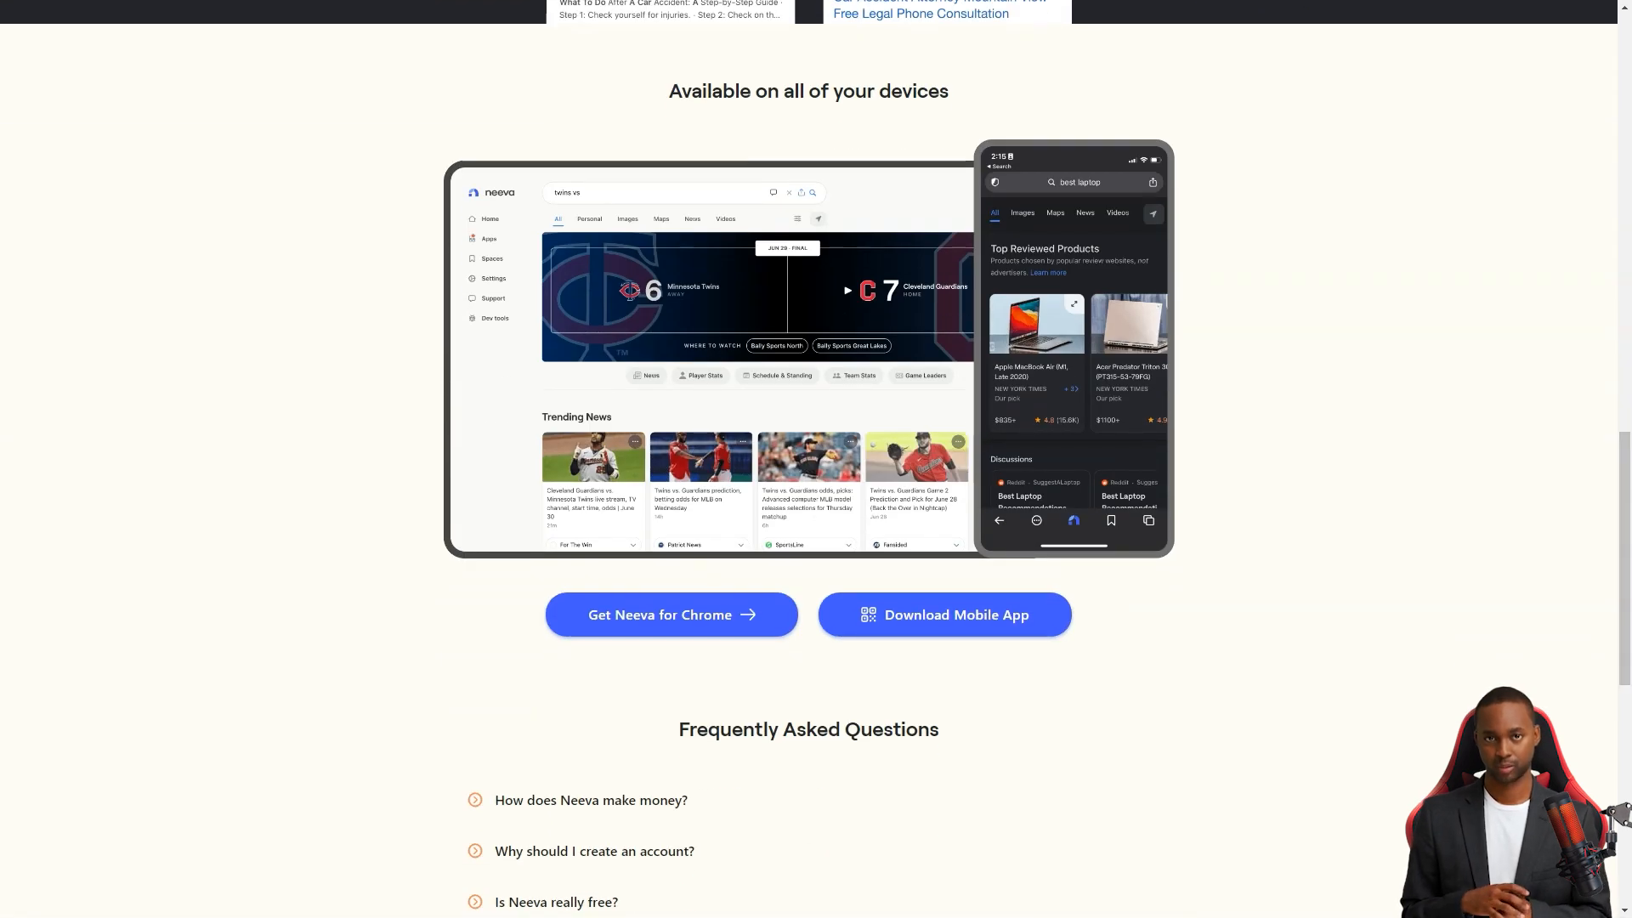
pyautogui.scroll(-3)
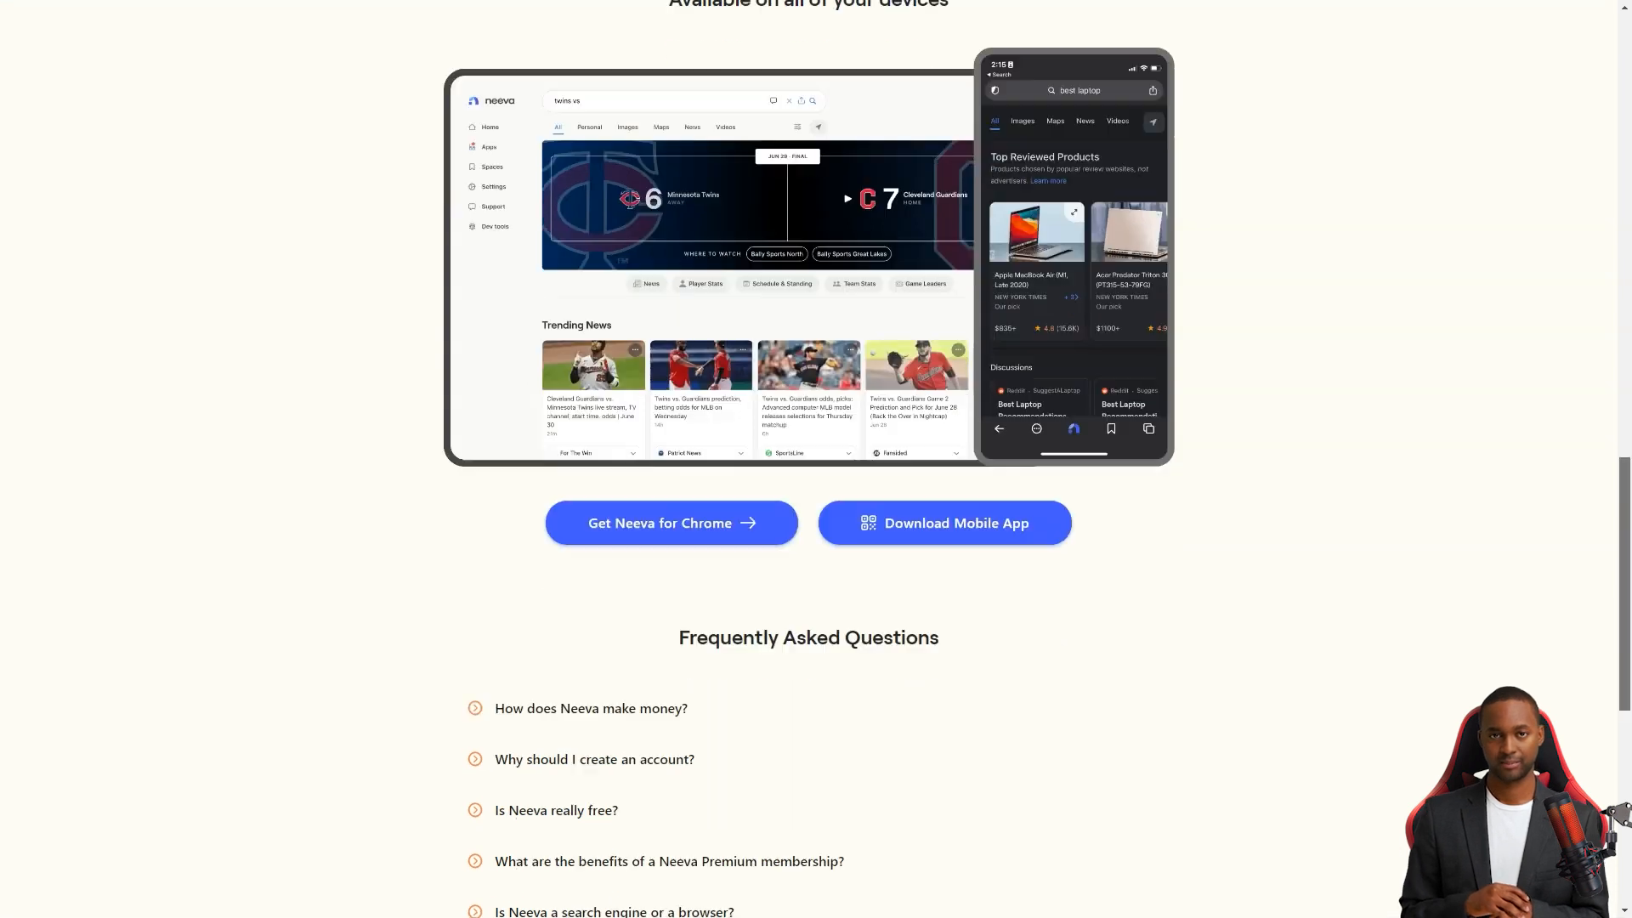
pyautogui.scroll(-3)
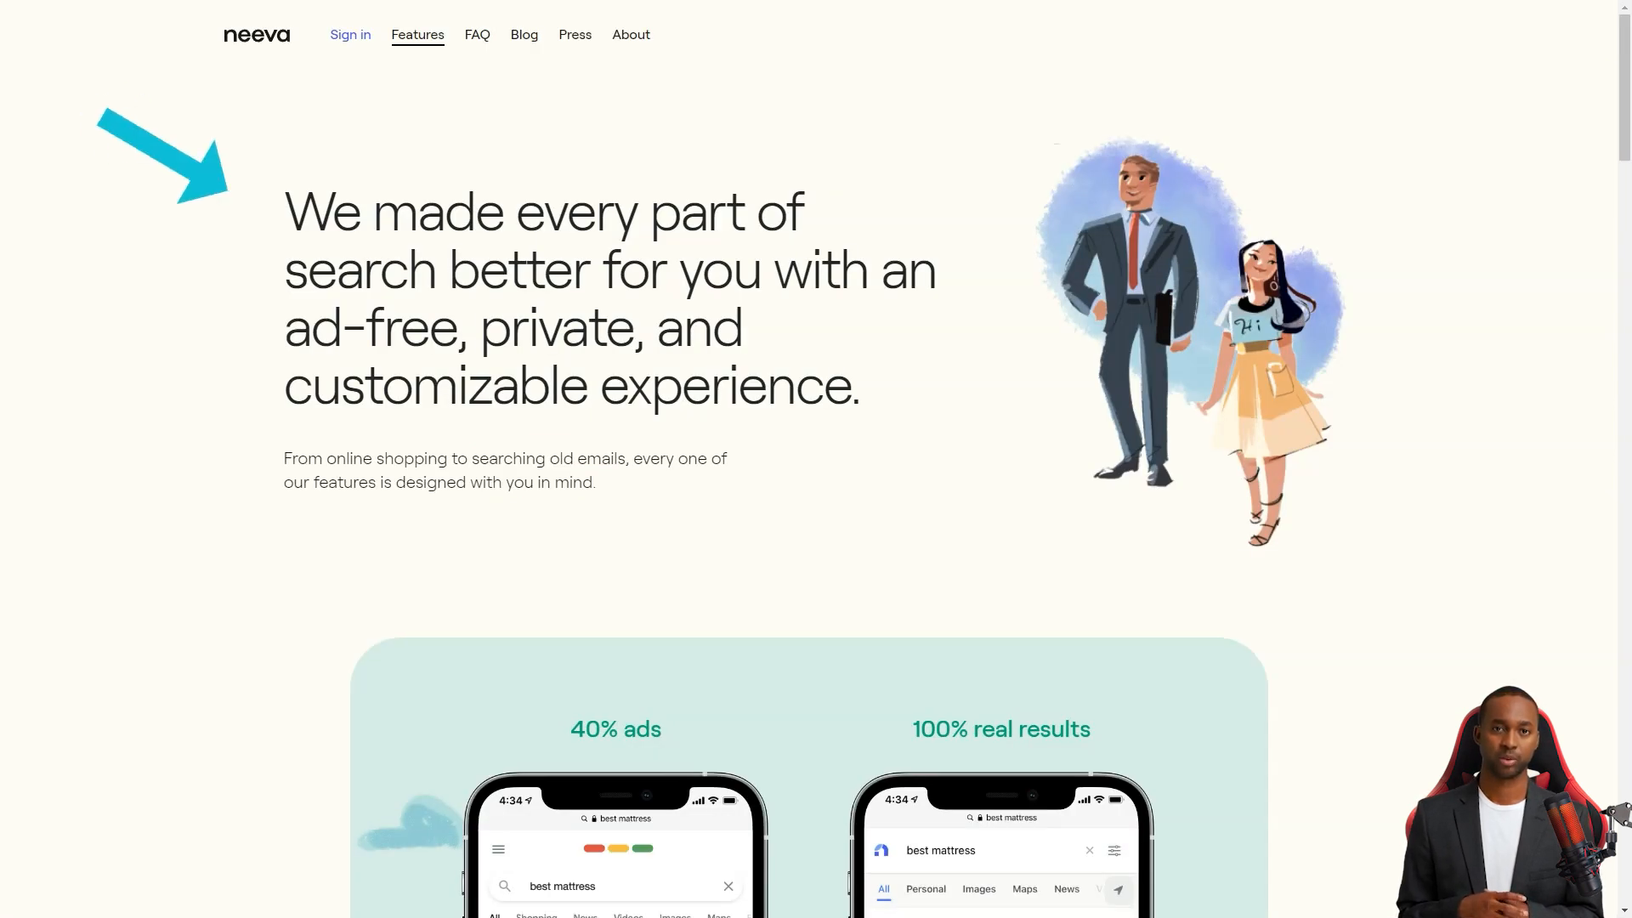
# Scroll Neeva's Features page through ad-free search, privacy, customization, shopping and recipes
pyautogui.moveTo(283, 269); pyautogui.dragTo(700, 270)
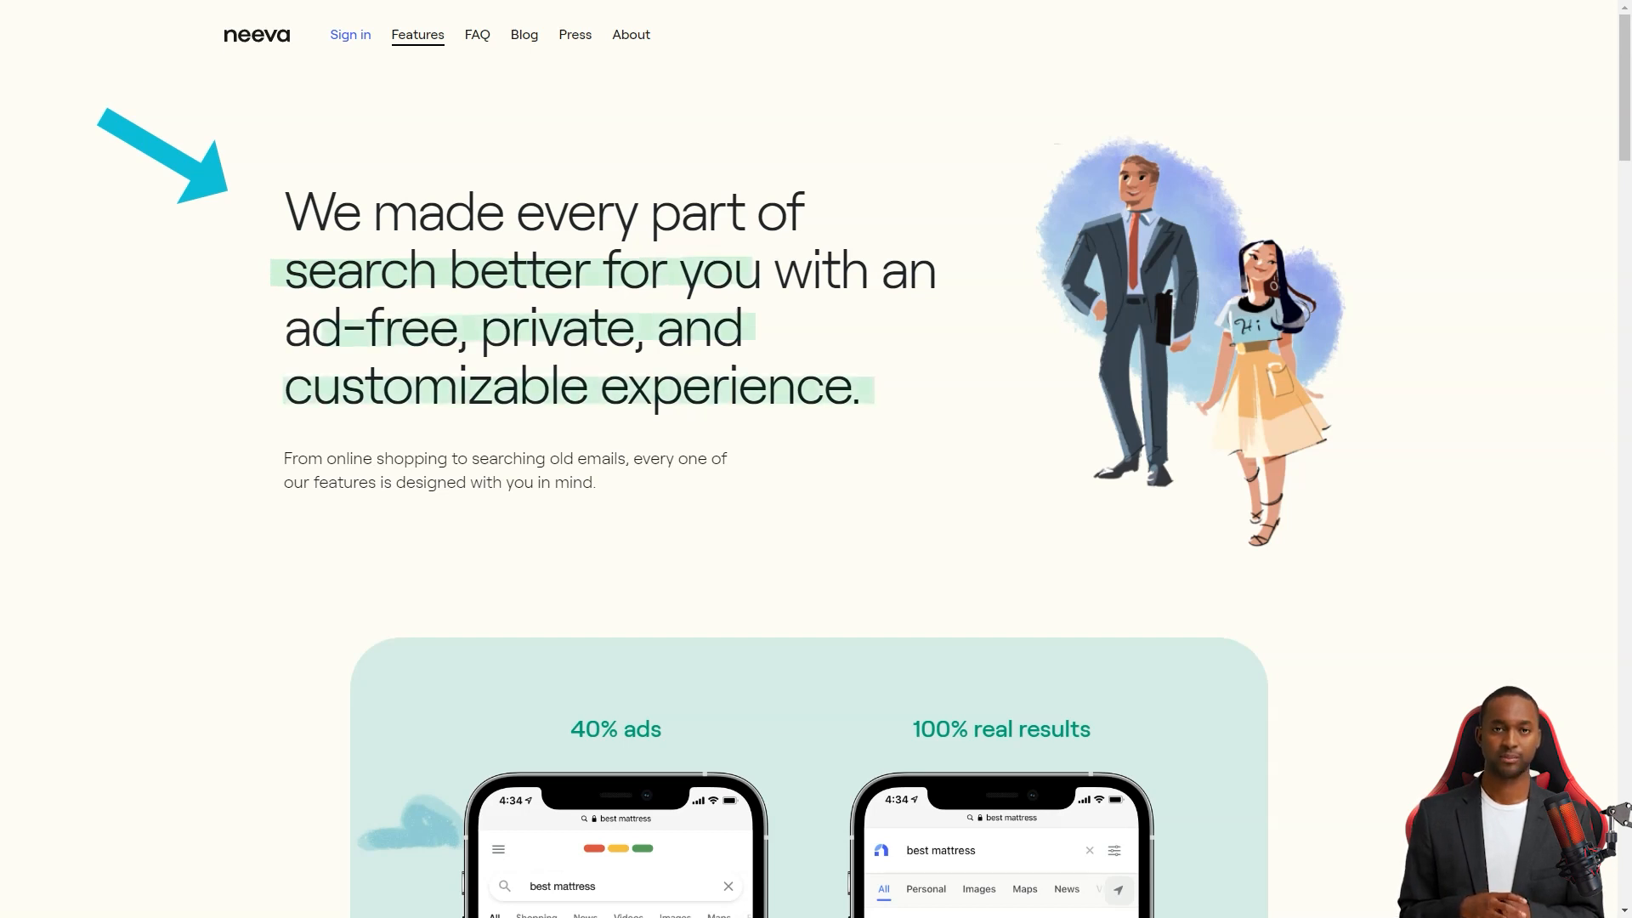
pyautogui.scroll(-3)
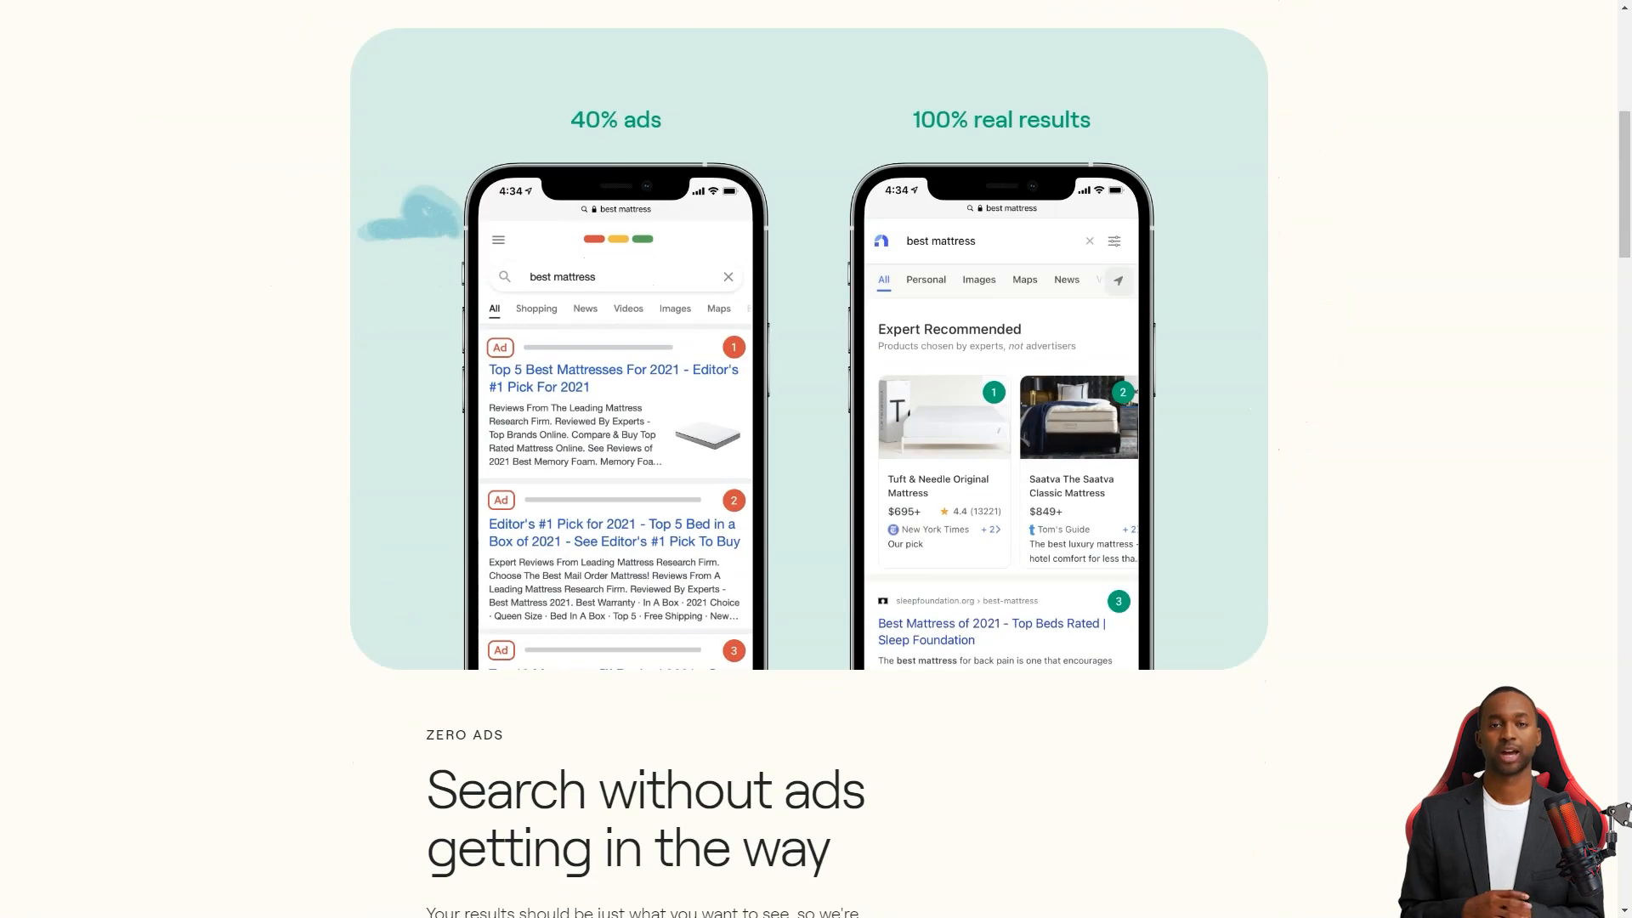
pyautogui.scroll(-3)
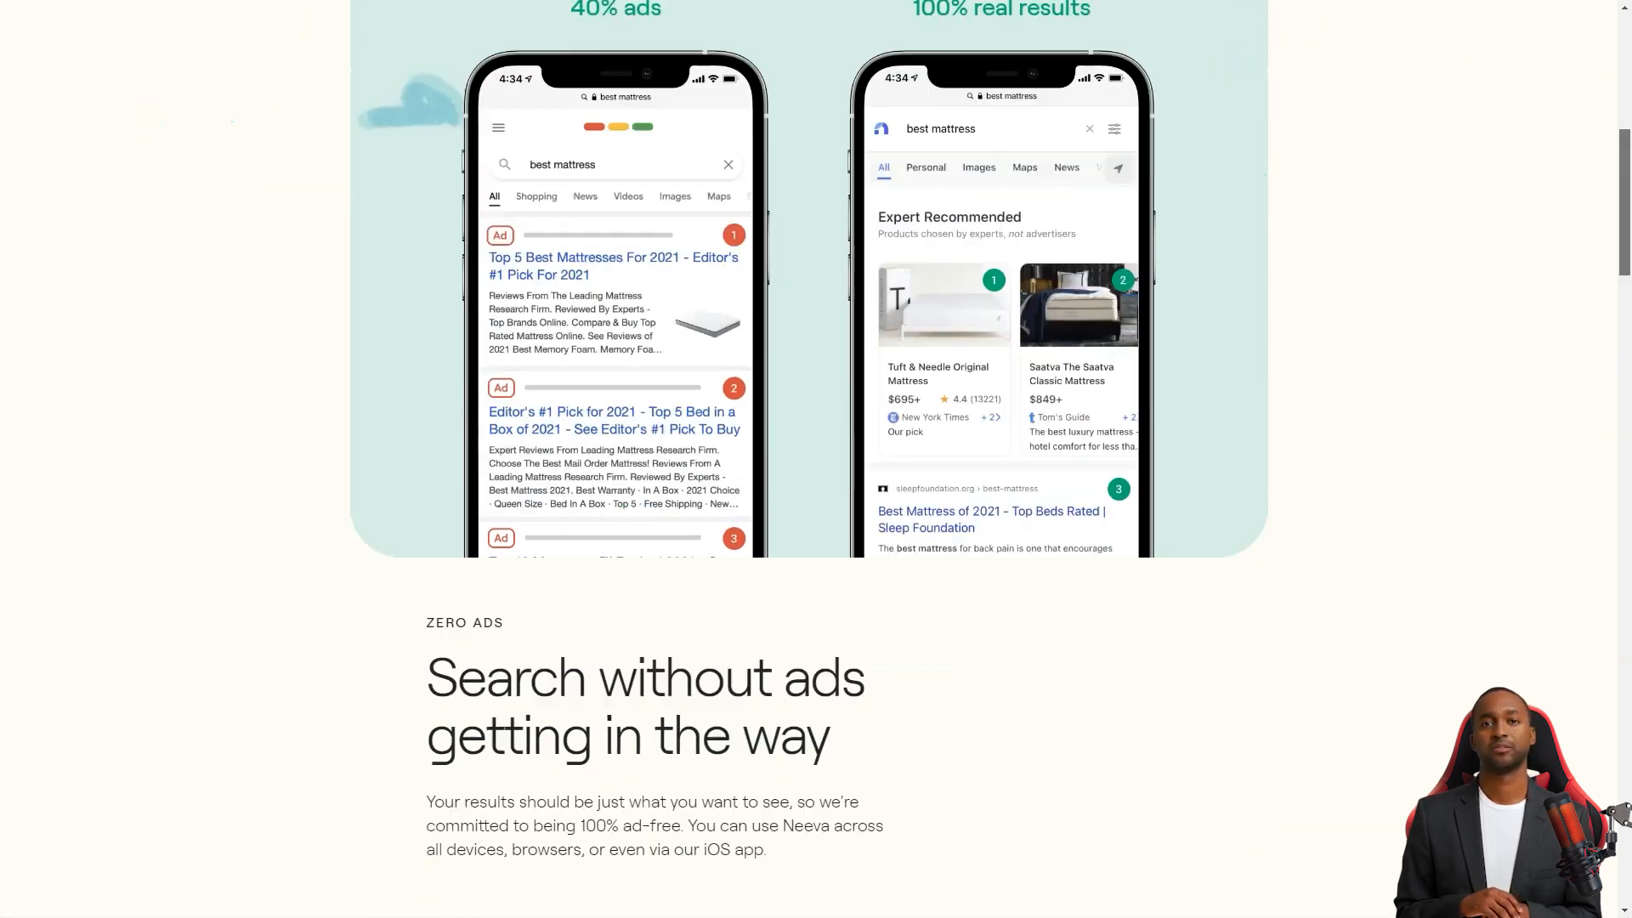
pyautogui.scroll(-3)
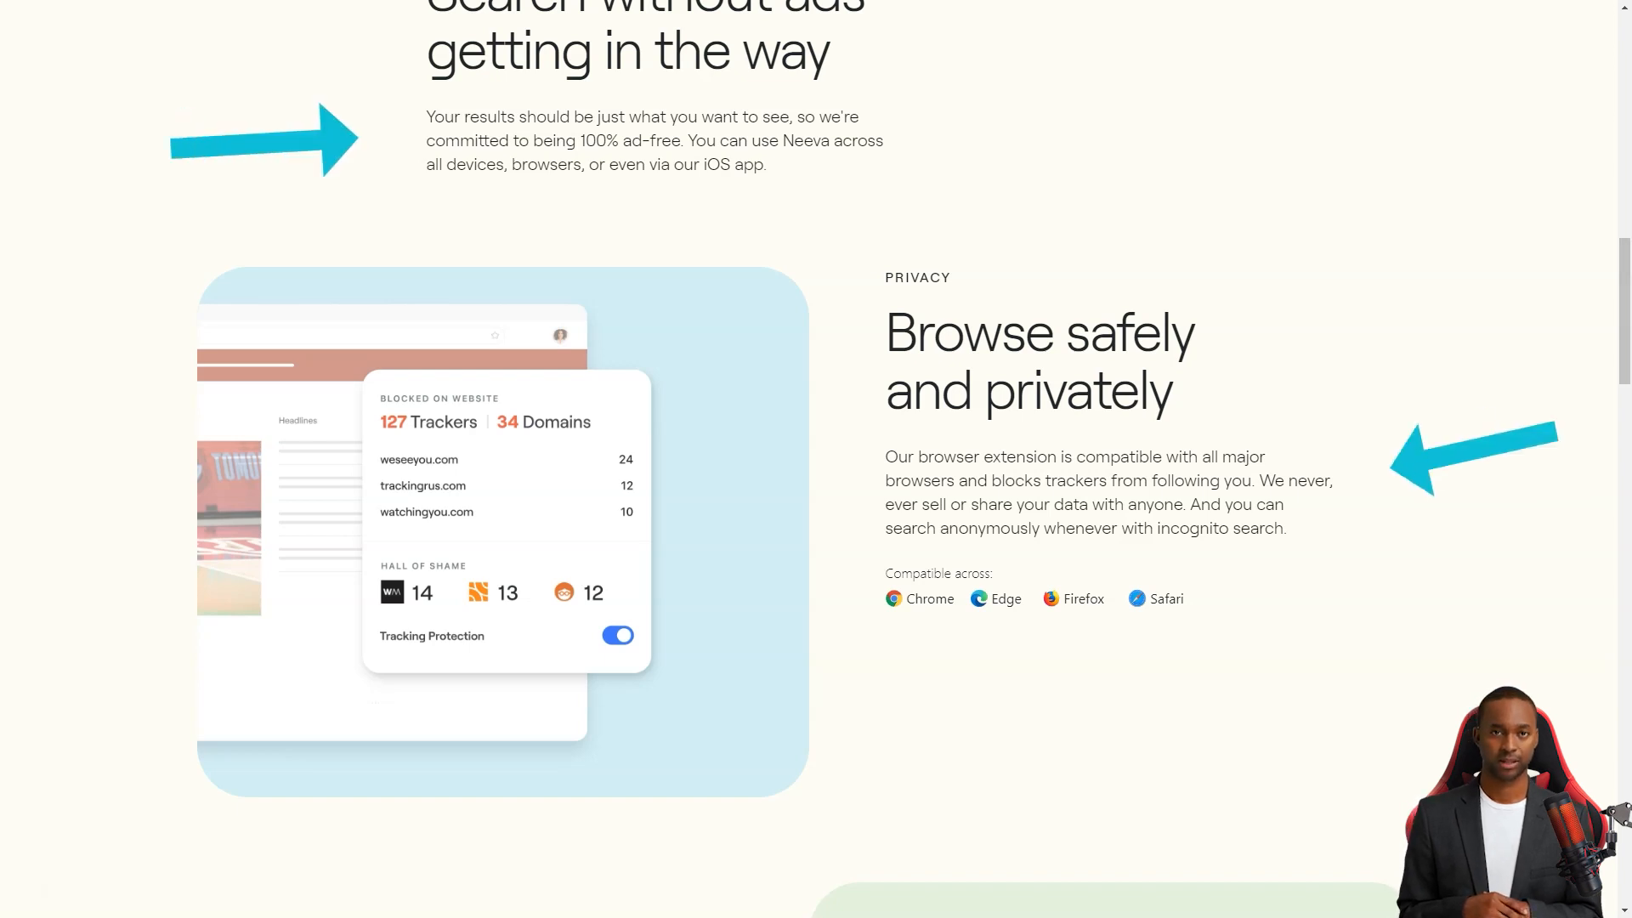
pyautogui.scroll(-3)
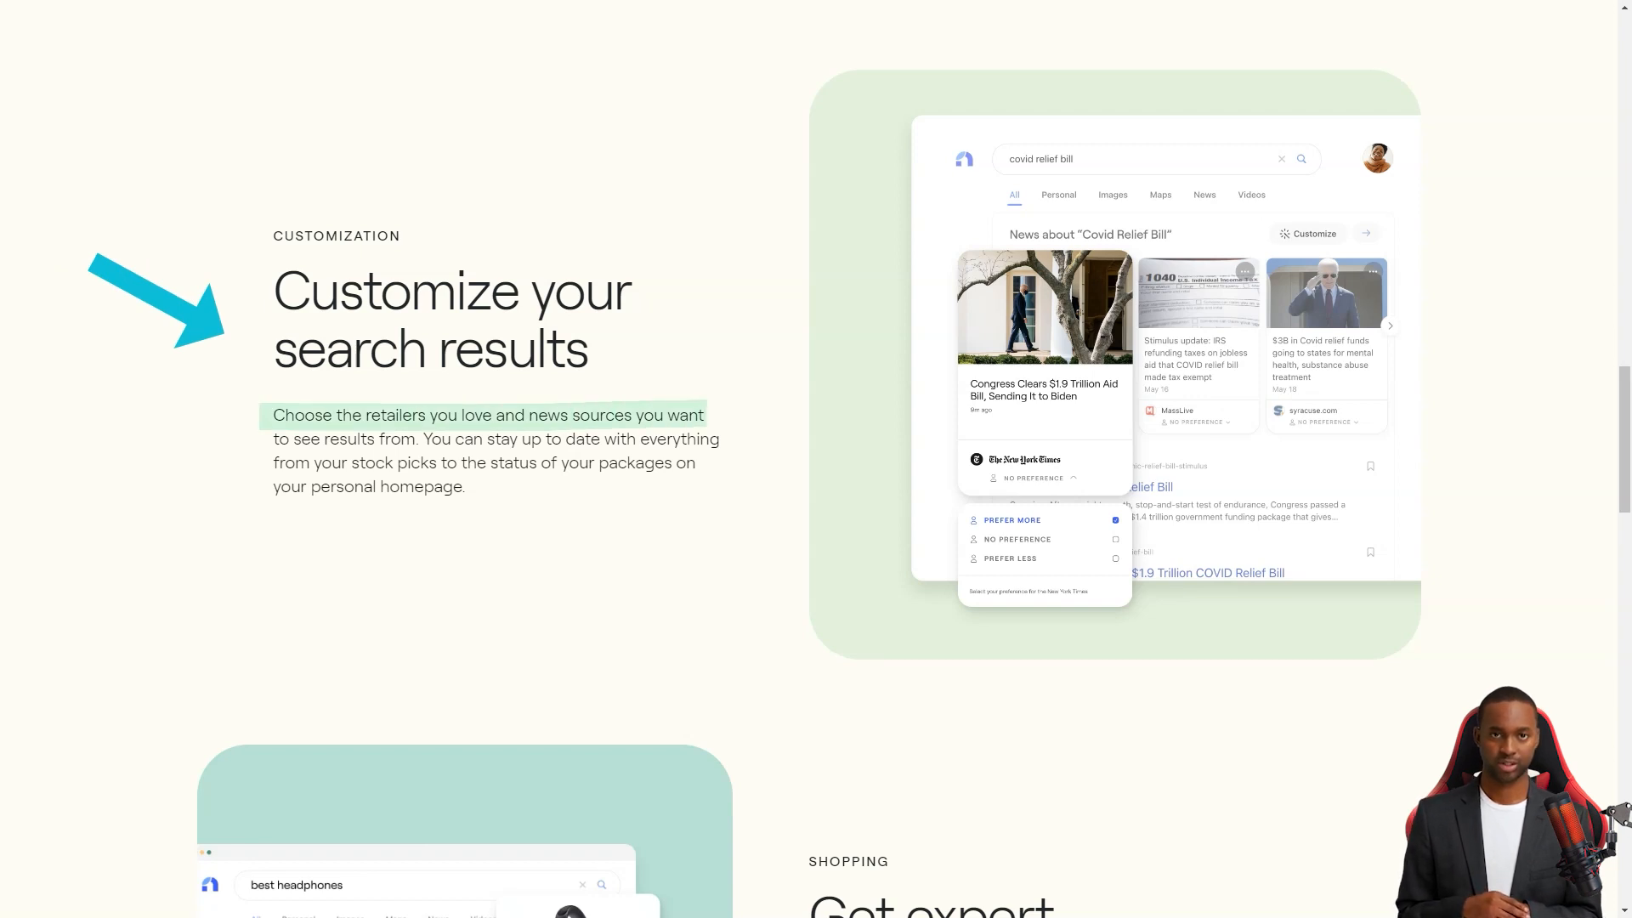
pyautogui.scroll(-3)
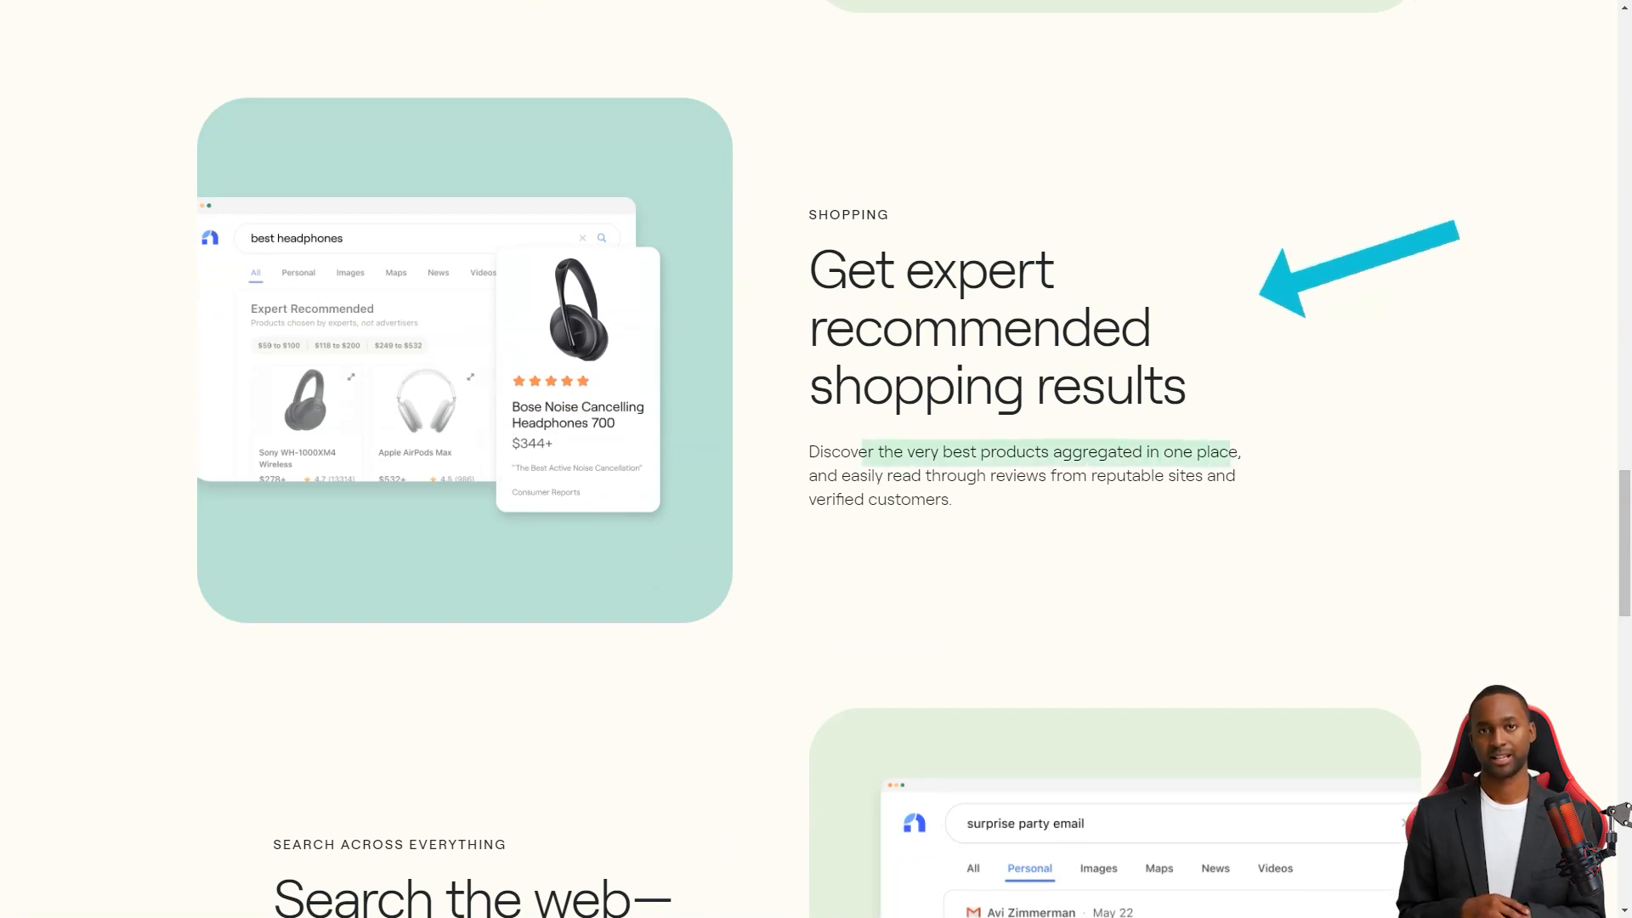
pyautogui.scroll(-3)
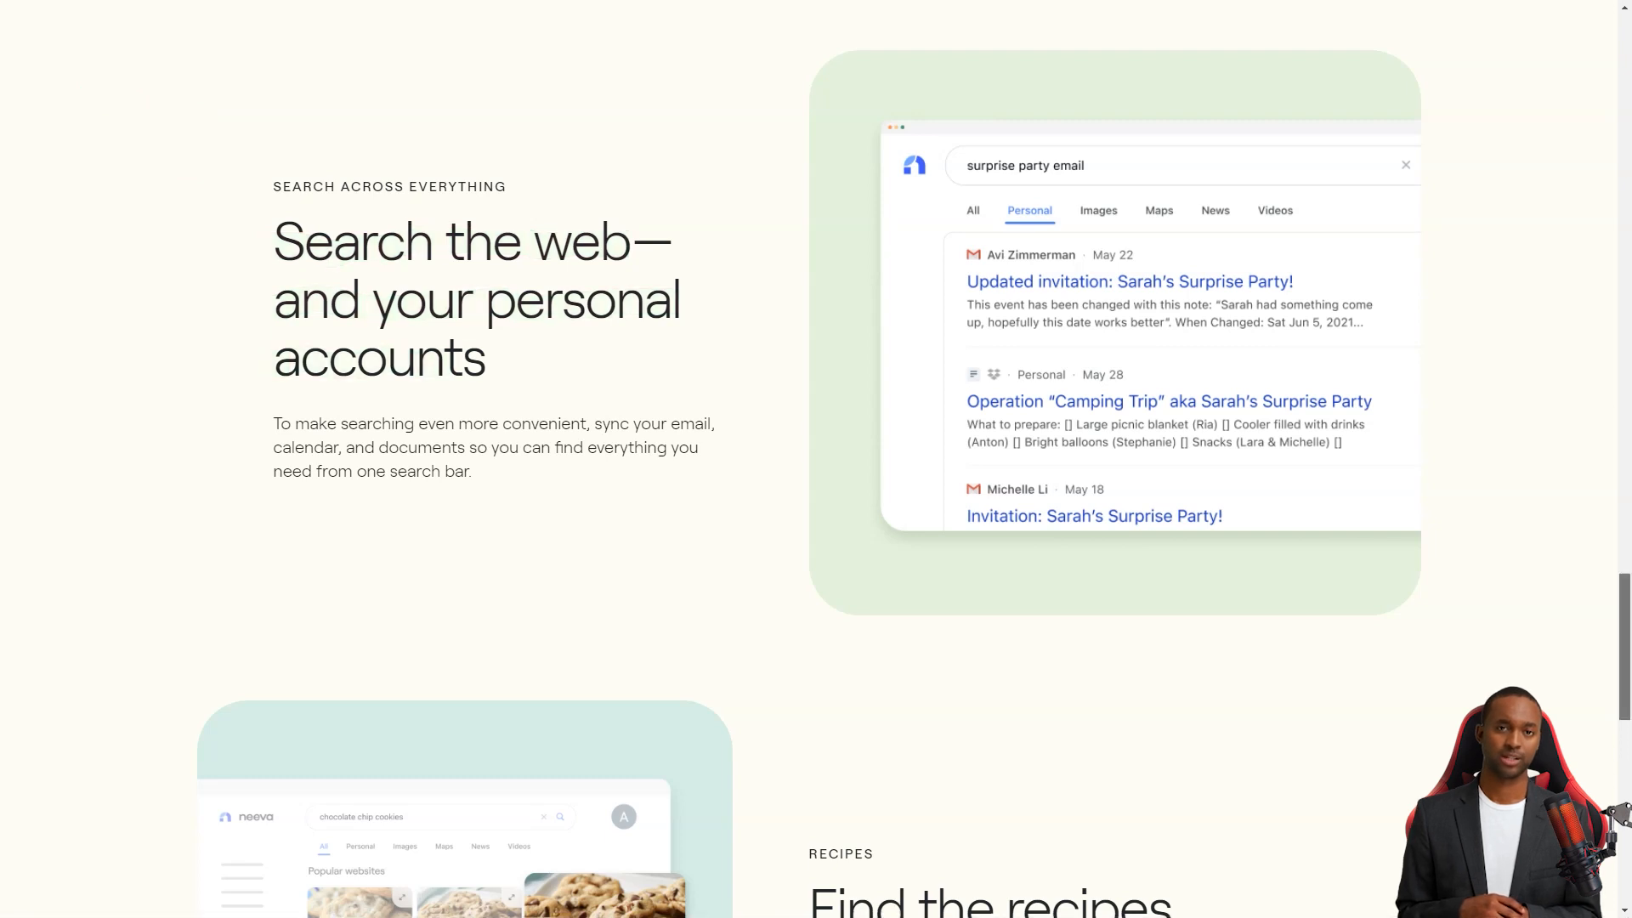
pyautogui.scroll(-3)
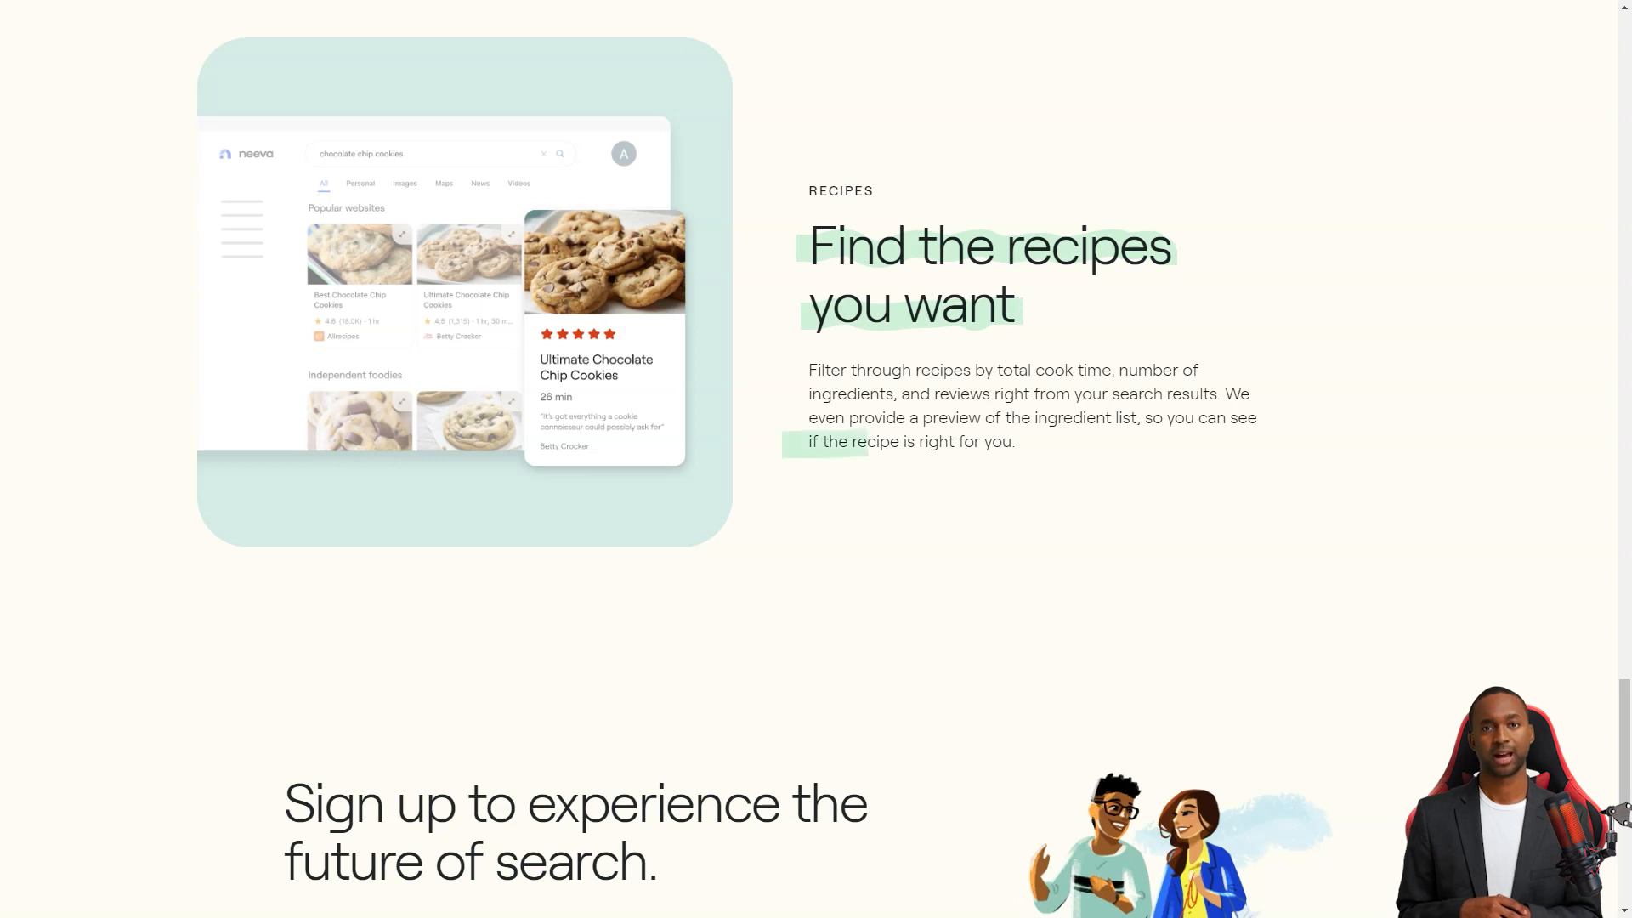
pyautogui.scroll(-3)
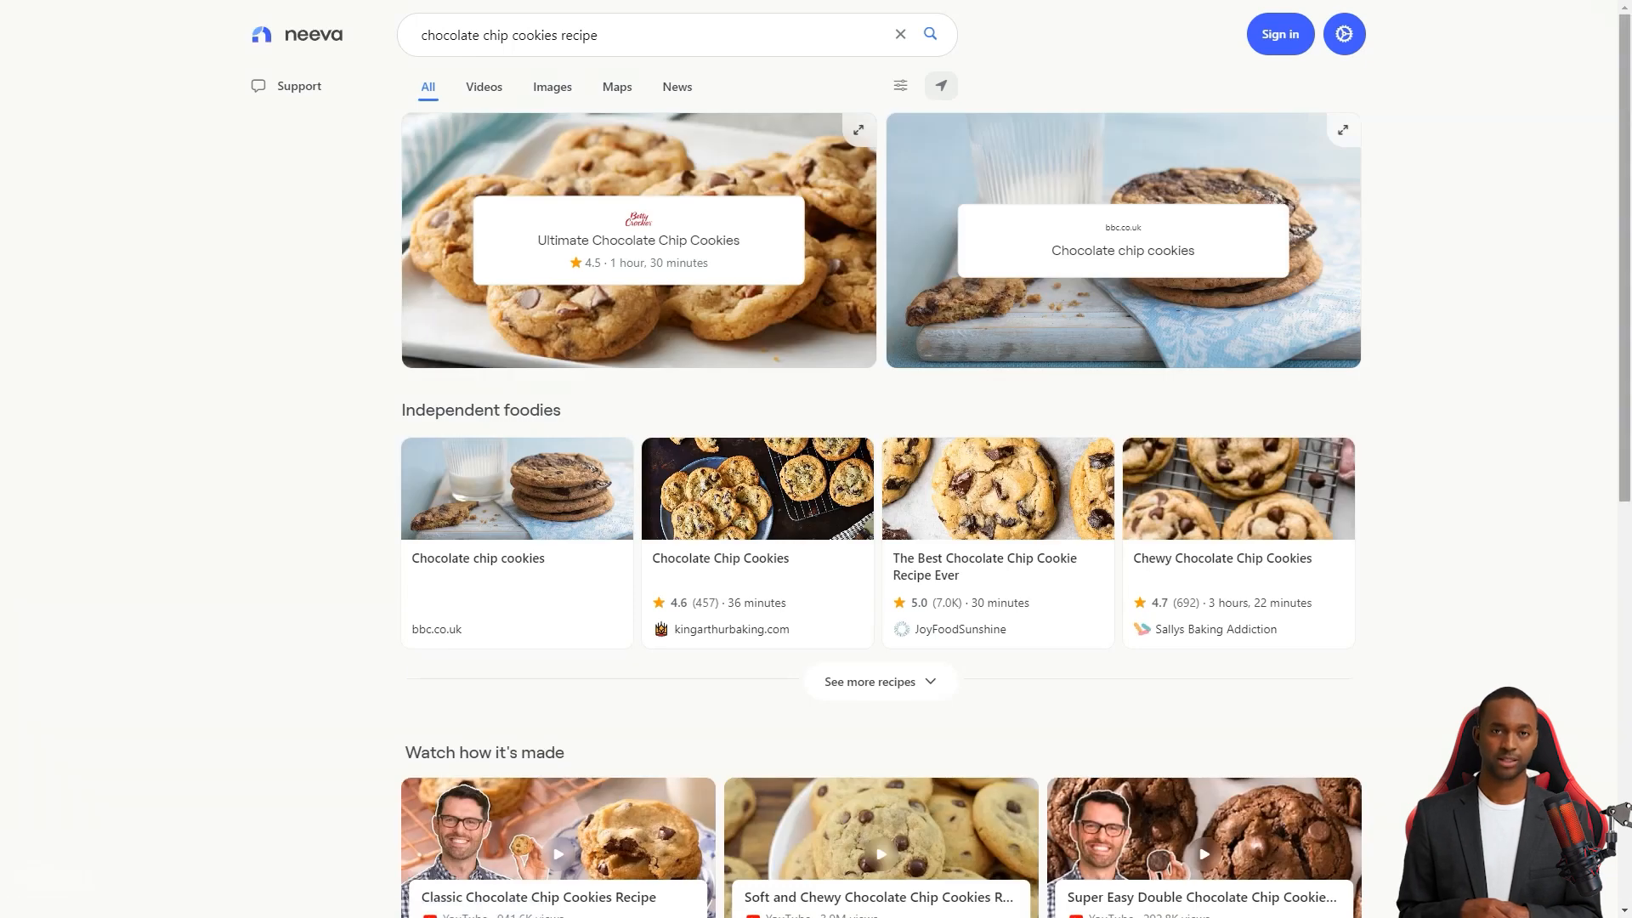
# Browse the cookie recipe results, videos and top picks, then switch to Neeva's Product Hunt reviews
pyautogui.scroll(-3)
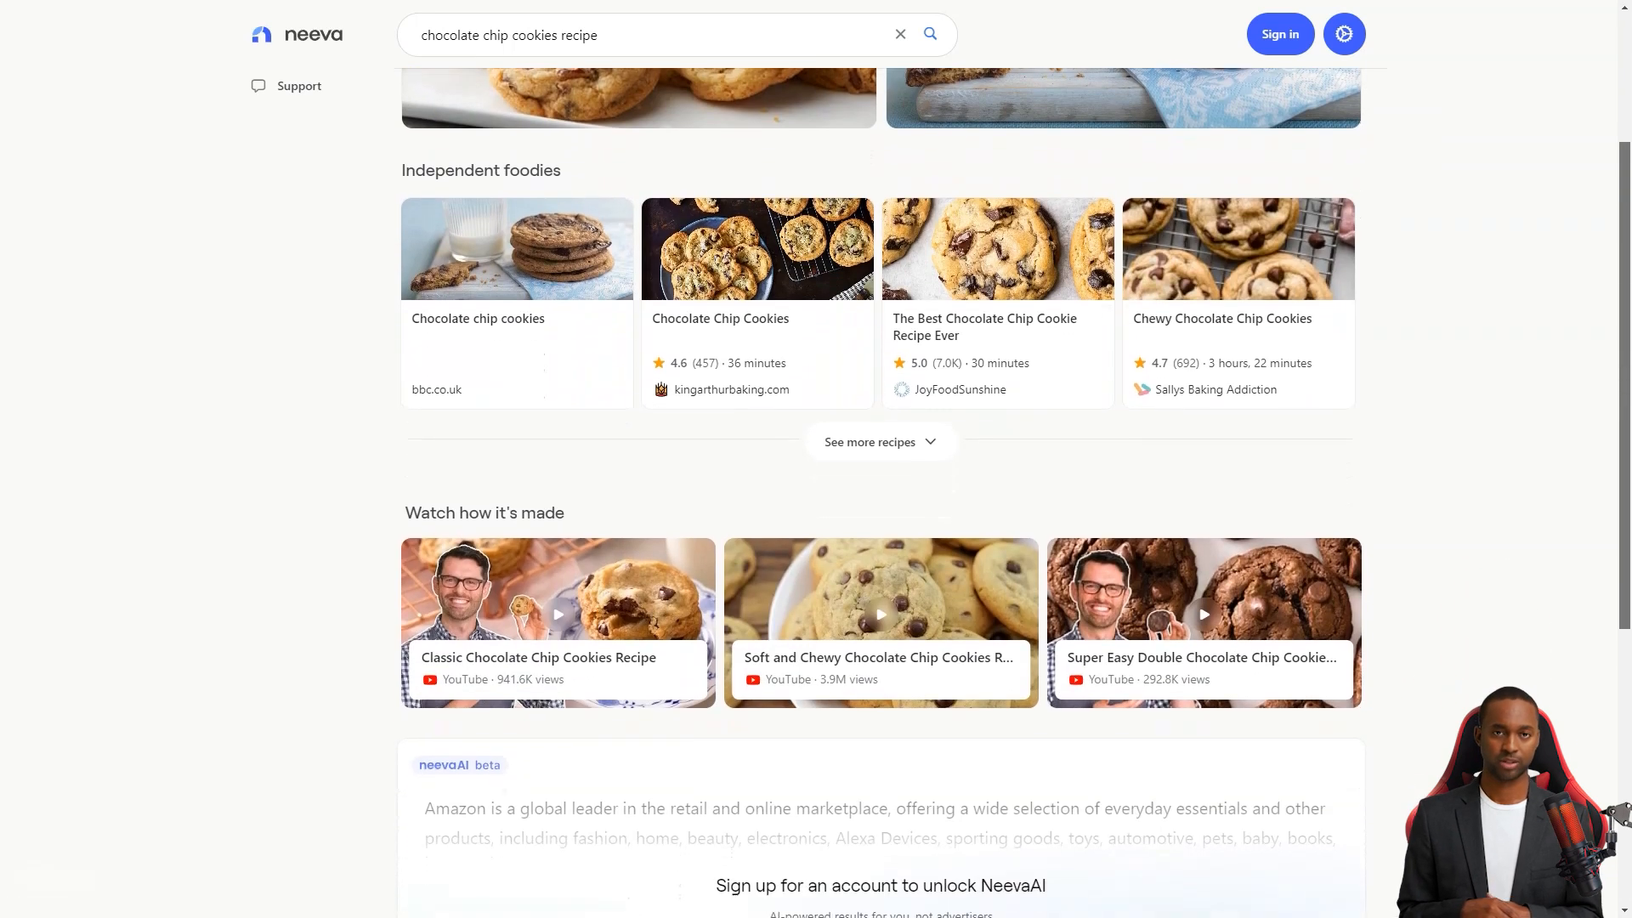
pyautogui.scroll(-3)
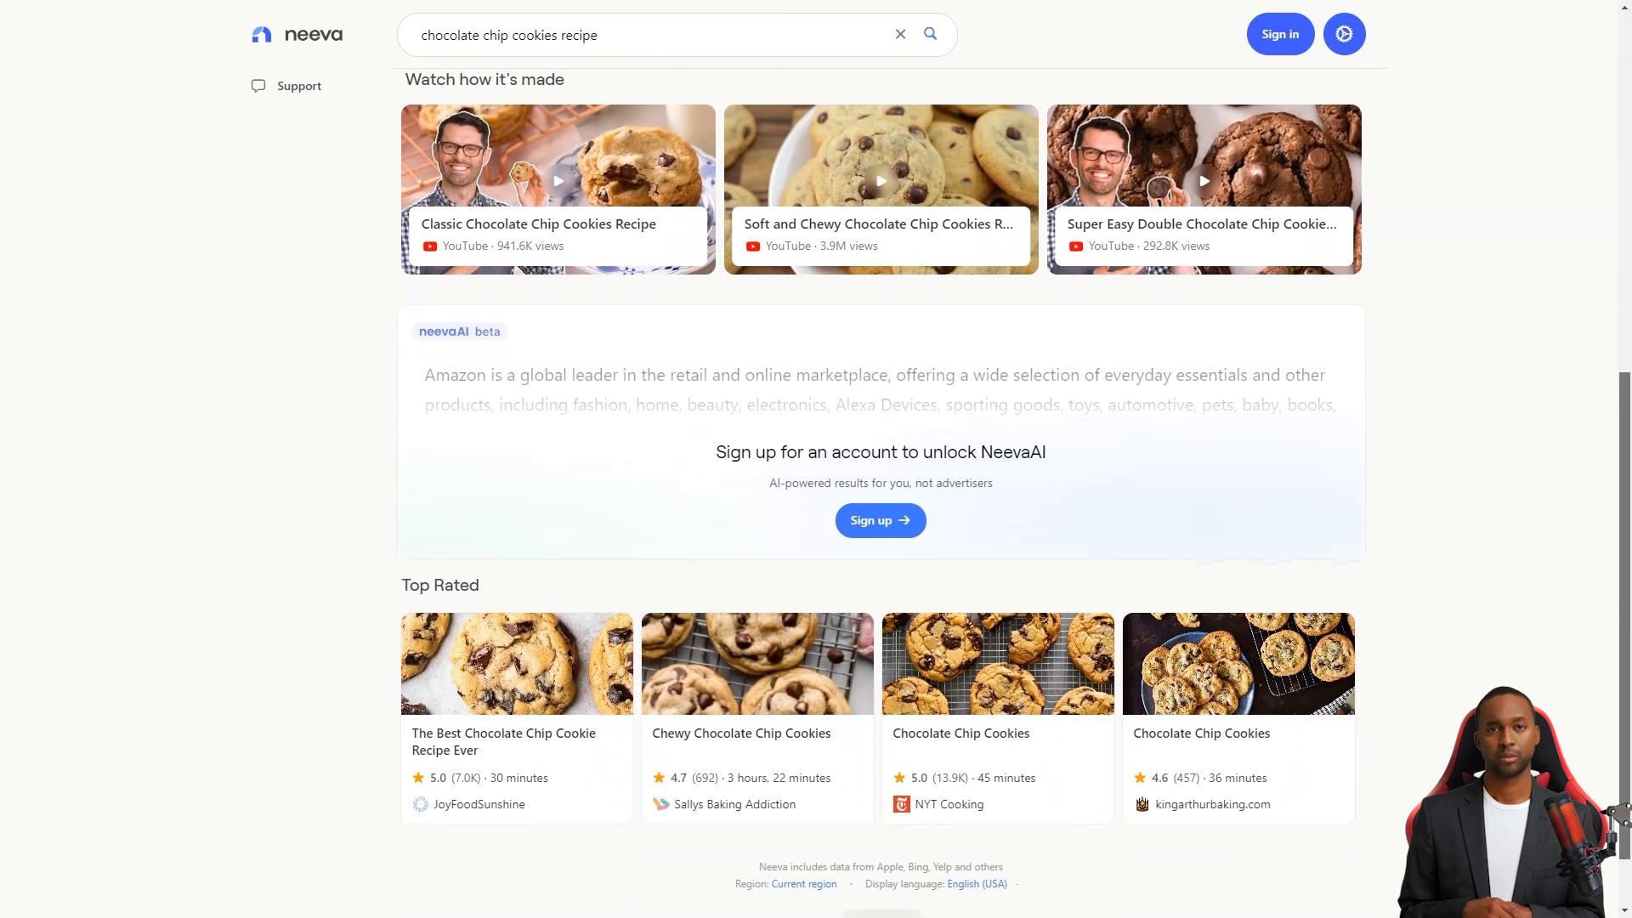
pyautogui.scroll(3)
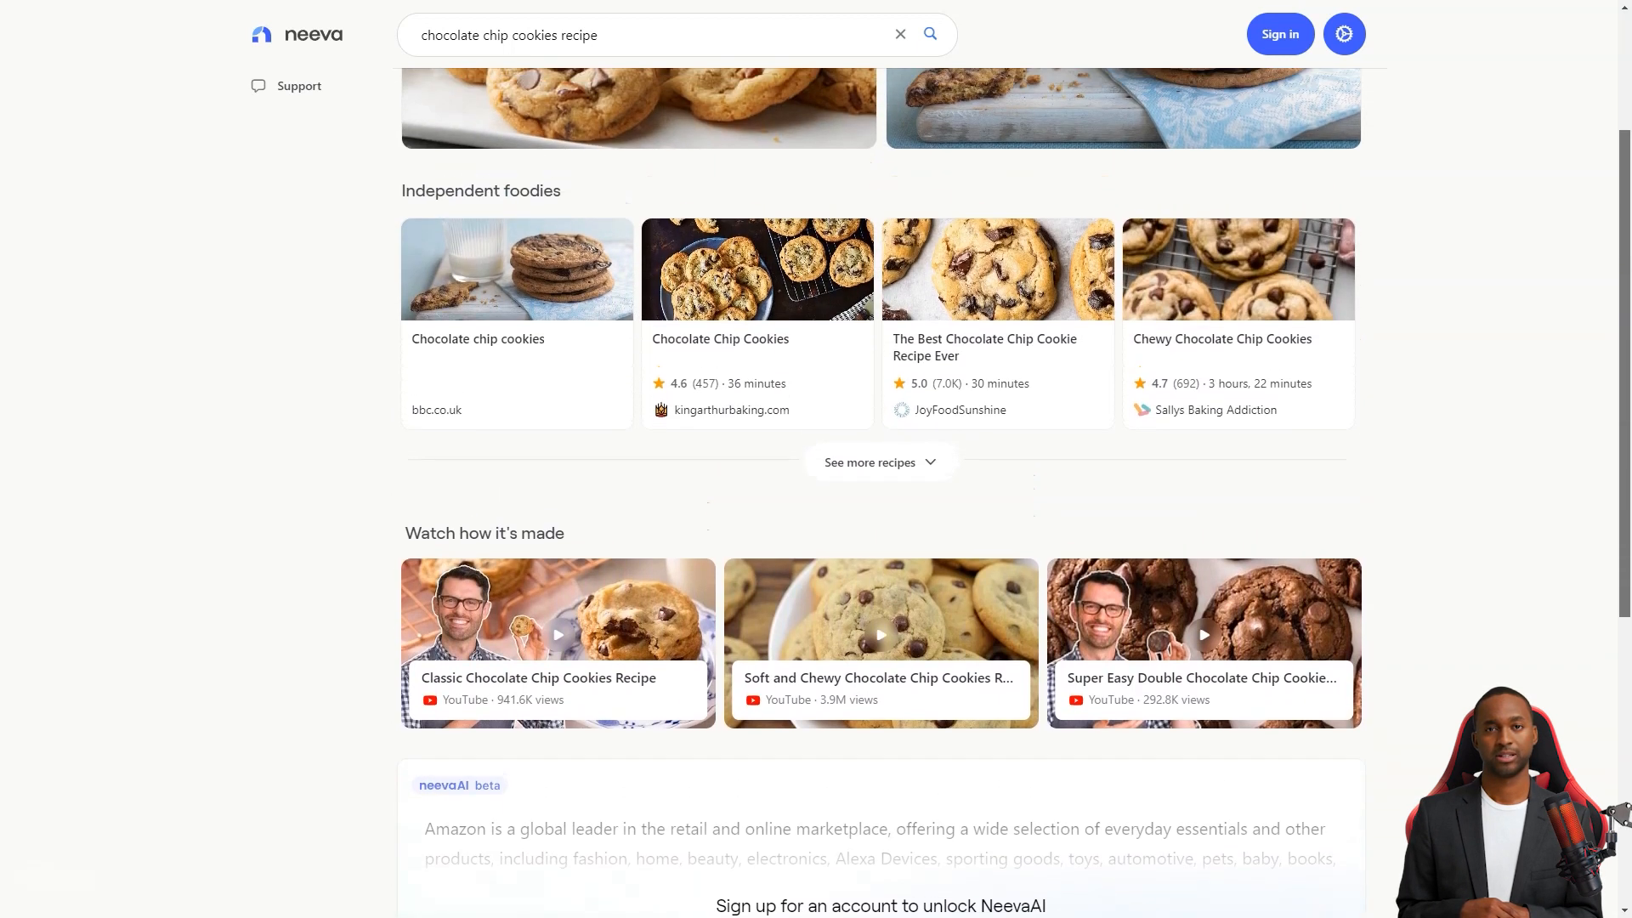
pyautogui.click(552, 86)
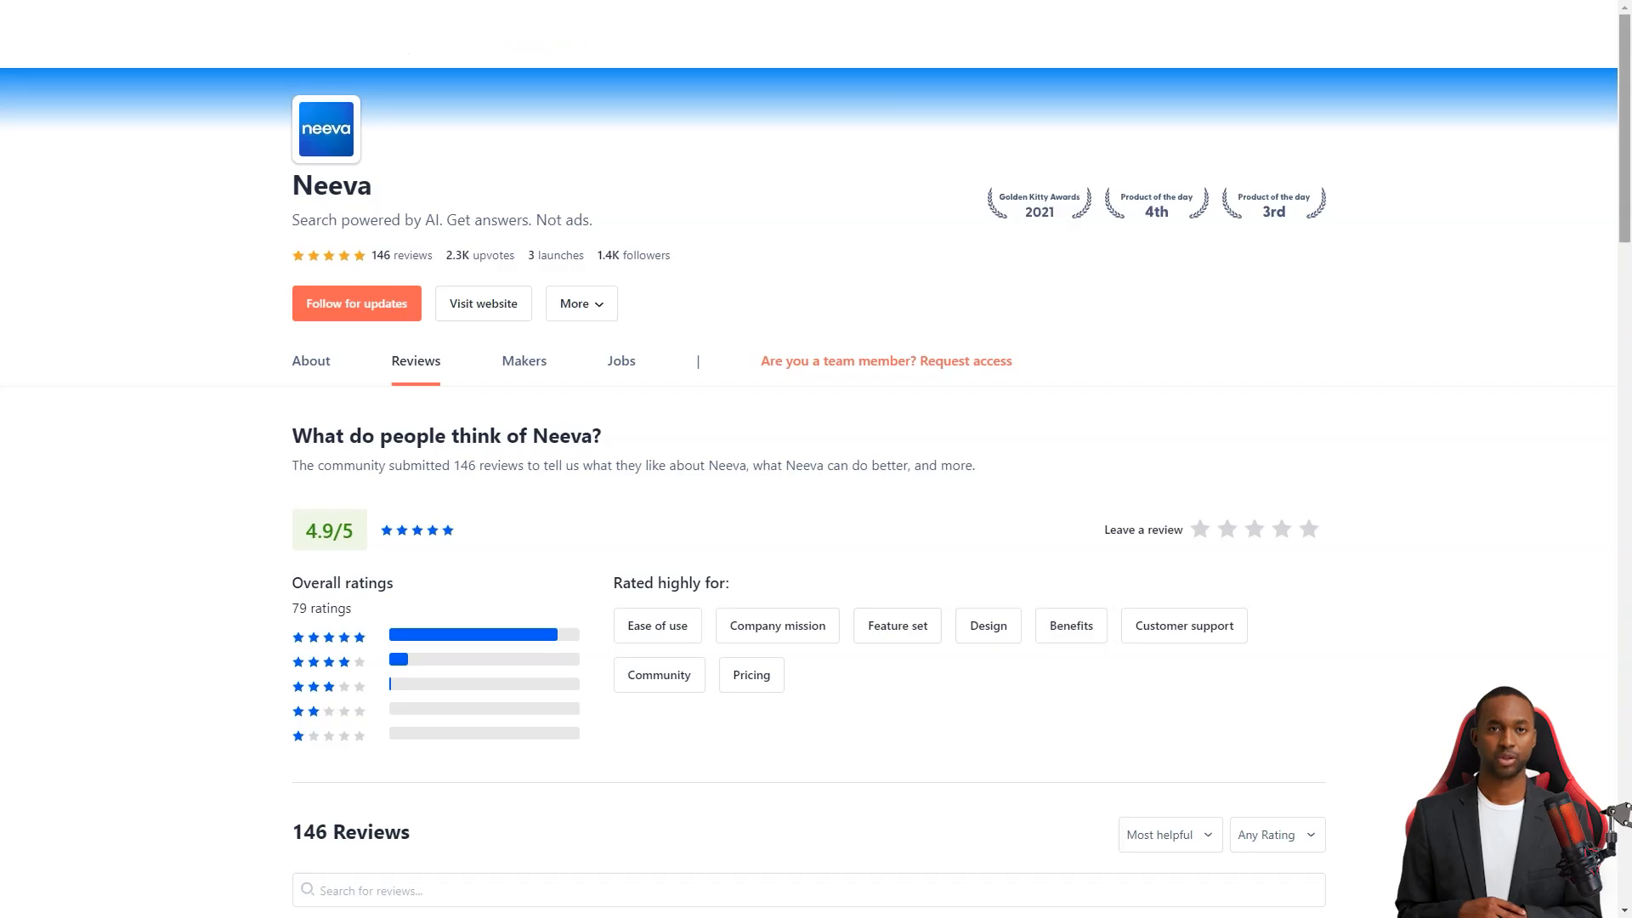
# Read Neeva's Product Hunt reviews, highlighting praise for the Personal tab and AI feature
pyautogui.scroll(-3)
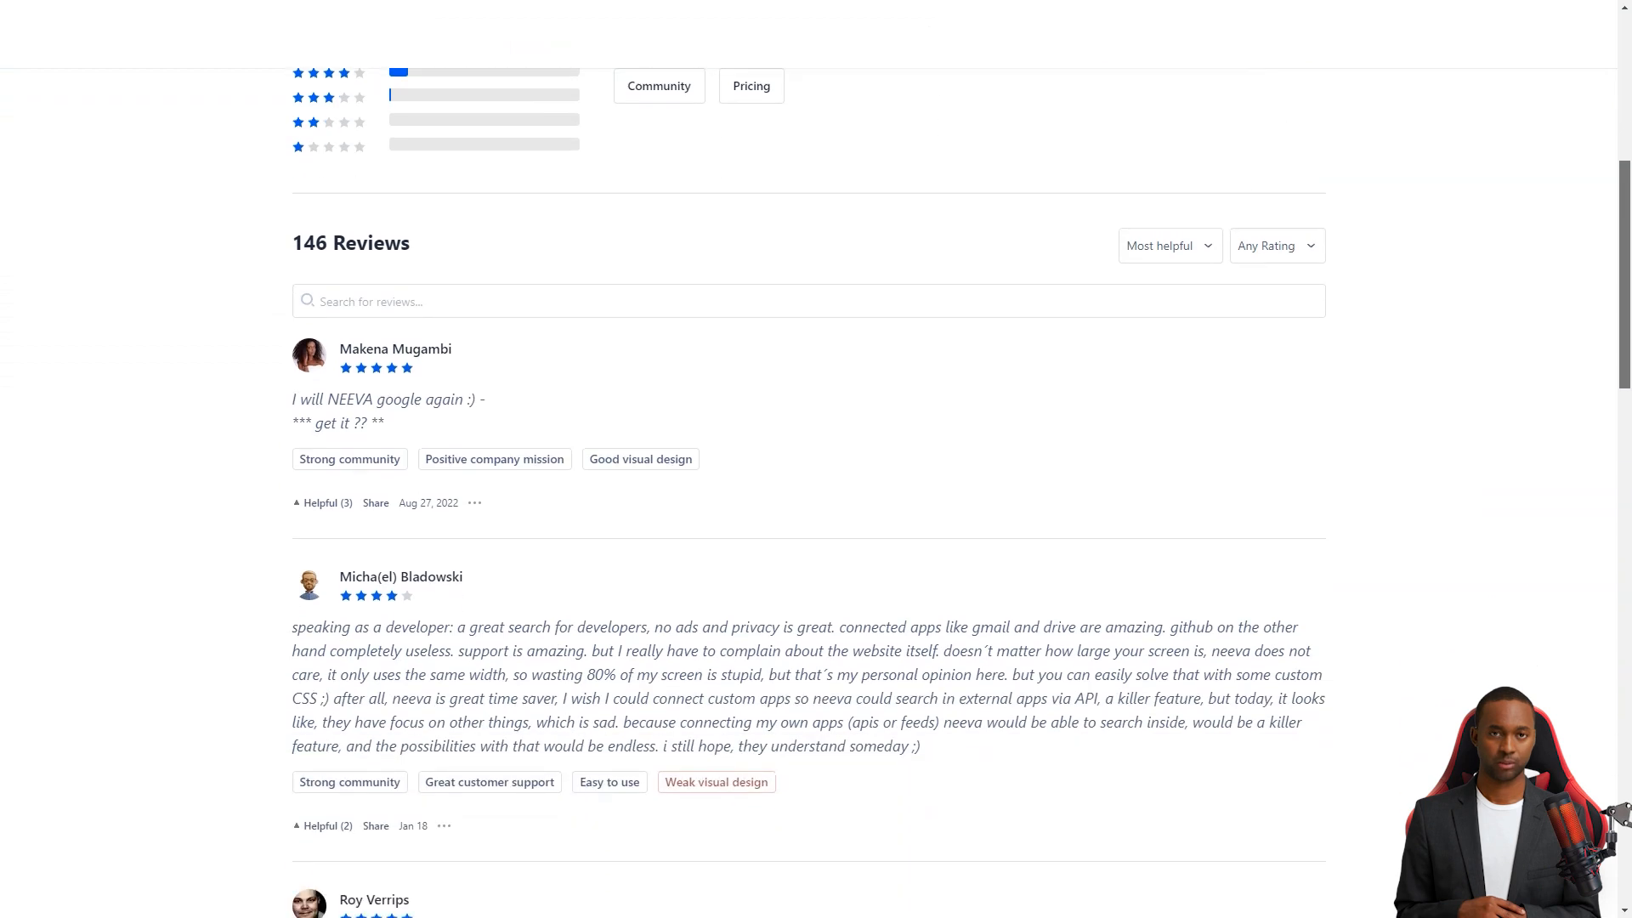
pyautogui.scroll(-3)
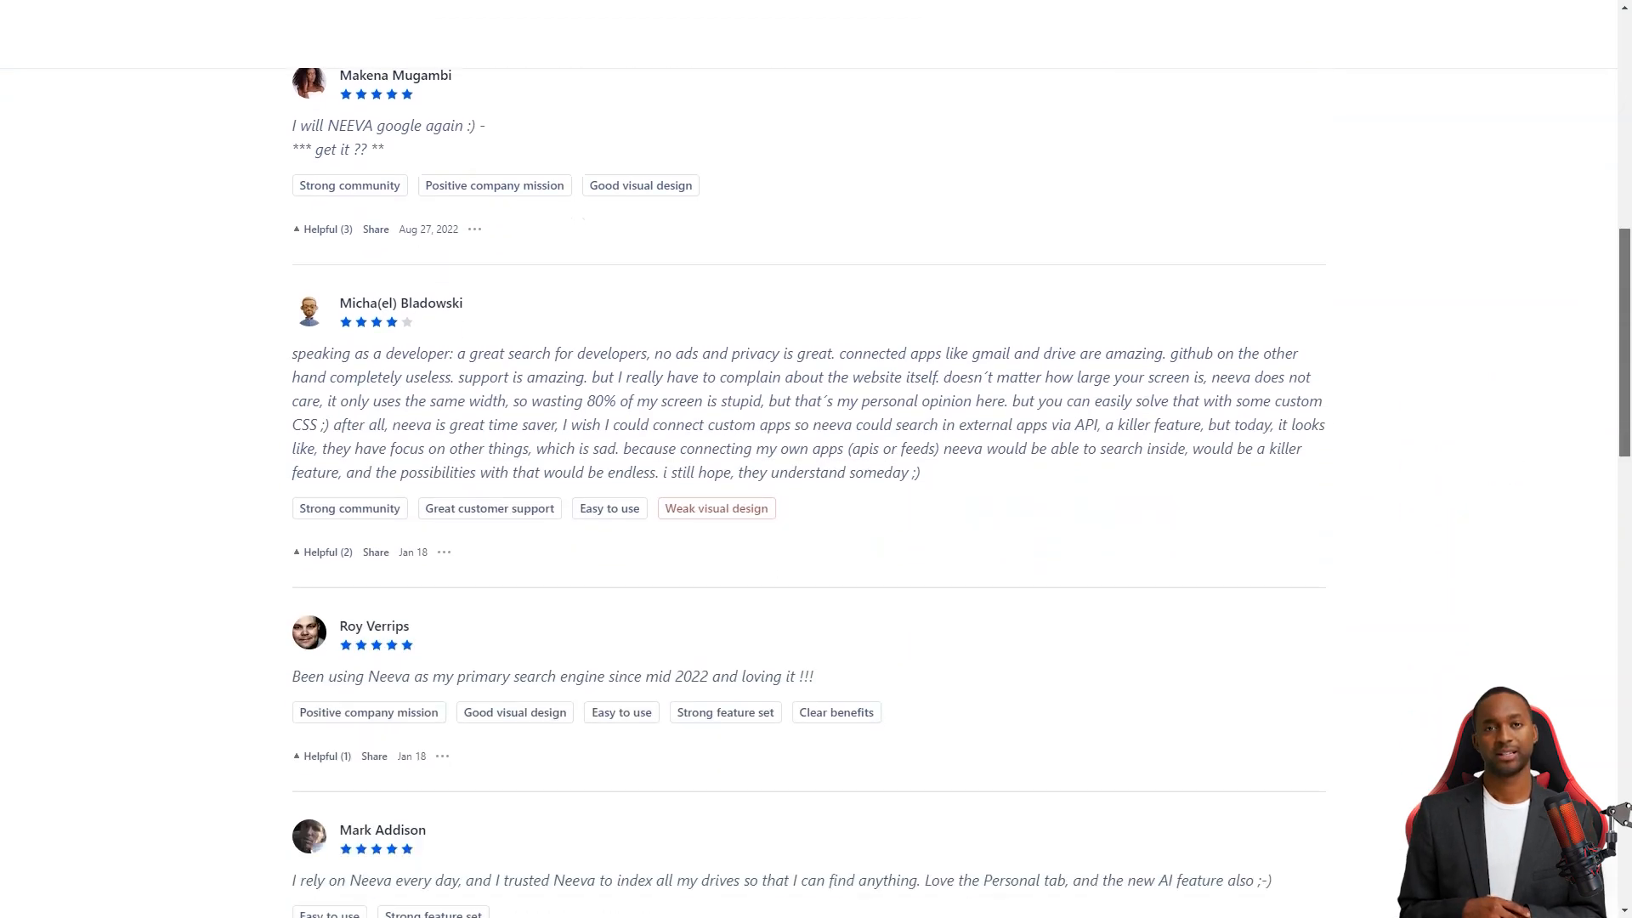
pyautogui.scroll(-3)
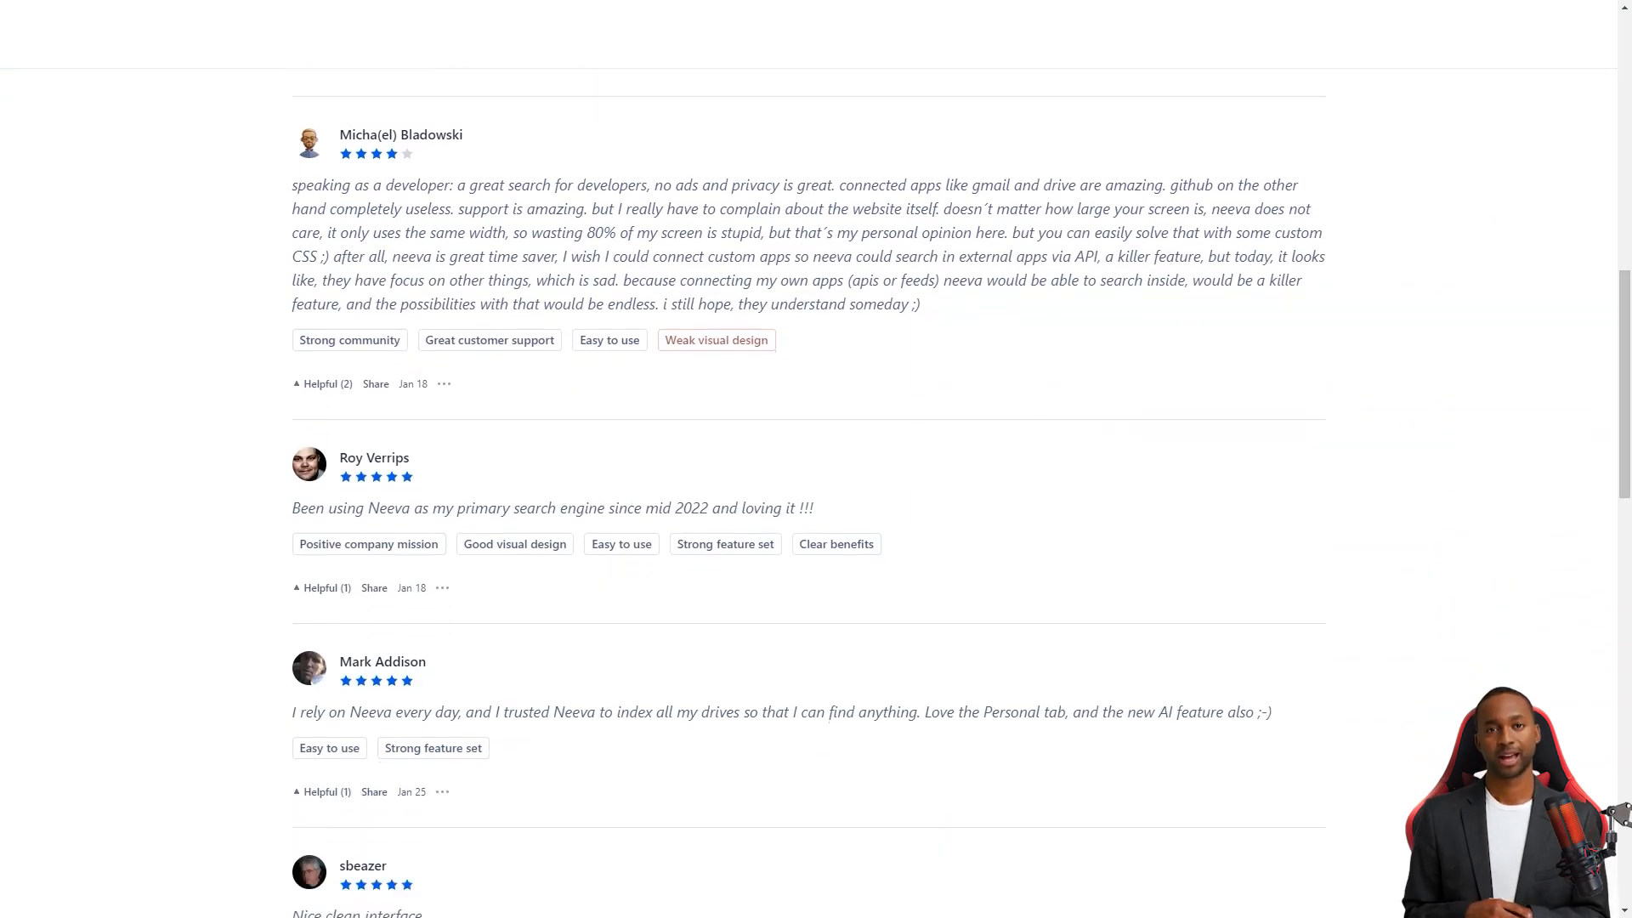
pyautogui.scroll(-3)
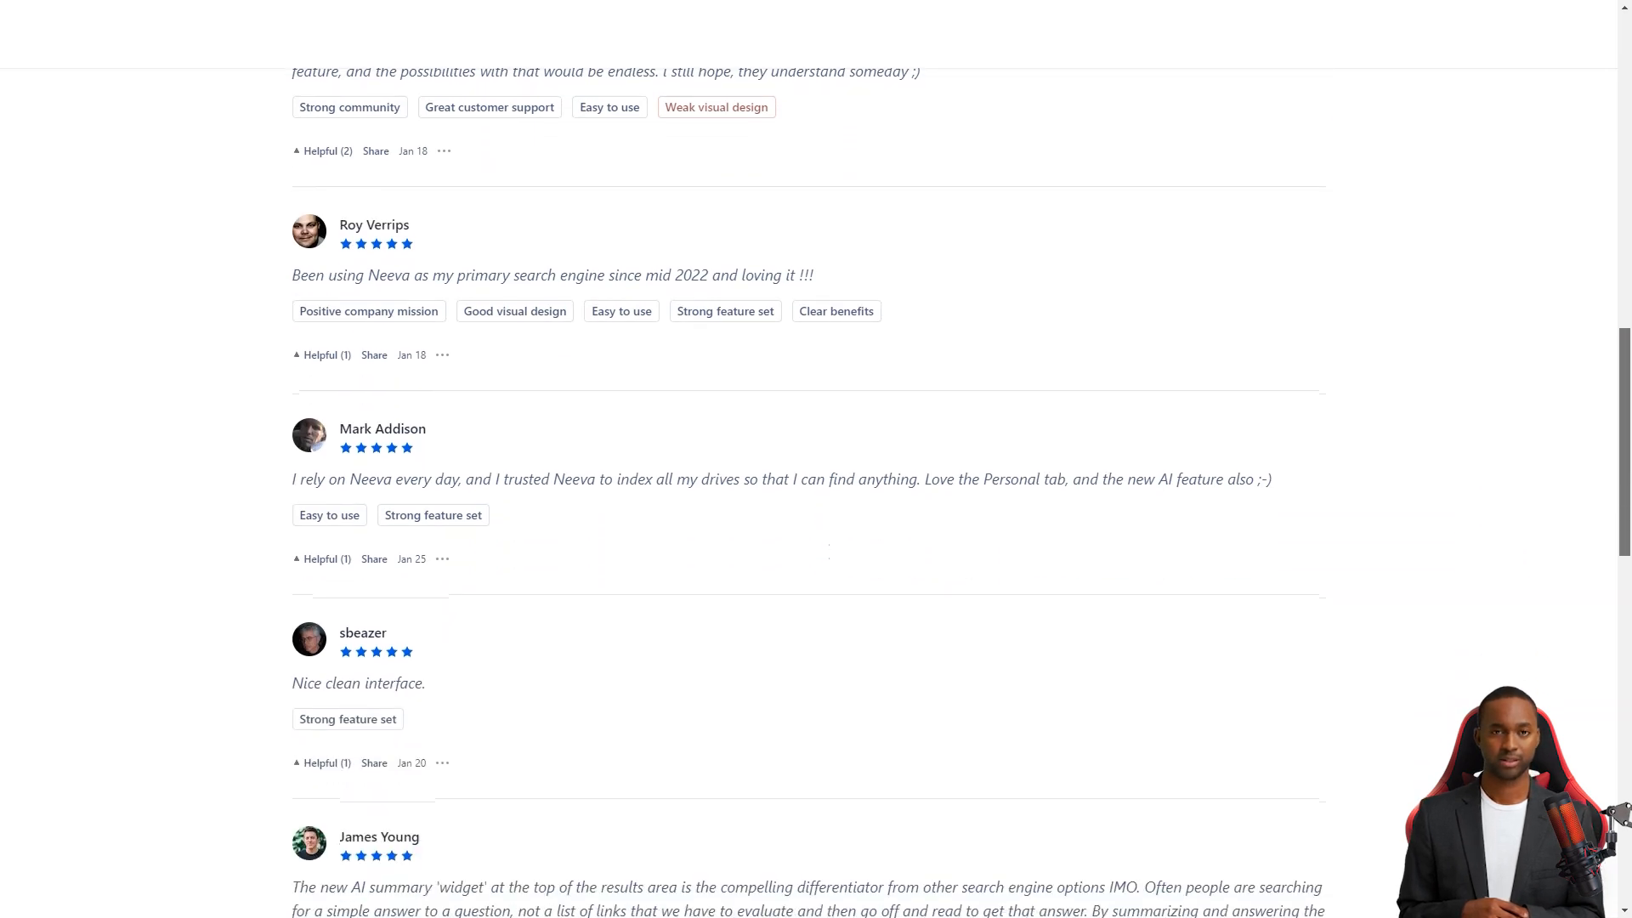
pyautogui.scroll(-3)
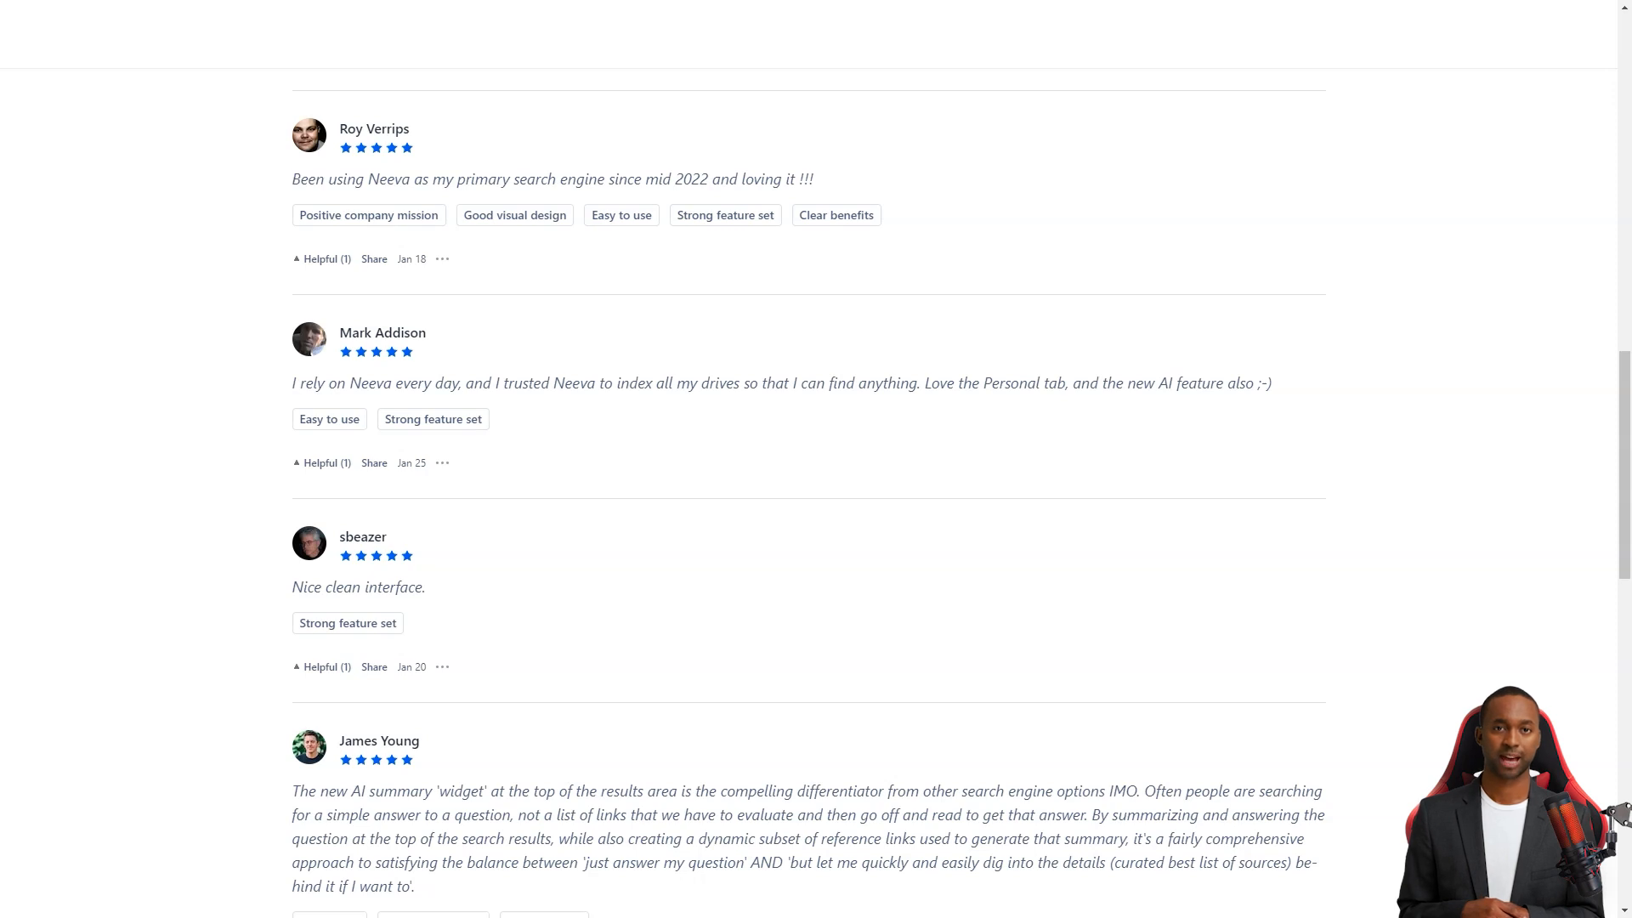
pyautogui.moveTo(909, 381); pyautogui.dragTo(1181, 382)
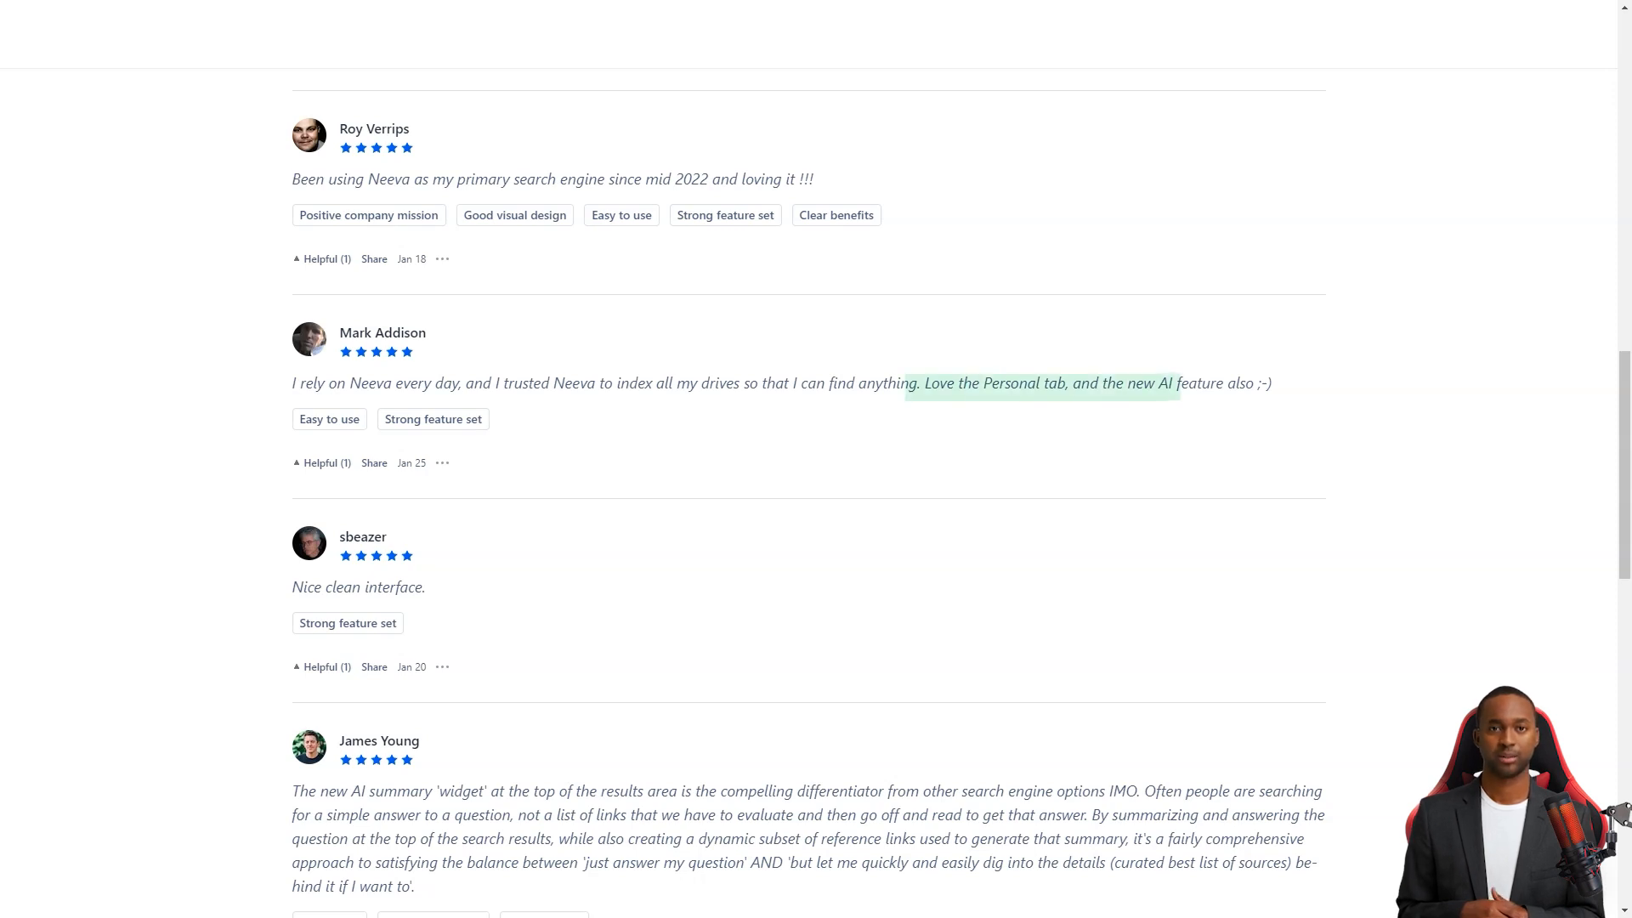
pyautogui.scroll(-3)
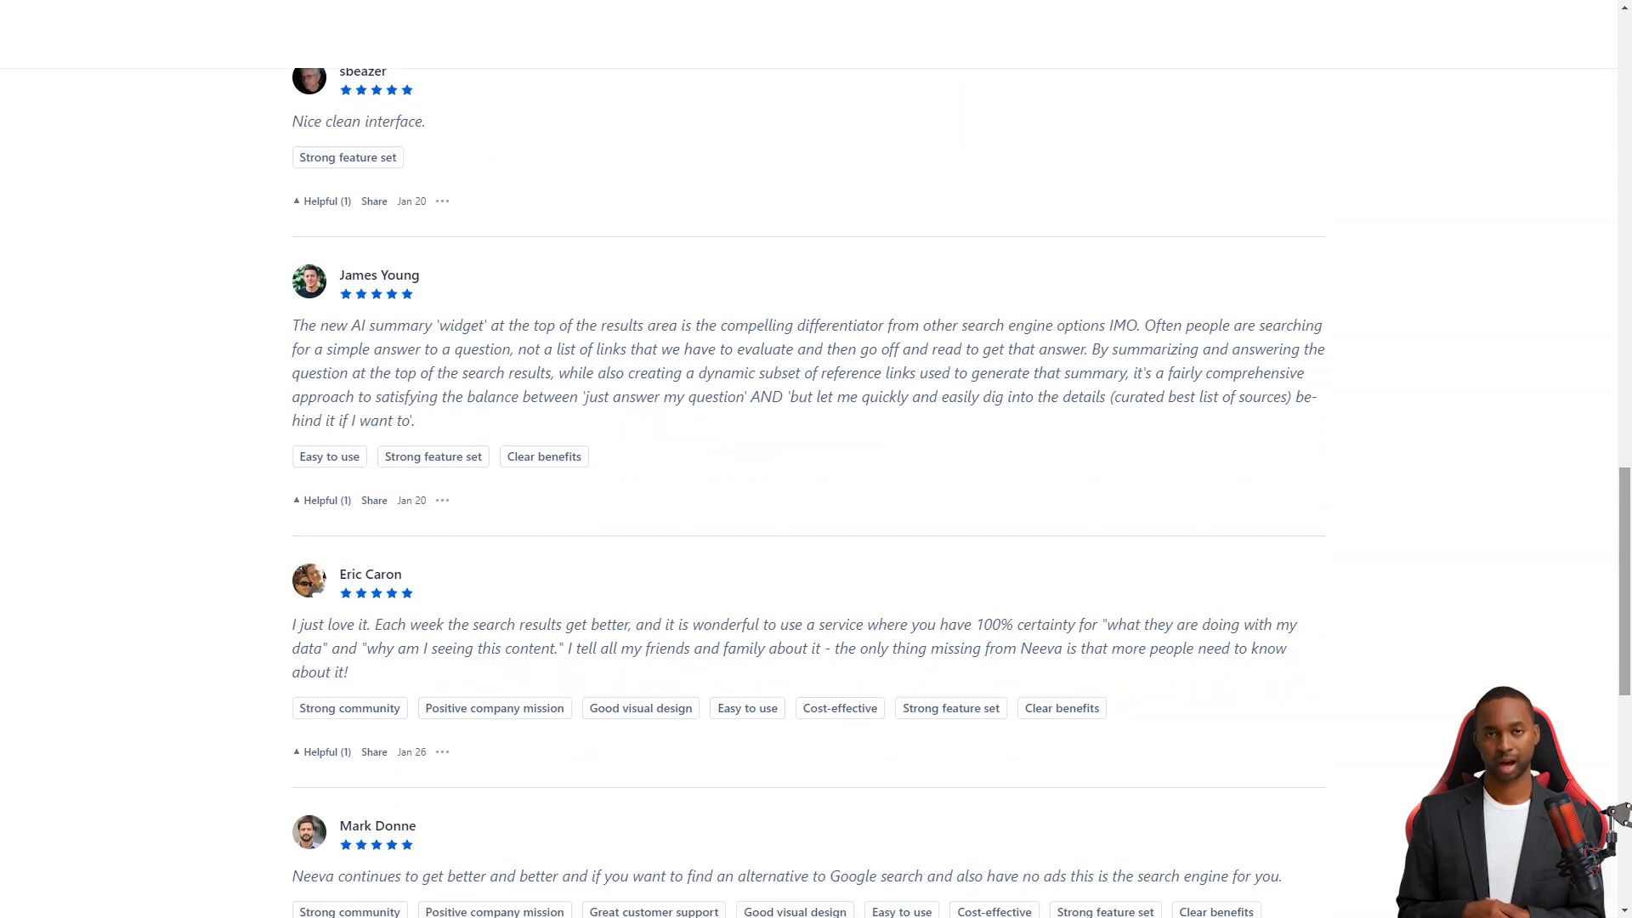
pyautogui.scroll(-3)
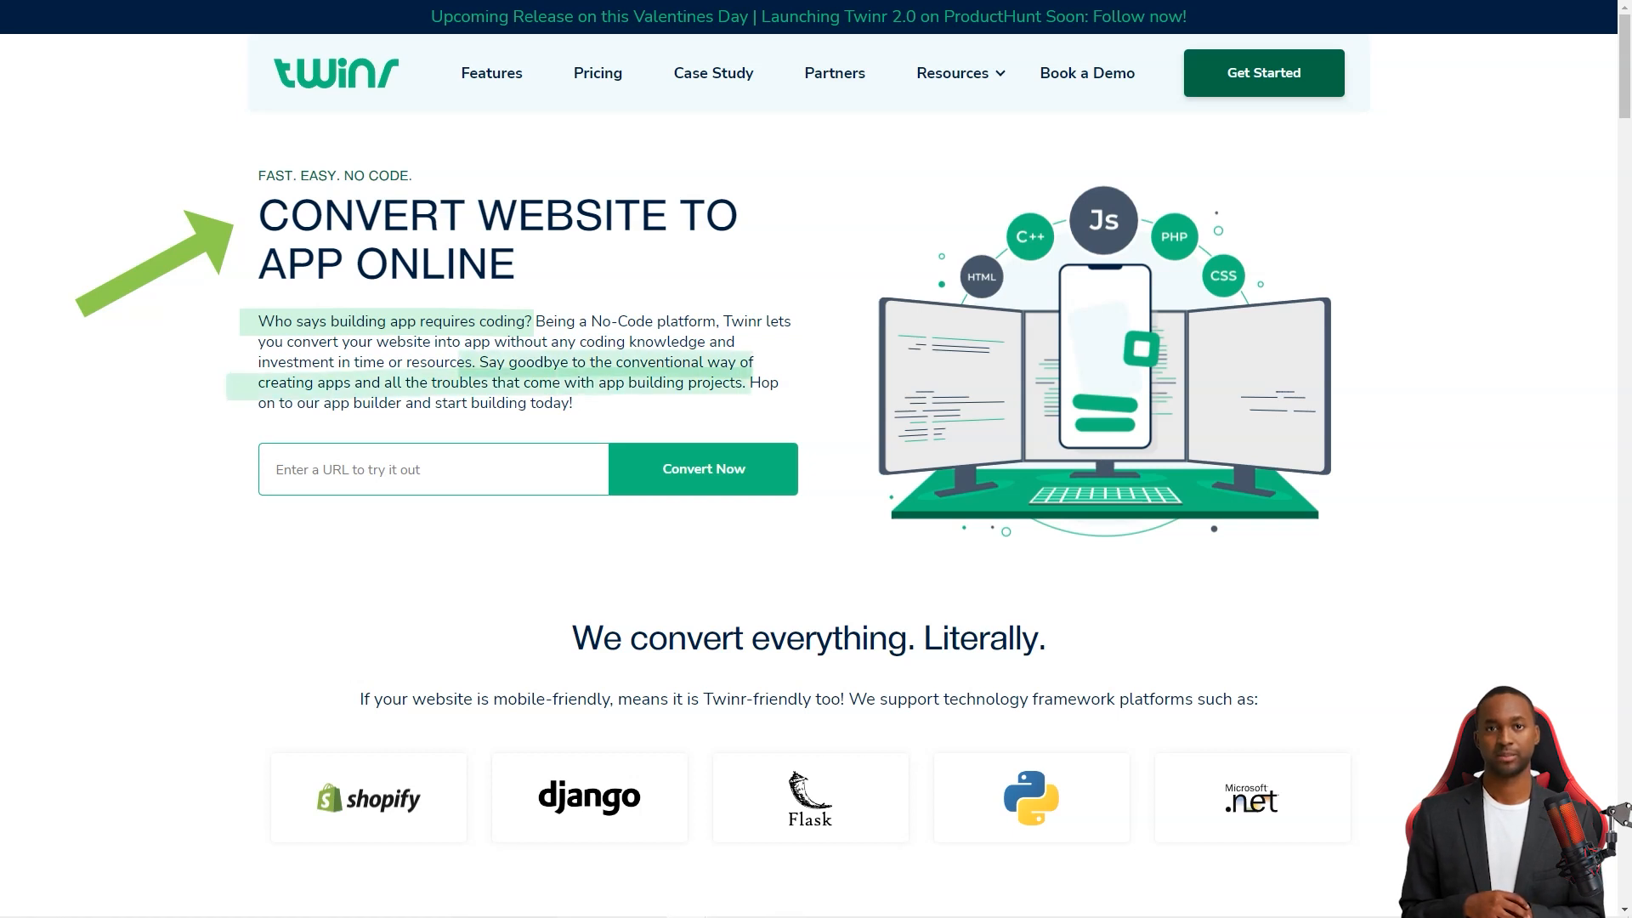
# Scroll the Twinr homepage and dismiss the newsletter signup popup
pyautogui.scroll(-3)
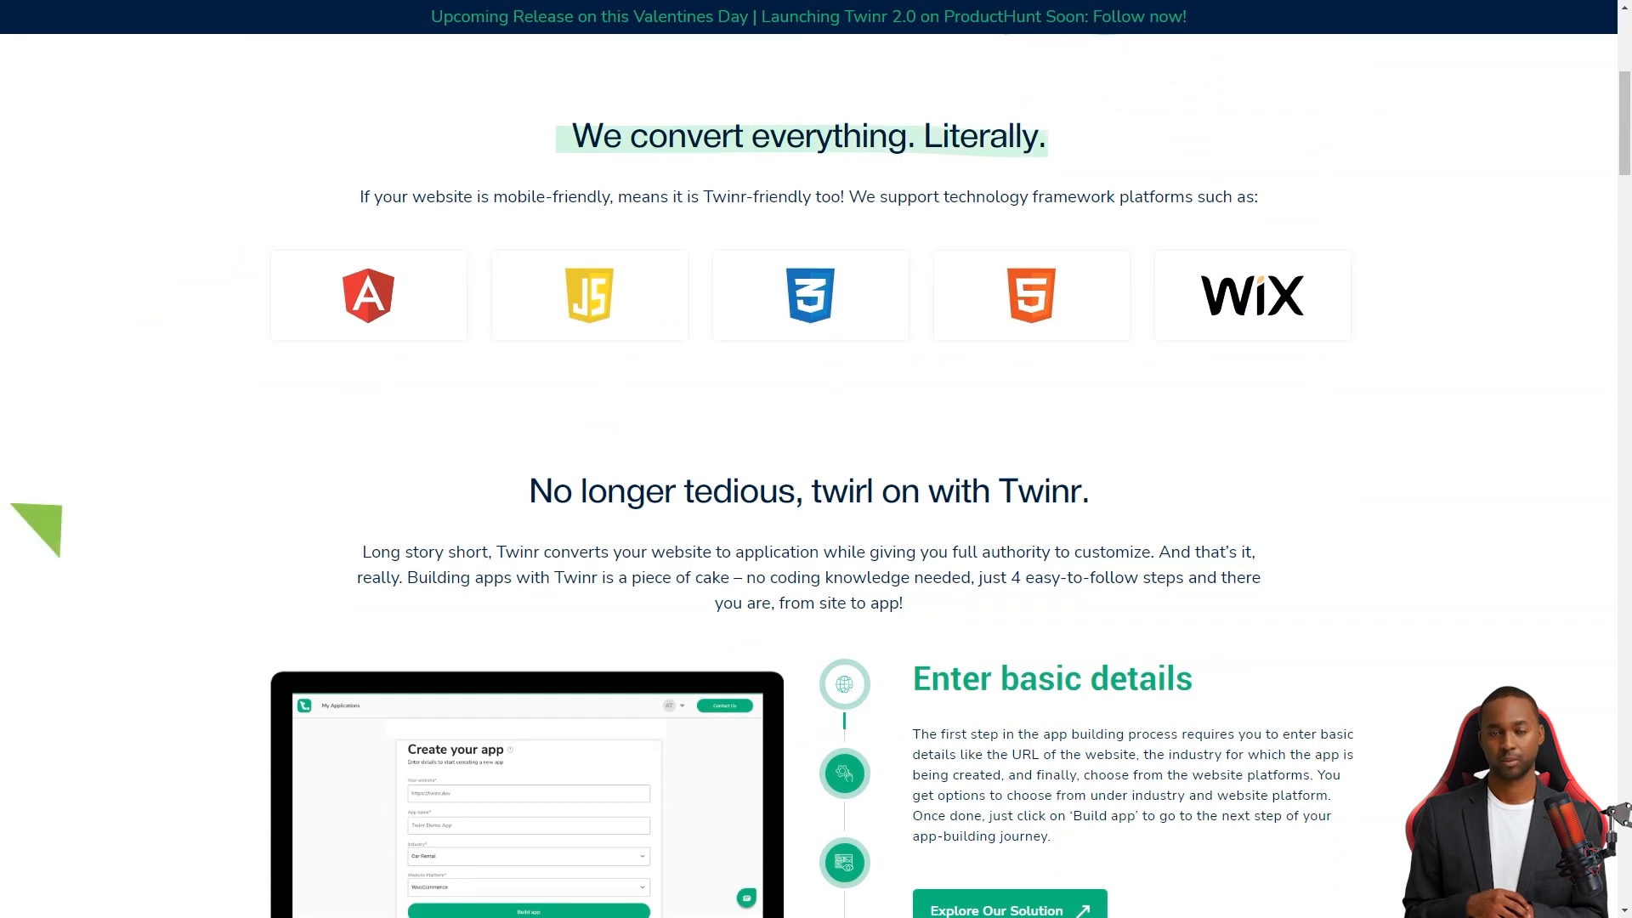
pyautogui.scroll(-3)
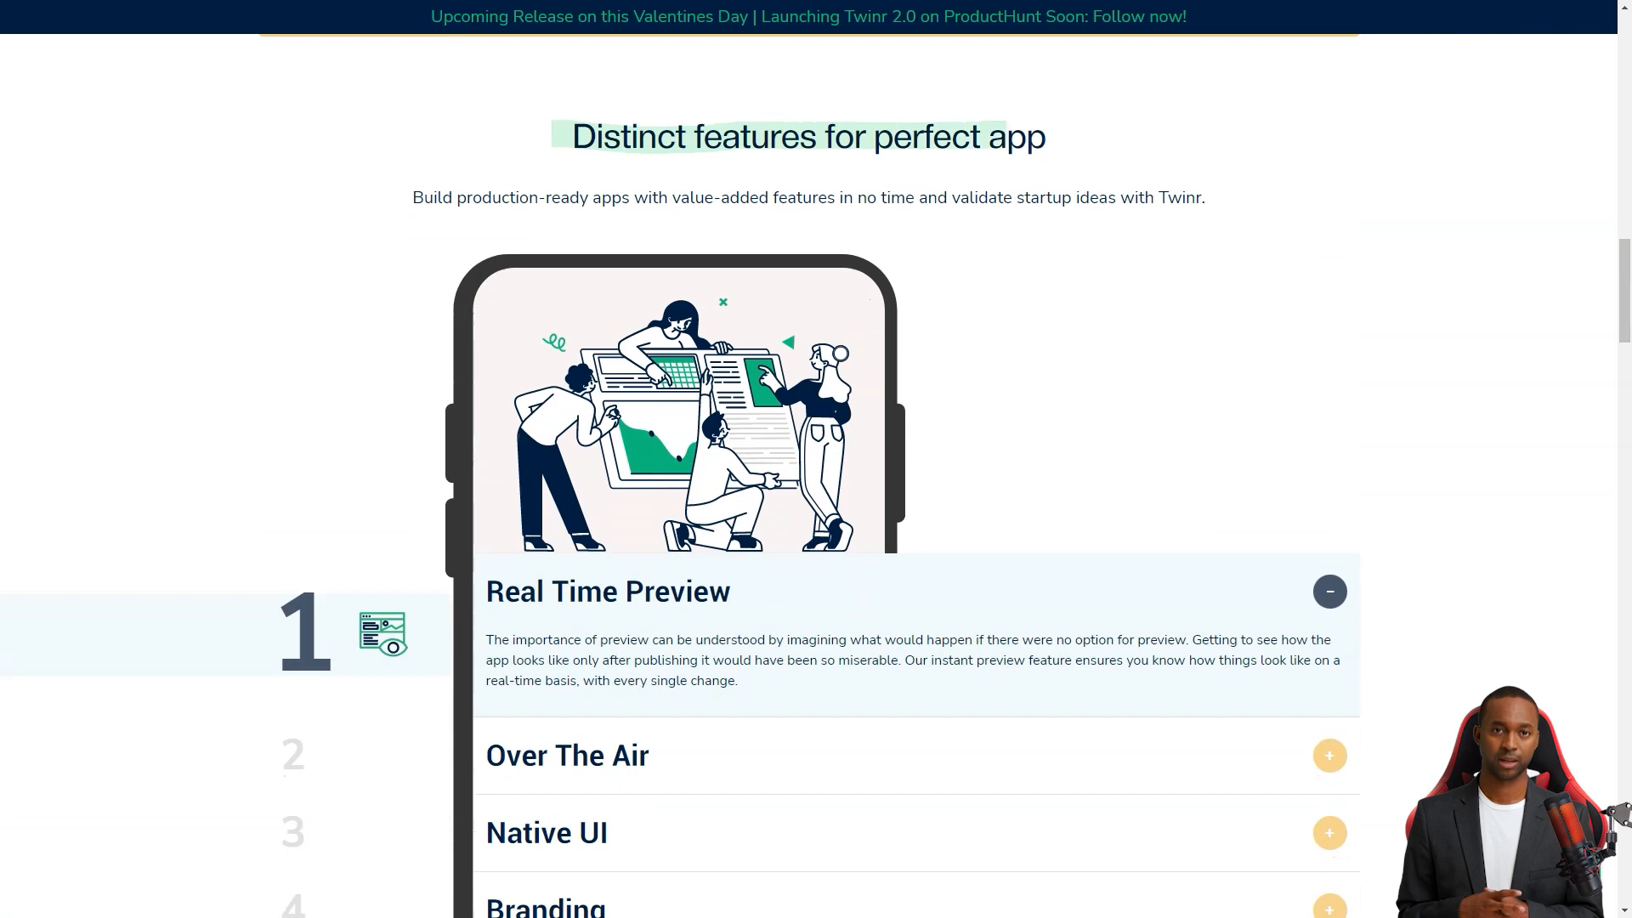
pyautogui.scroll(-3)
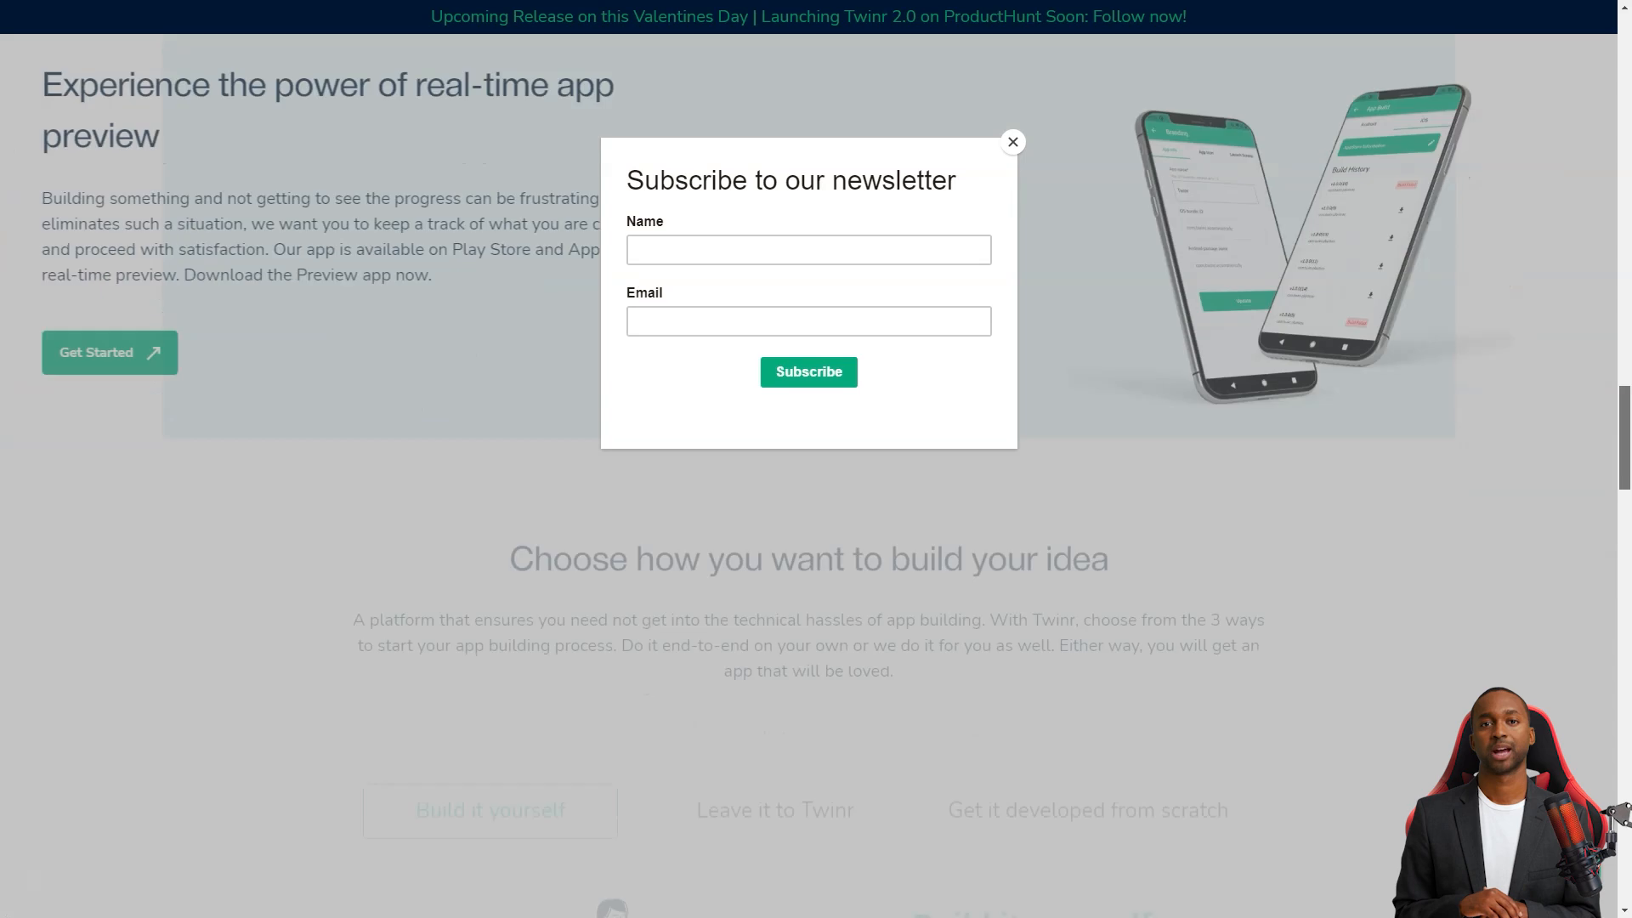
pyautogui.click(1013, 141)
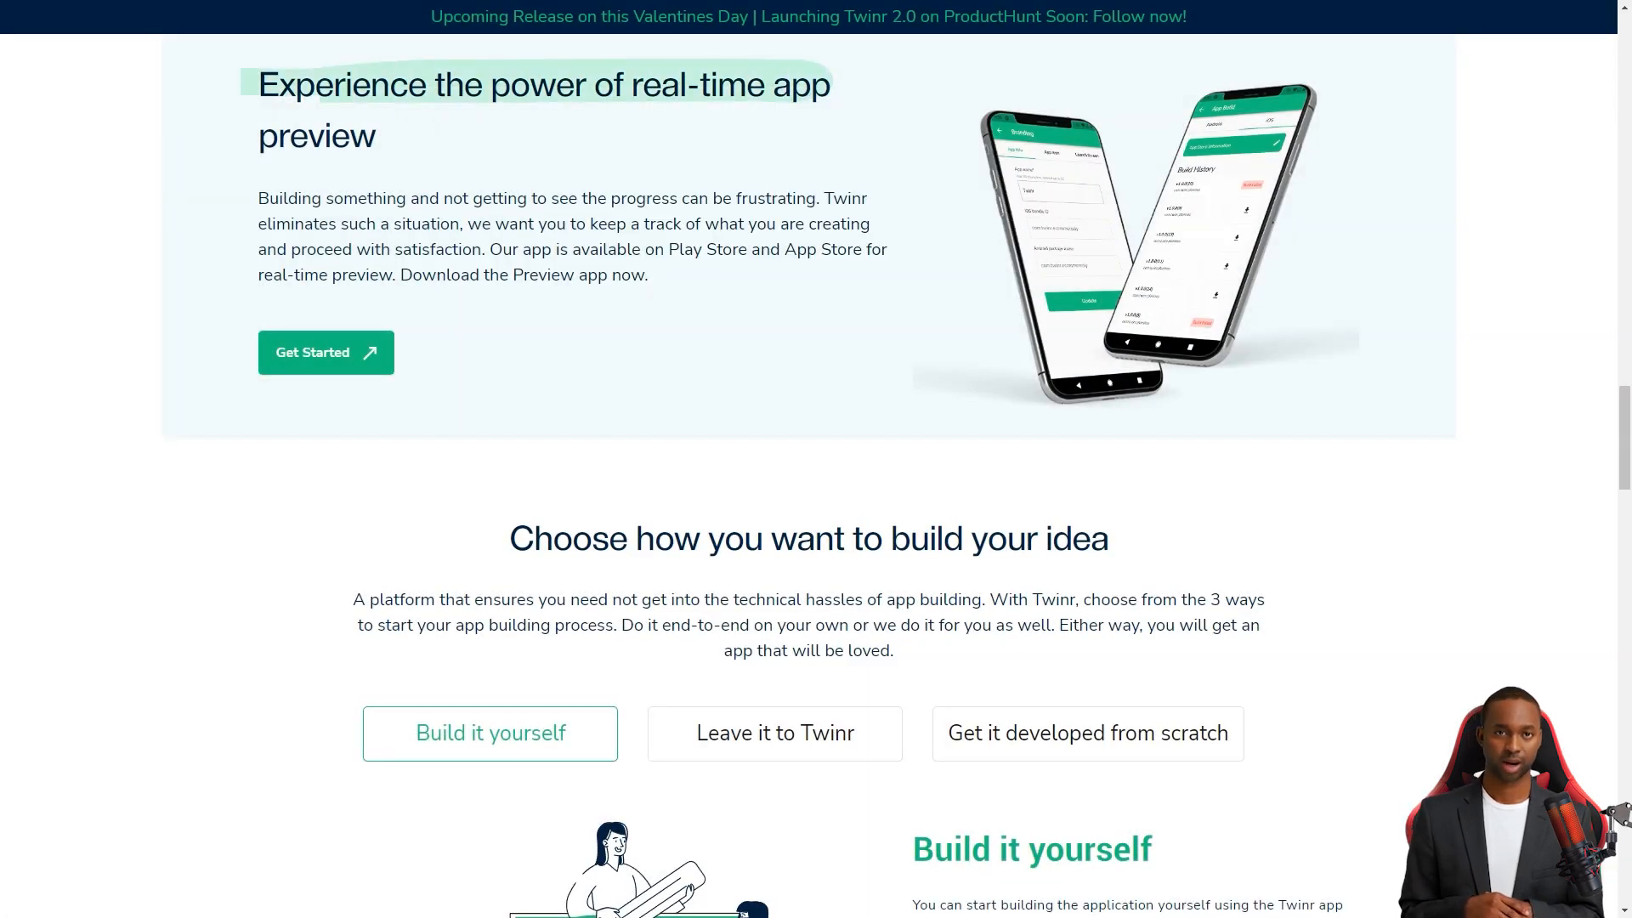
pyautogui.scroll(-3)
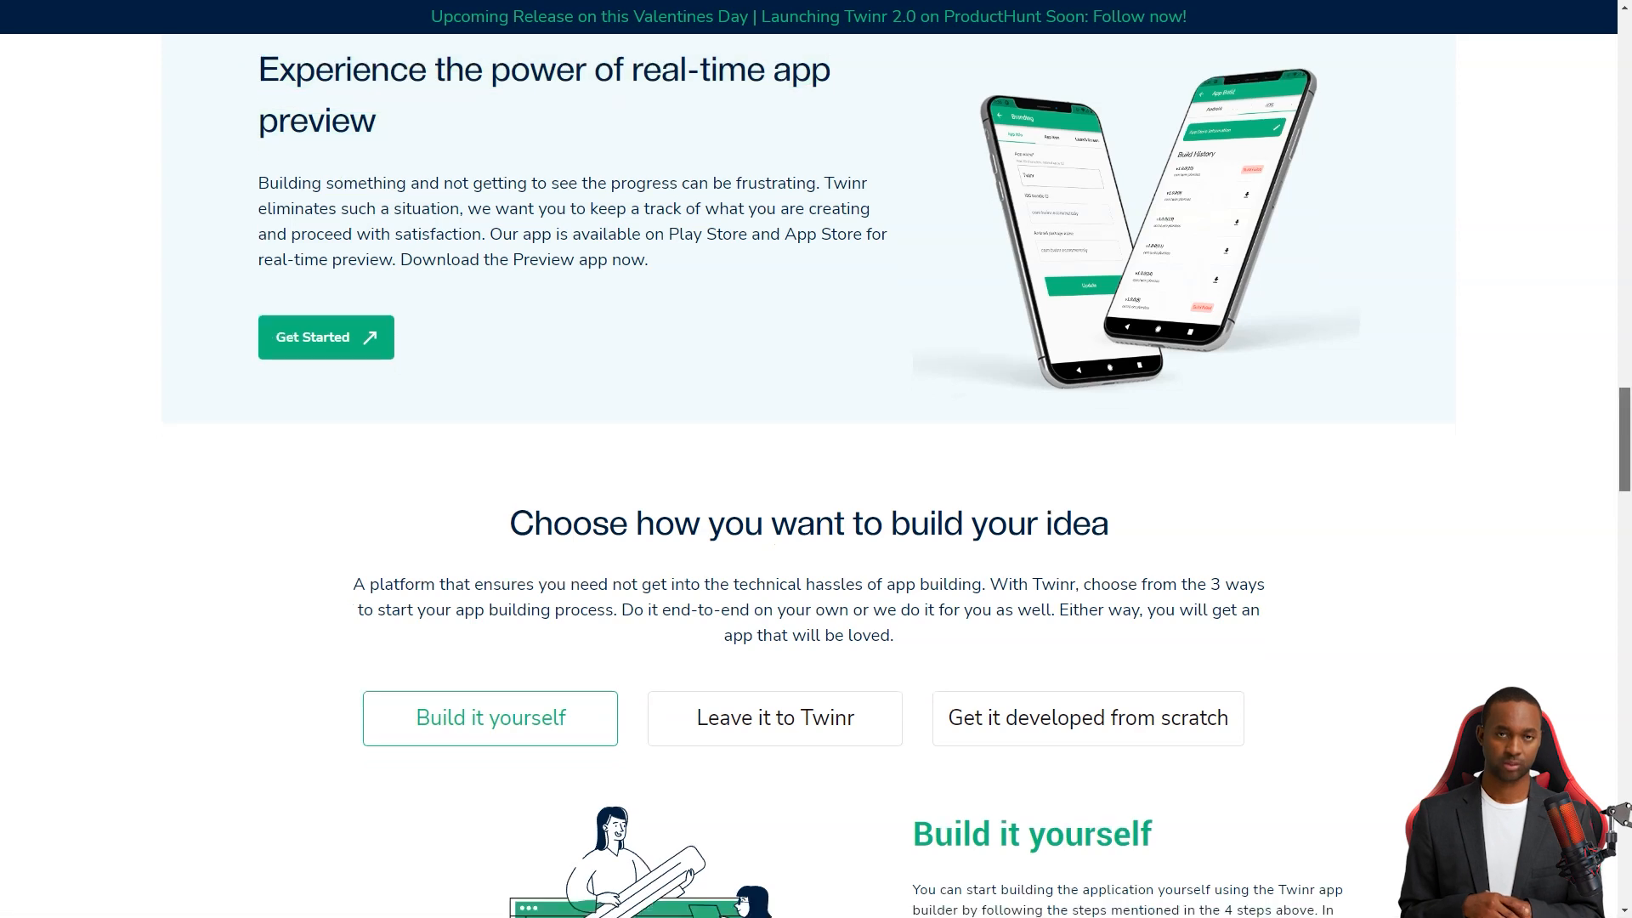
pyautogui.scroll(-3)
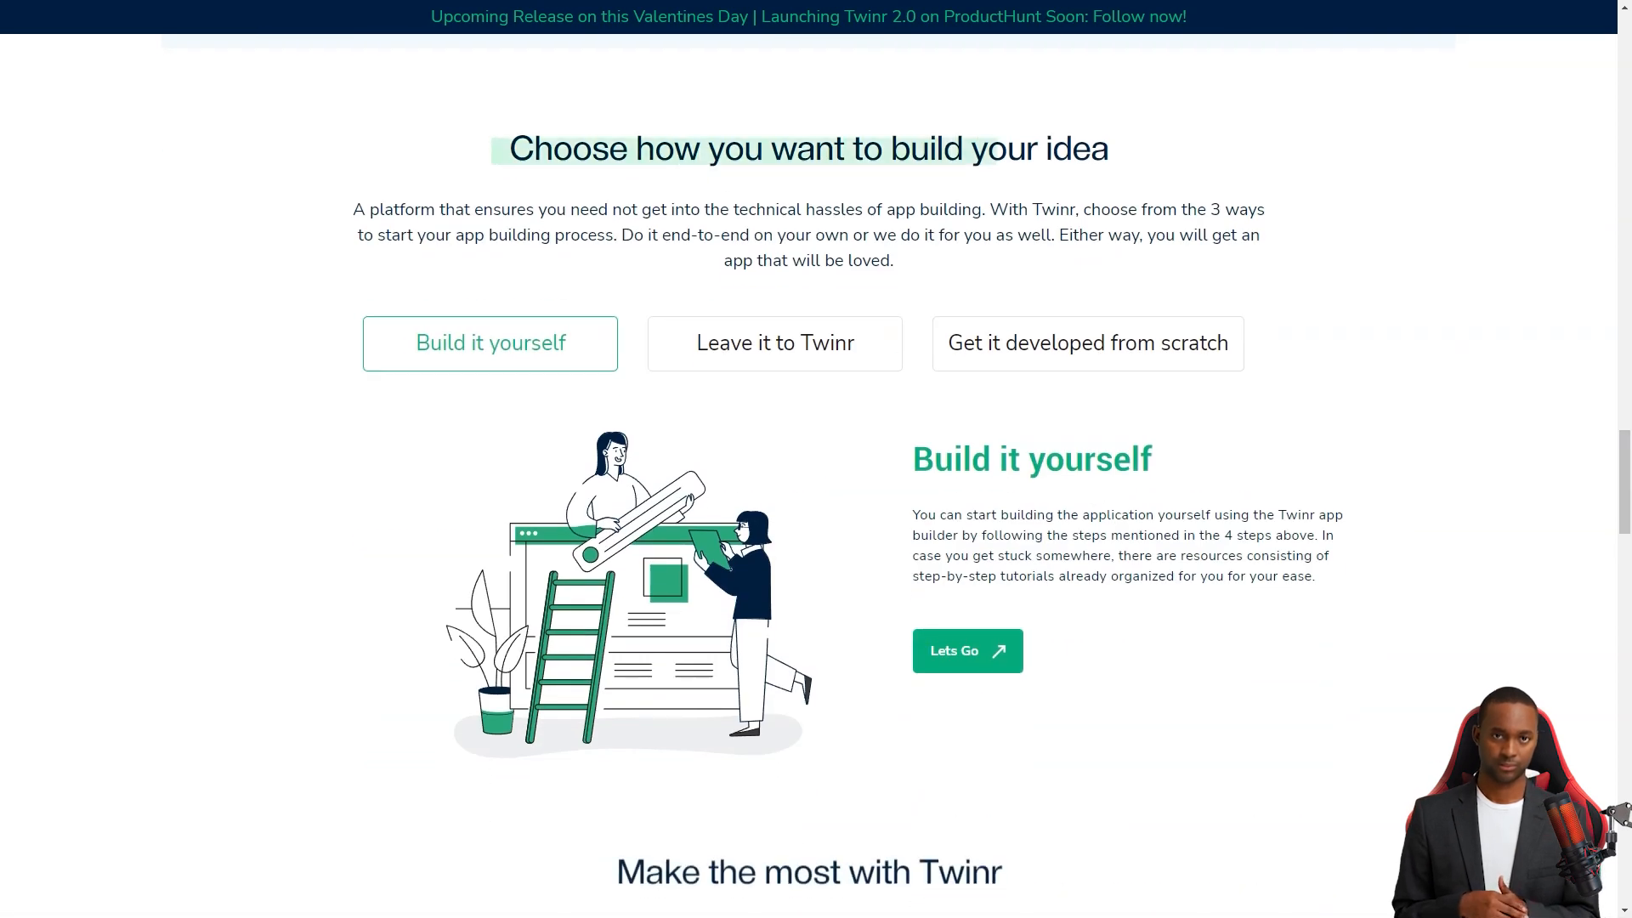
# View another build option and scroll through advantages, publishing and DIY resources
pyautogui.click(1088, 343)
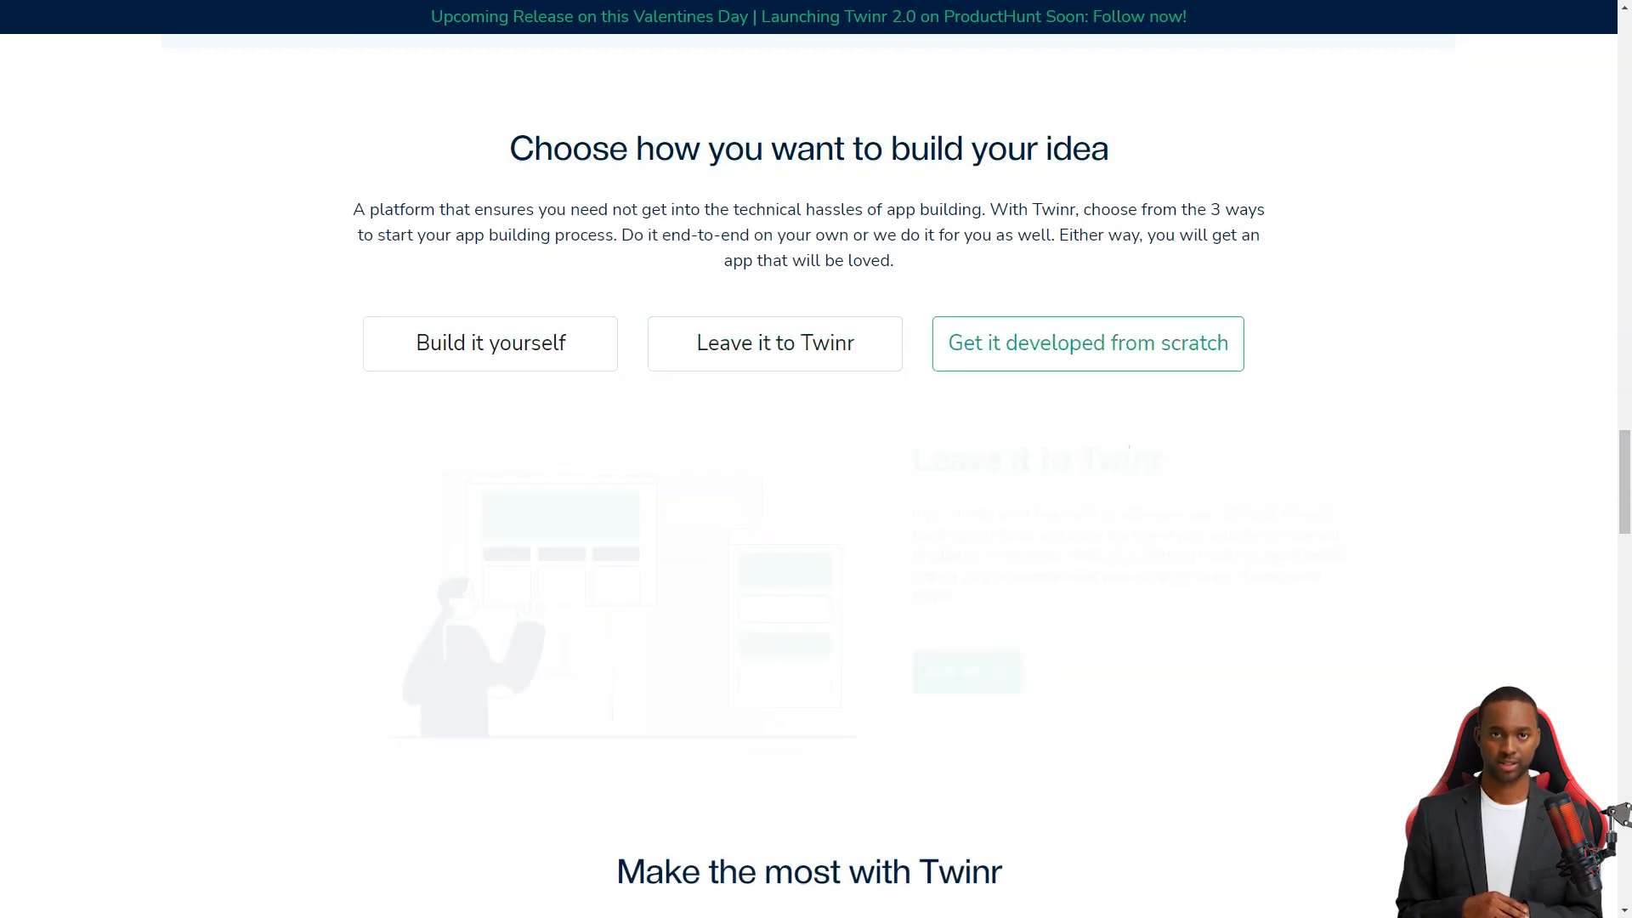
pyautogui.scroll(-3)
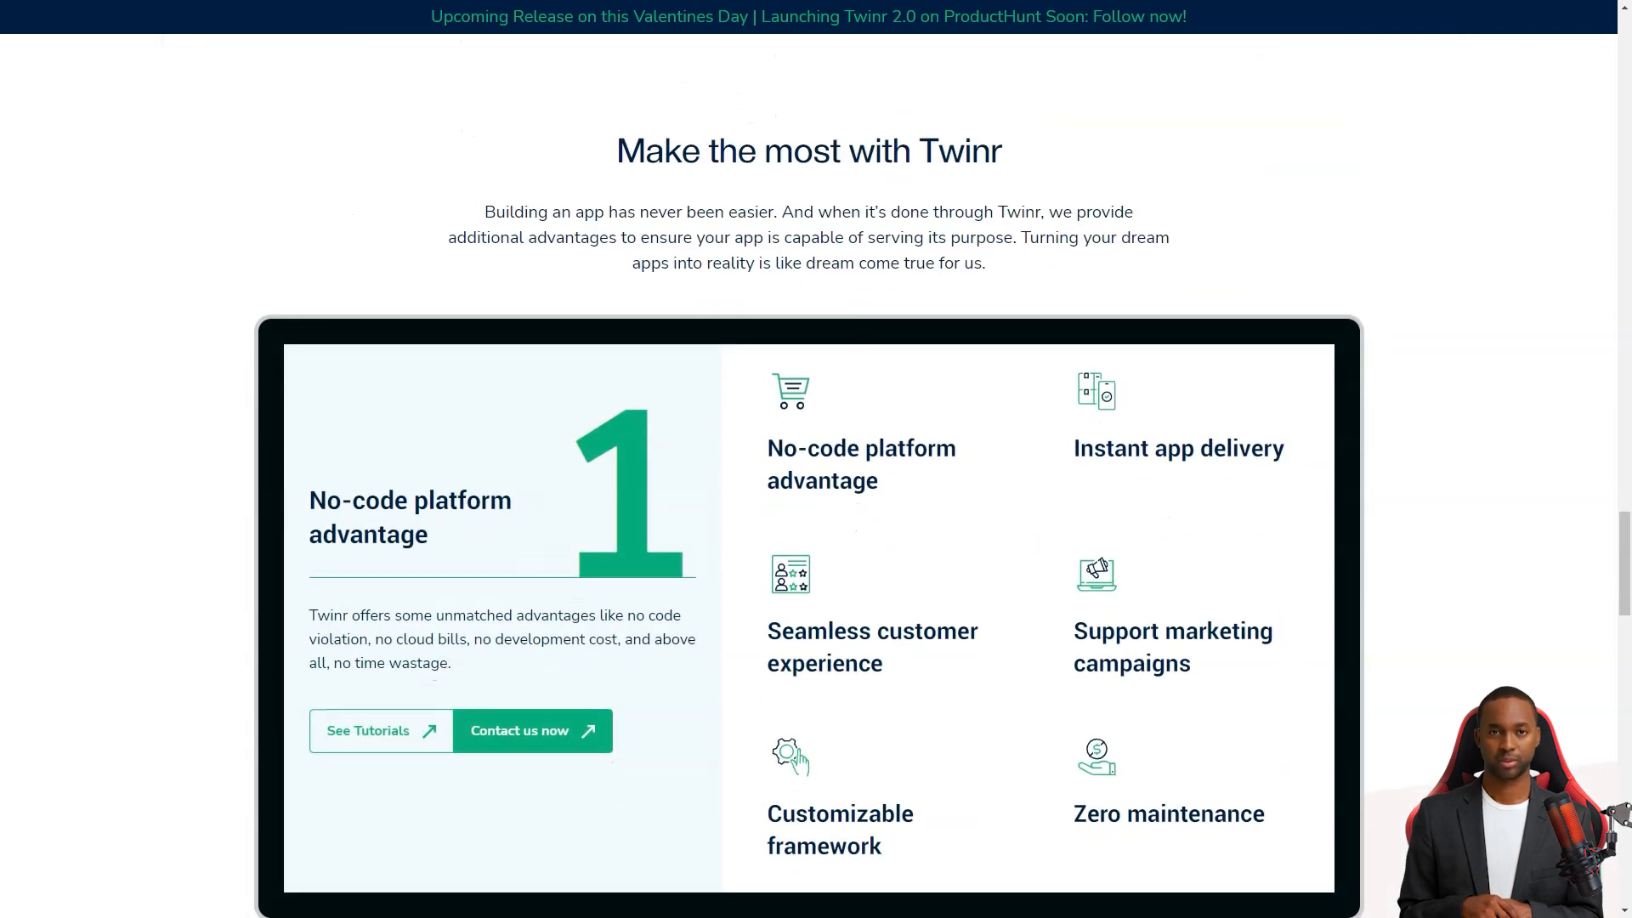
pyautogui.tripleClick(808, 150)
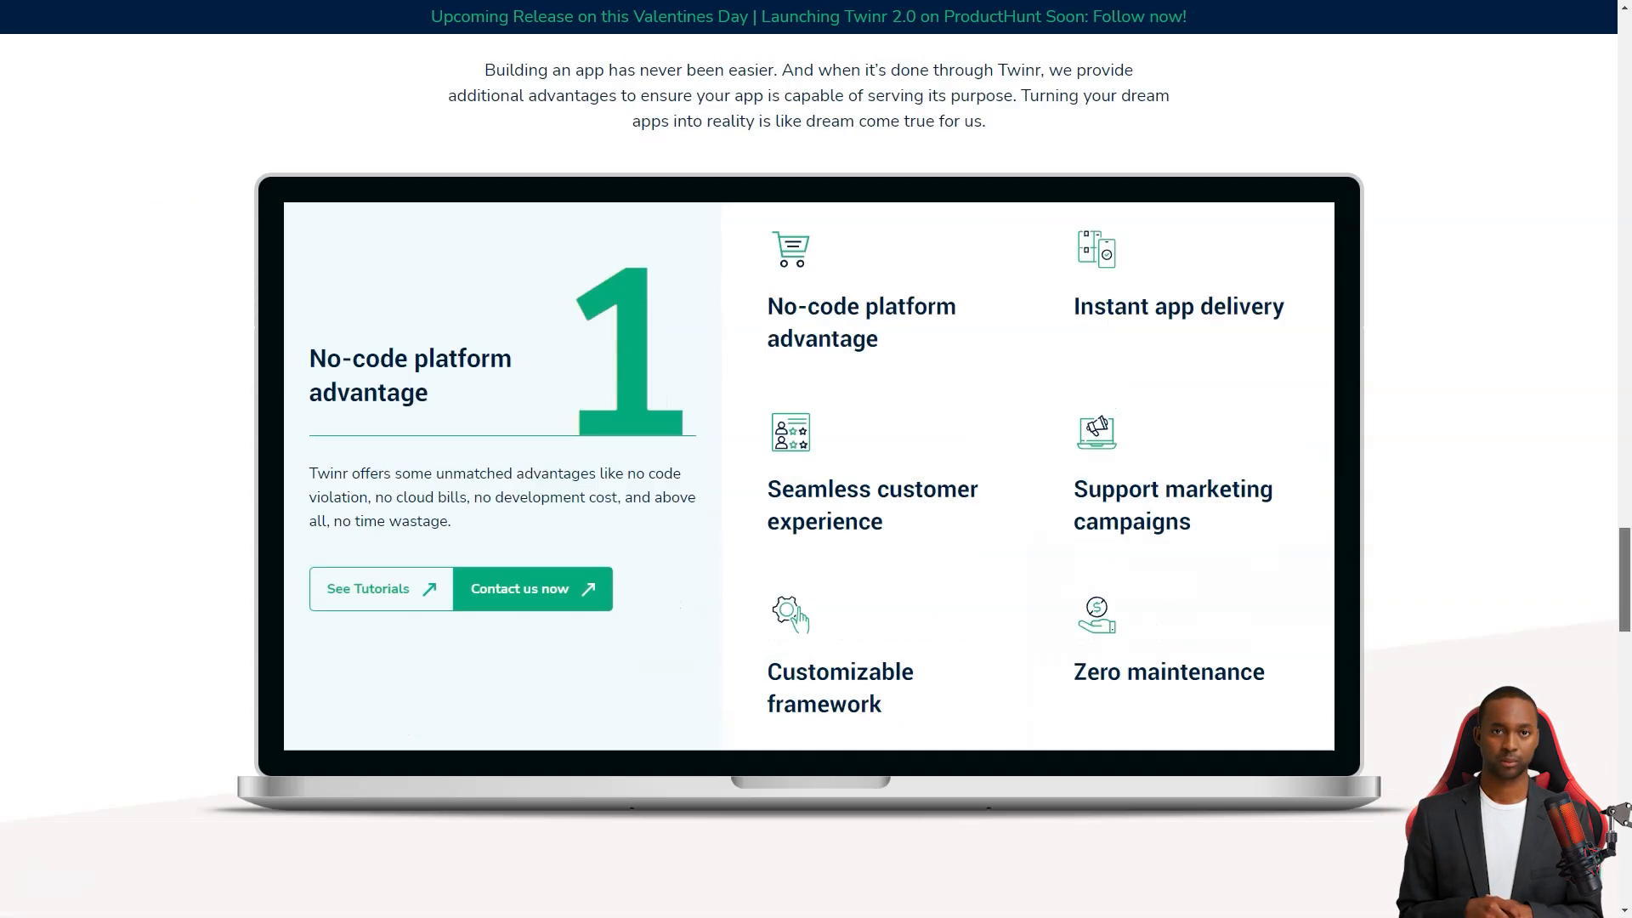
pyautogui.scroll(-3)
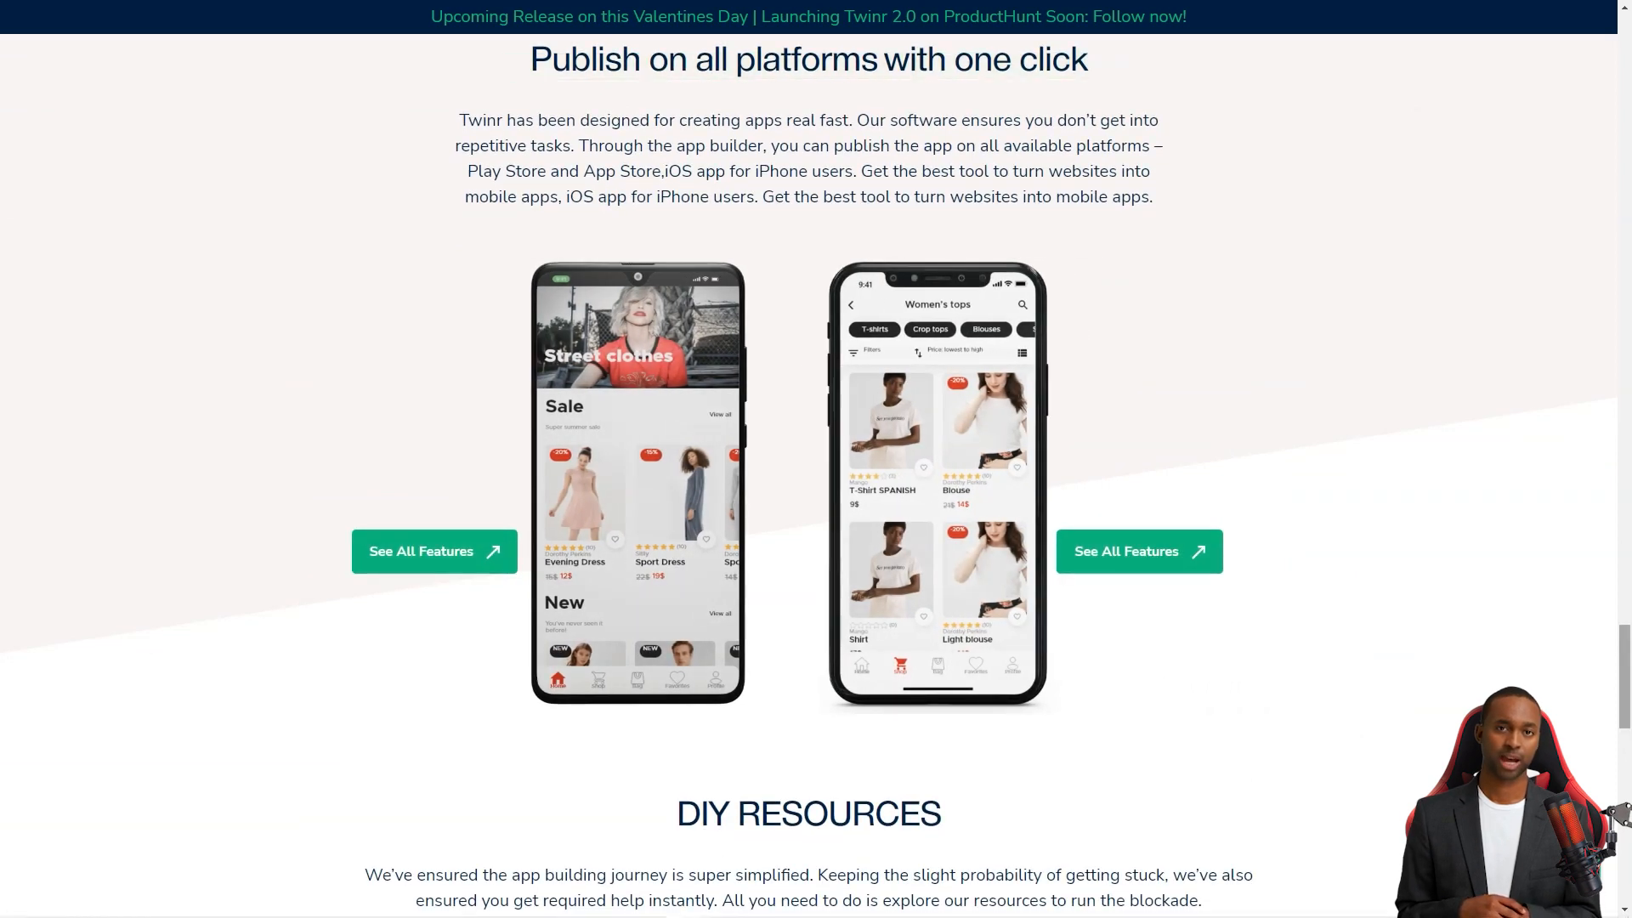
pyautogui.scroll(-3)
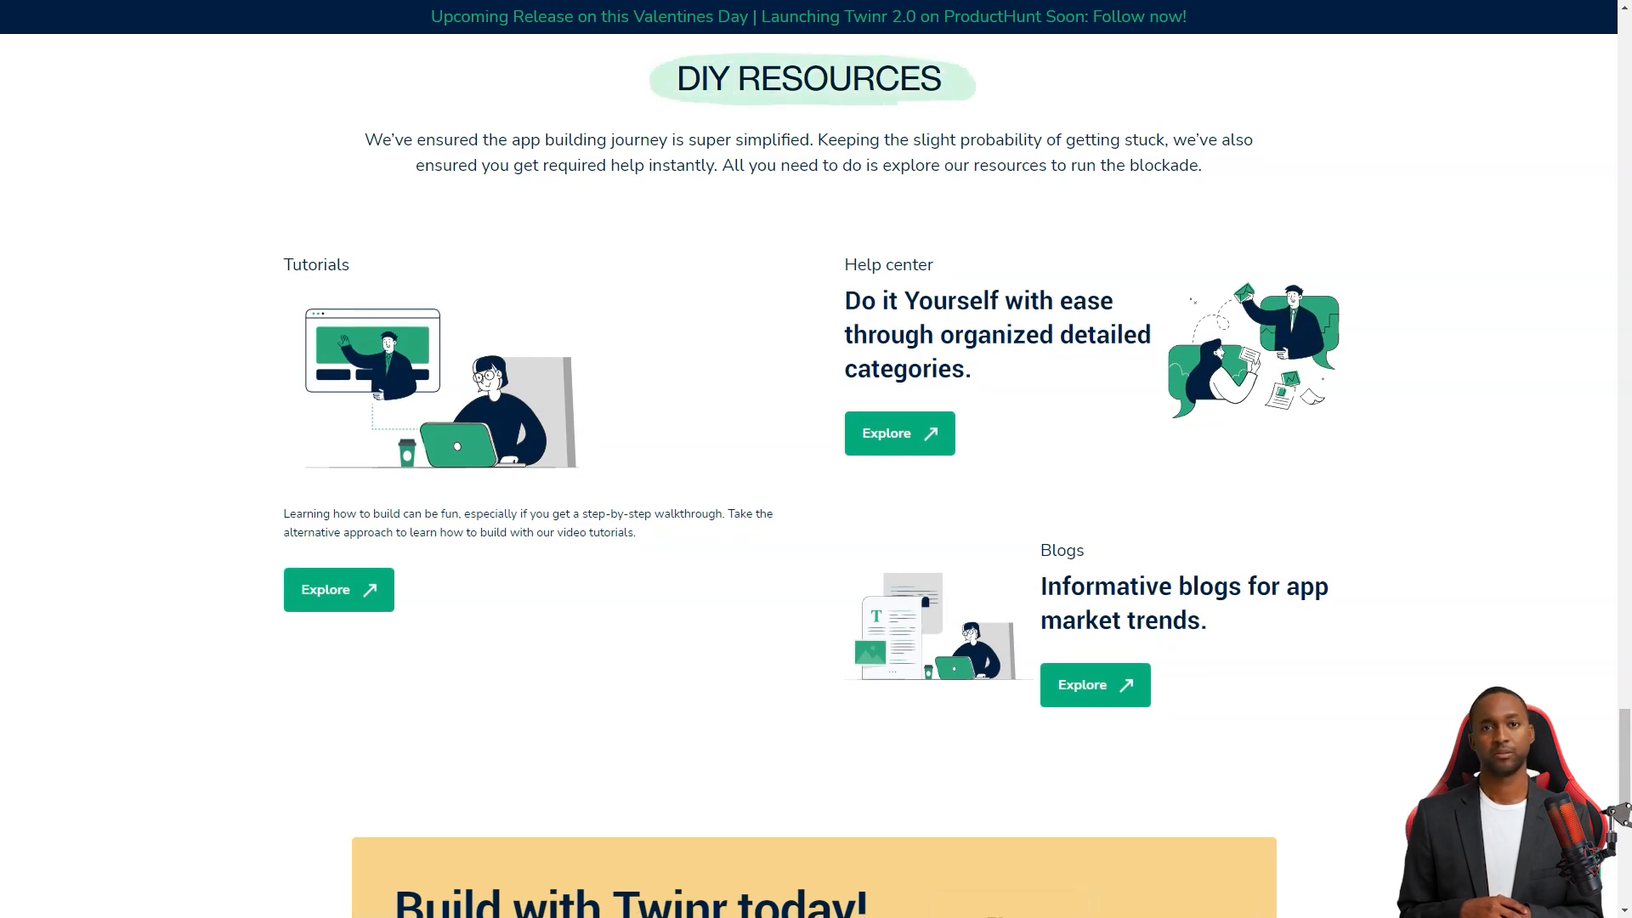
pyautogui.scroll(-3)
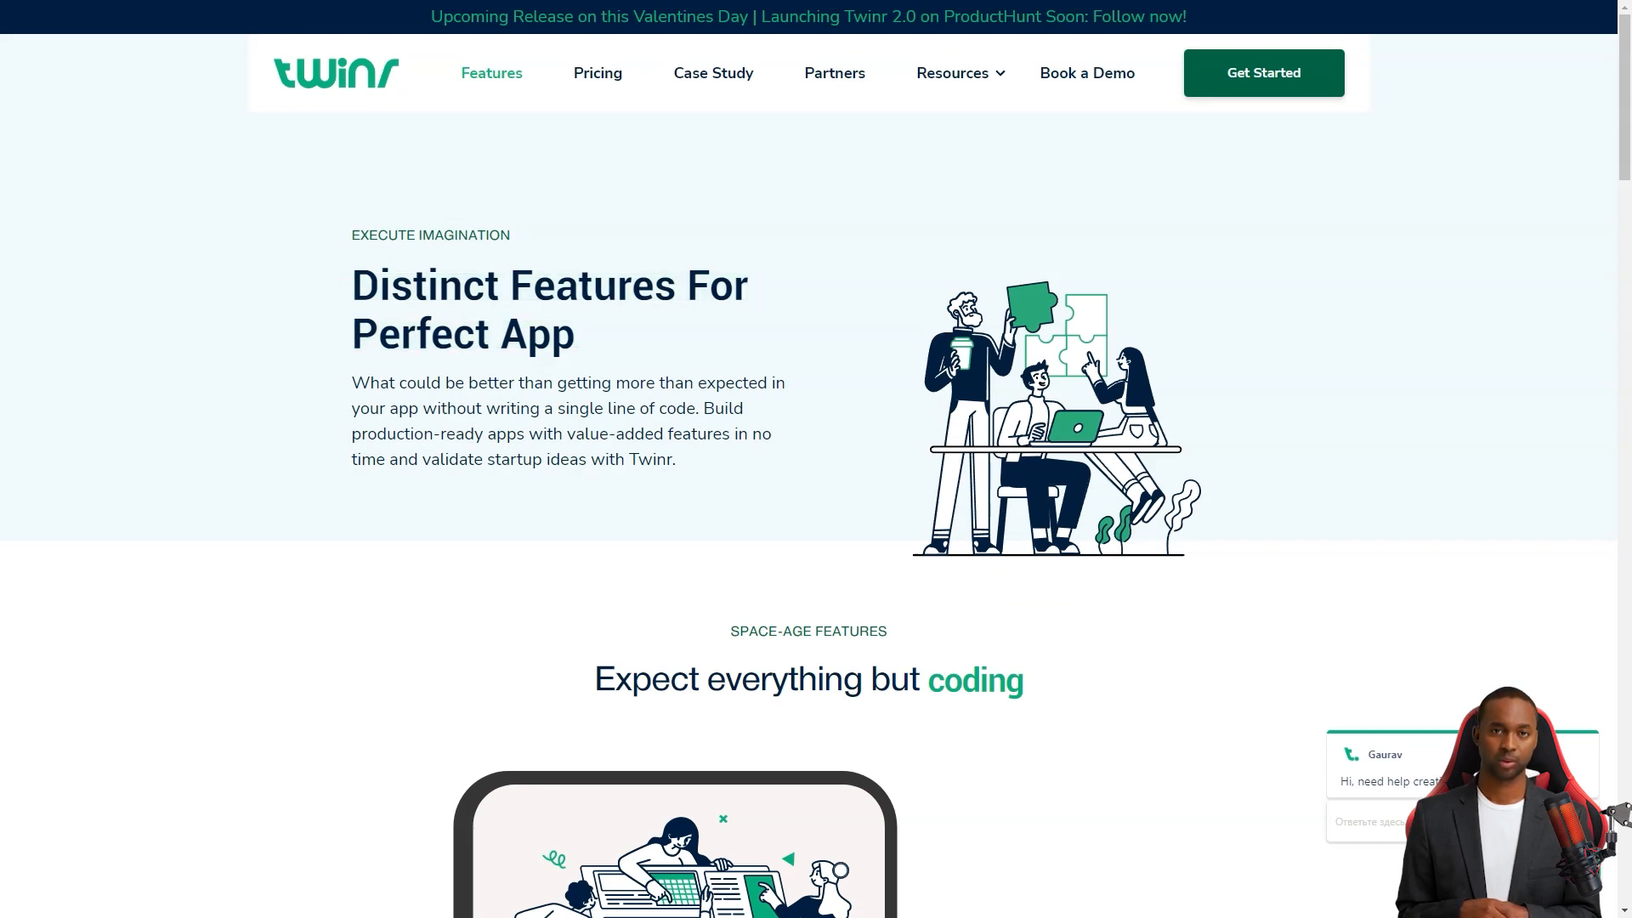
# Scroll Twinr's feature list and eleven add-ons to the bottom, then reach the Case Study page
pyautogui.scroll(-3)
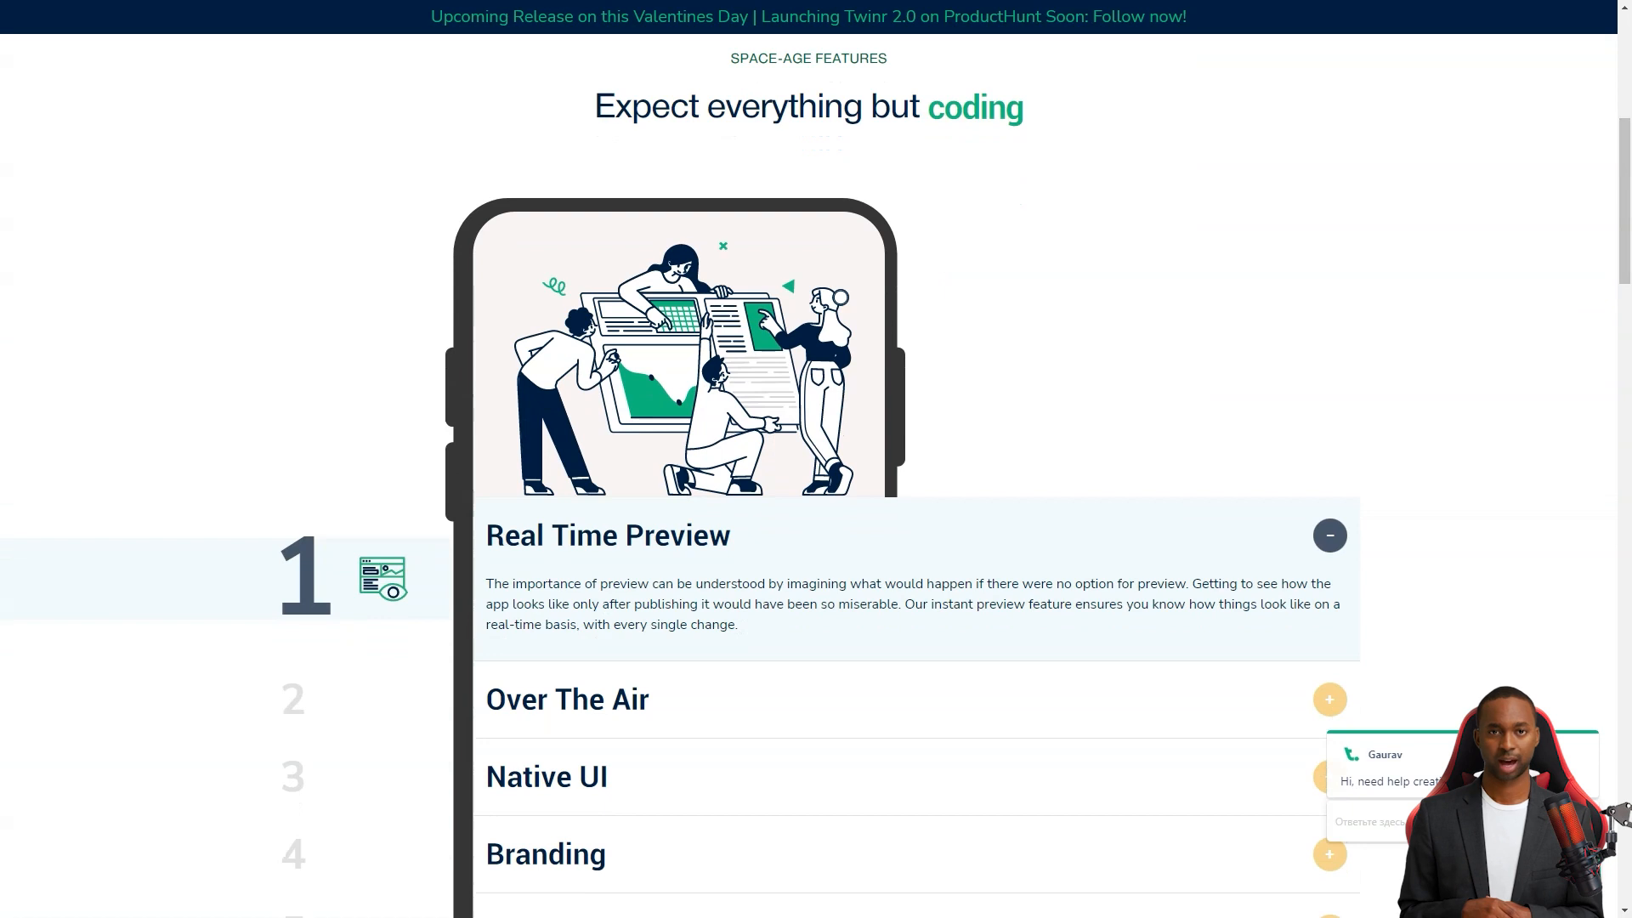
pyautogui.scroll(-3)
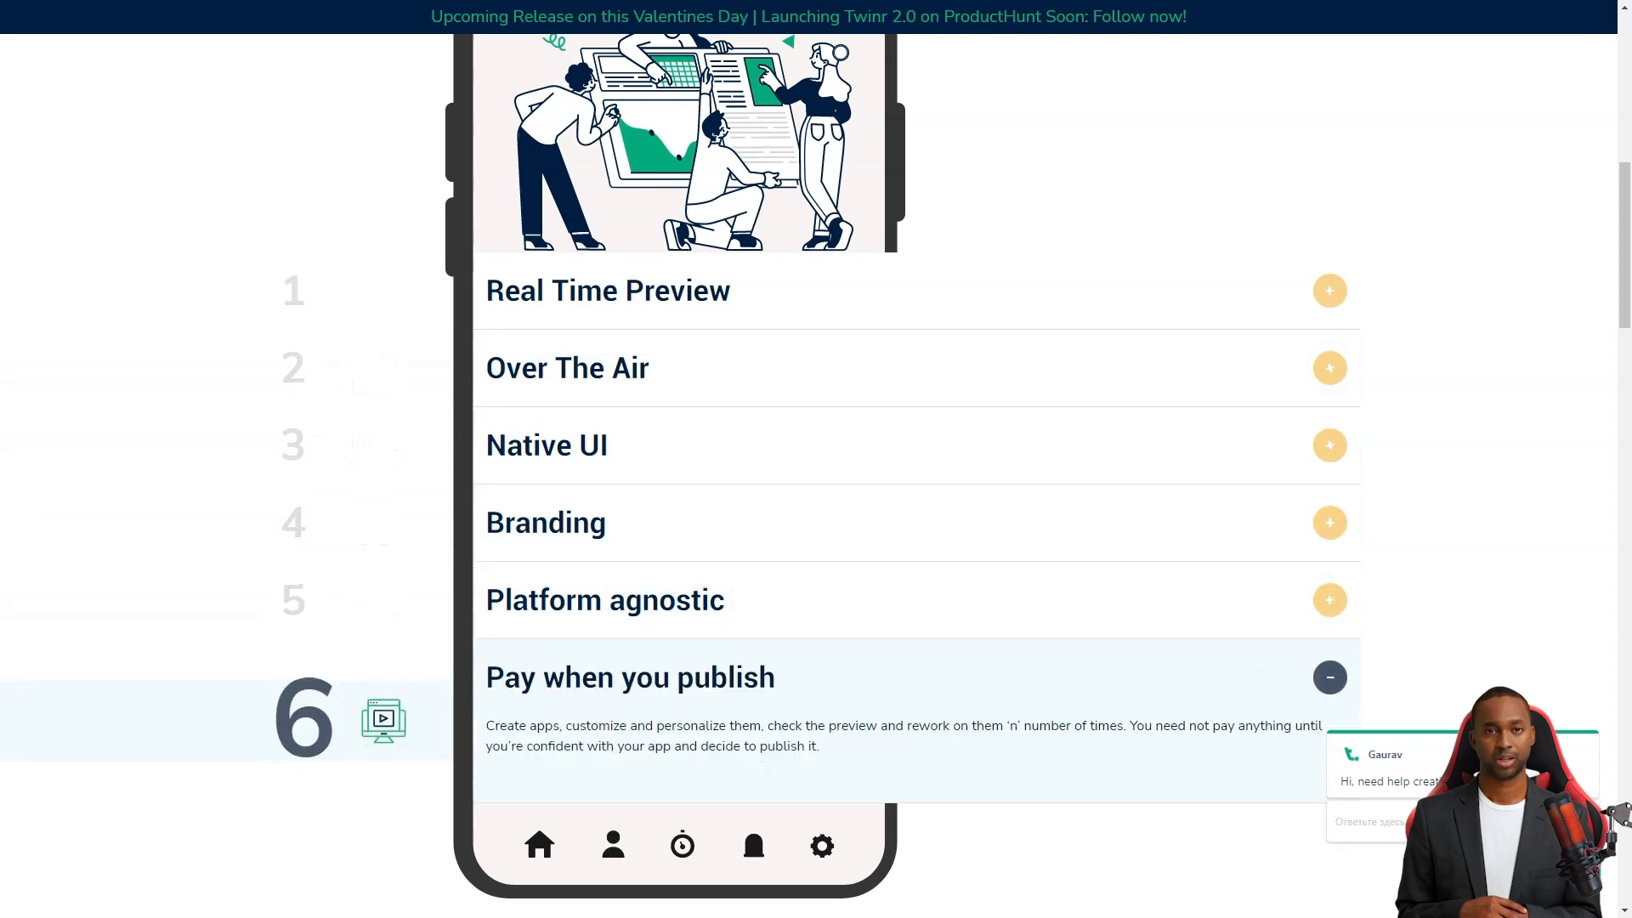
pyautogui.scroll(-3)
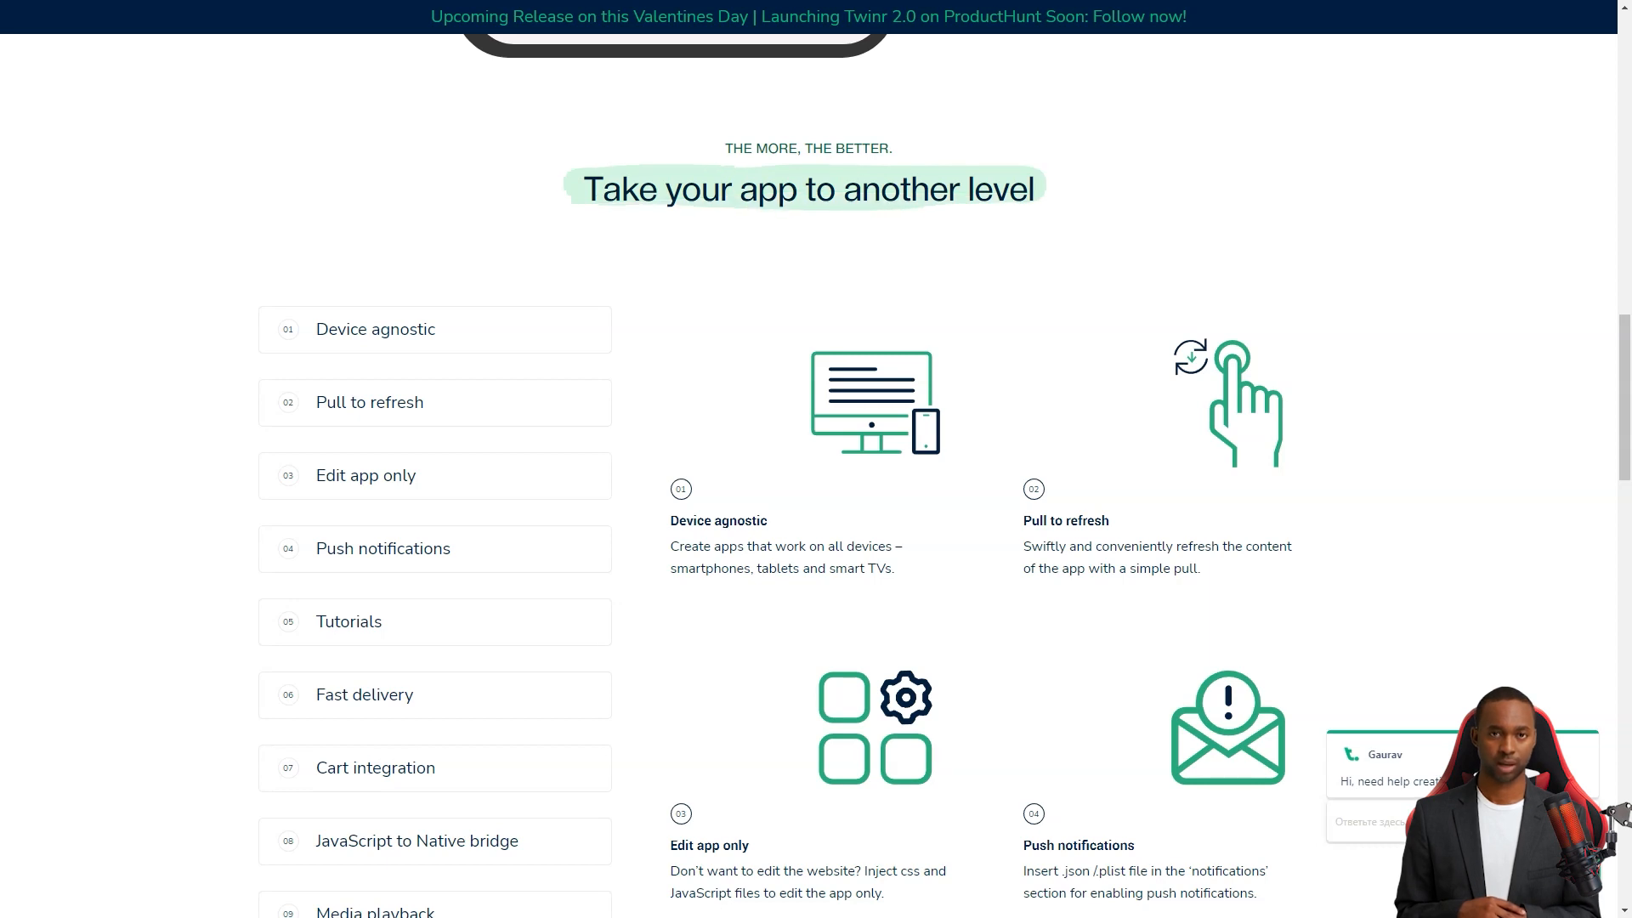
pyautogui.scroll(-3)
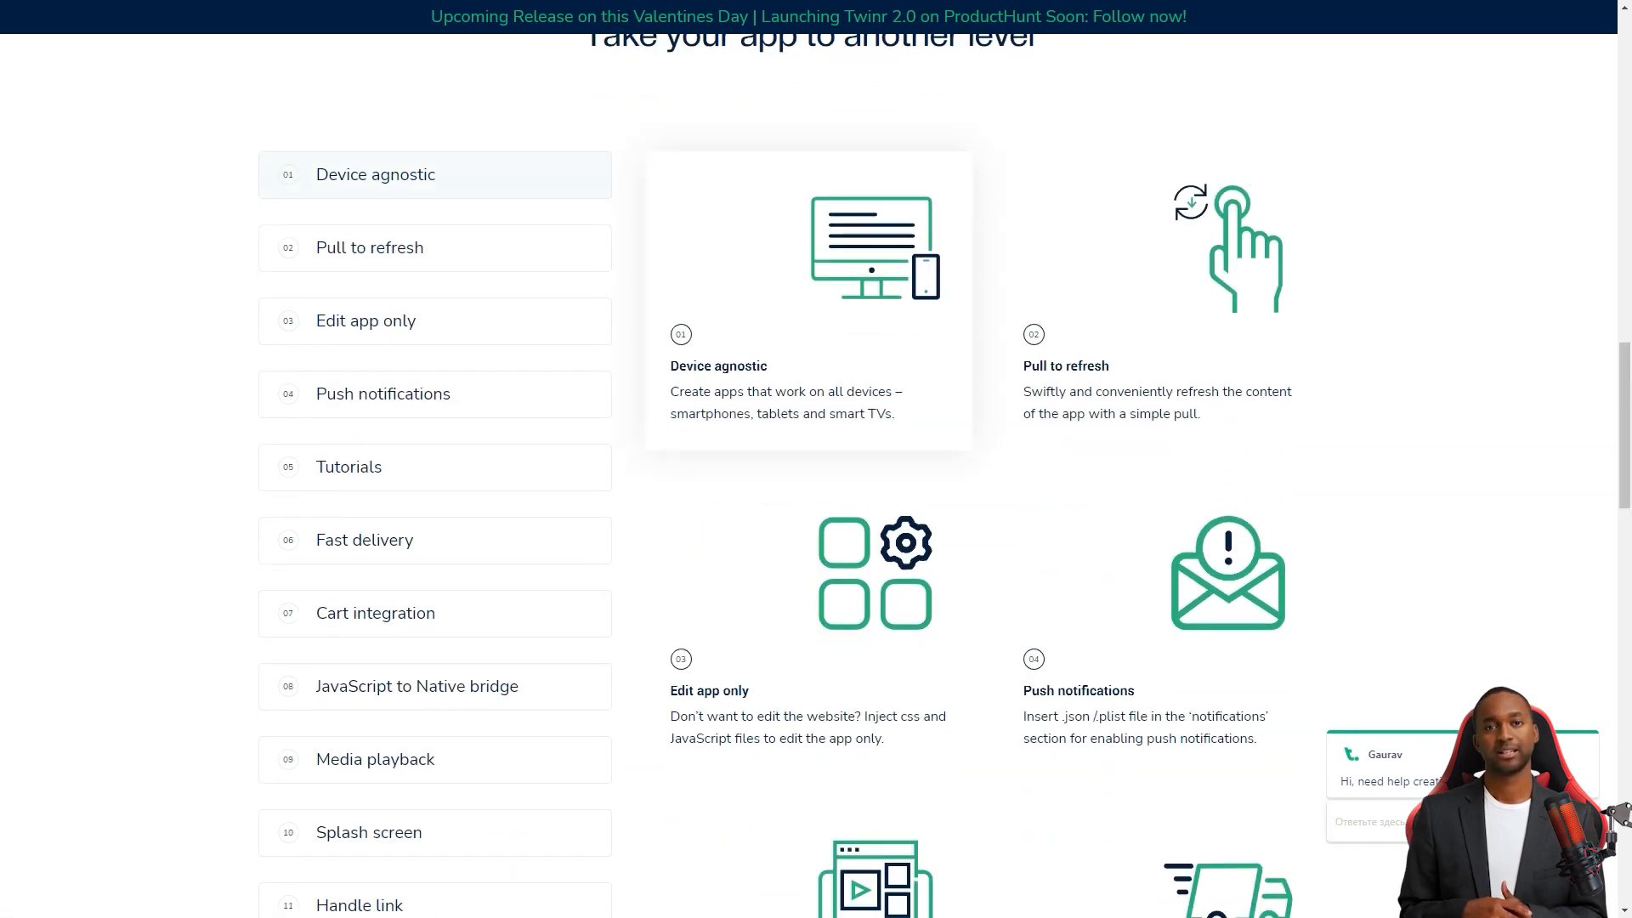
pyautogui.click(382, 393)
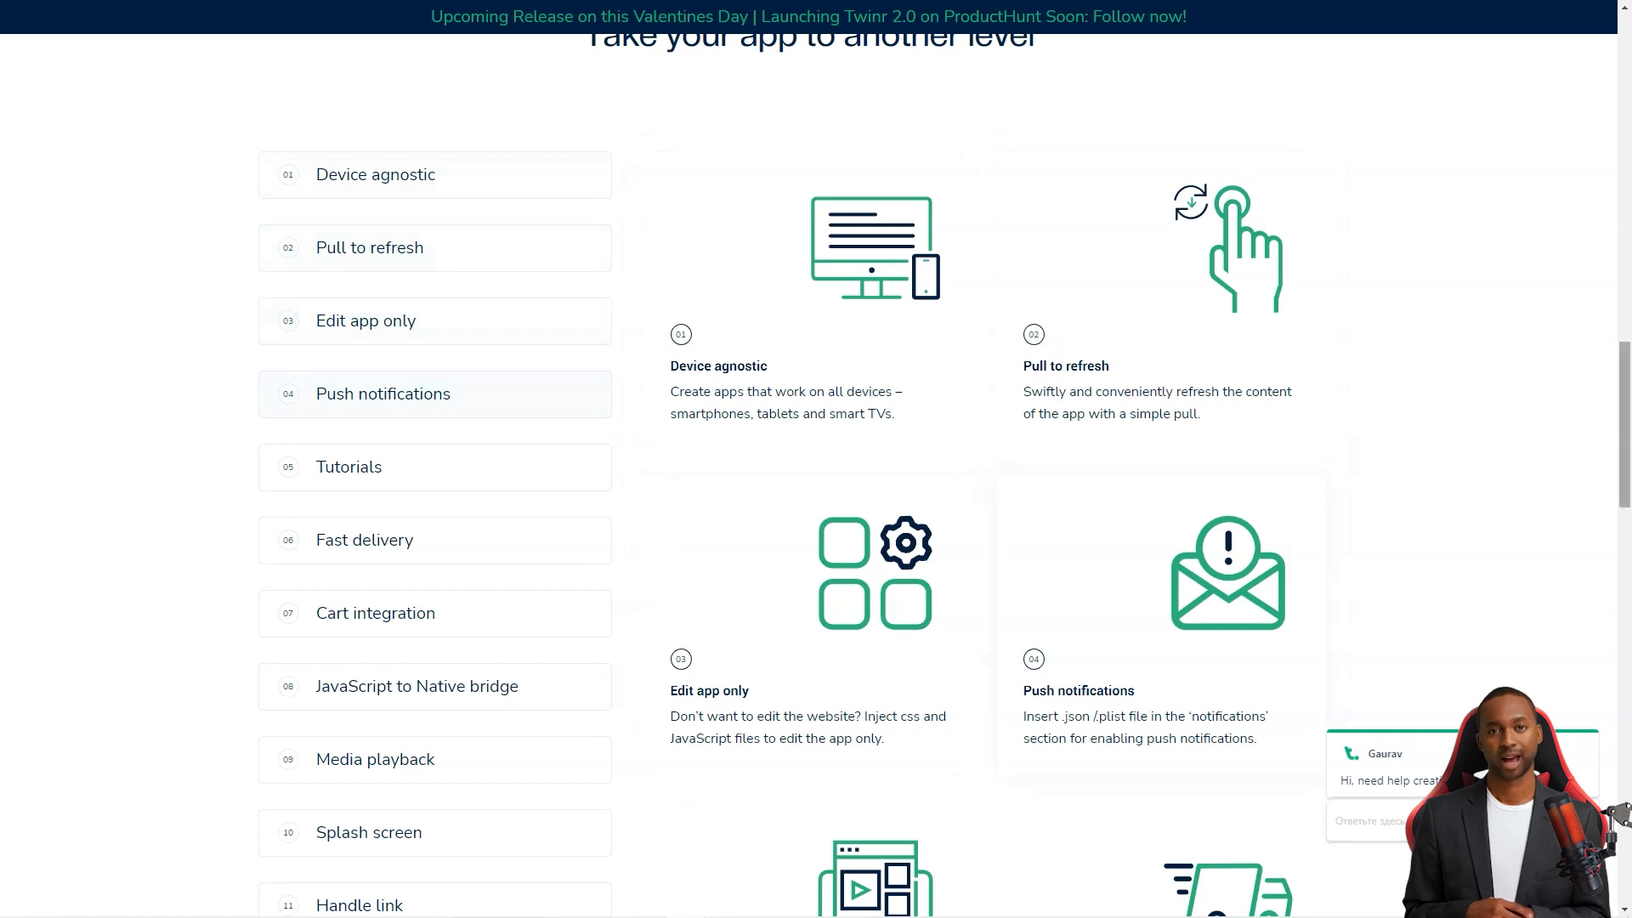
pyautogui.scroll(-3)
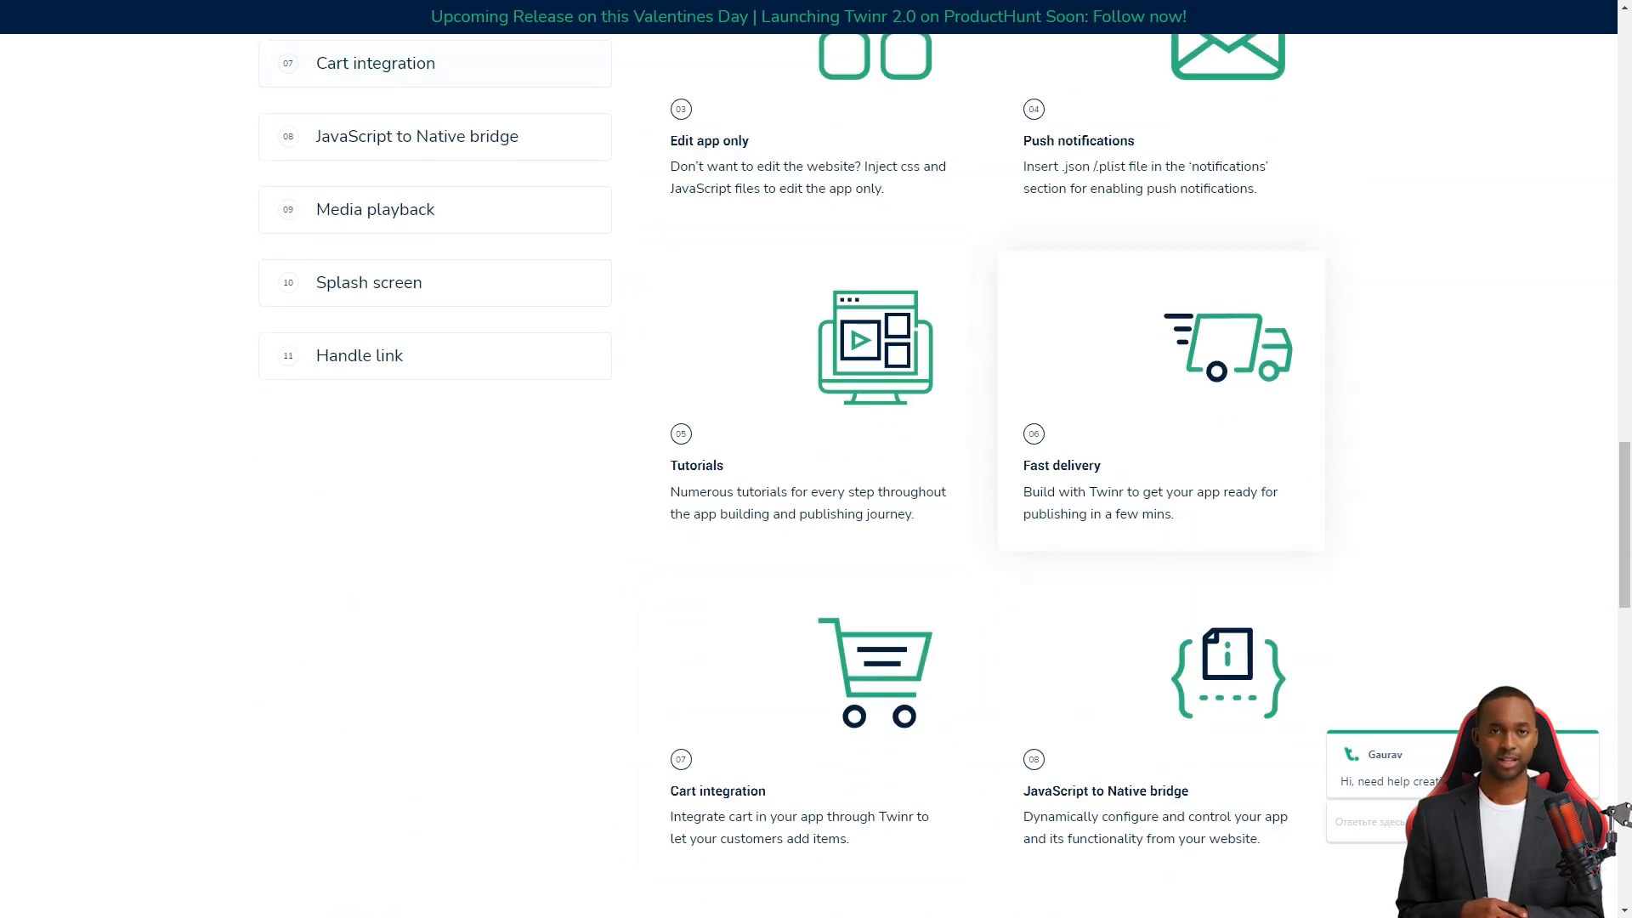
pyautogui.scroll(-3)
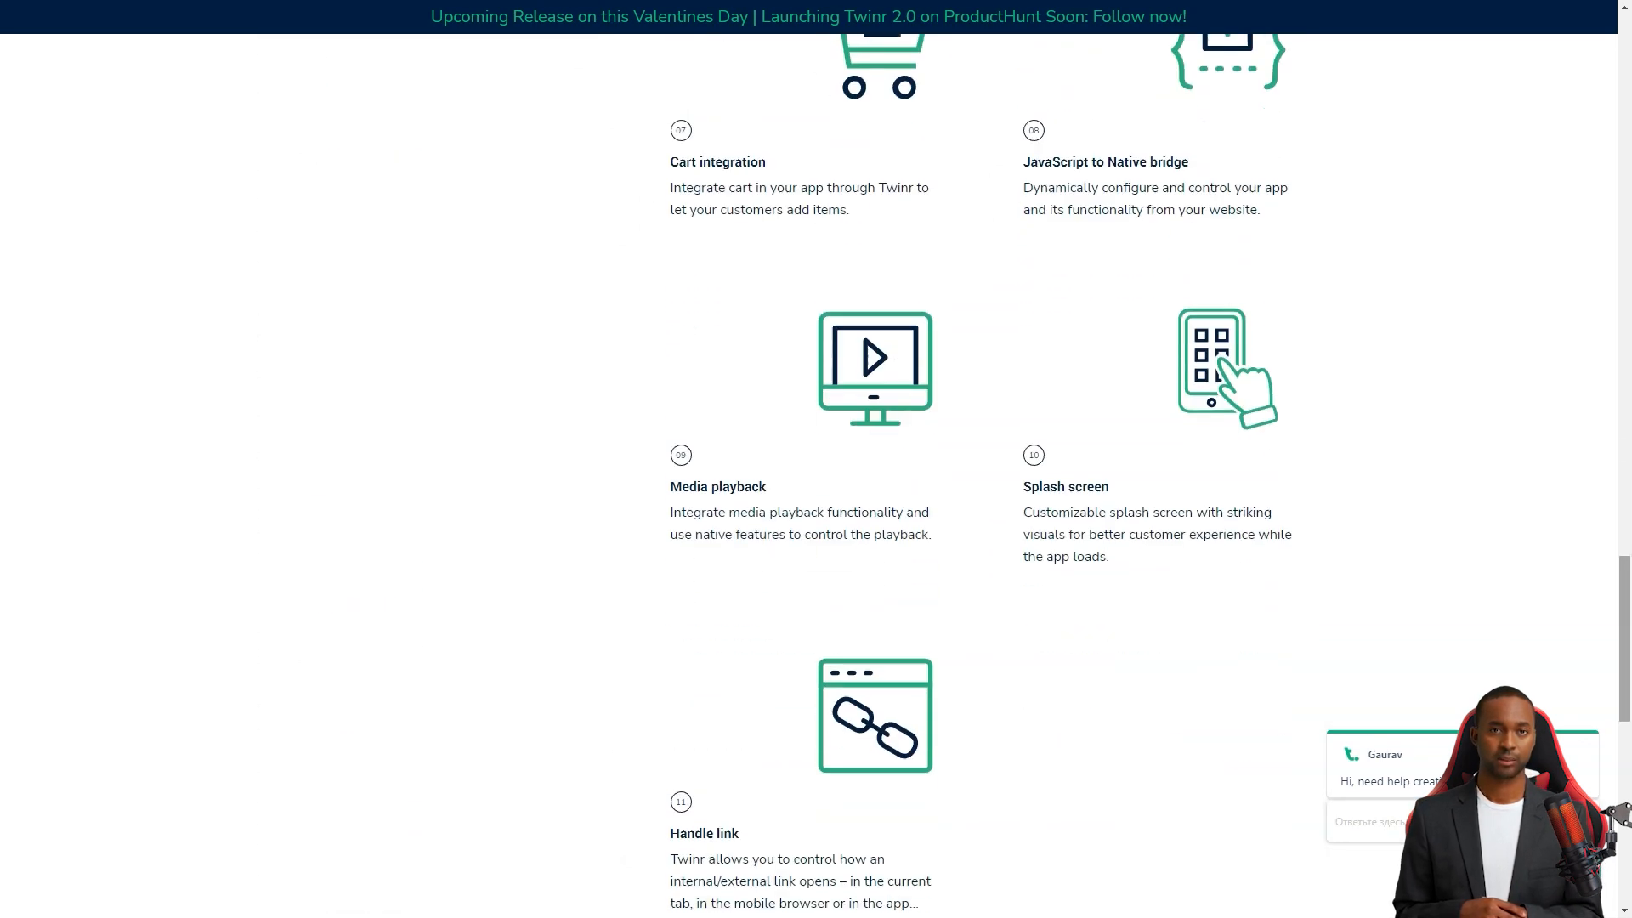
pyautogui.scroll(-3)
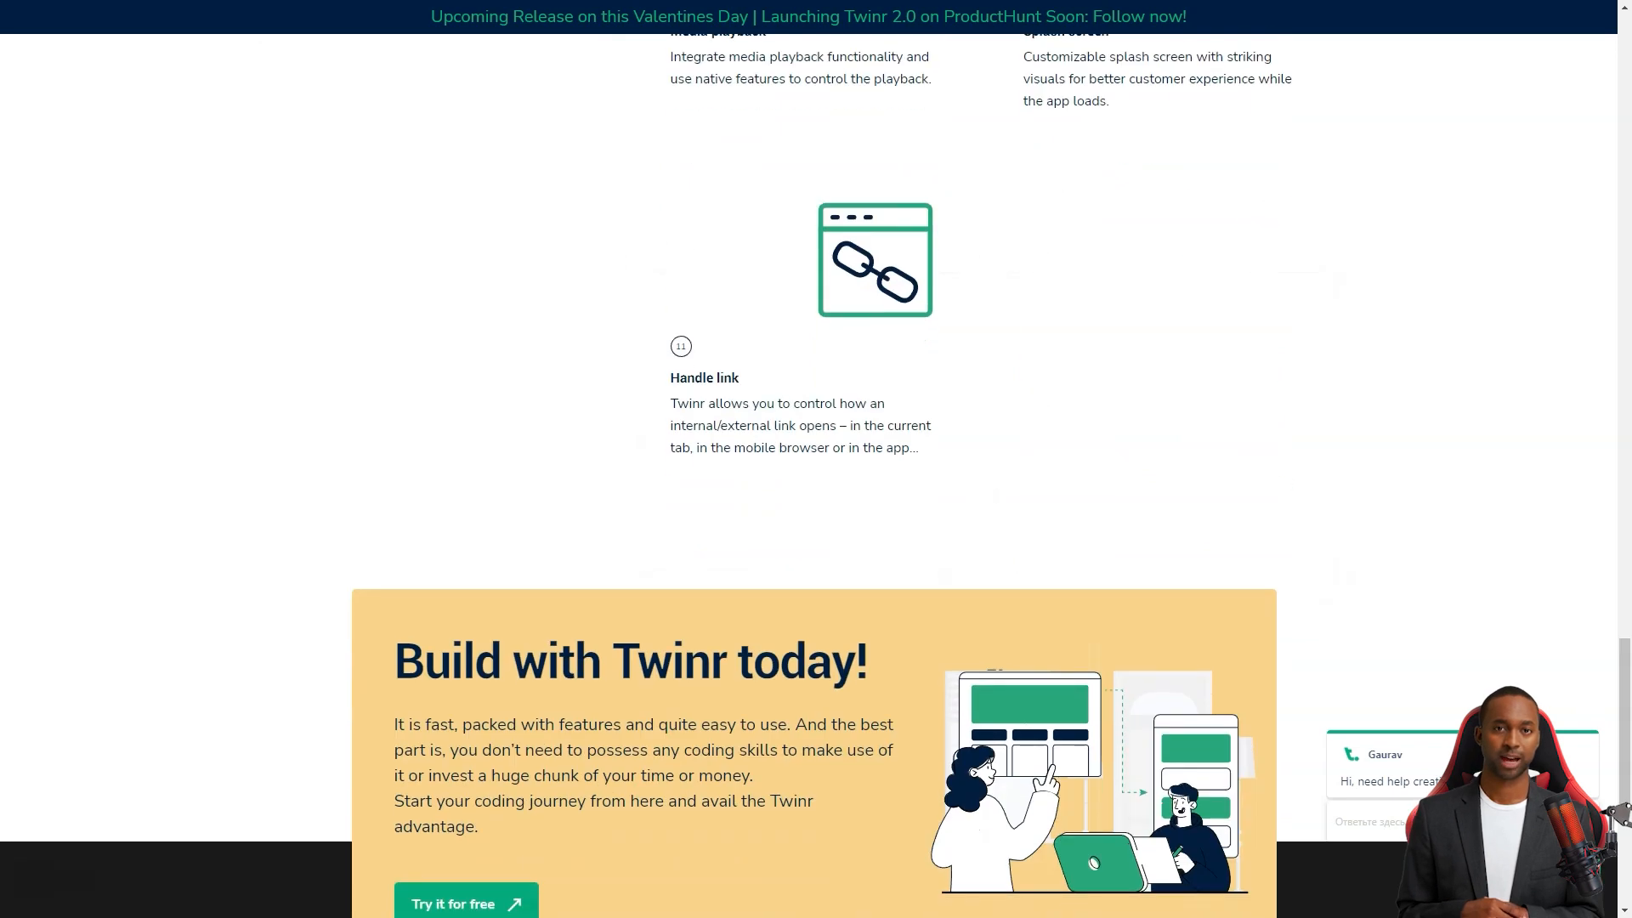
pyautogui.click(713, 73)
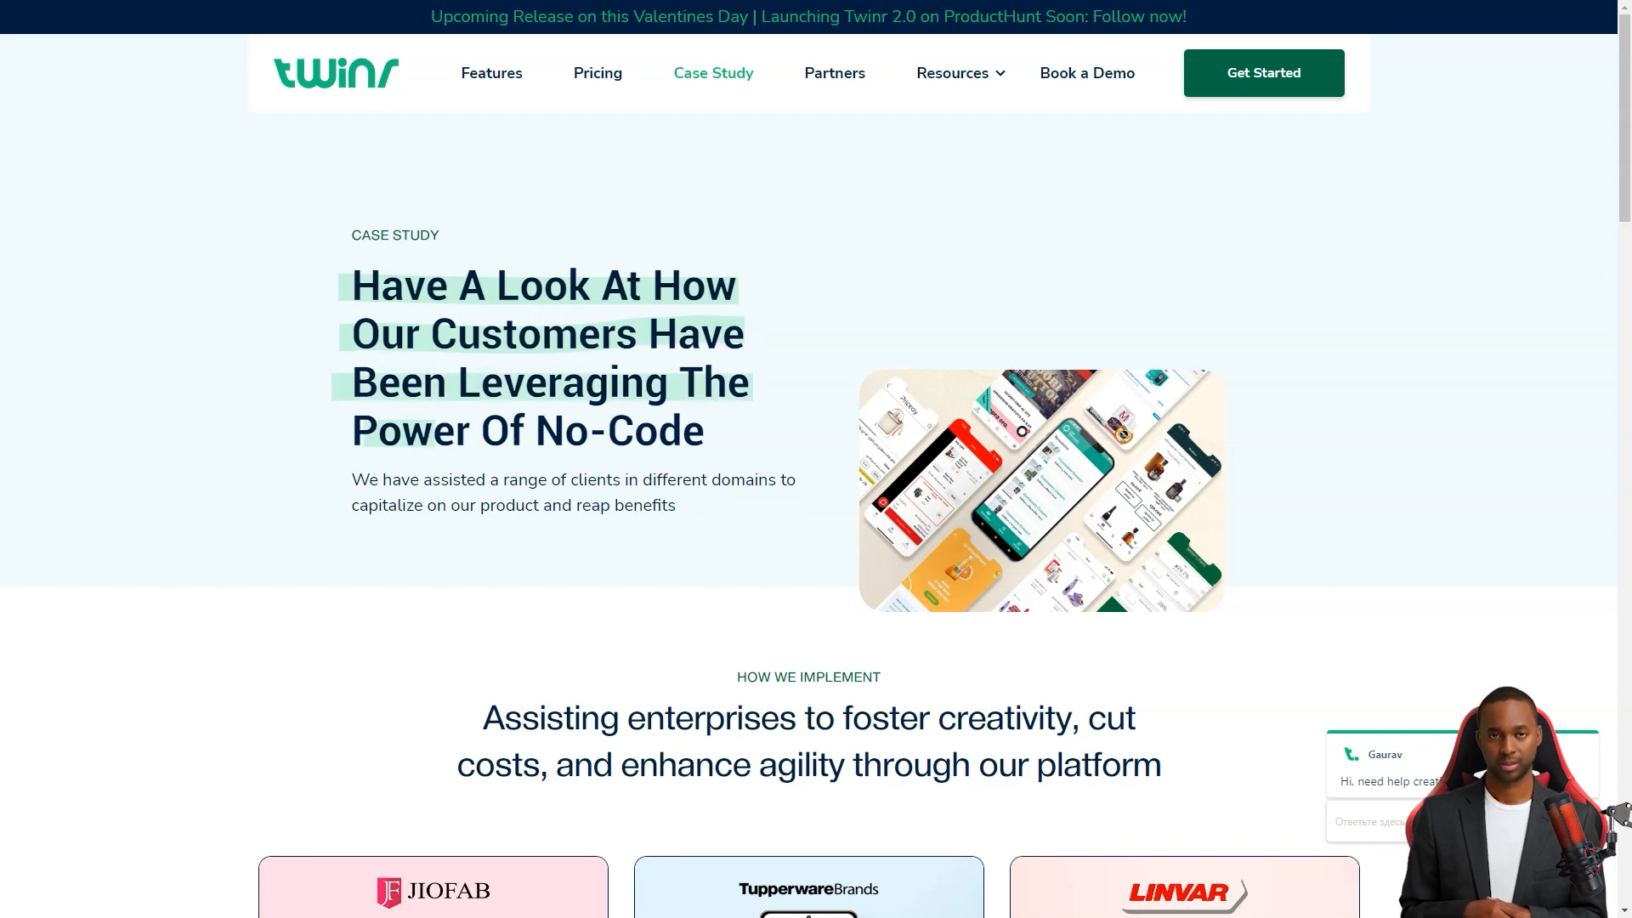
# Scroll through Twinr's customer app showcases and dismiss the newsletter subscription popup
pyautogui.scroll(-3)
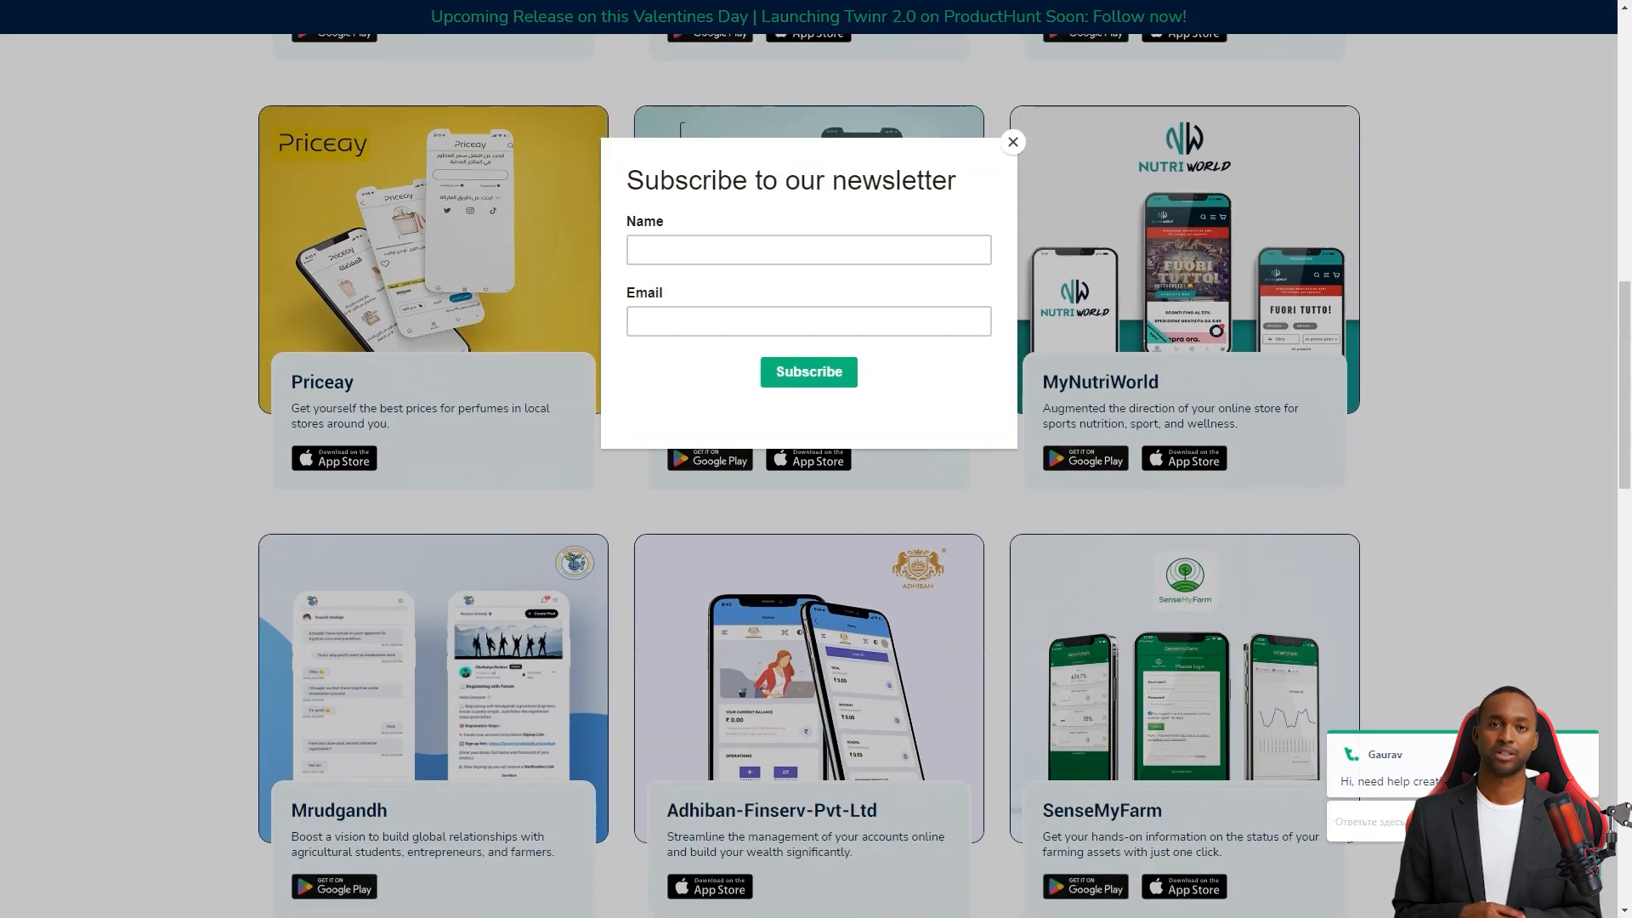
pyautogui.click(1012, 142)
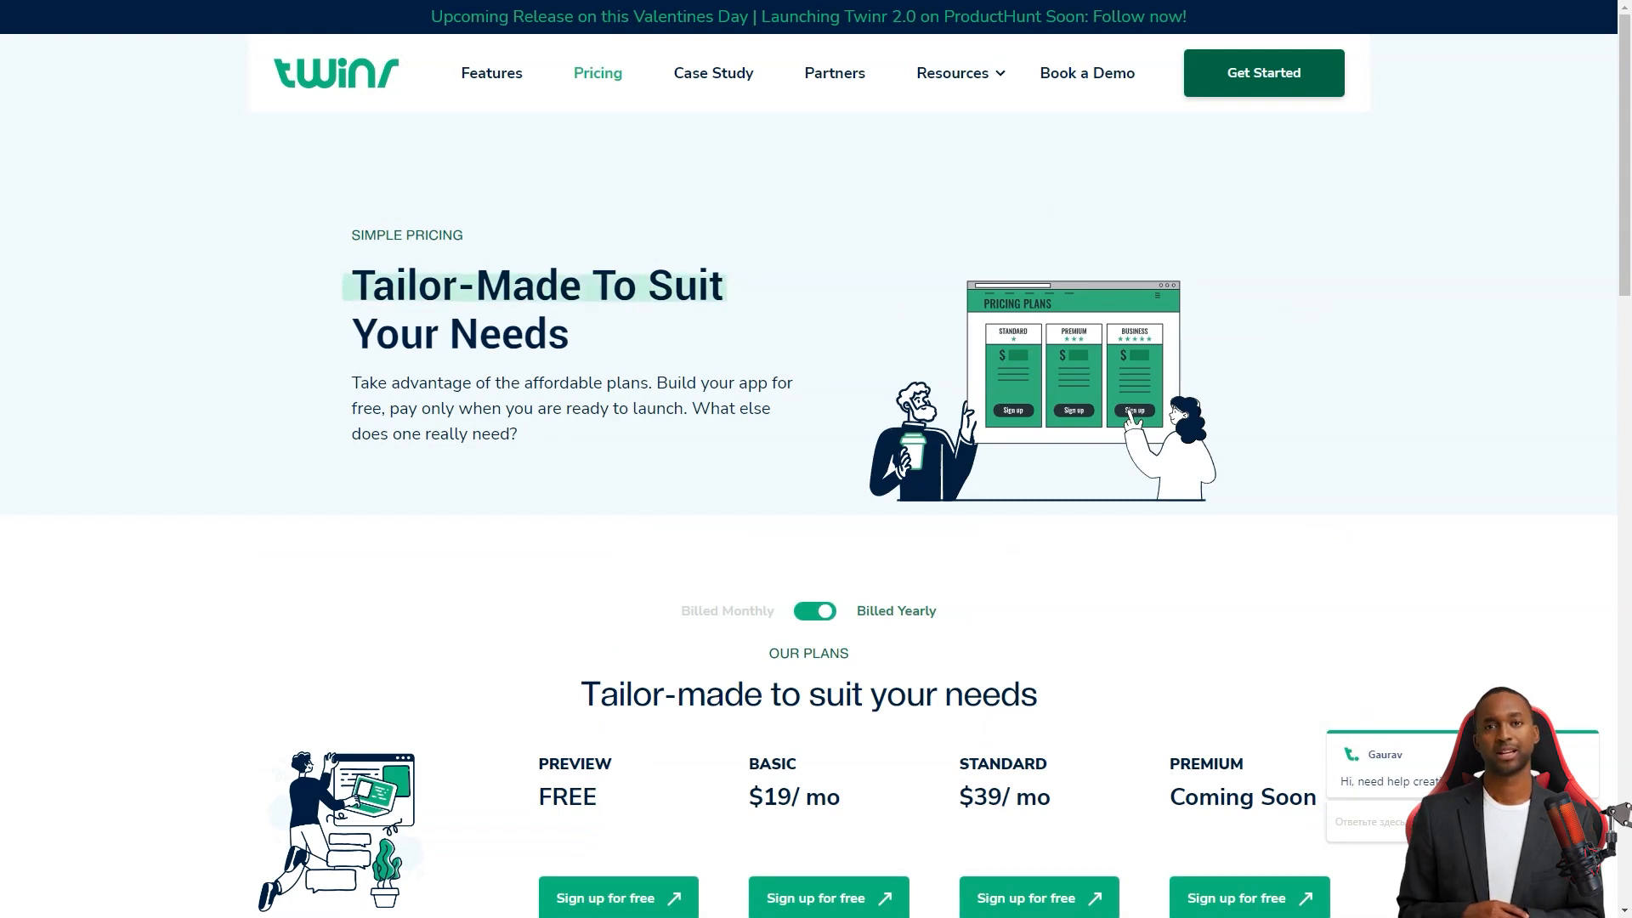
# Scroll through the comparison rows of Twinr's Preview, Basic, Standard and Premium plans
pyautogui.scroll(-3)
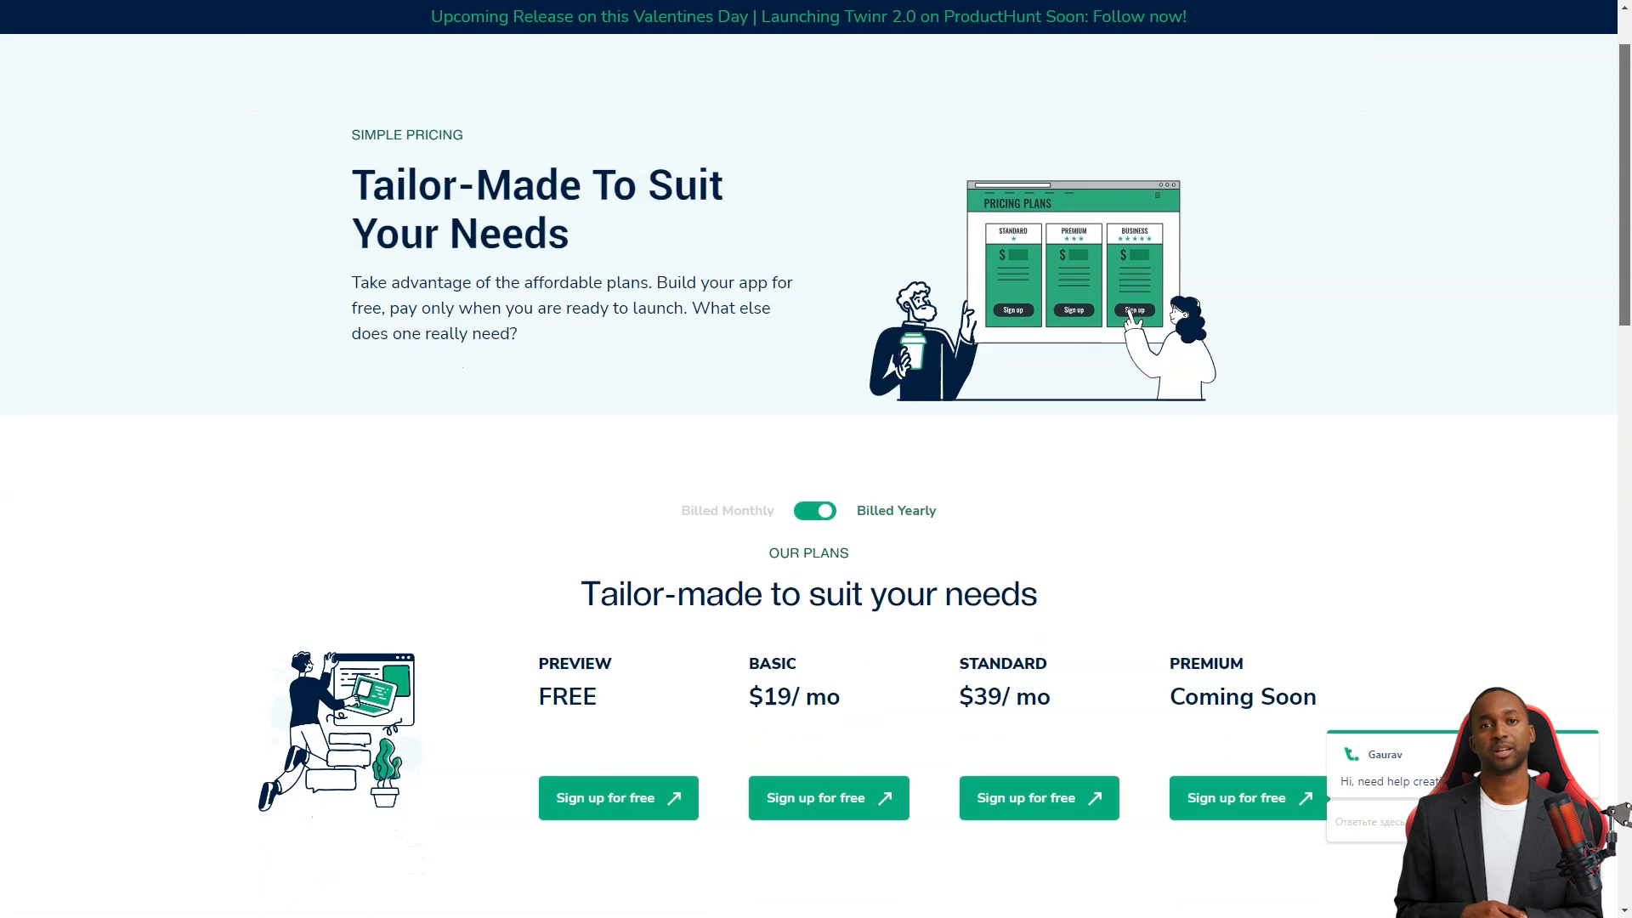
pyautogui.scroll(-3)
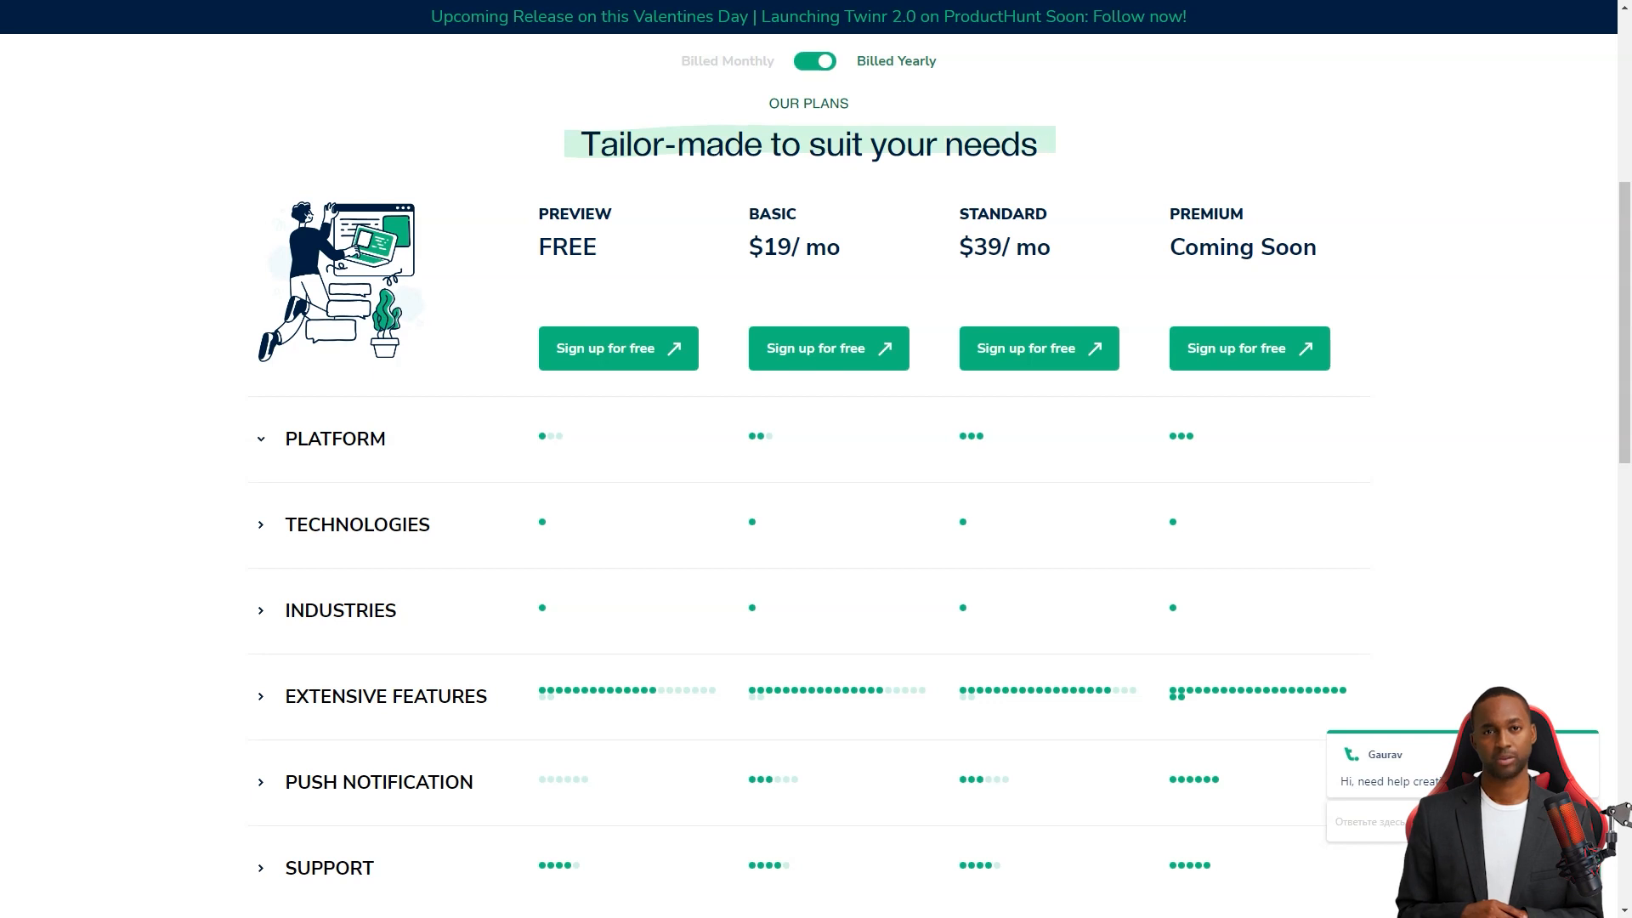
pyautogui.scroll(-3)
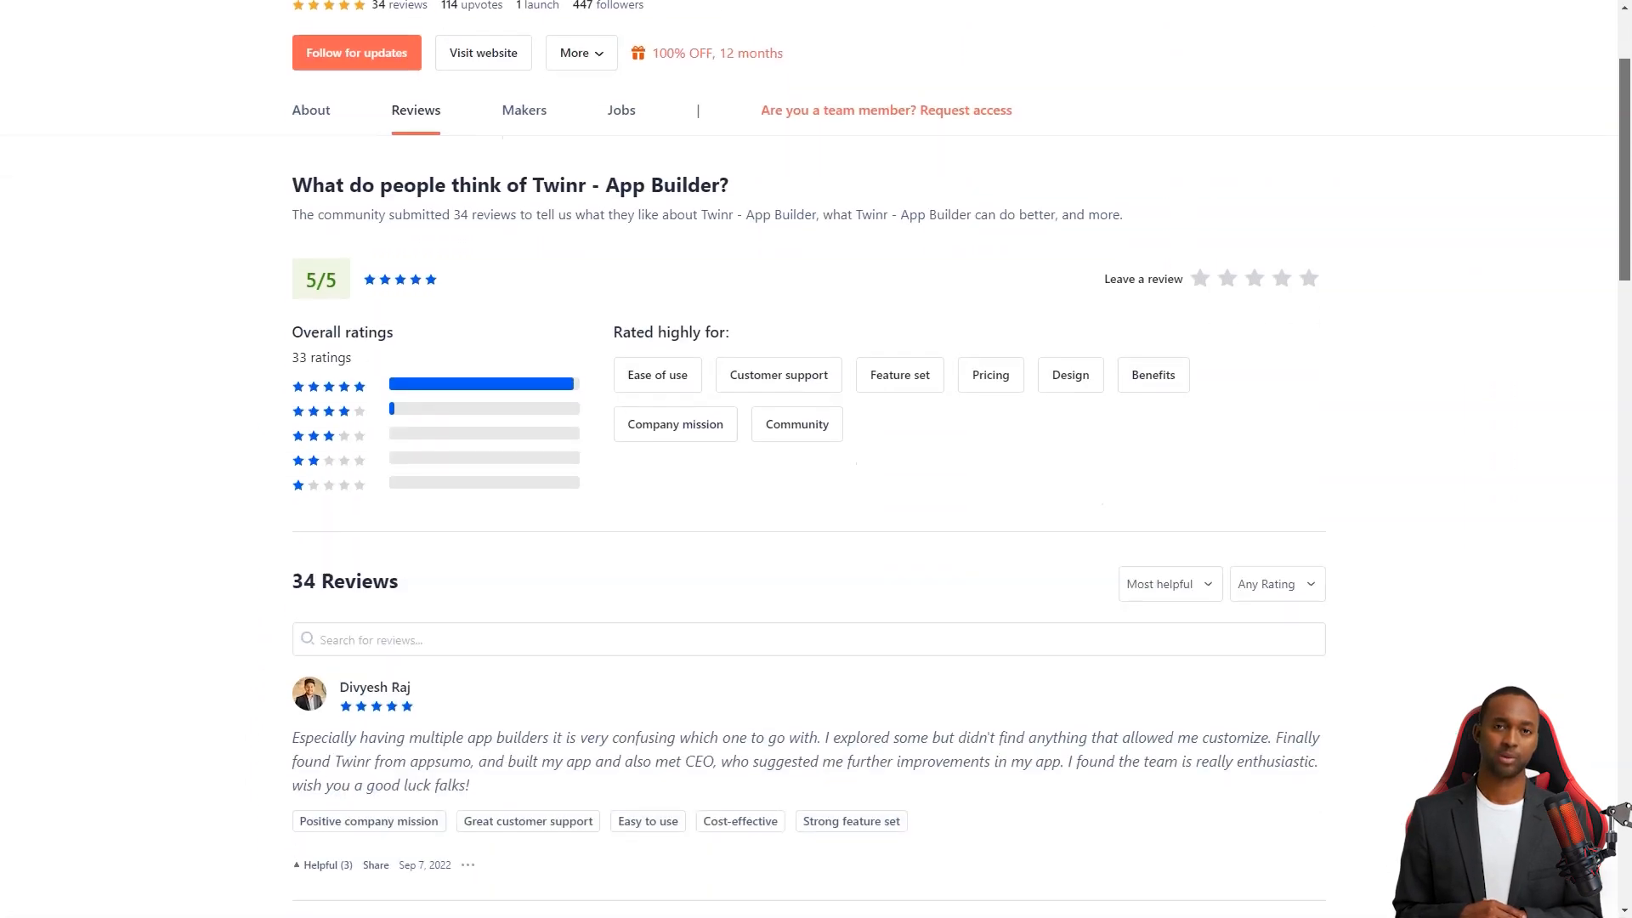
# Read through Twinr's Product Hunt reviews, highlighting the one-word review 'Great'
pyautogui.scroll(-3)
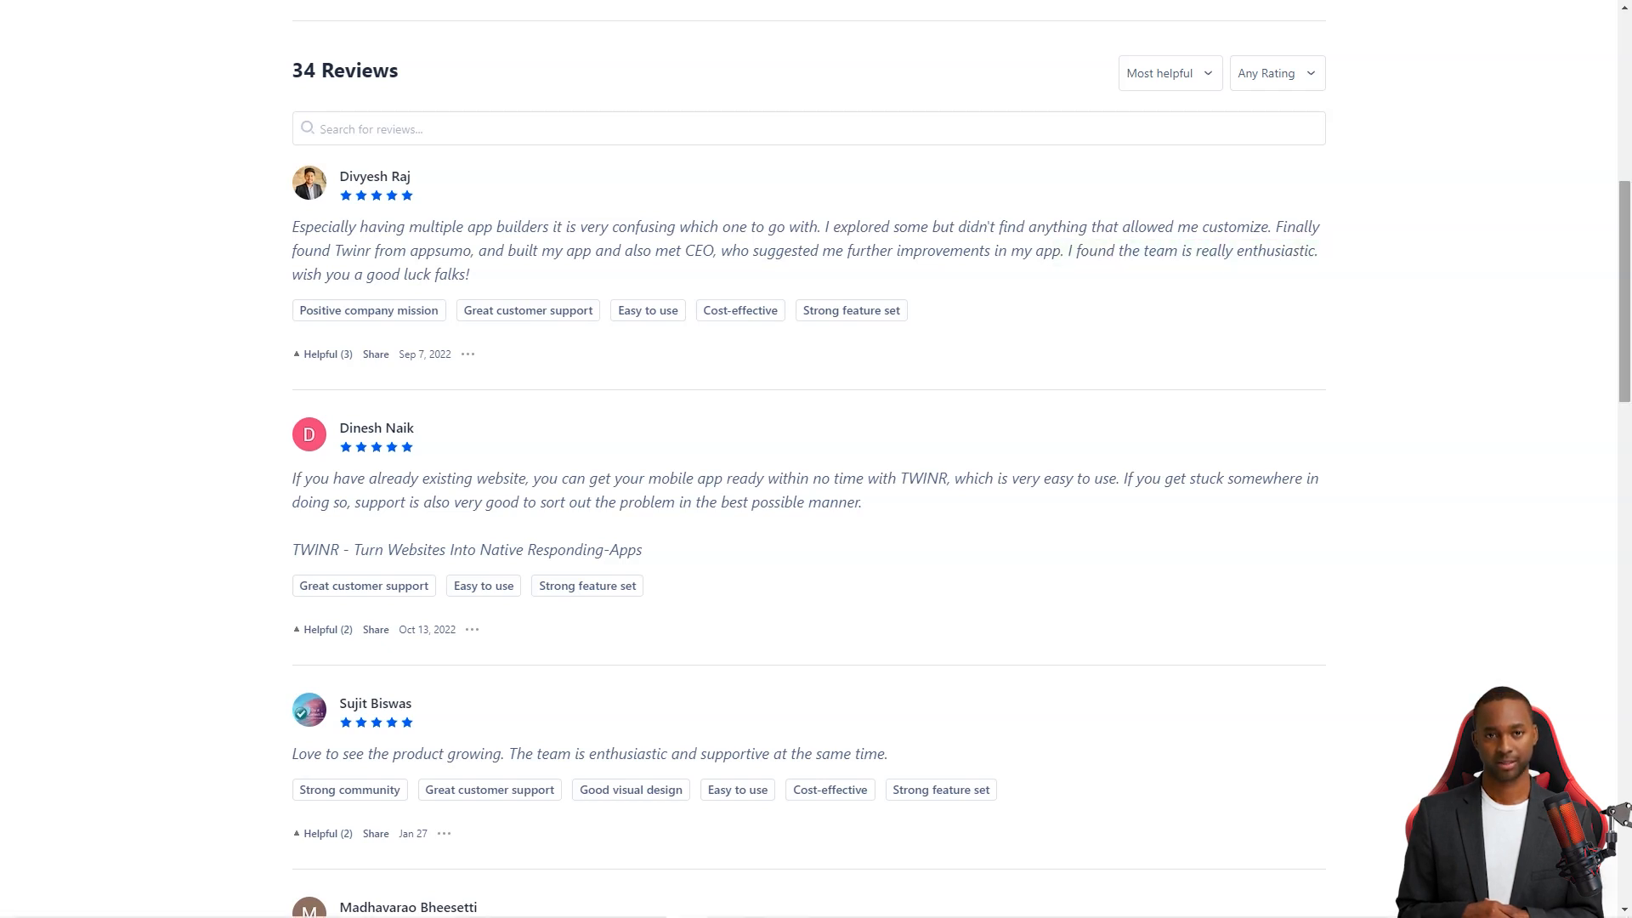
pyautogui.scroll(-3)
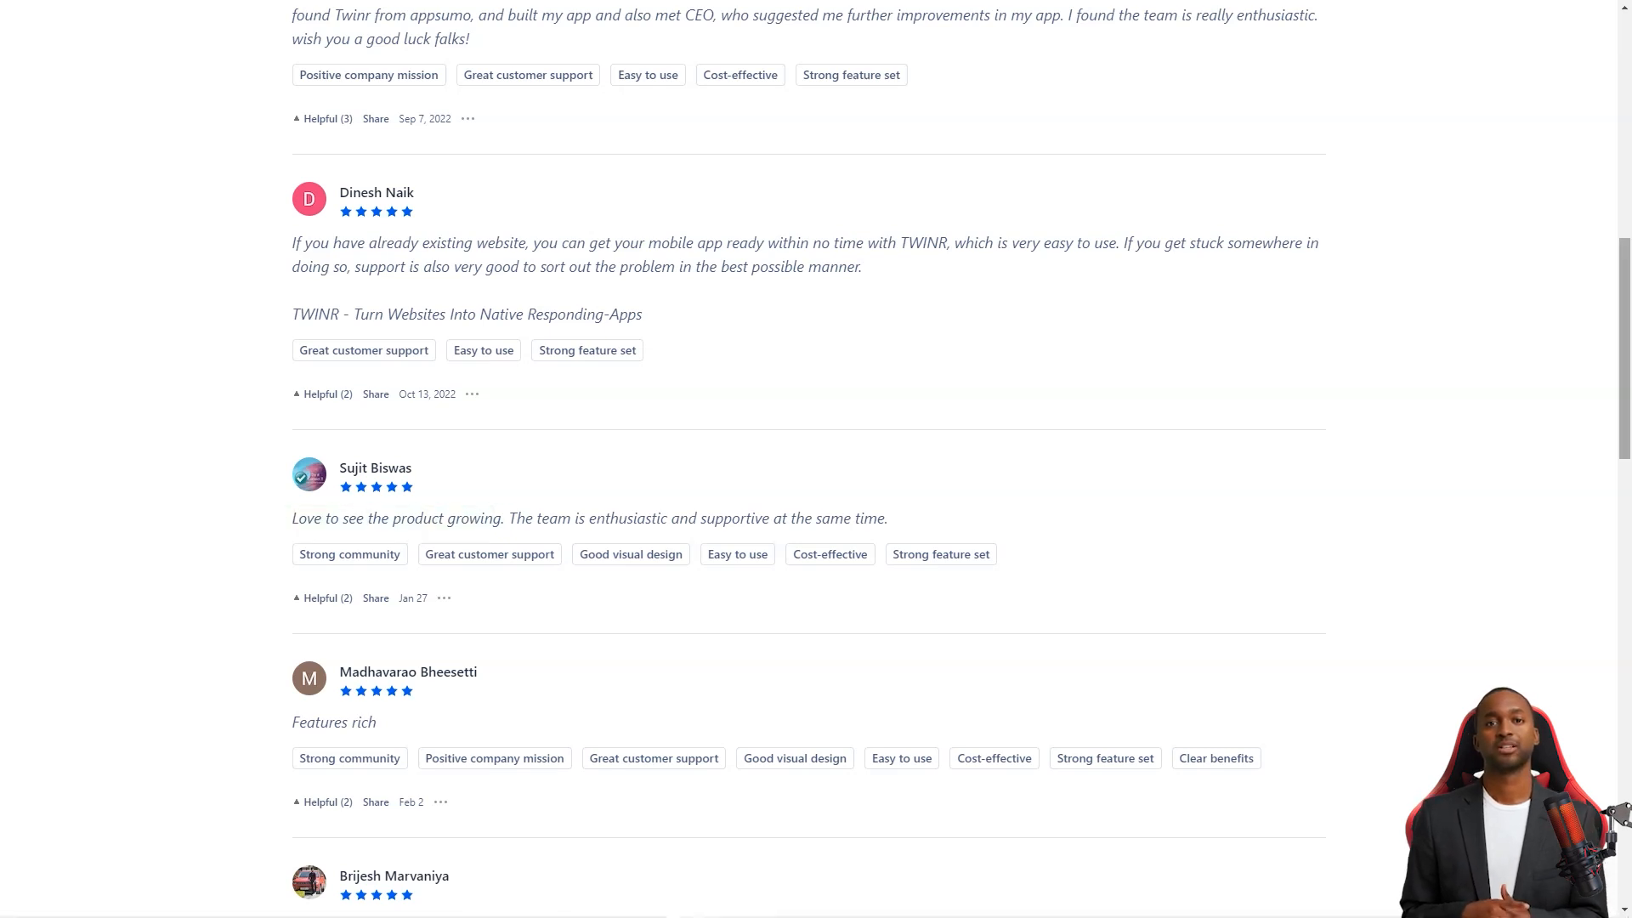
pyautogui.scroll(-3)
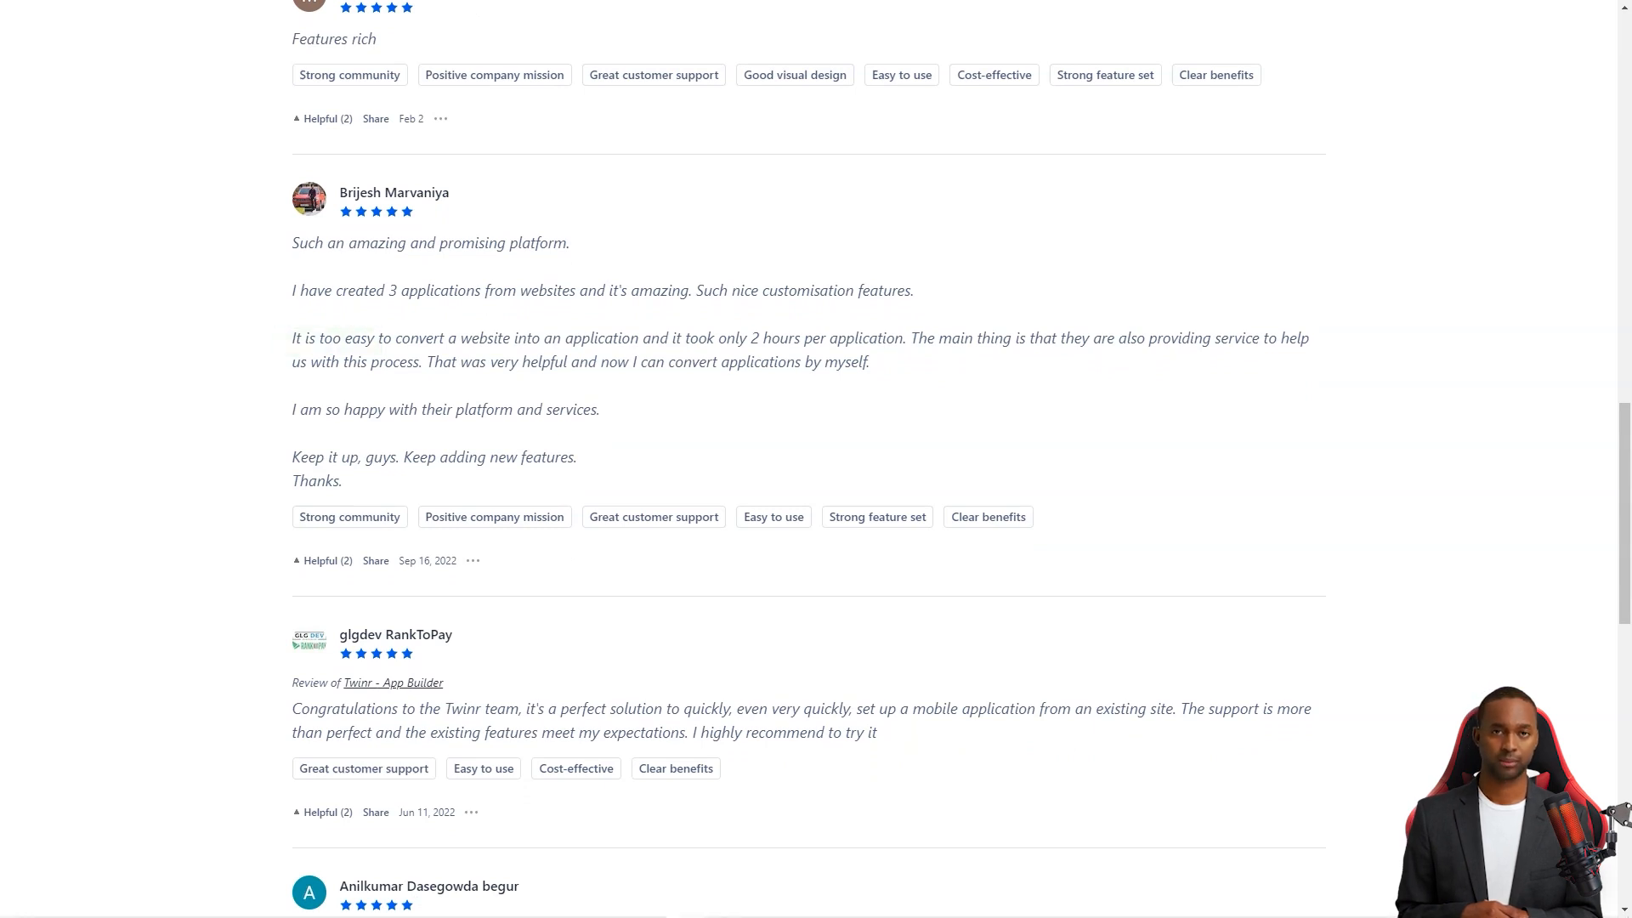
pyautogui.scroll(-3)
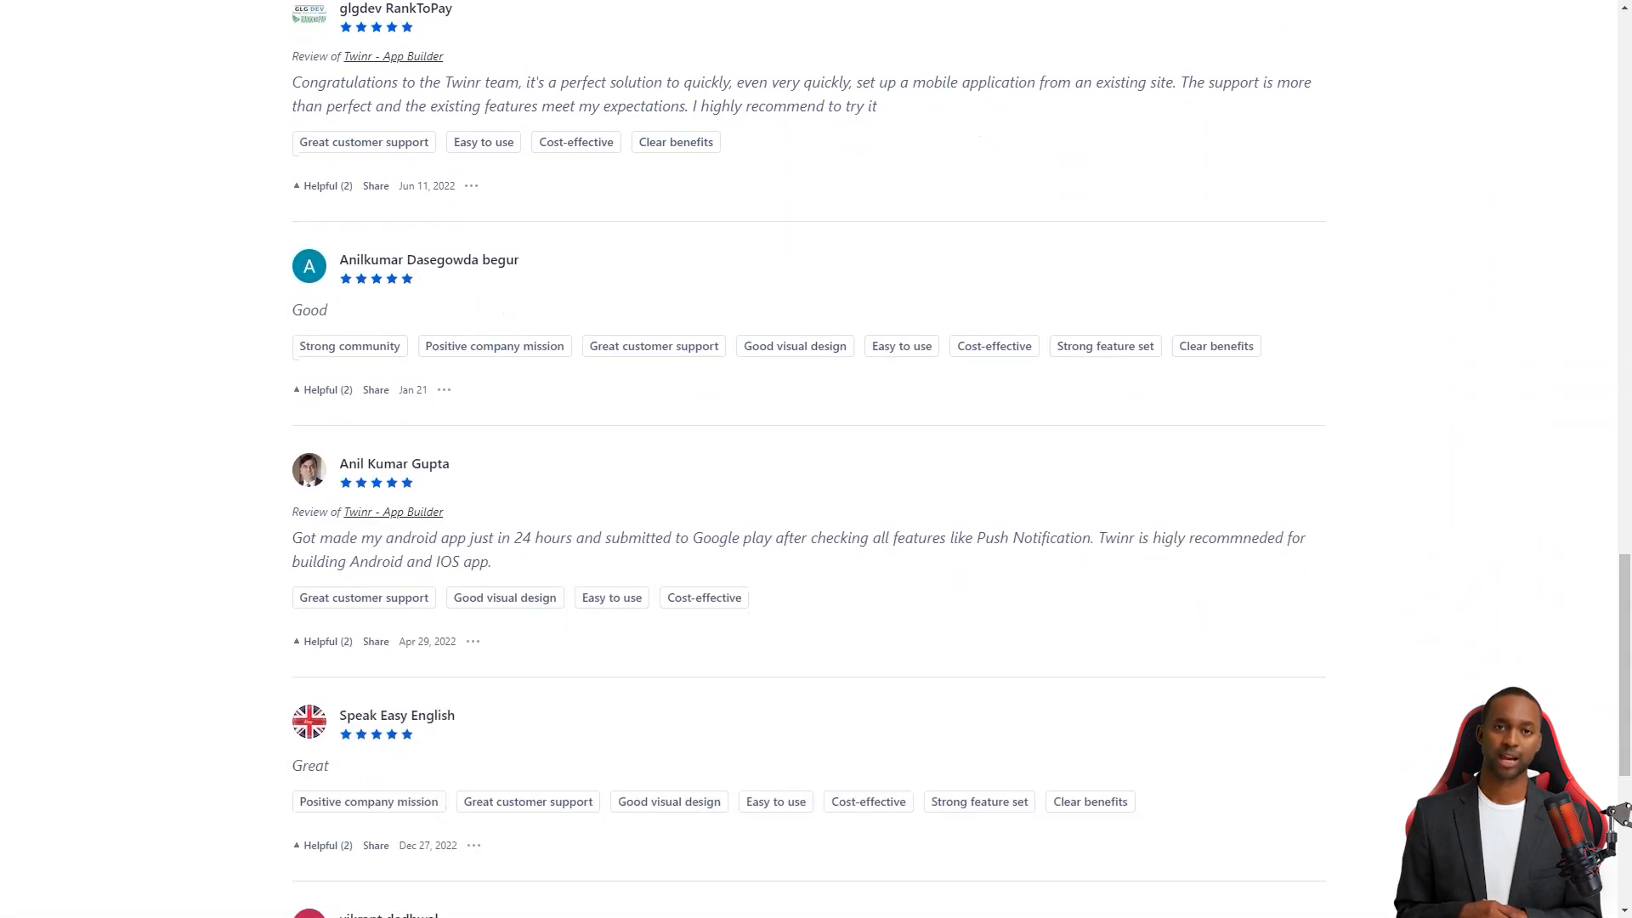
pyautogui.doubleClick(311, 766)
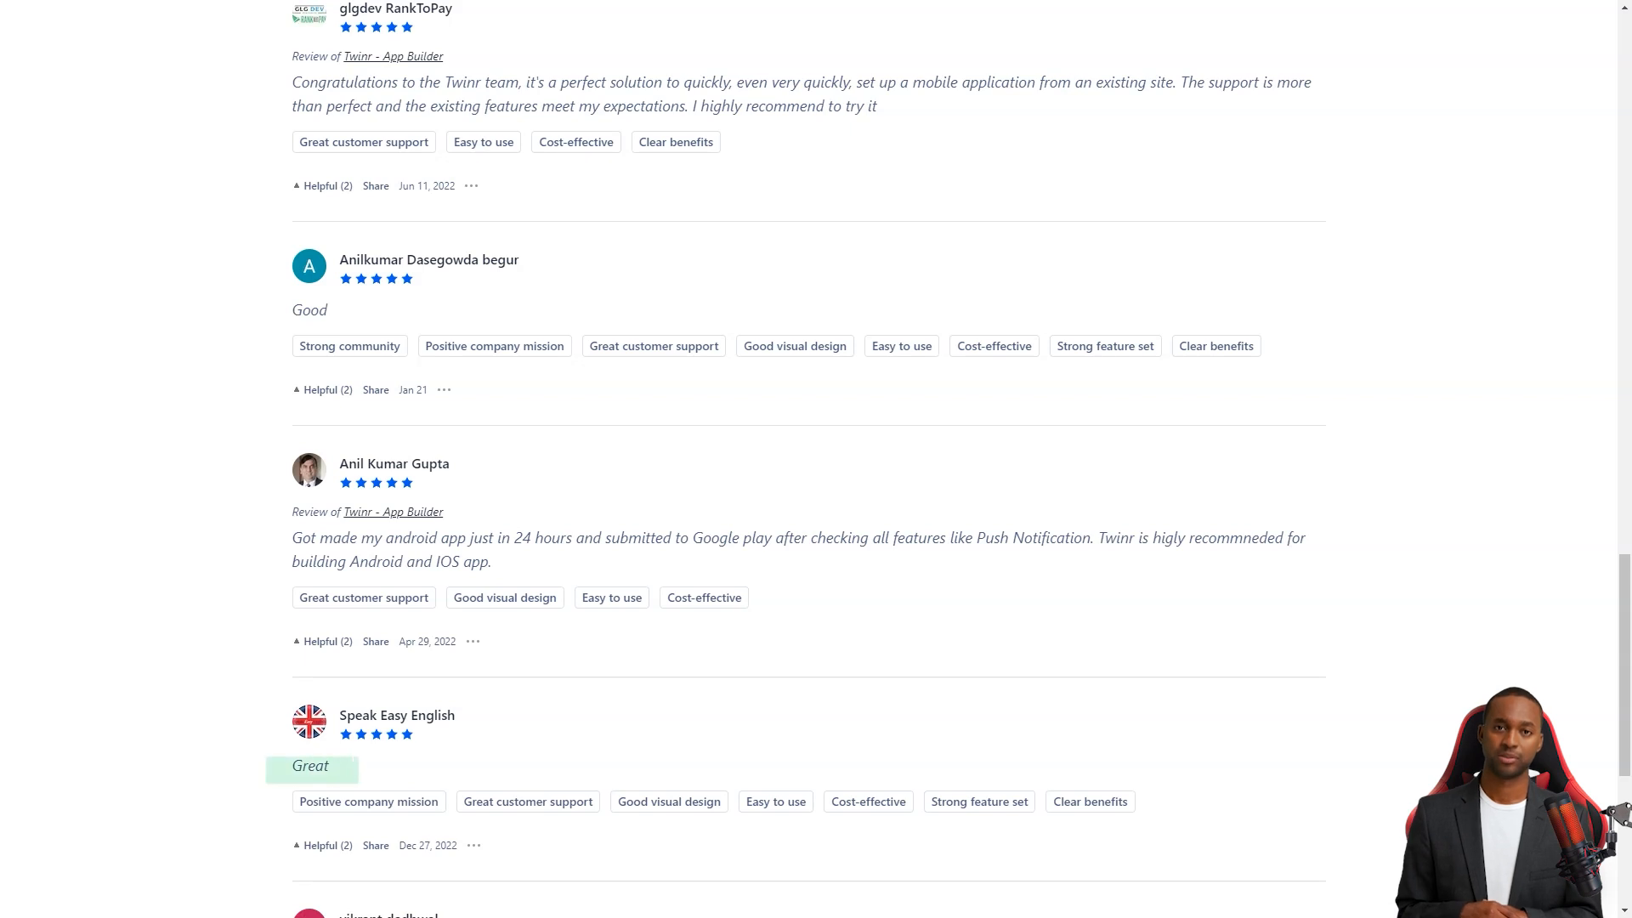
pyautogui.scroll(-3)
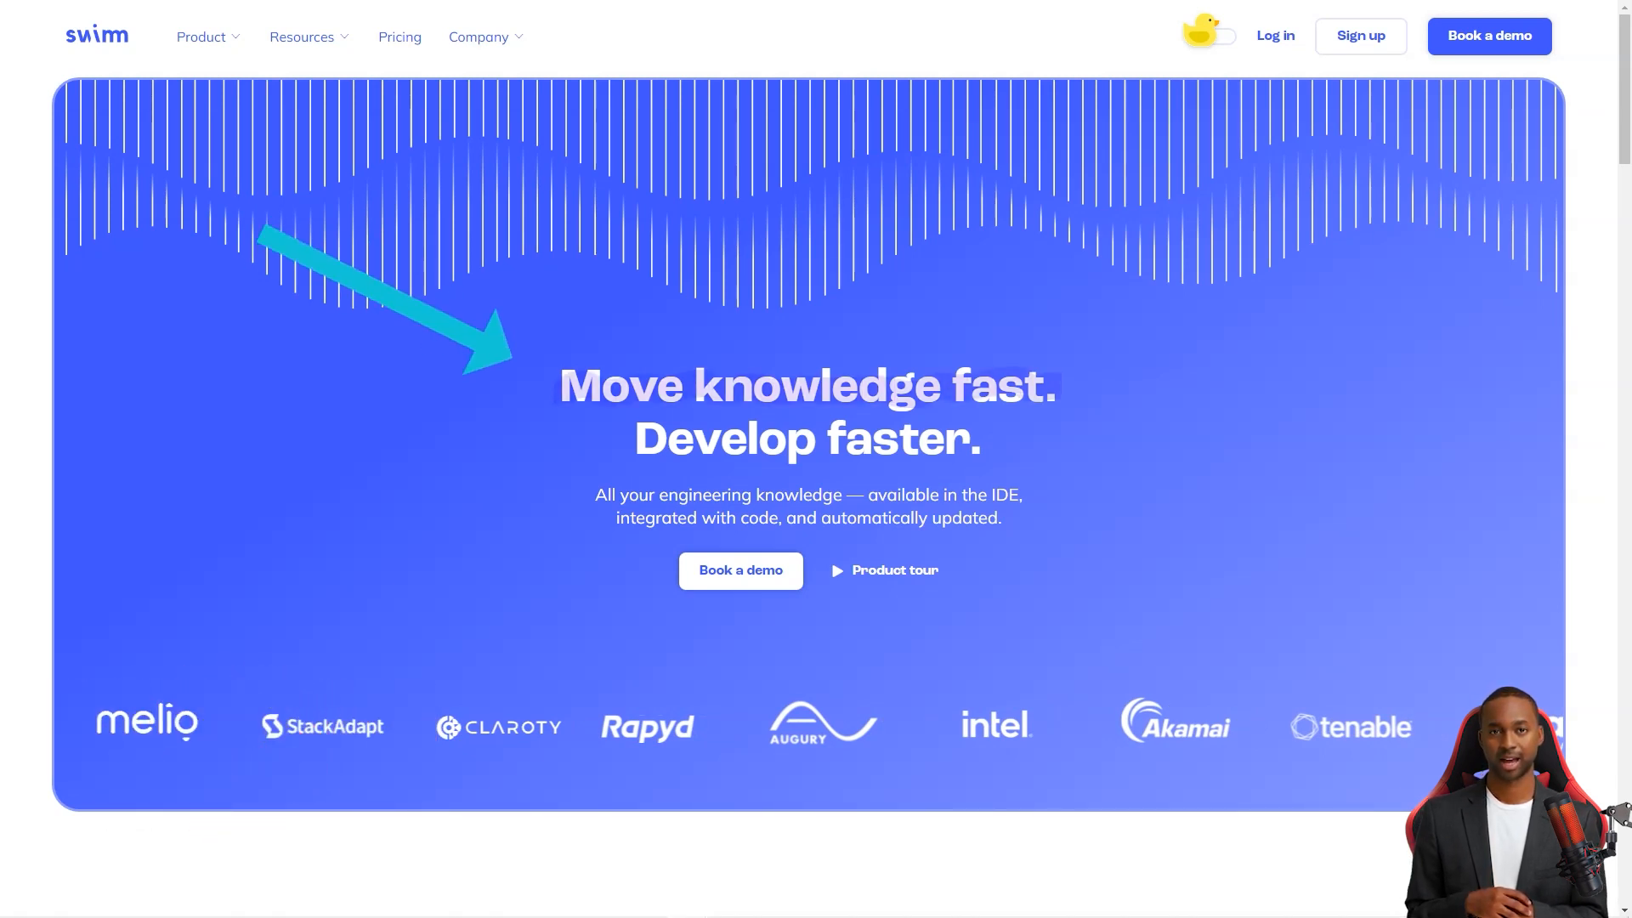
# Scroll Swimm's editor, auto-sync and IDE features and expand 'Integrate teams more effectively'
pyautogui.scroll(-3)
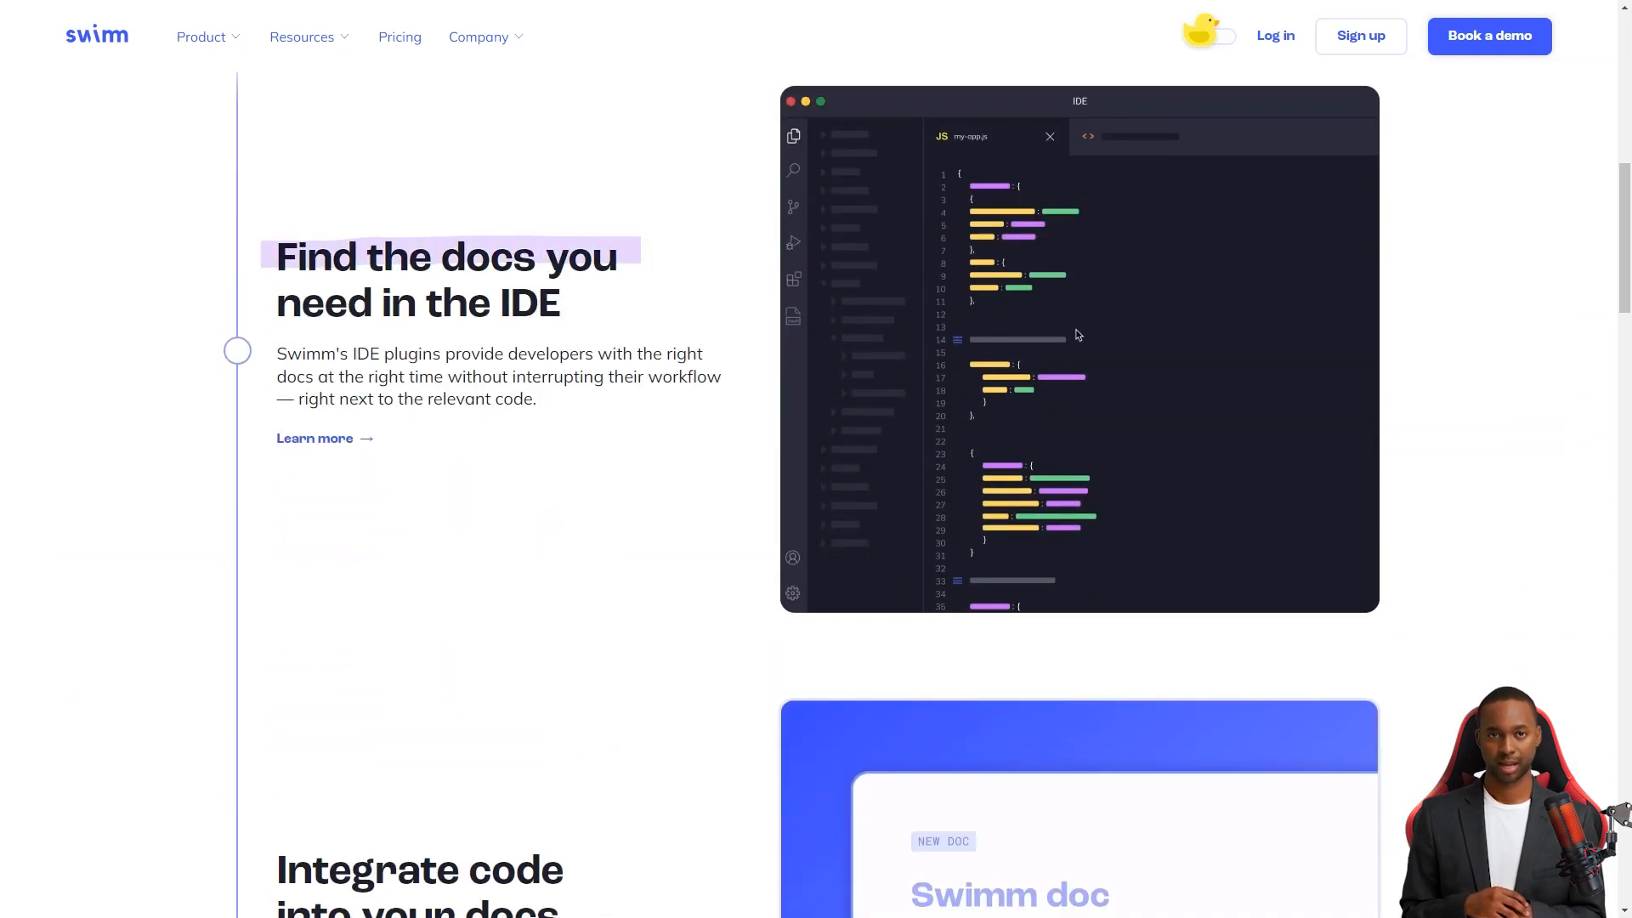
pyautogui.scroll(-3)
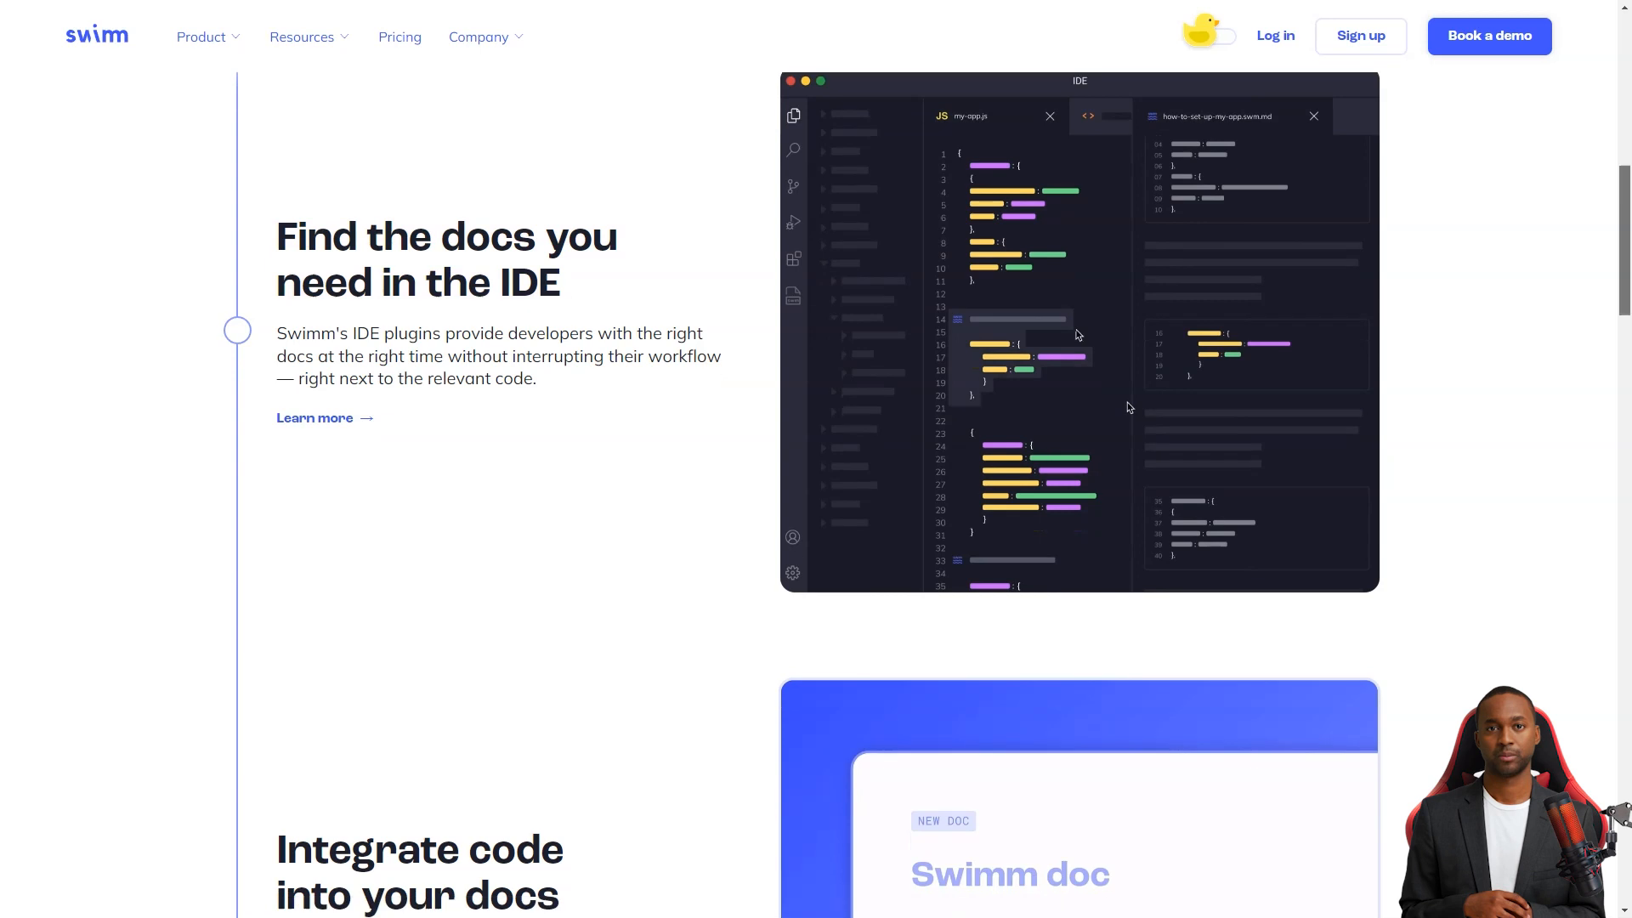
pyautogui.scroll(-3)
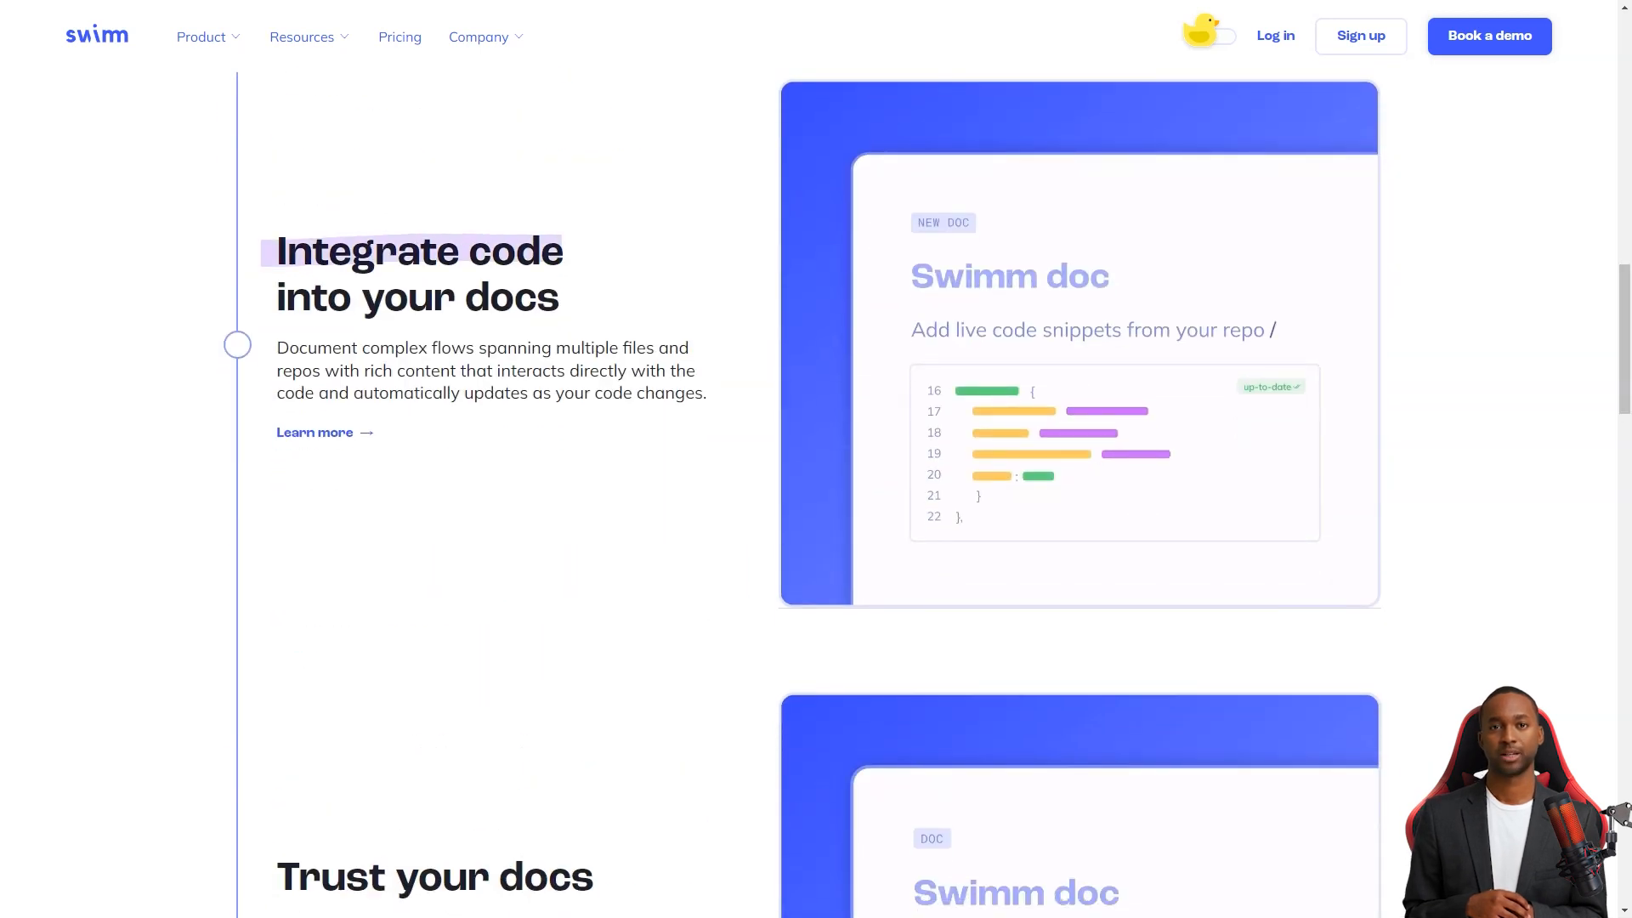
pyautogui.scroll(-3)
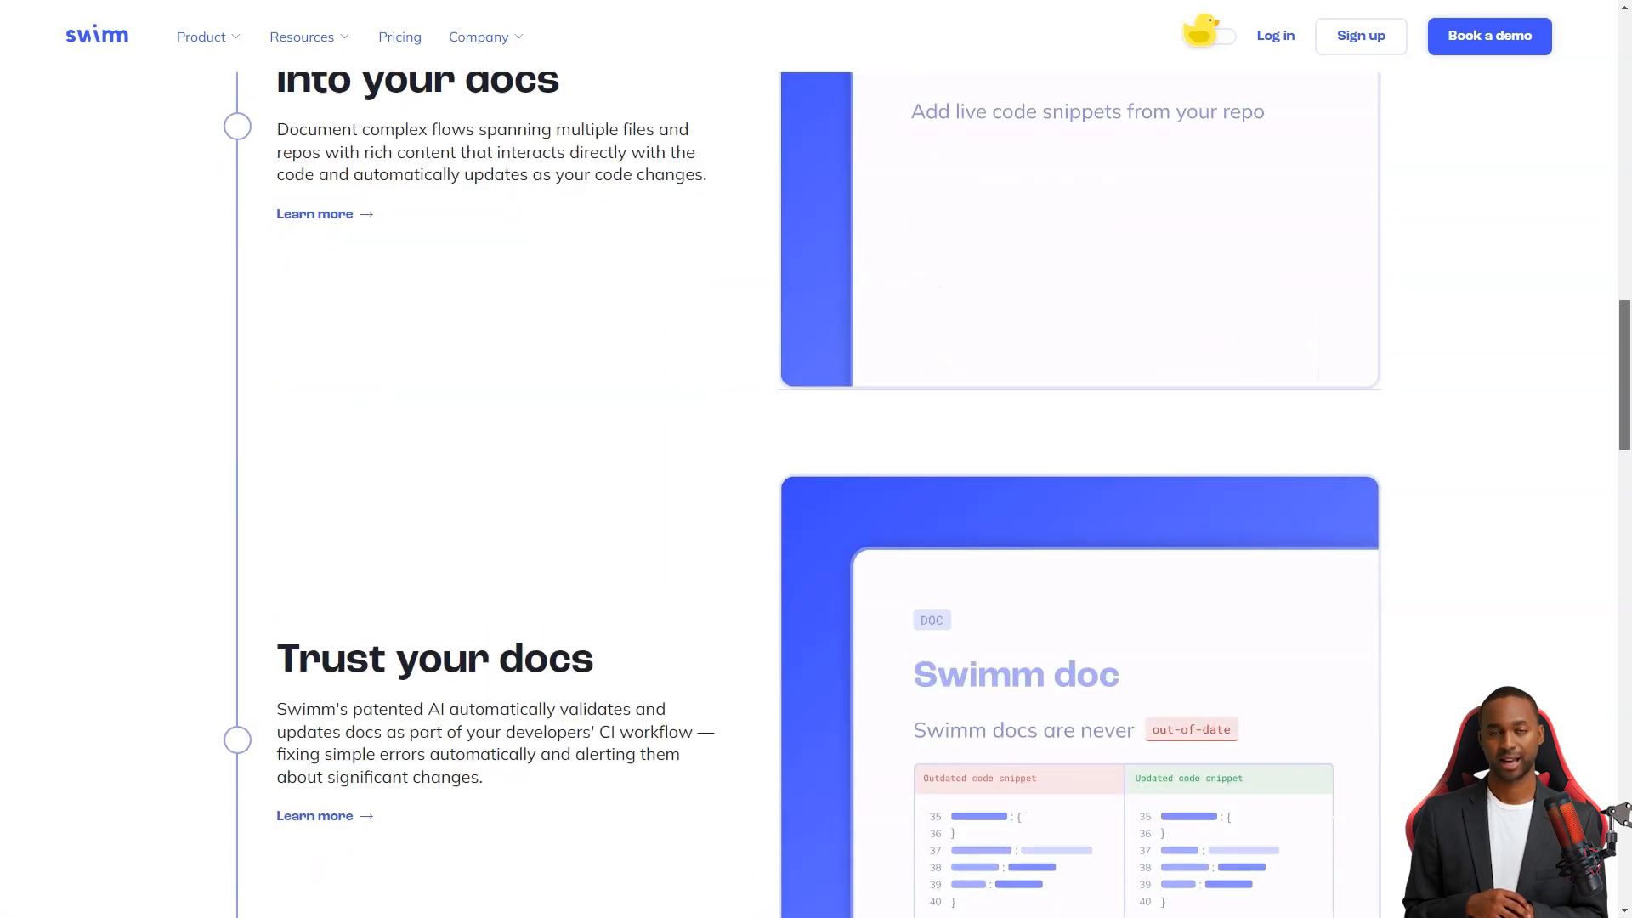
pyautogui.scroll(-3)
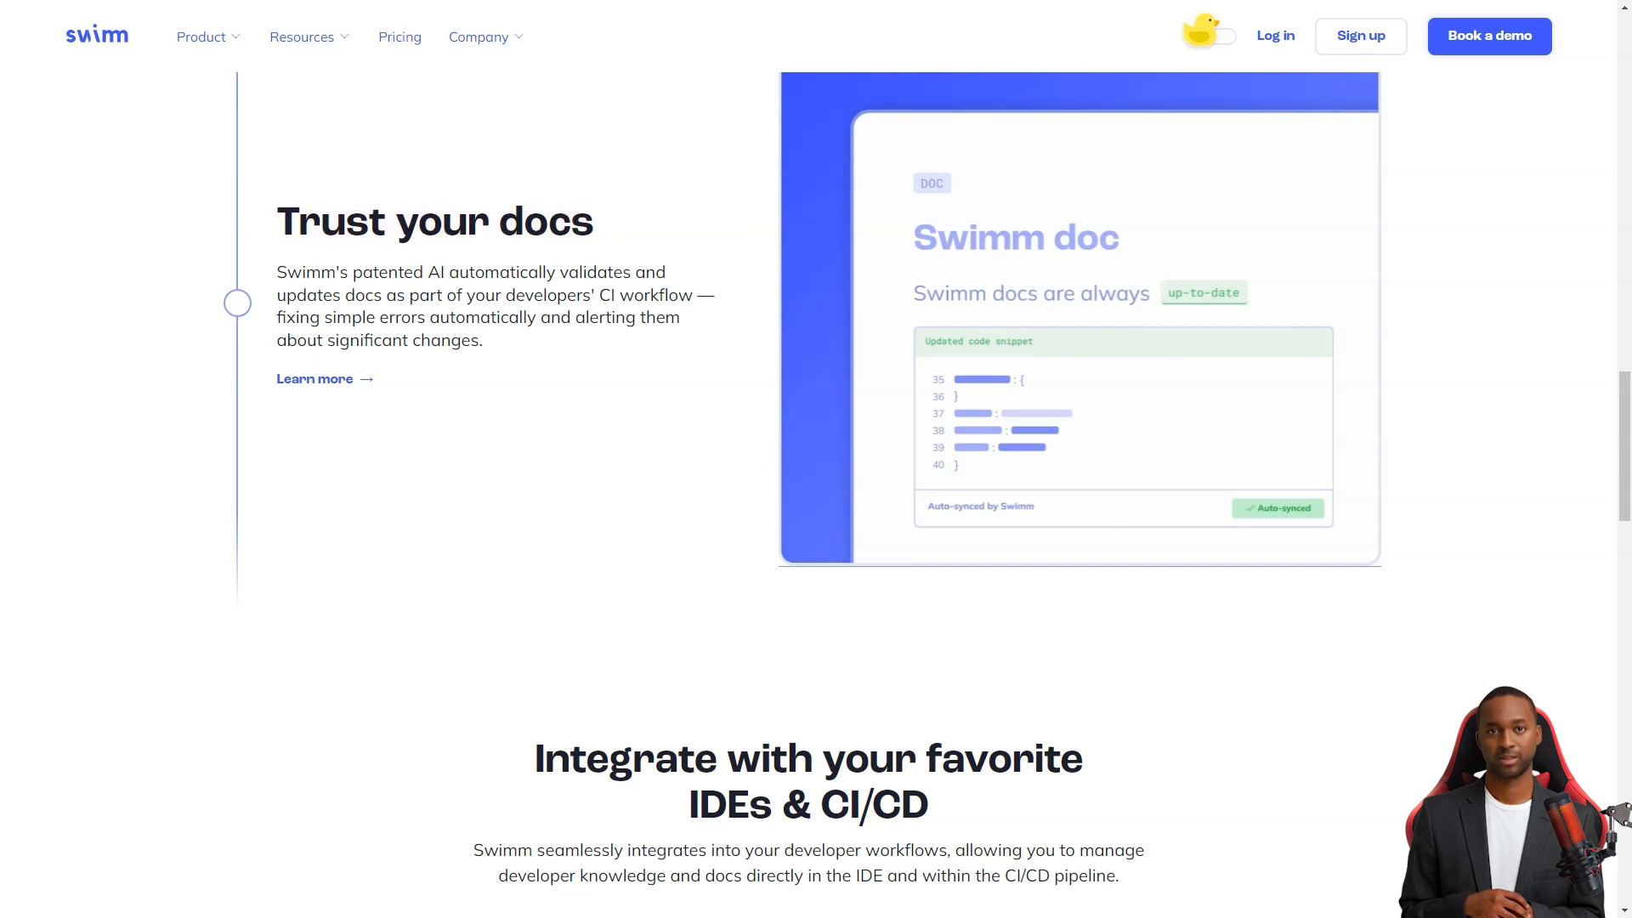
pyautogui.scroll(-3)
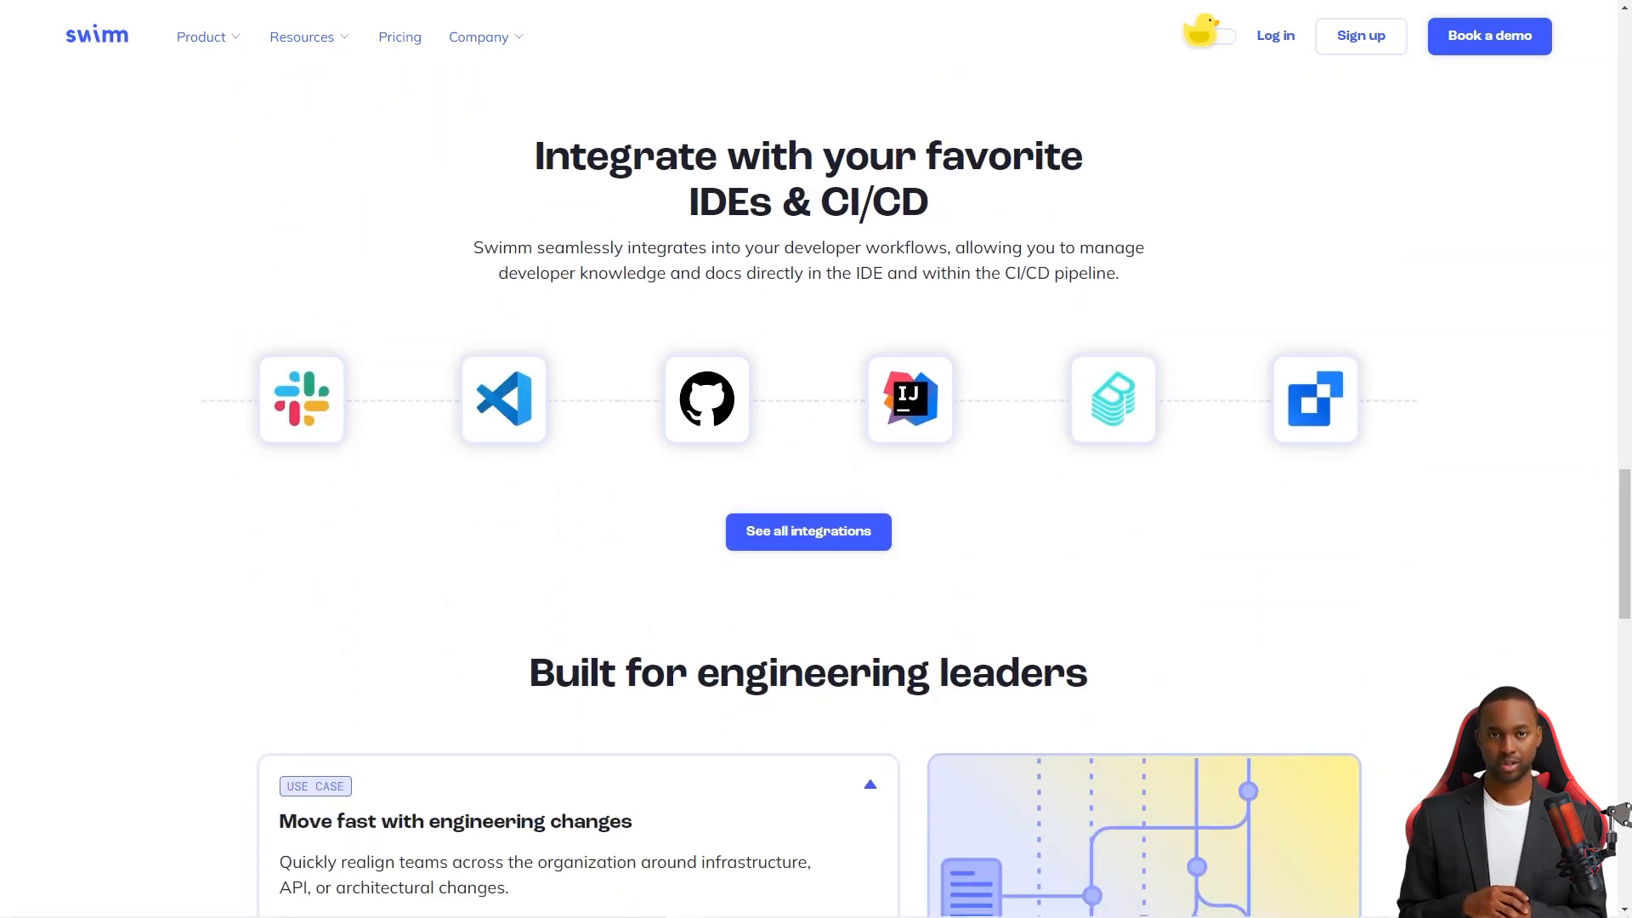
pyautogui.scroll(-3)
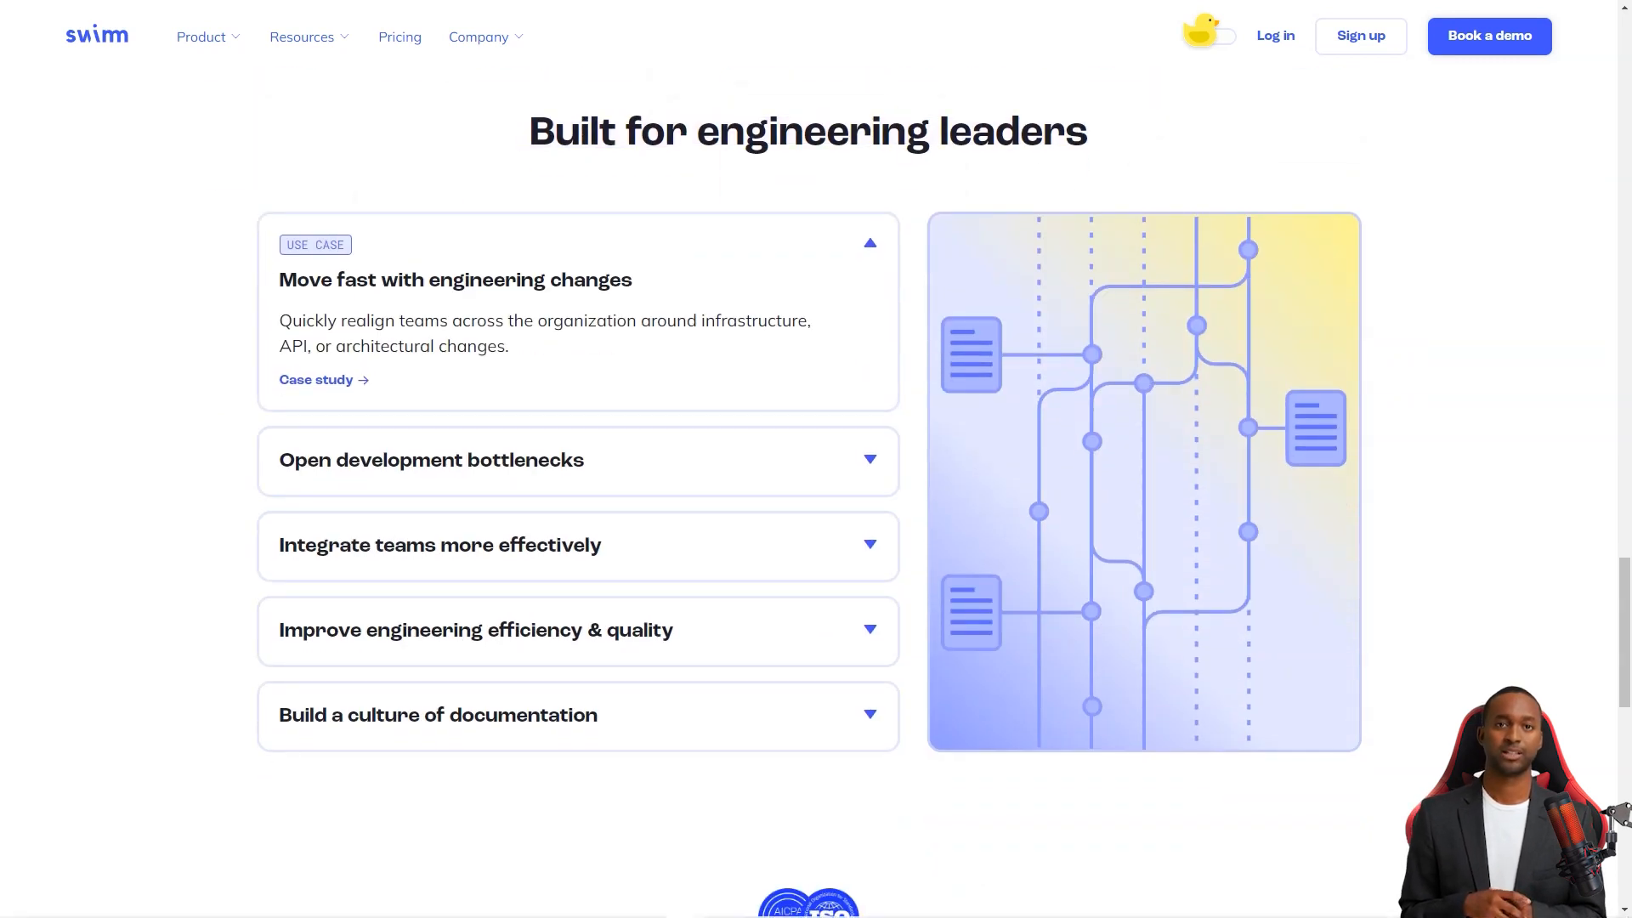
pyautogui.click(440, 545)
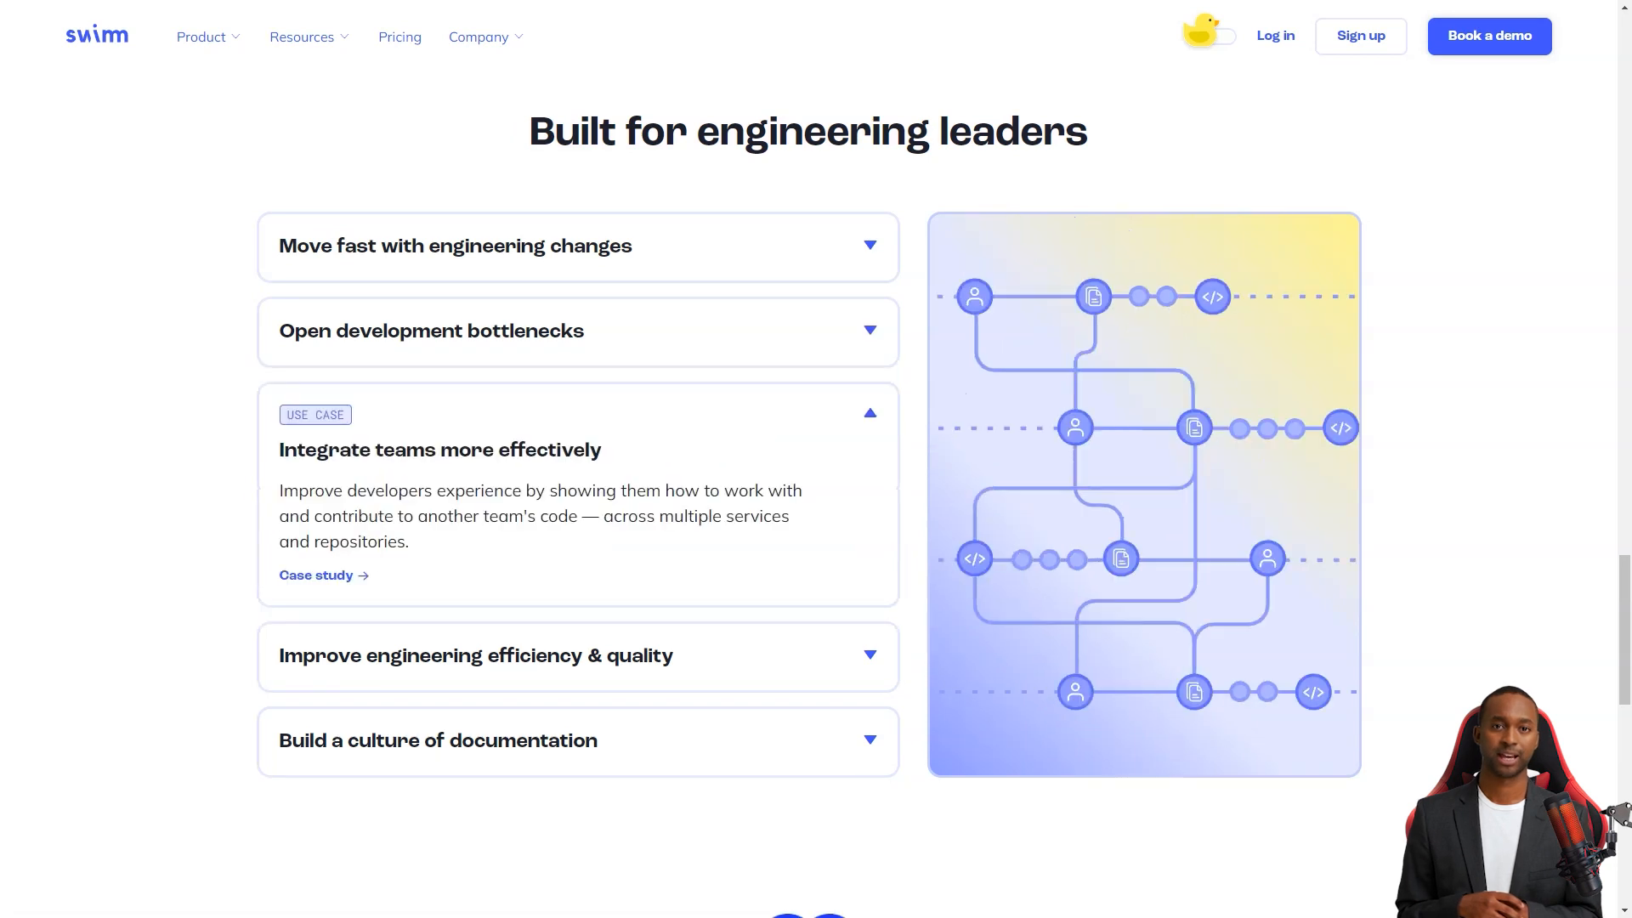
# Open the How Swimm works page, dismiss the translation popup, and scroll through it
pyautogui.click(438, 741)
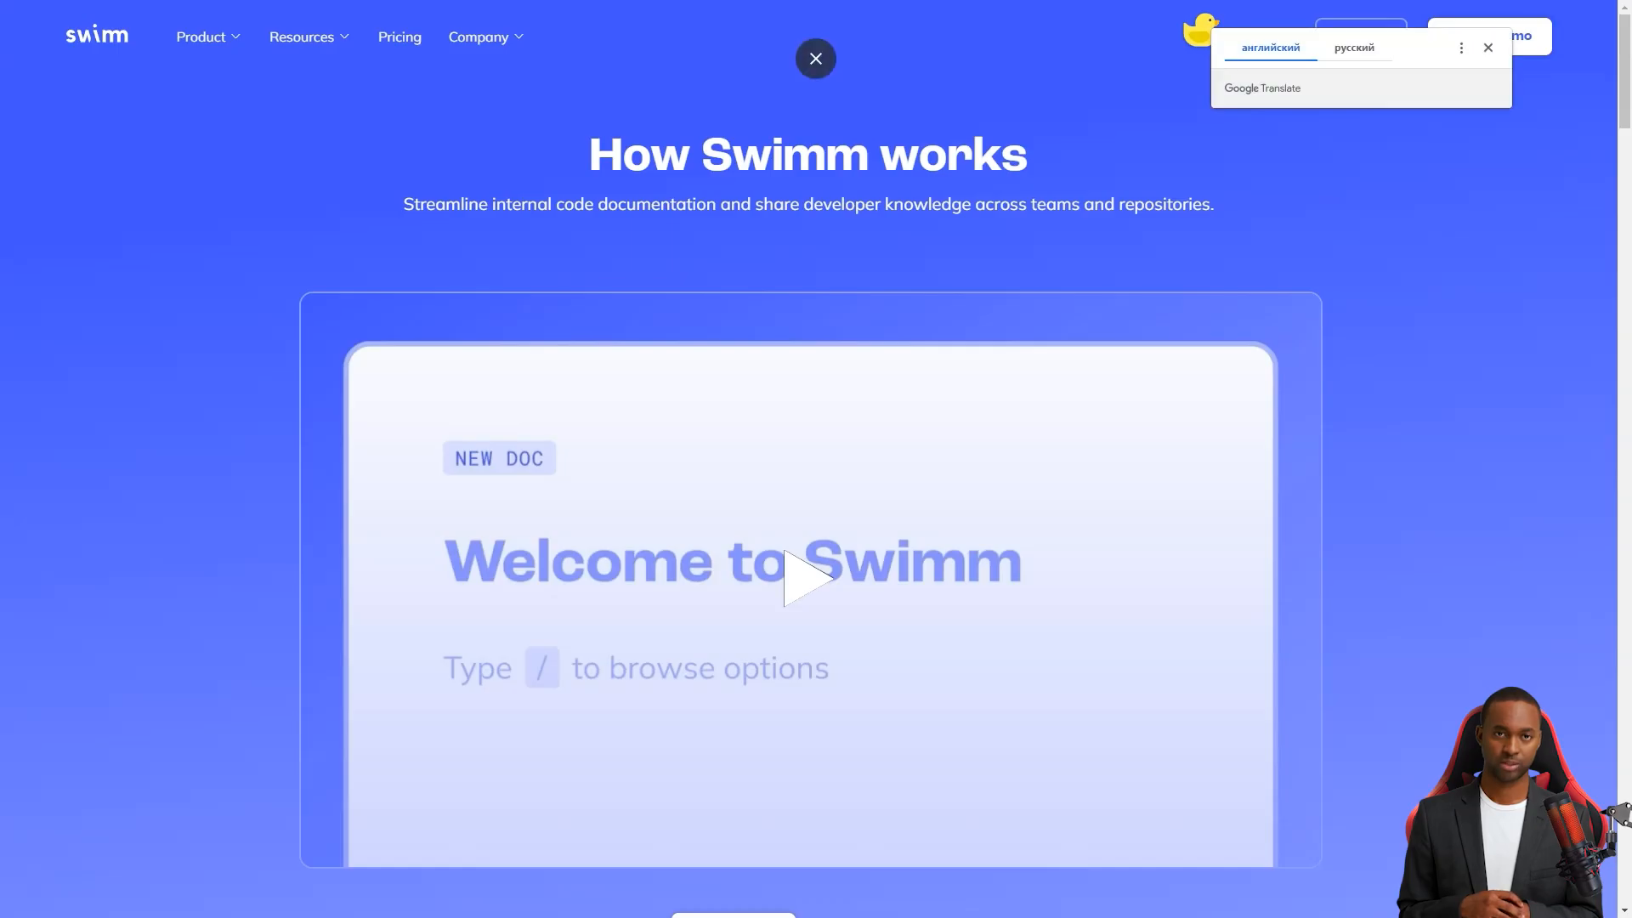
pyautogui.click(1487, 46)
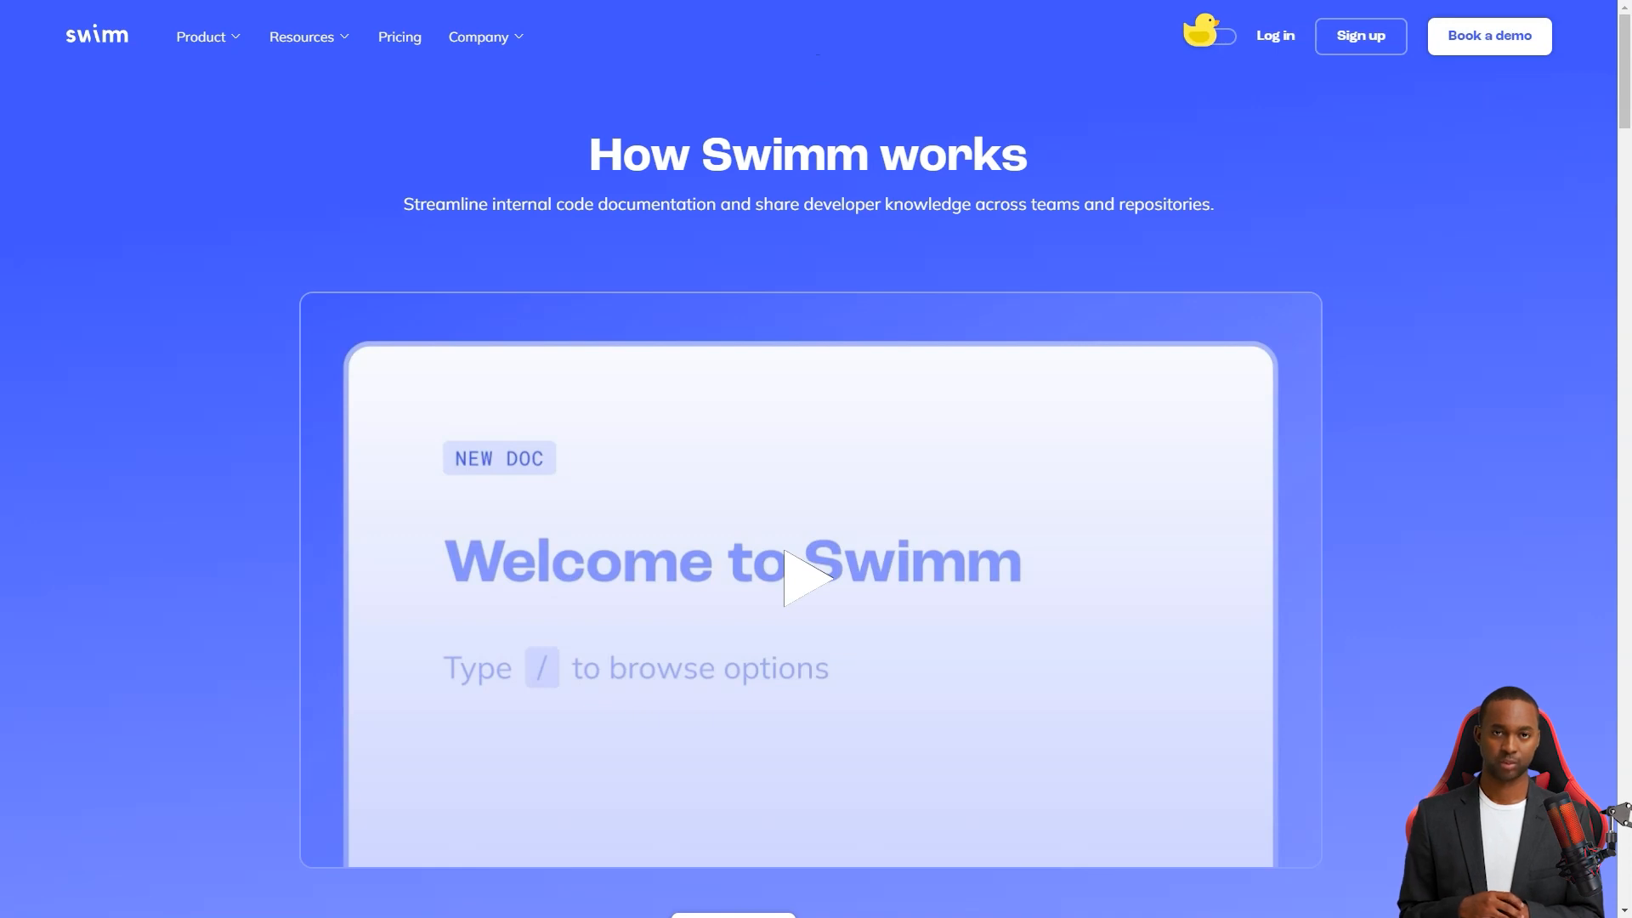
pyautogui.scroll(-3)
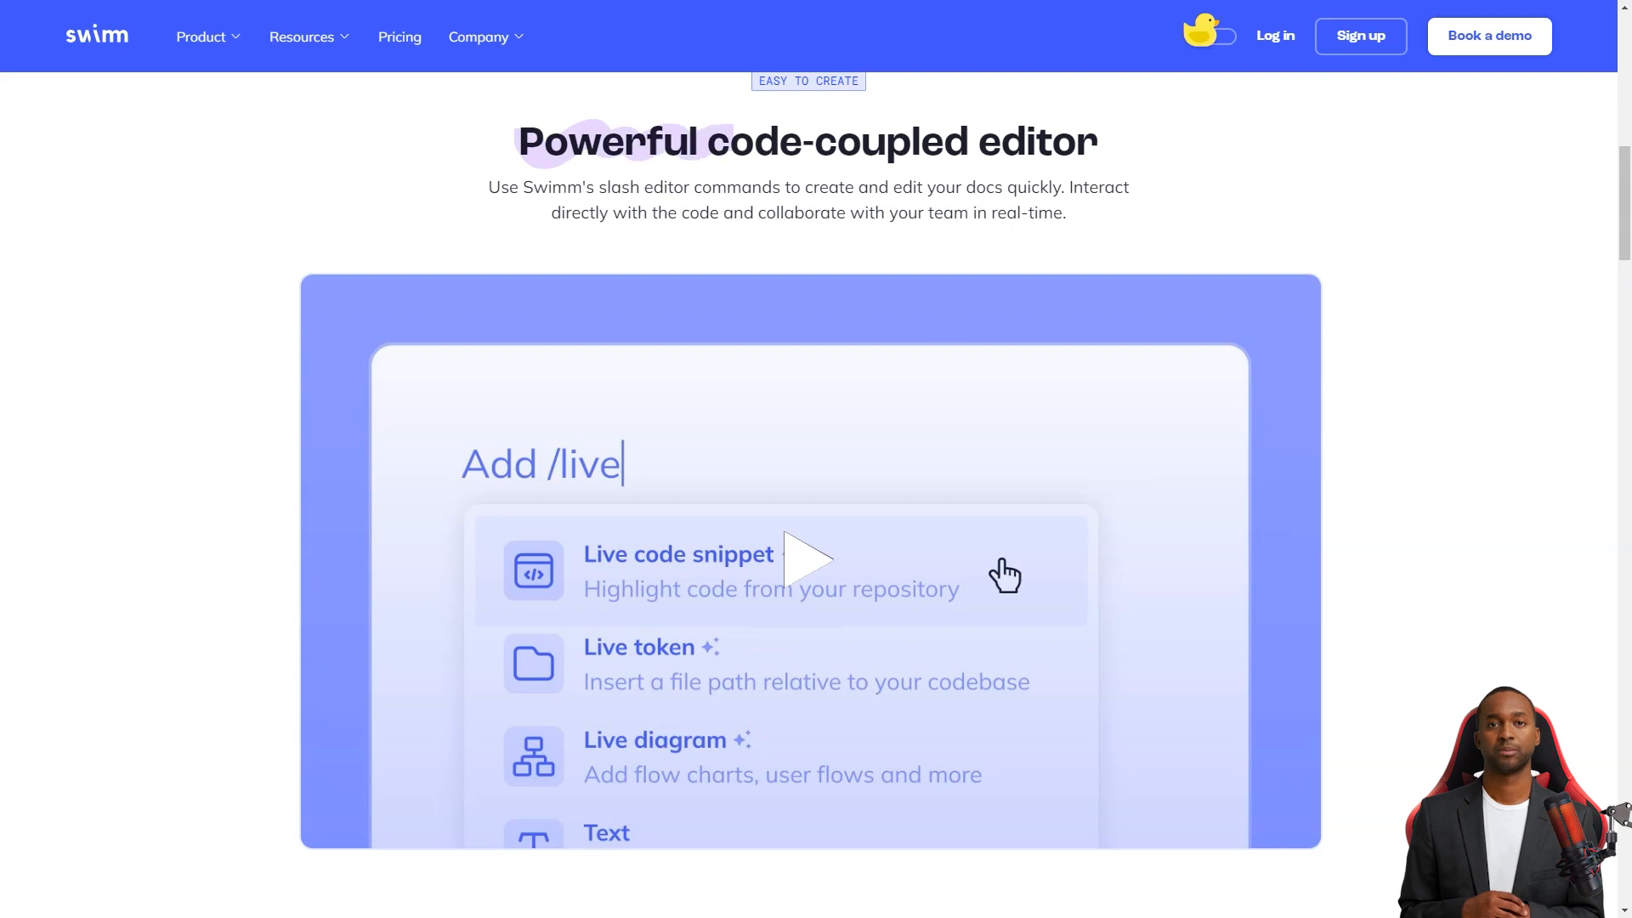
pyautogui.scroll(-3)
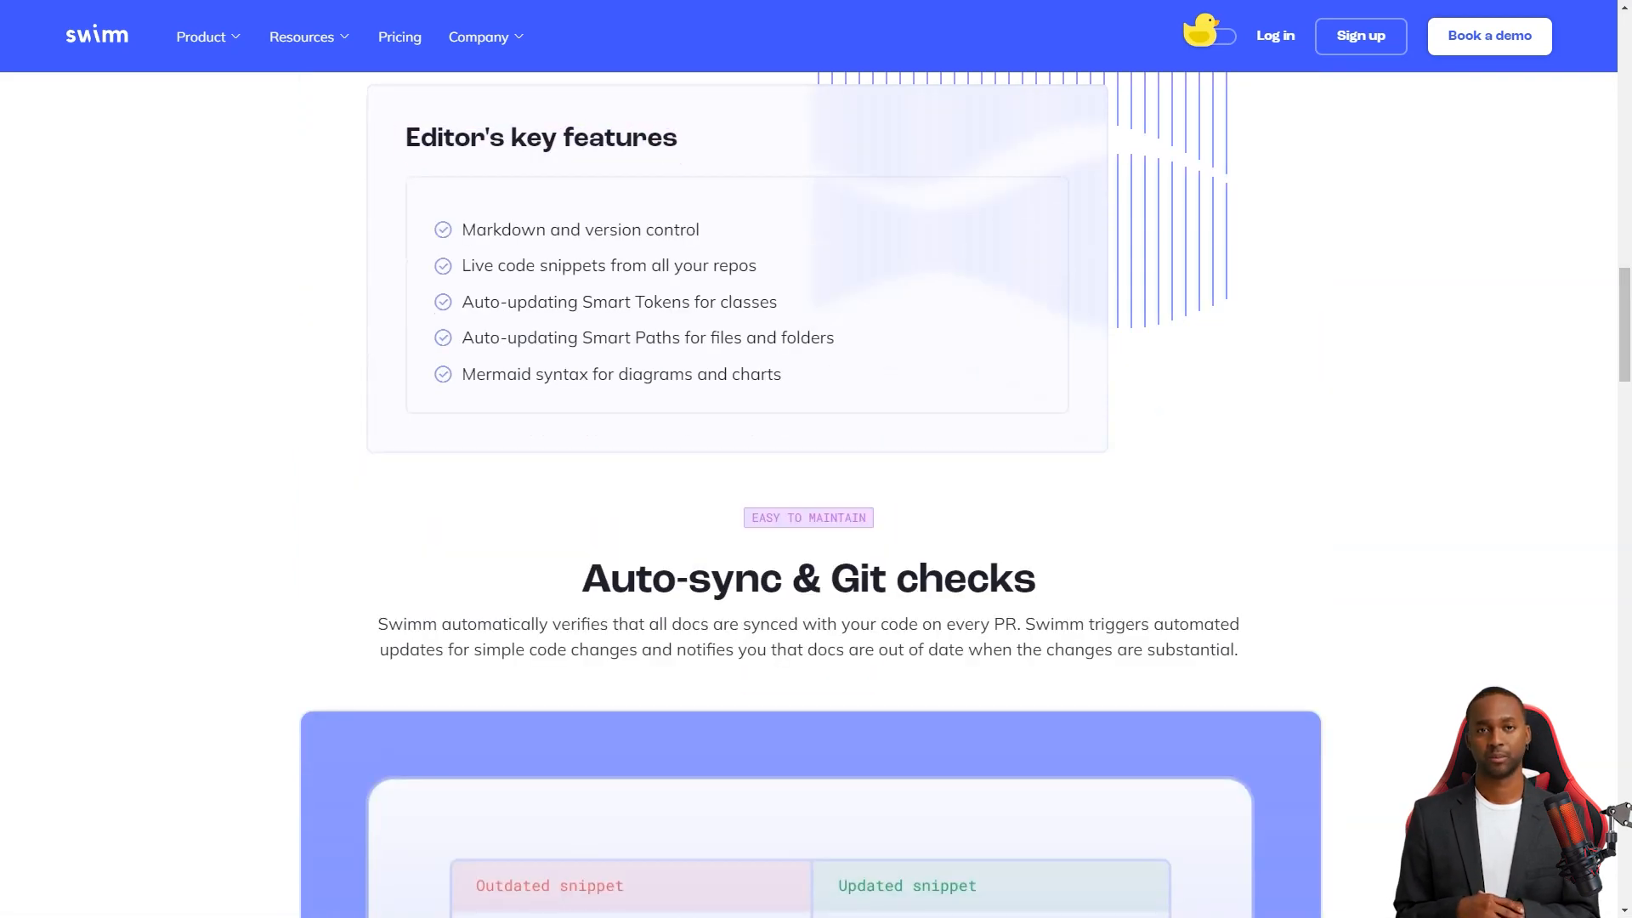
pyautogui.scroll(-3)
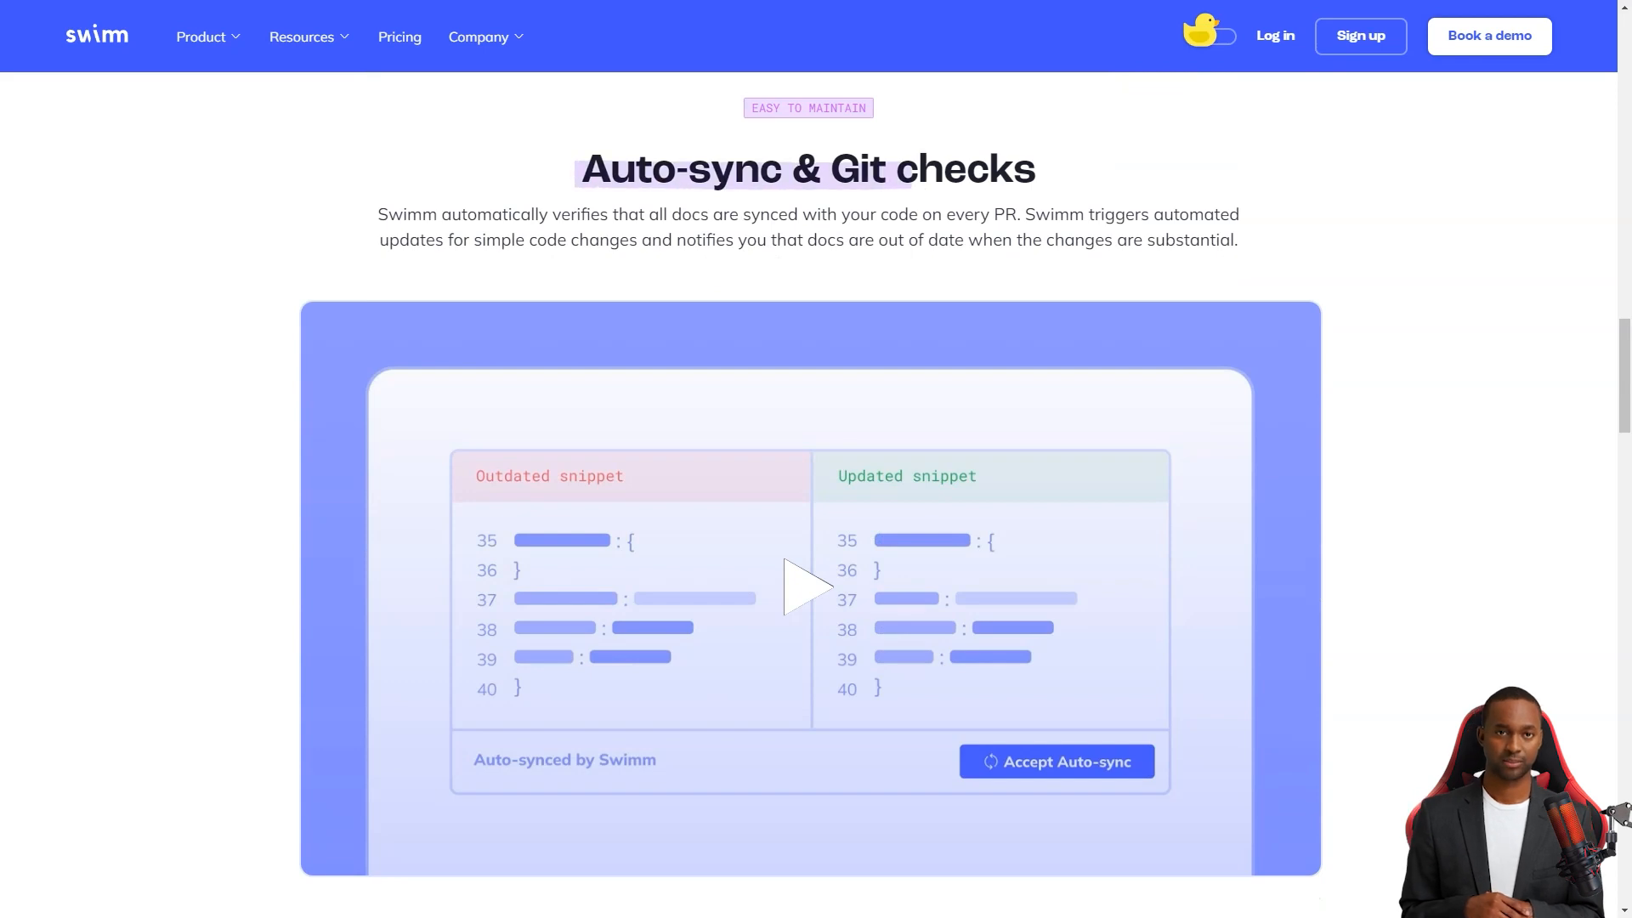
pyautogui.scroll(-3)
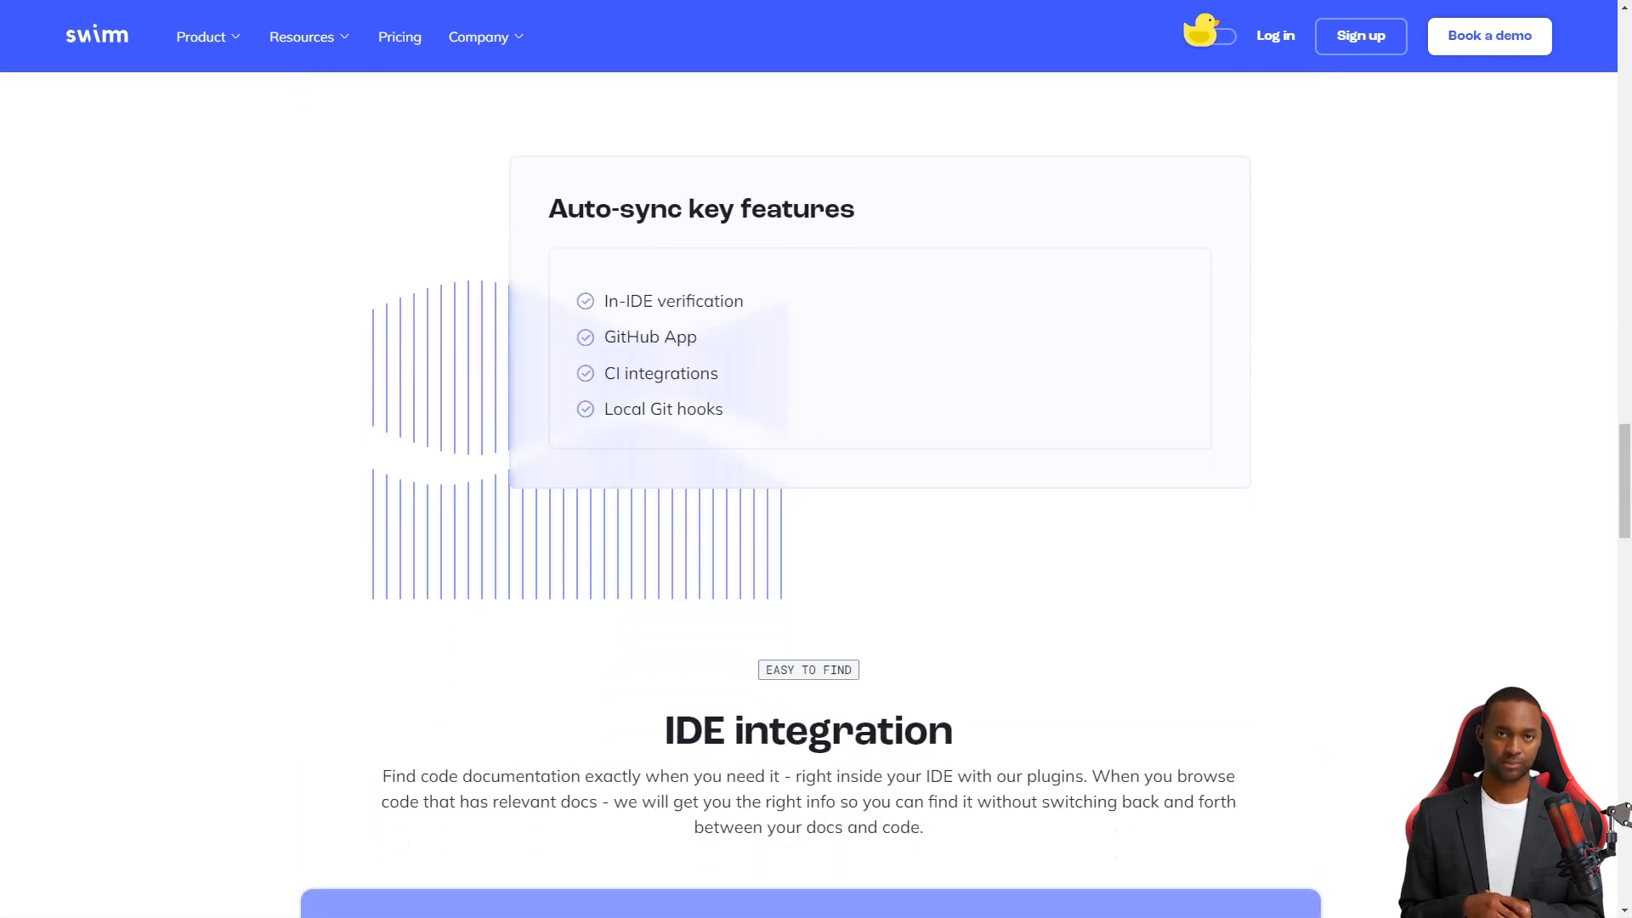
pyautogui.scroll(-3)
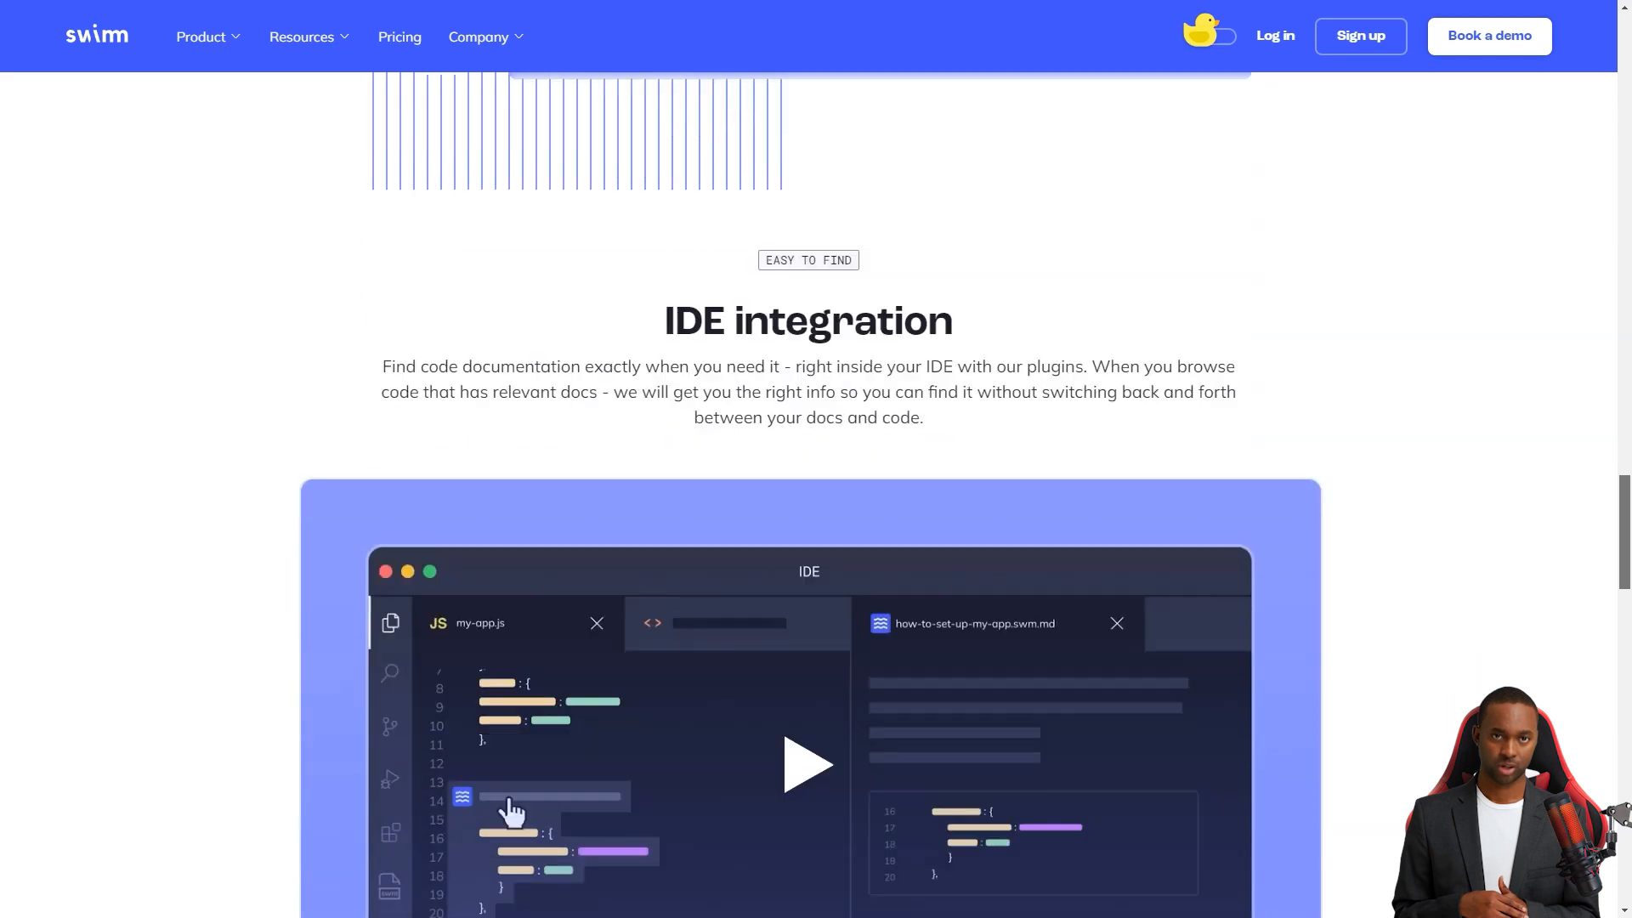
pyautogui.scroll(-3)
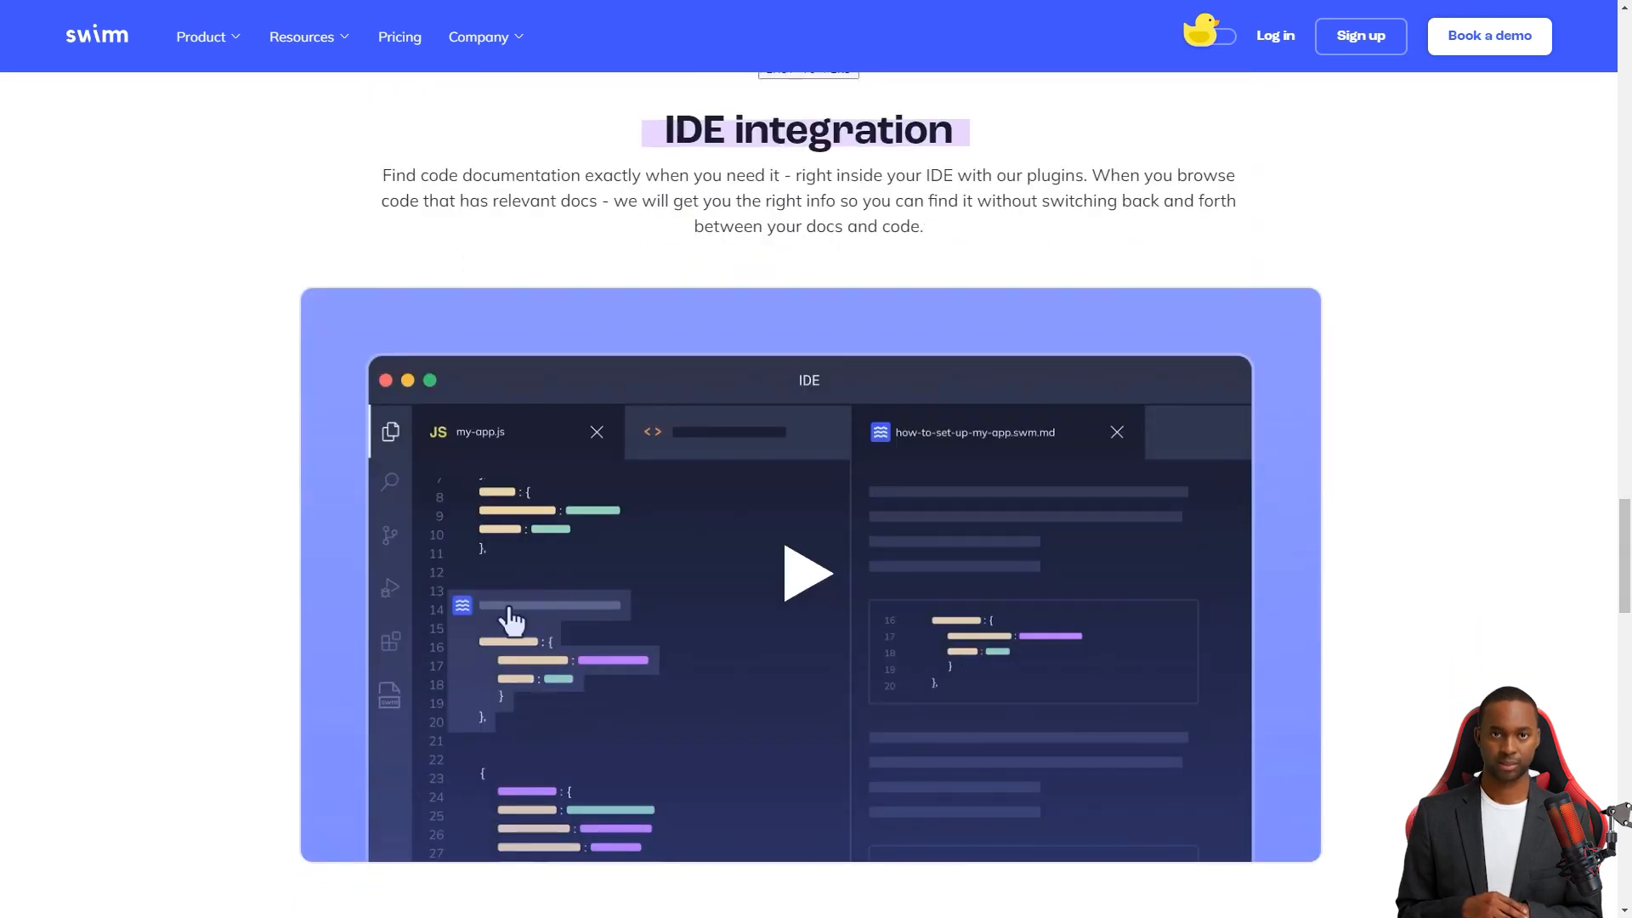
pyautogui.scroll(-3)
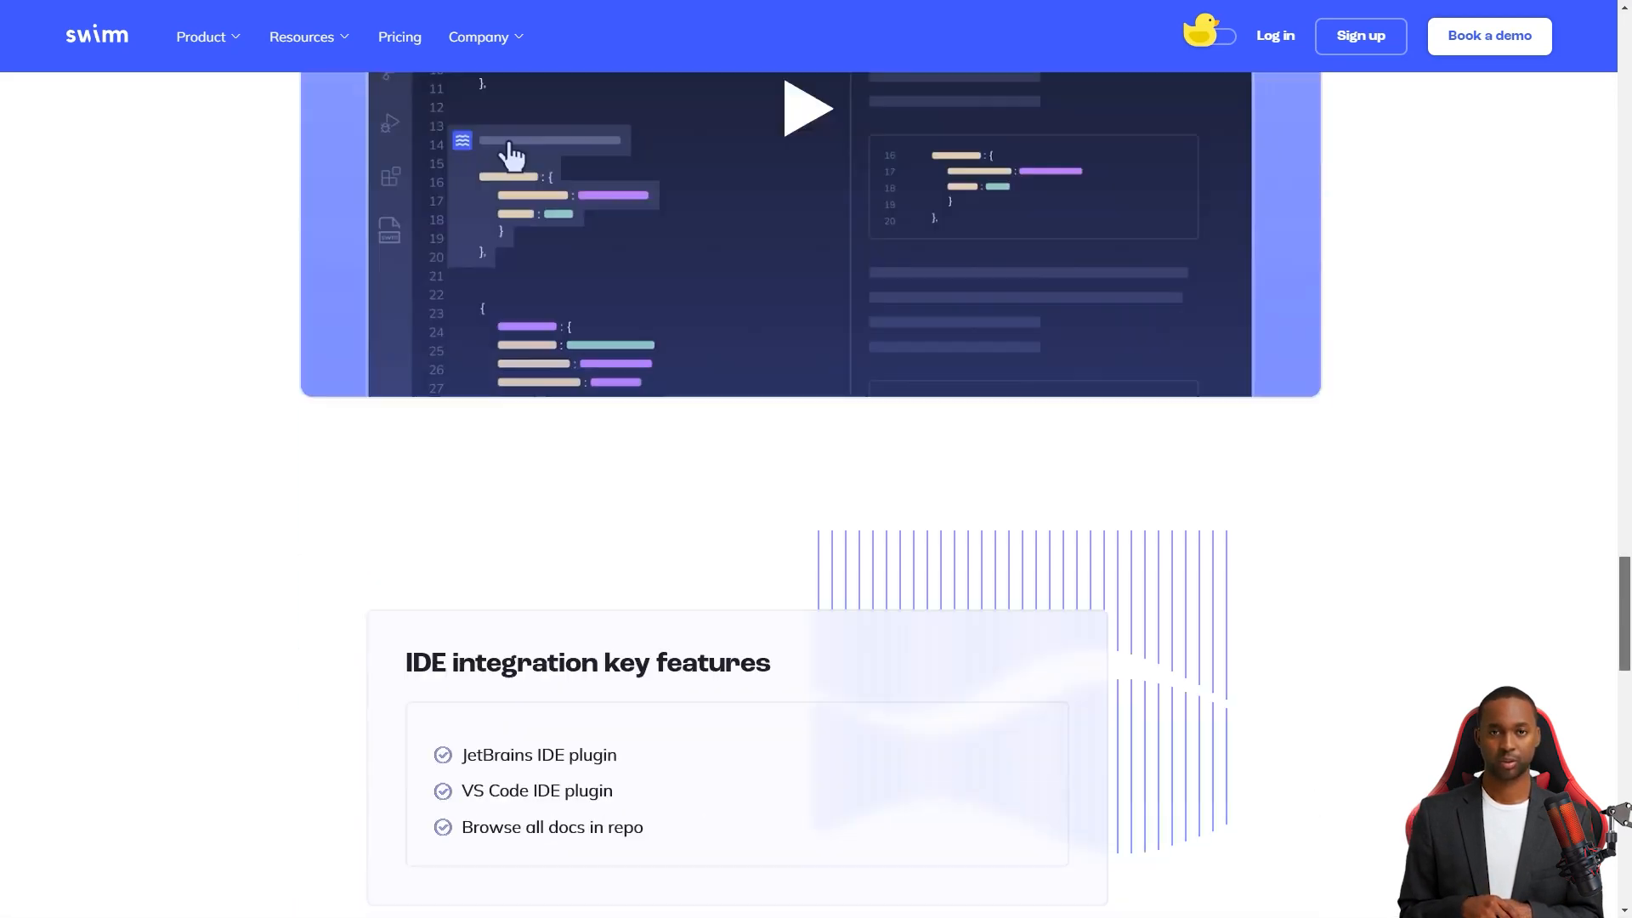
pyautogui.scroll(-3)
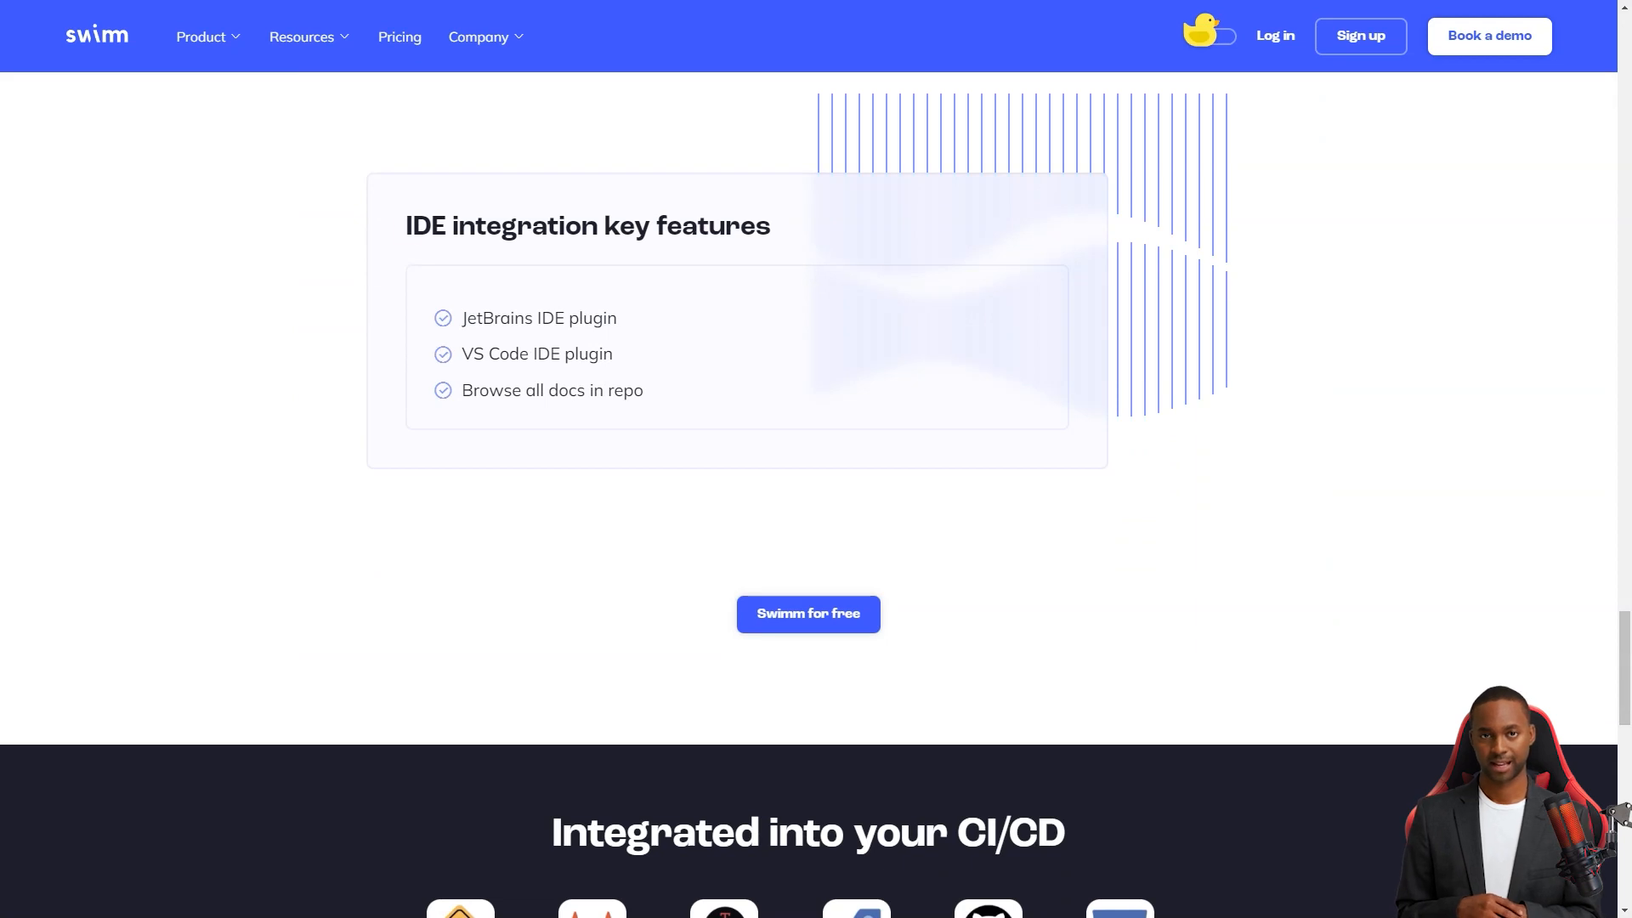
pyautogui.scroll(-3)
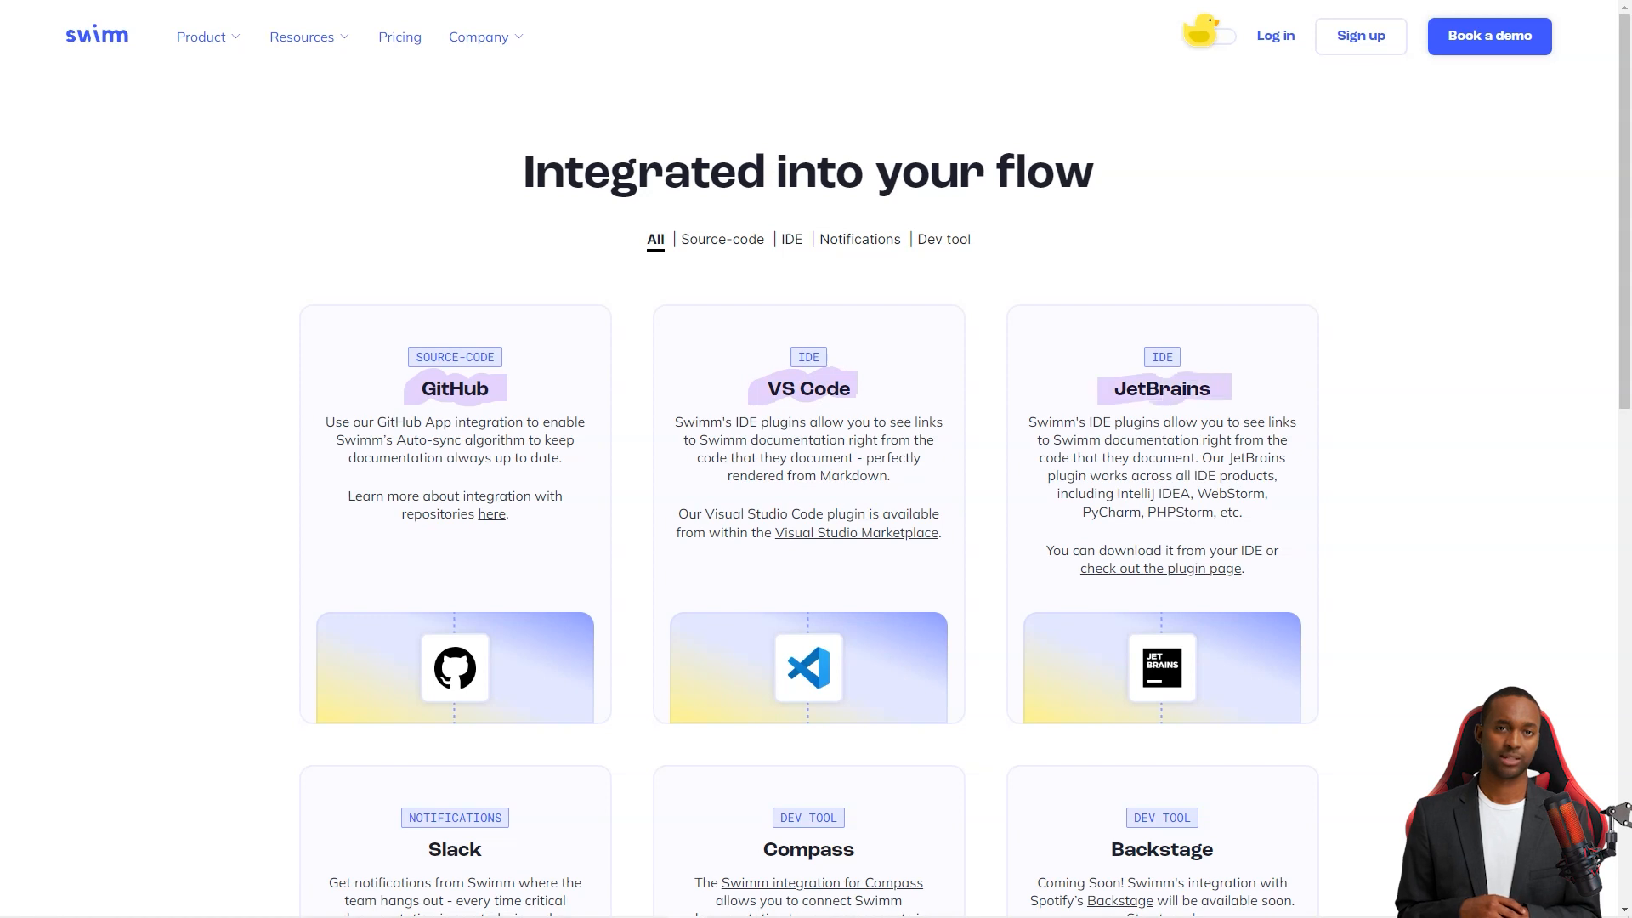
# Scroll the Swimm Integrations page listing GitHub, VS Code and JetBrains
pyautogui.scroll(-3)
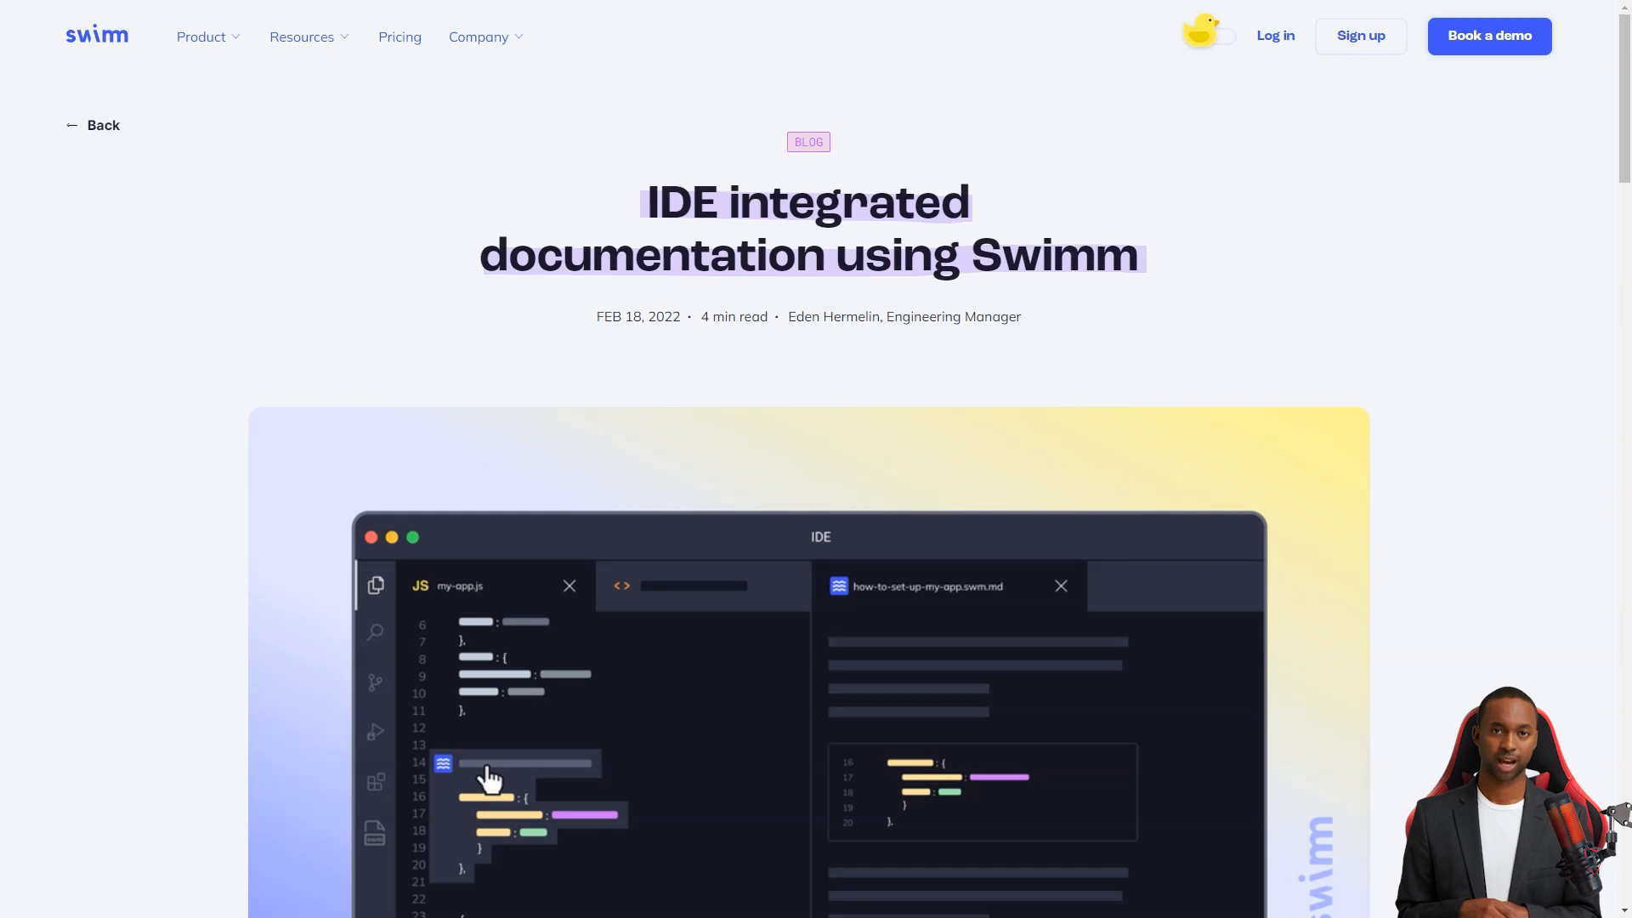
# Skim Swimm's IDE documentation and Documentation Playlists blog posts
pyautogui.scroll(-3)
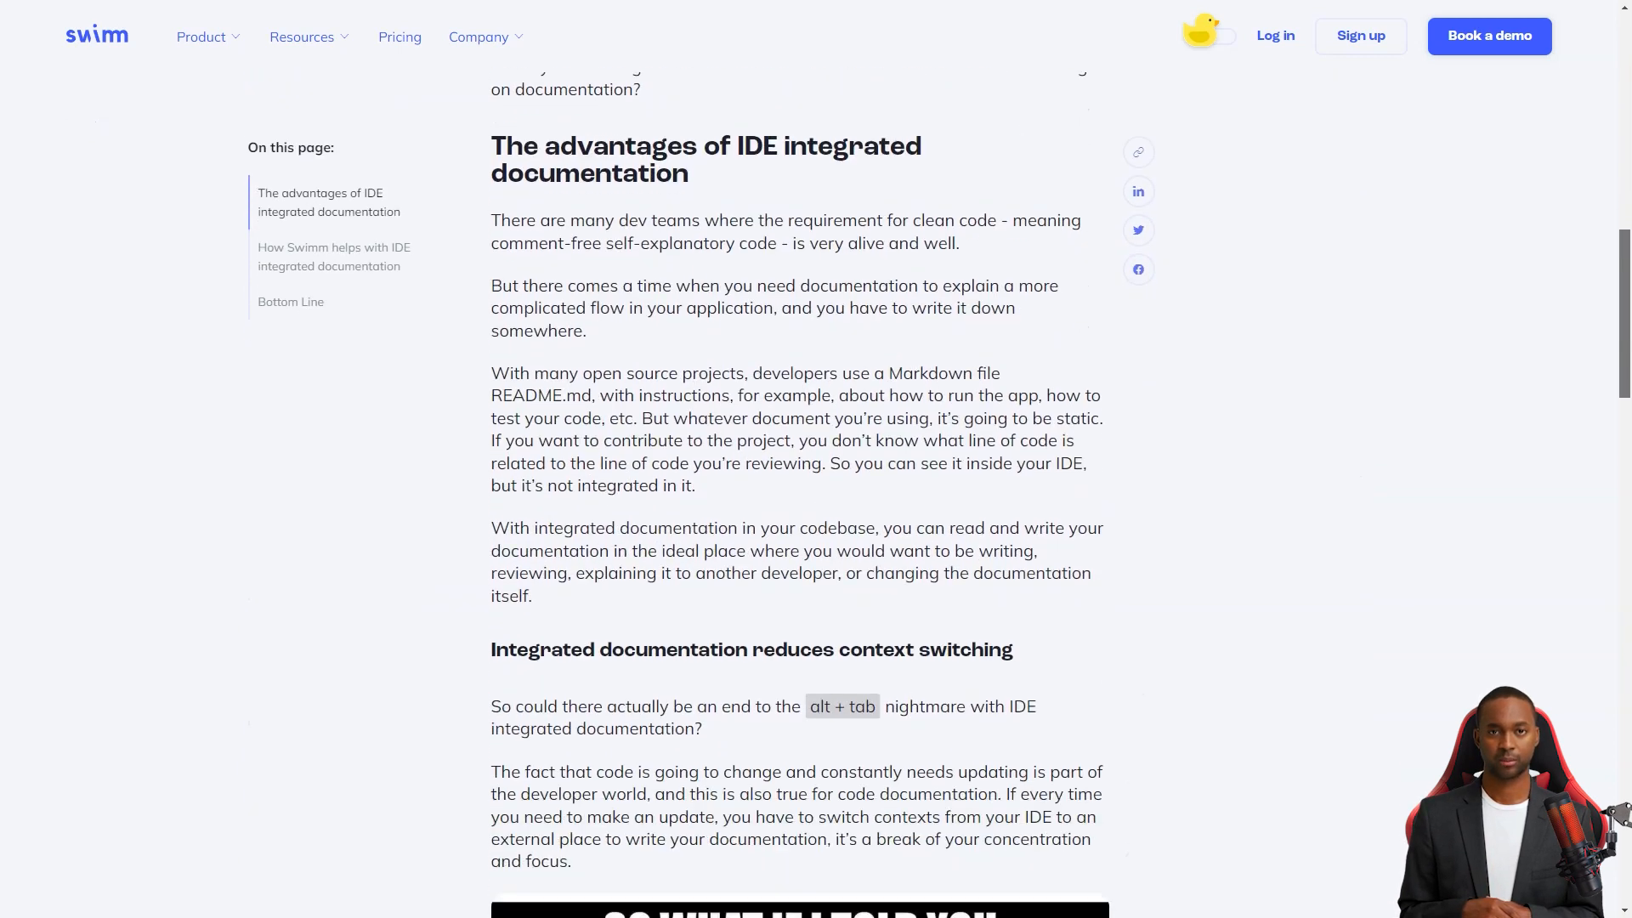
pyautogui.scroll(-3)
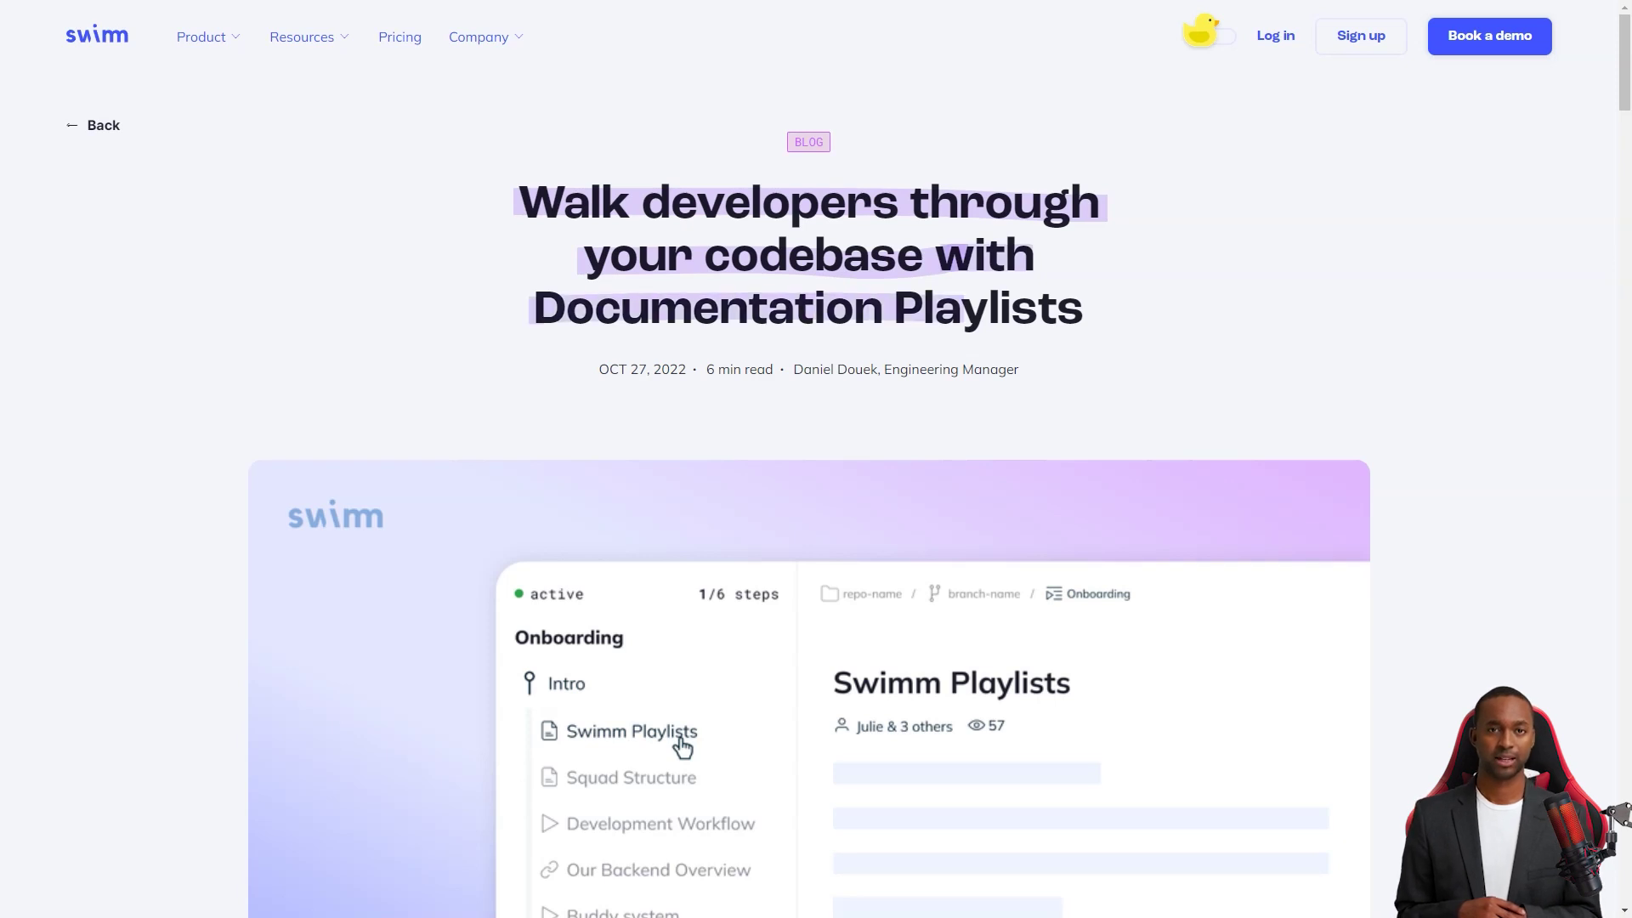
pyautogui.scroll(-3)
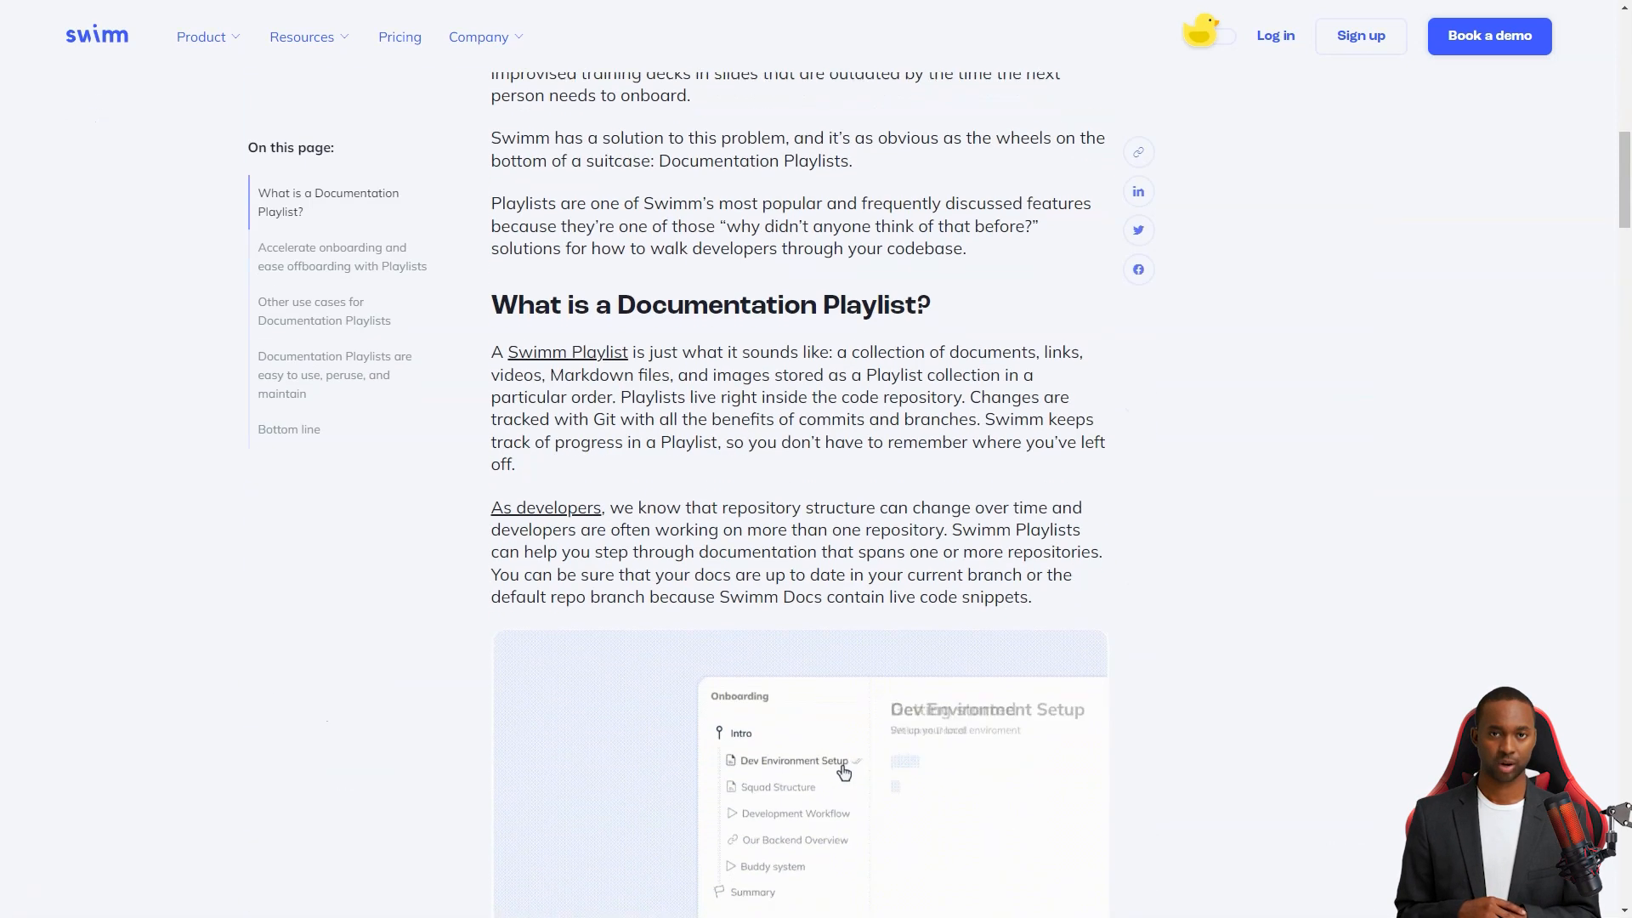
pyautogui.scroll(-3)
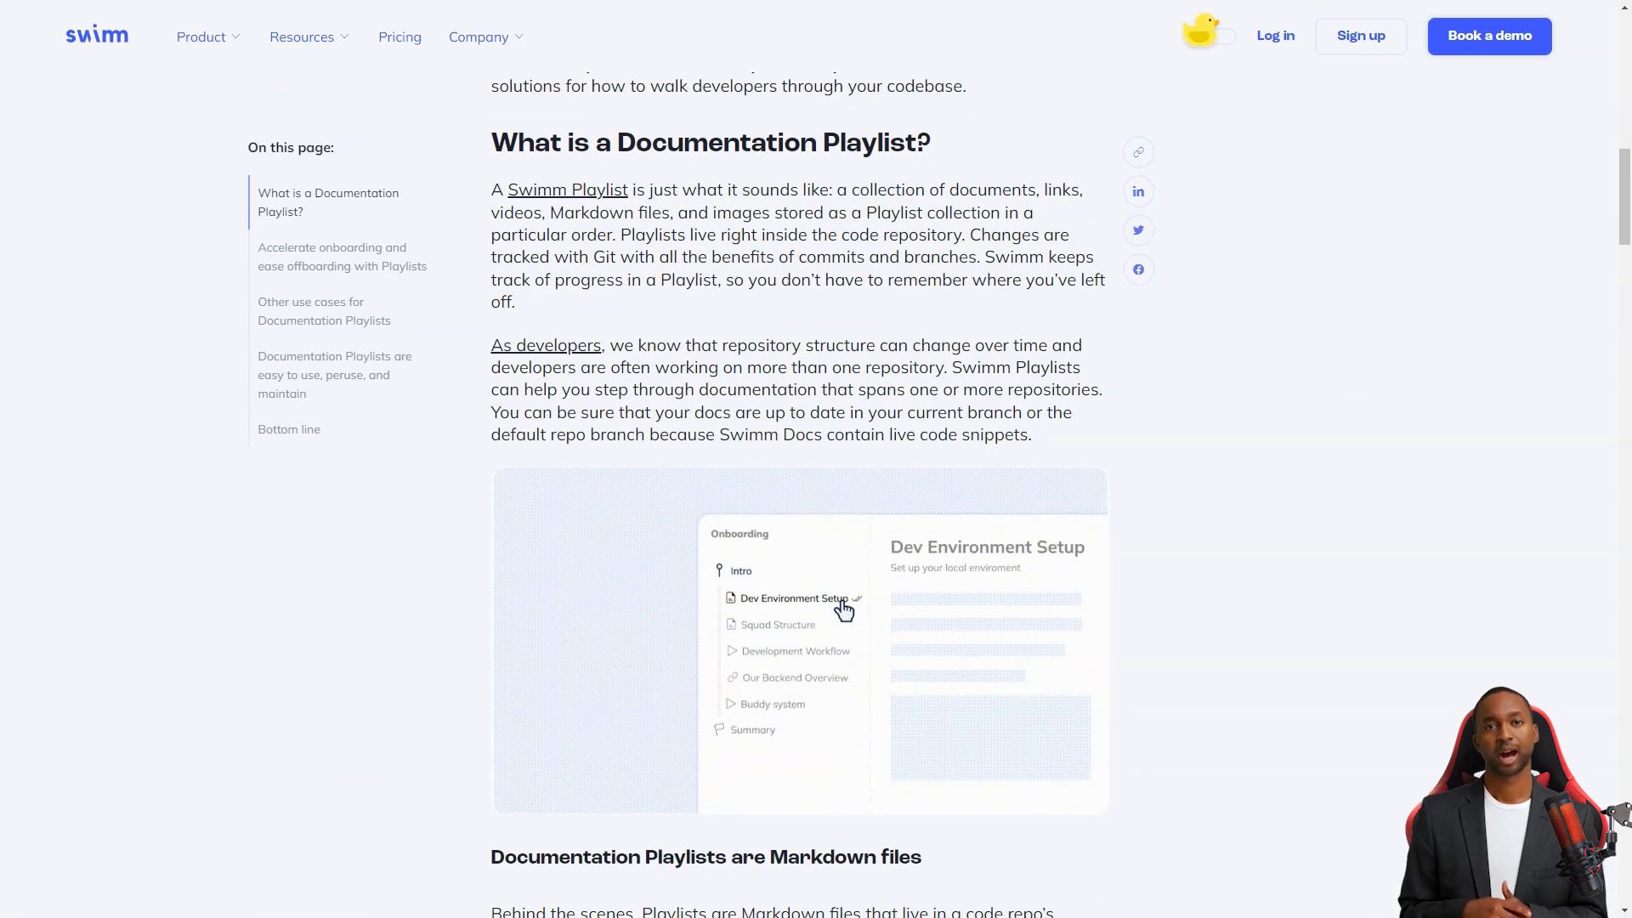
pyautogui.scroll(-3)
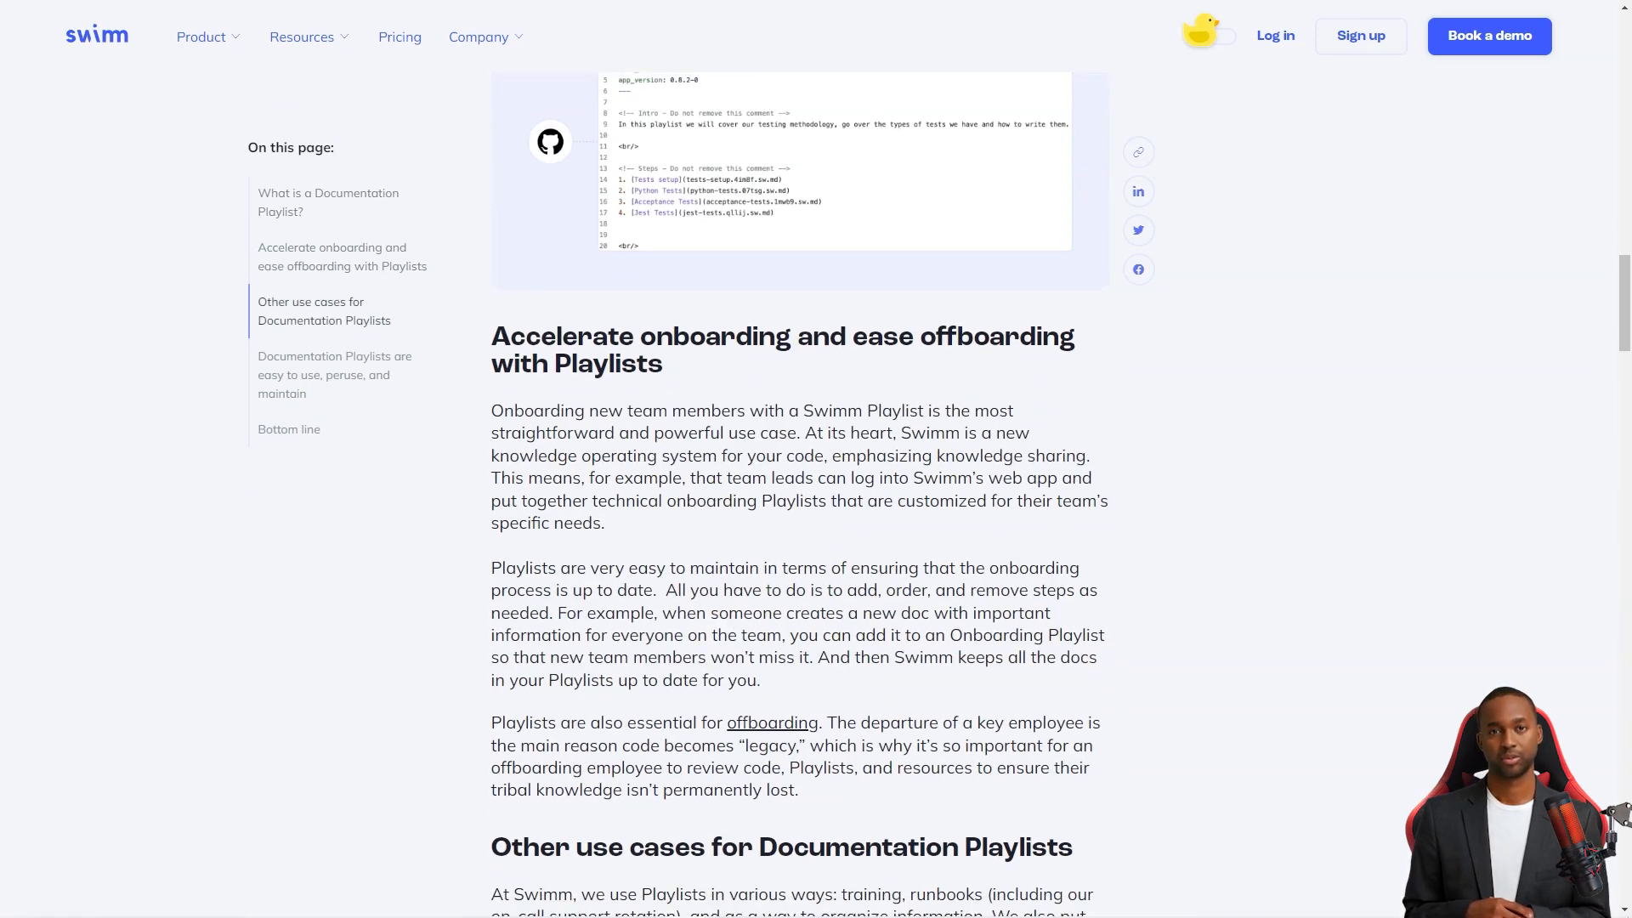
pyautogui.scroll(-3)
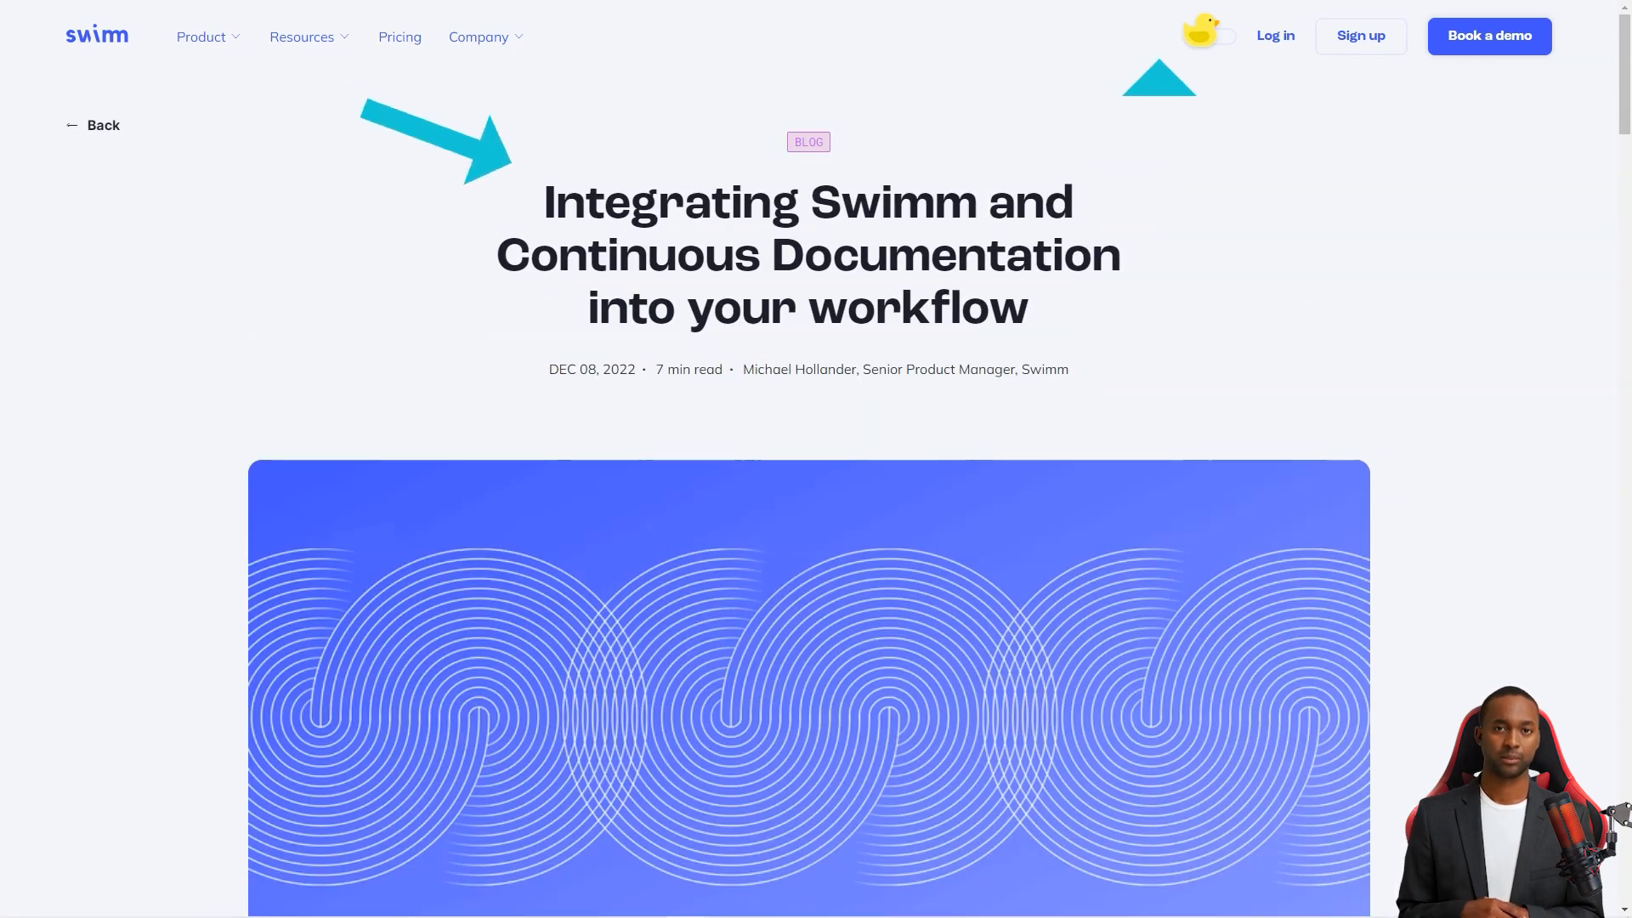
# Read Swimm's GitHub App post, highlighting the 'Continuously improving Swimm's GitHub App' heading
pyautogui.scroll(-3)
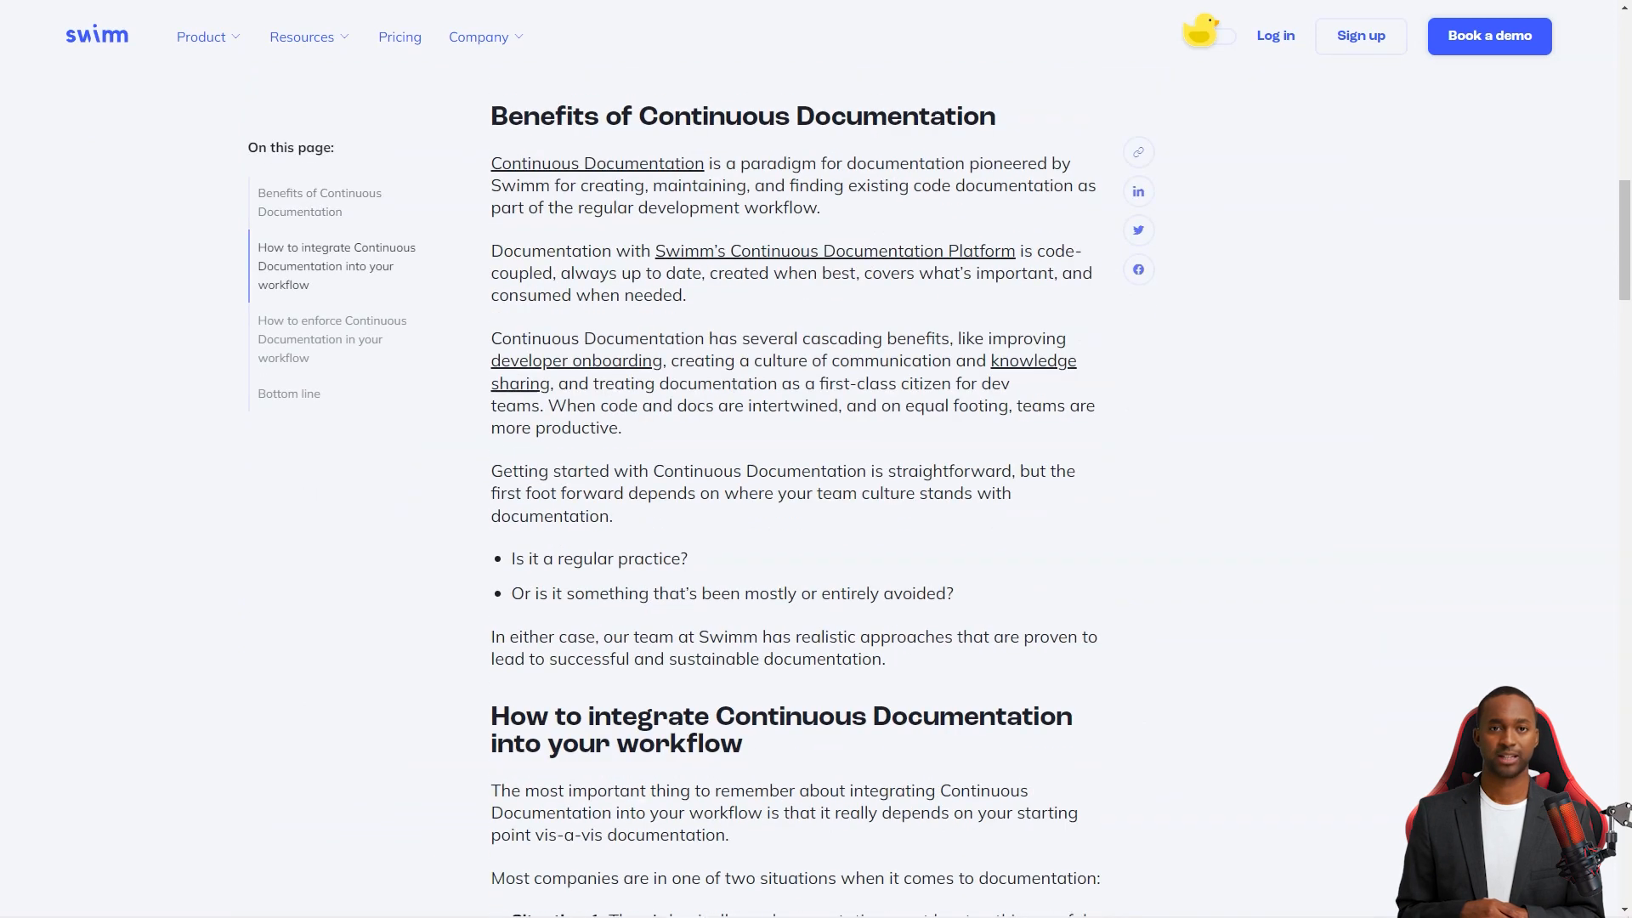
pyautogui.scroll(-3)
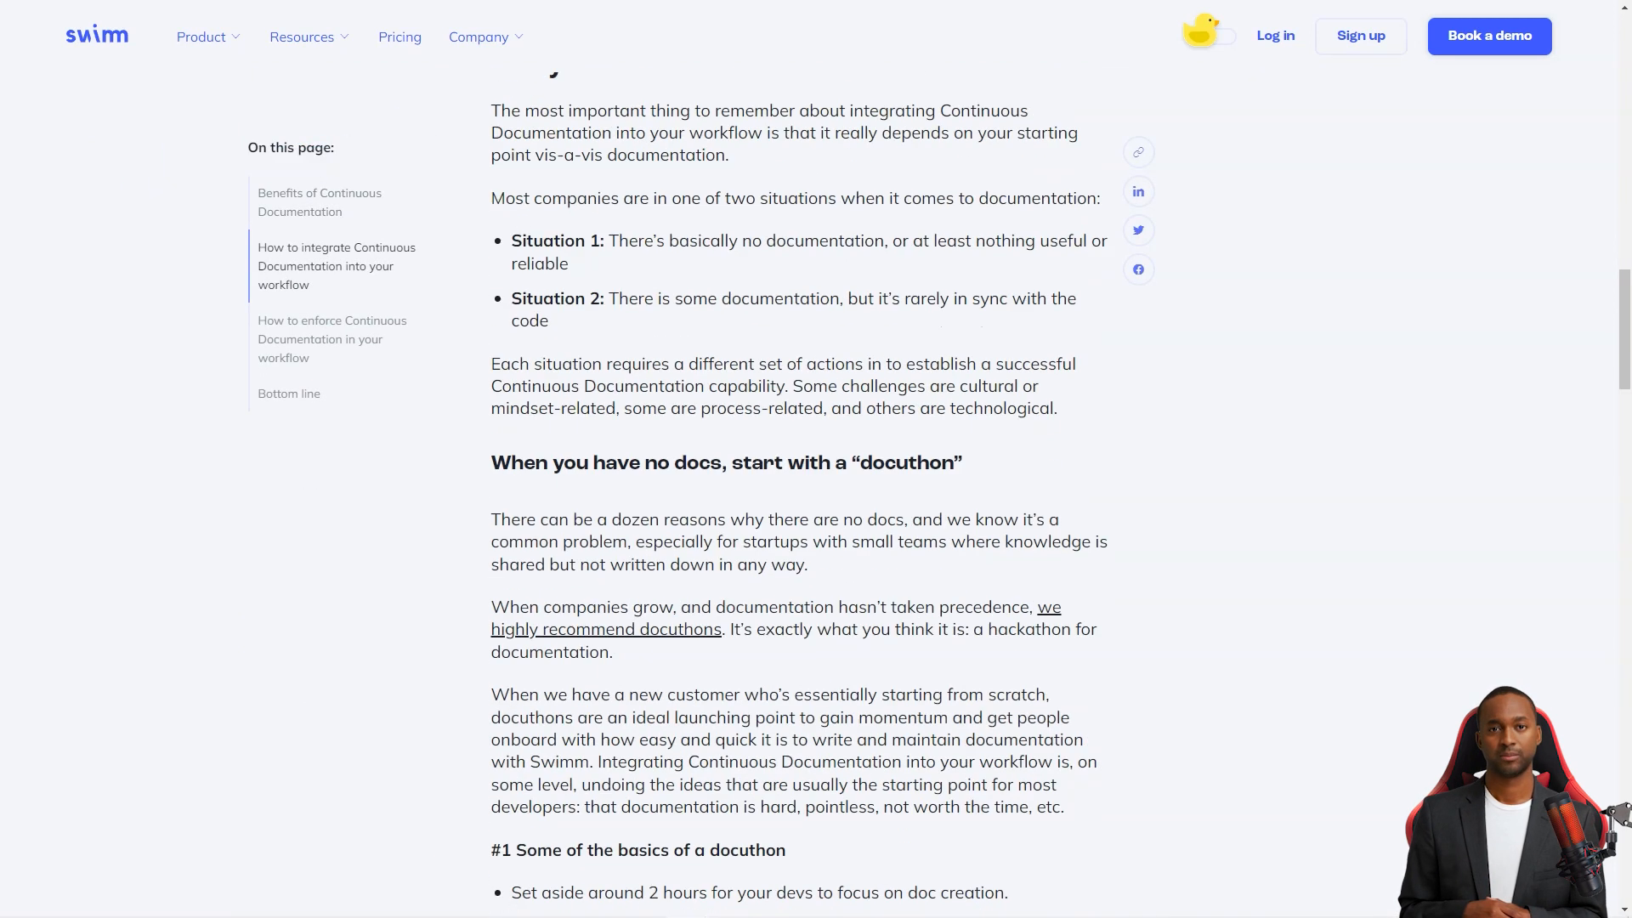
pyautogui.scroll(-3)
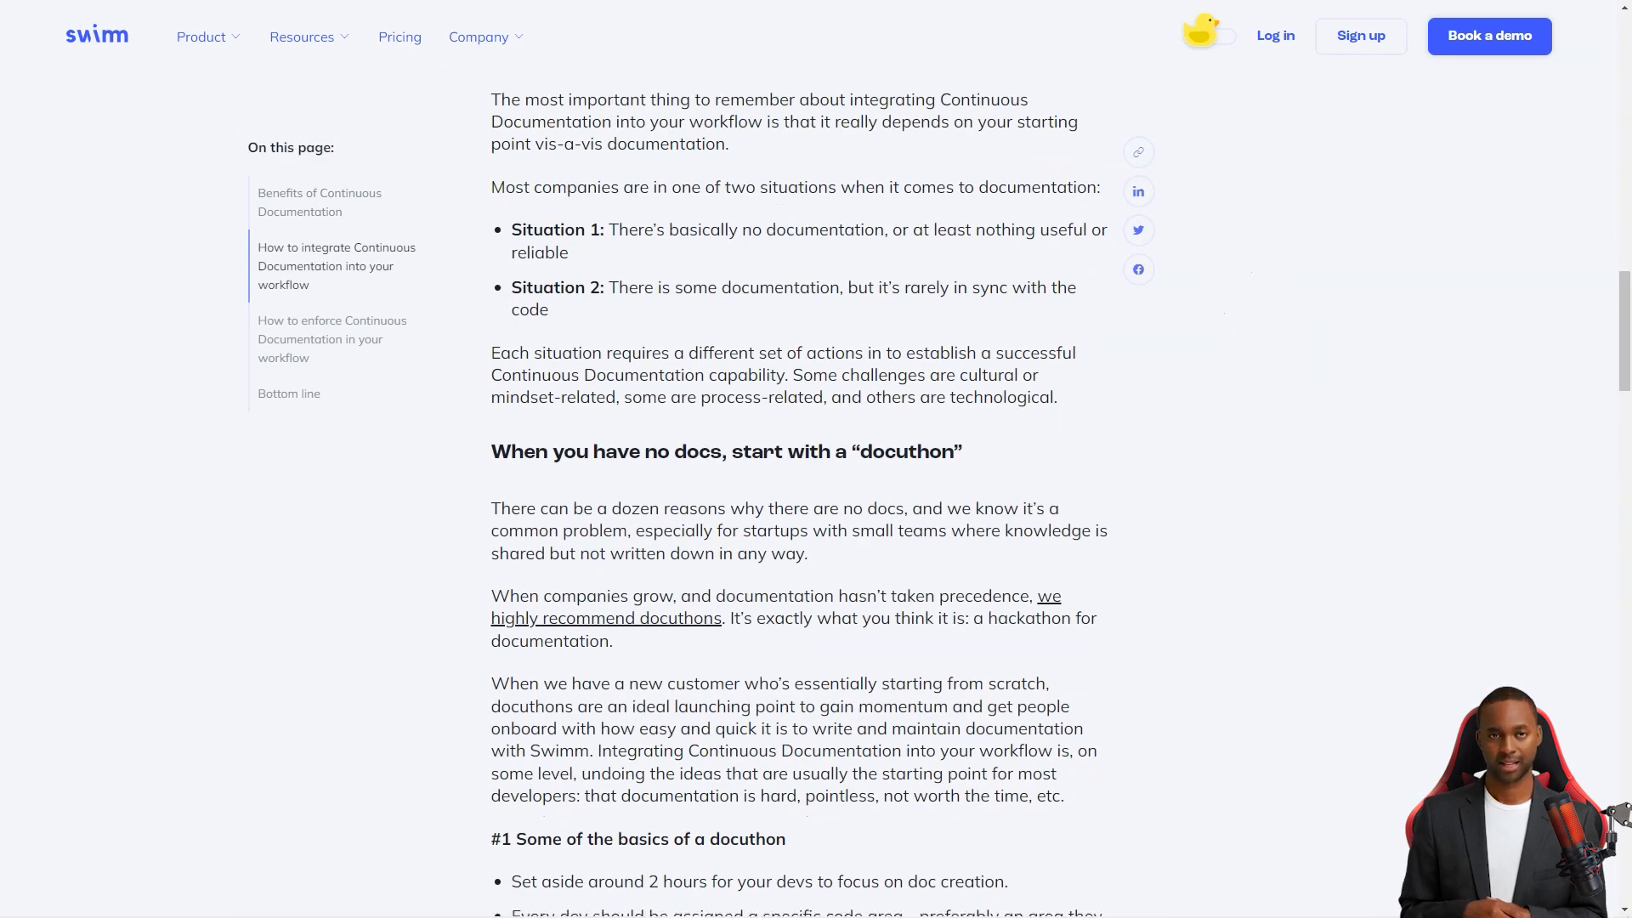
pyautogui.scroll(-3)
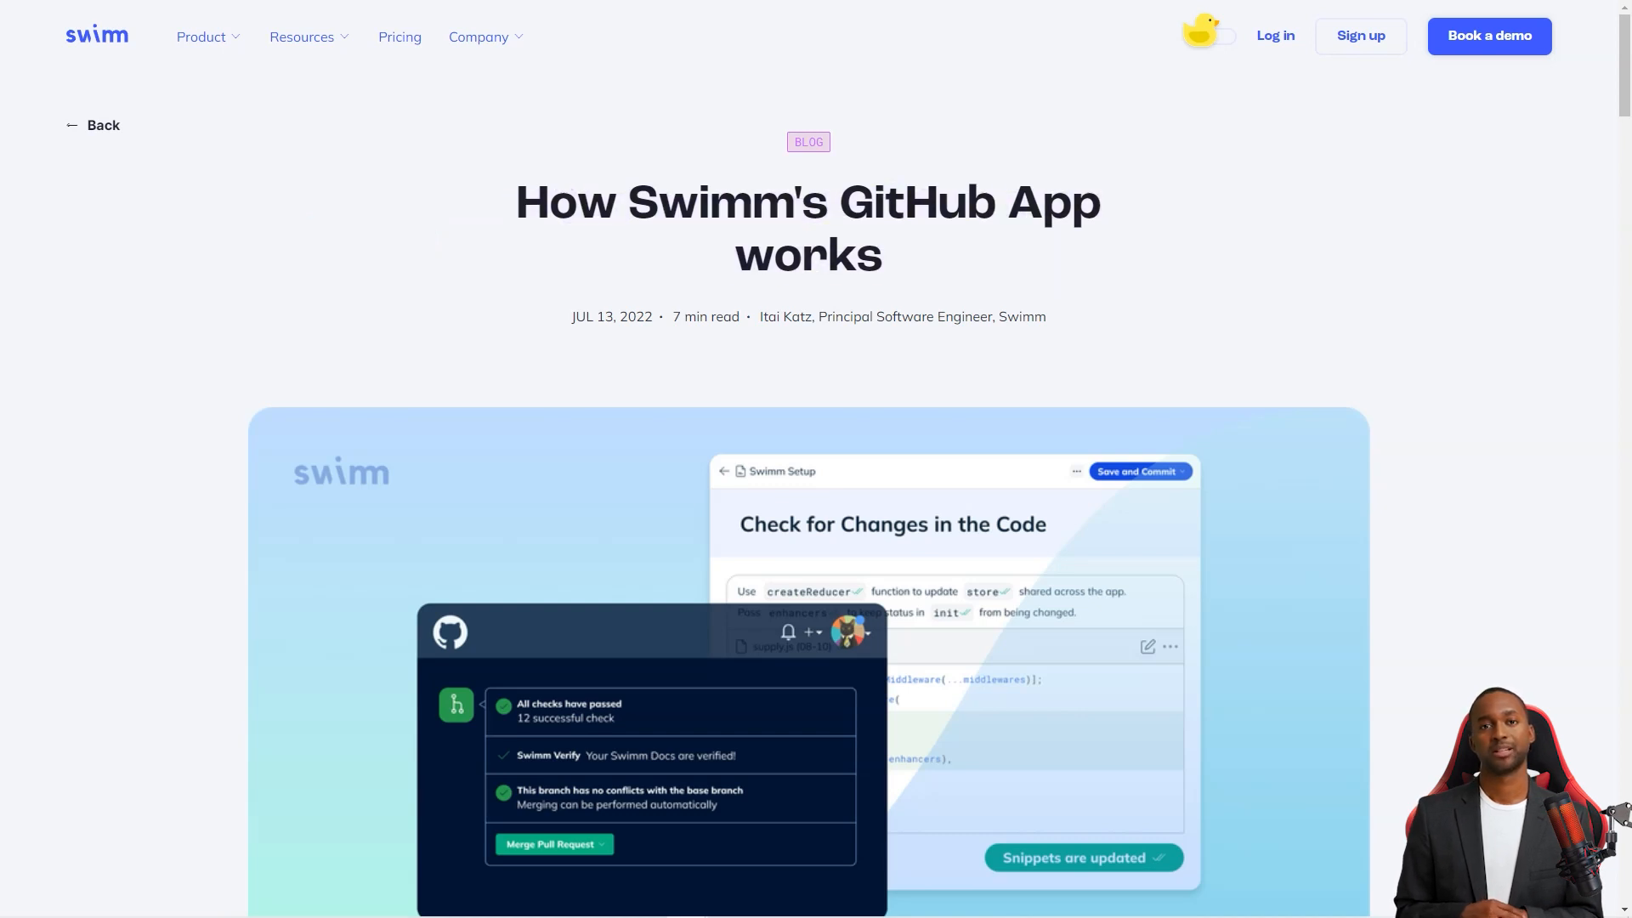
pyautogui.scroll(-3)
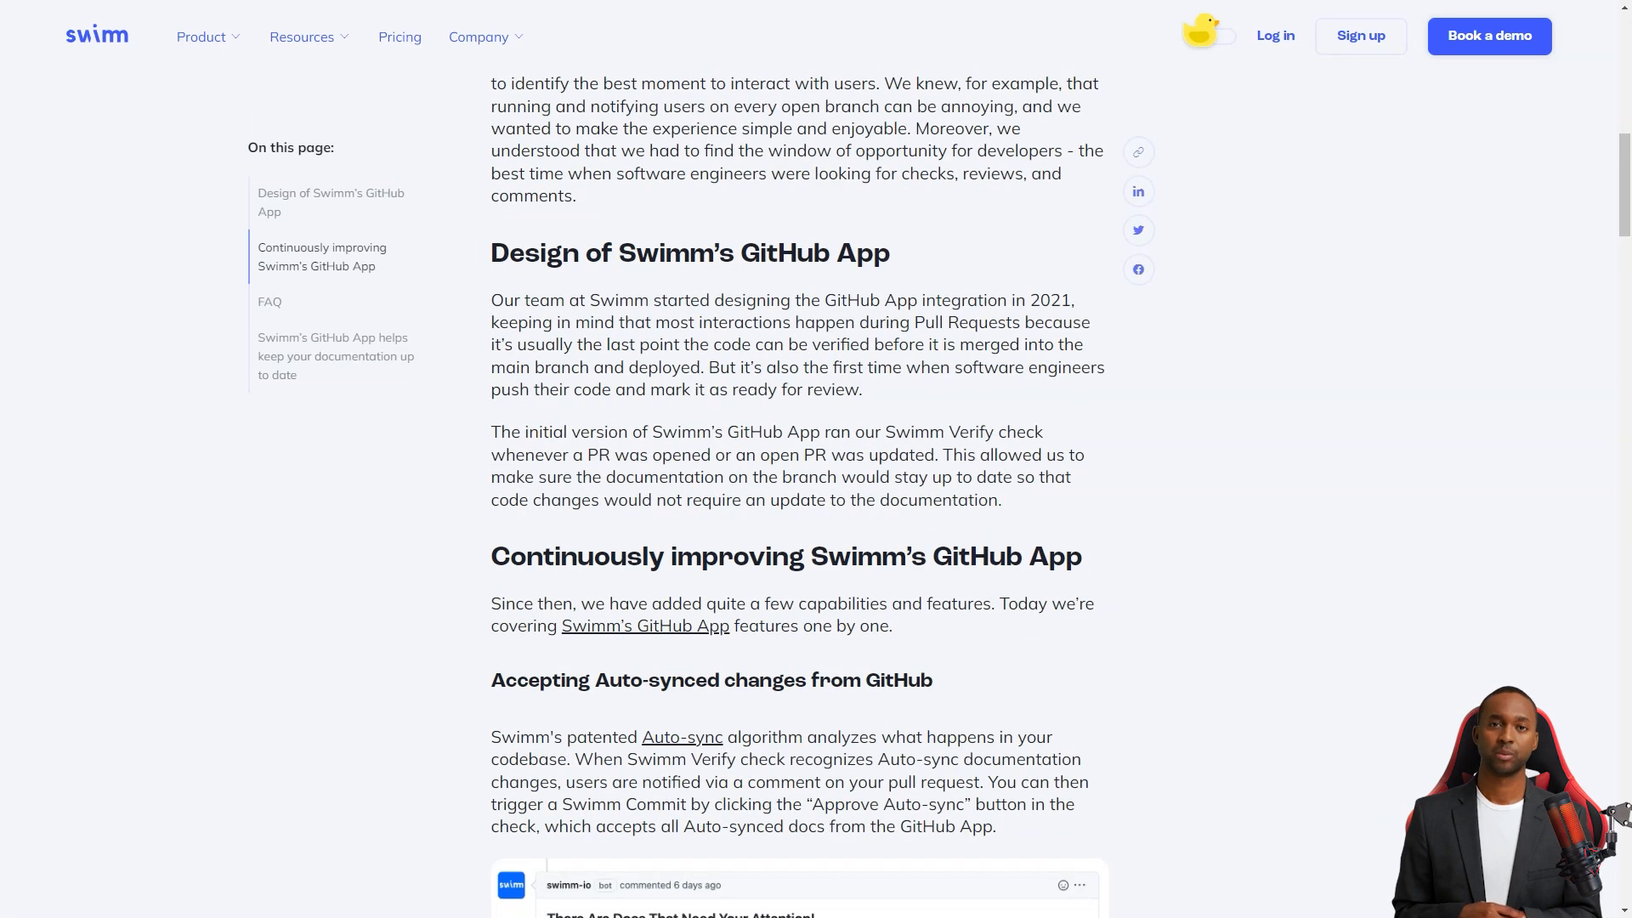
pyautogui.scroll(-3)
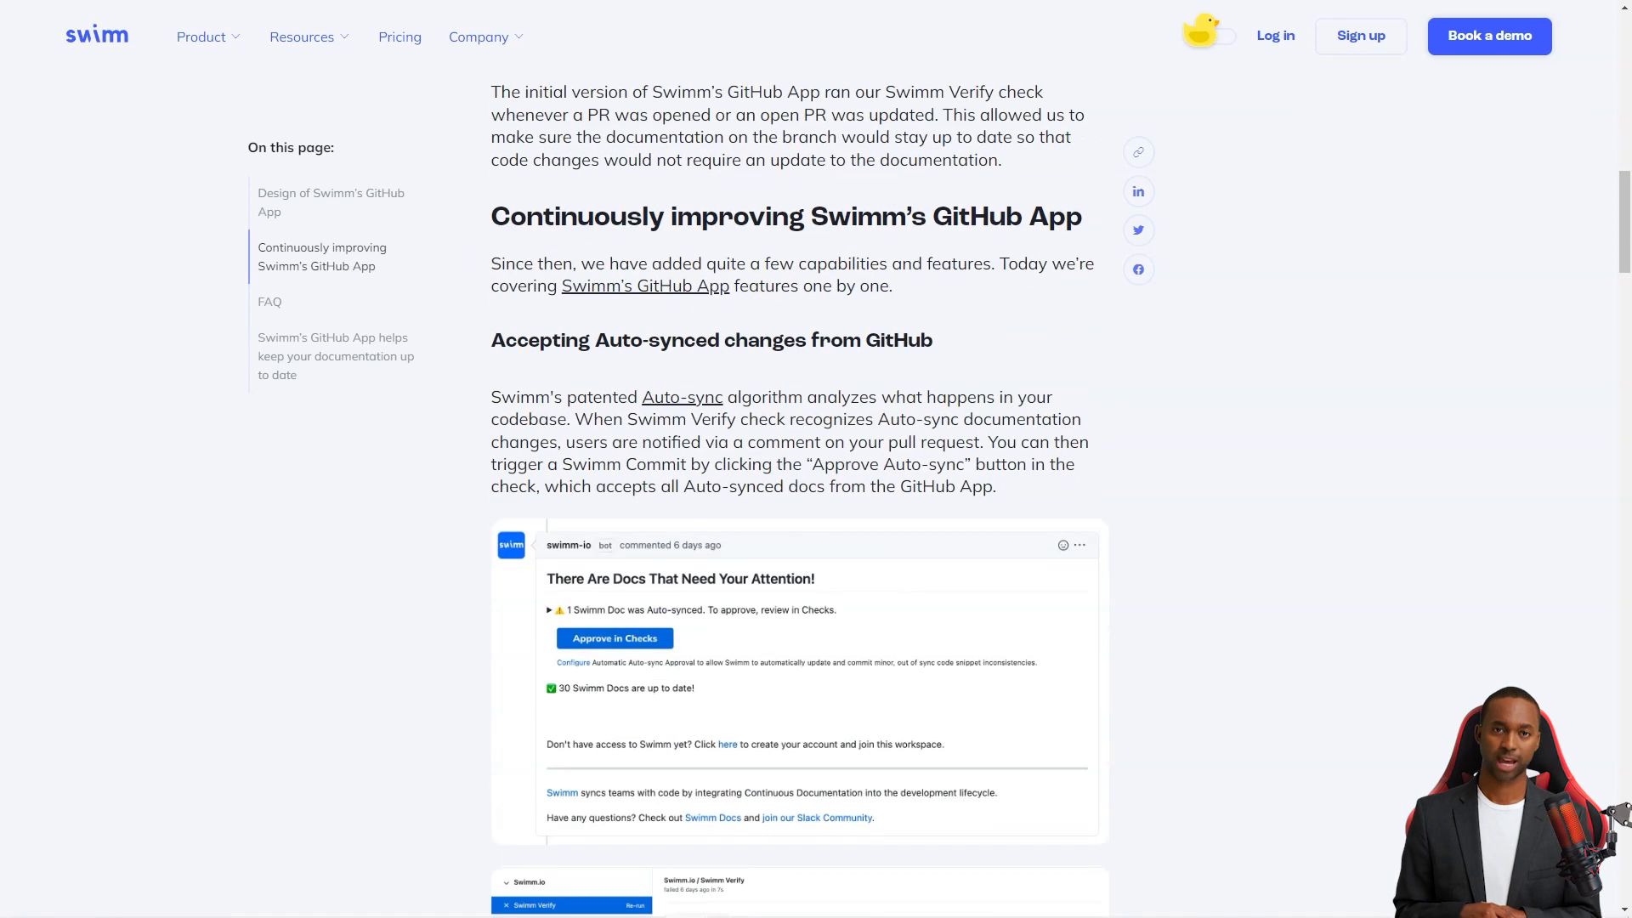
pyautogui.tripleClick(786, 217)
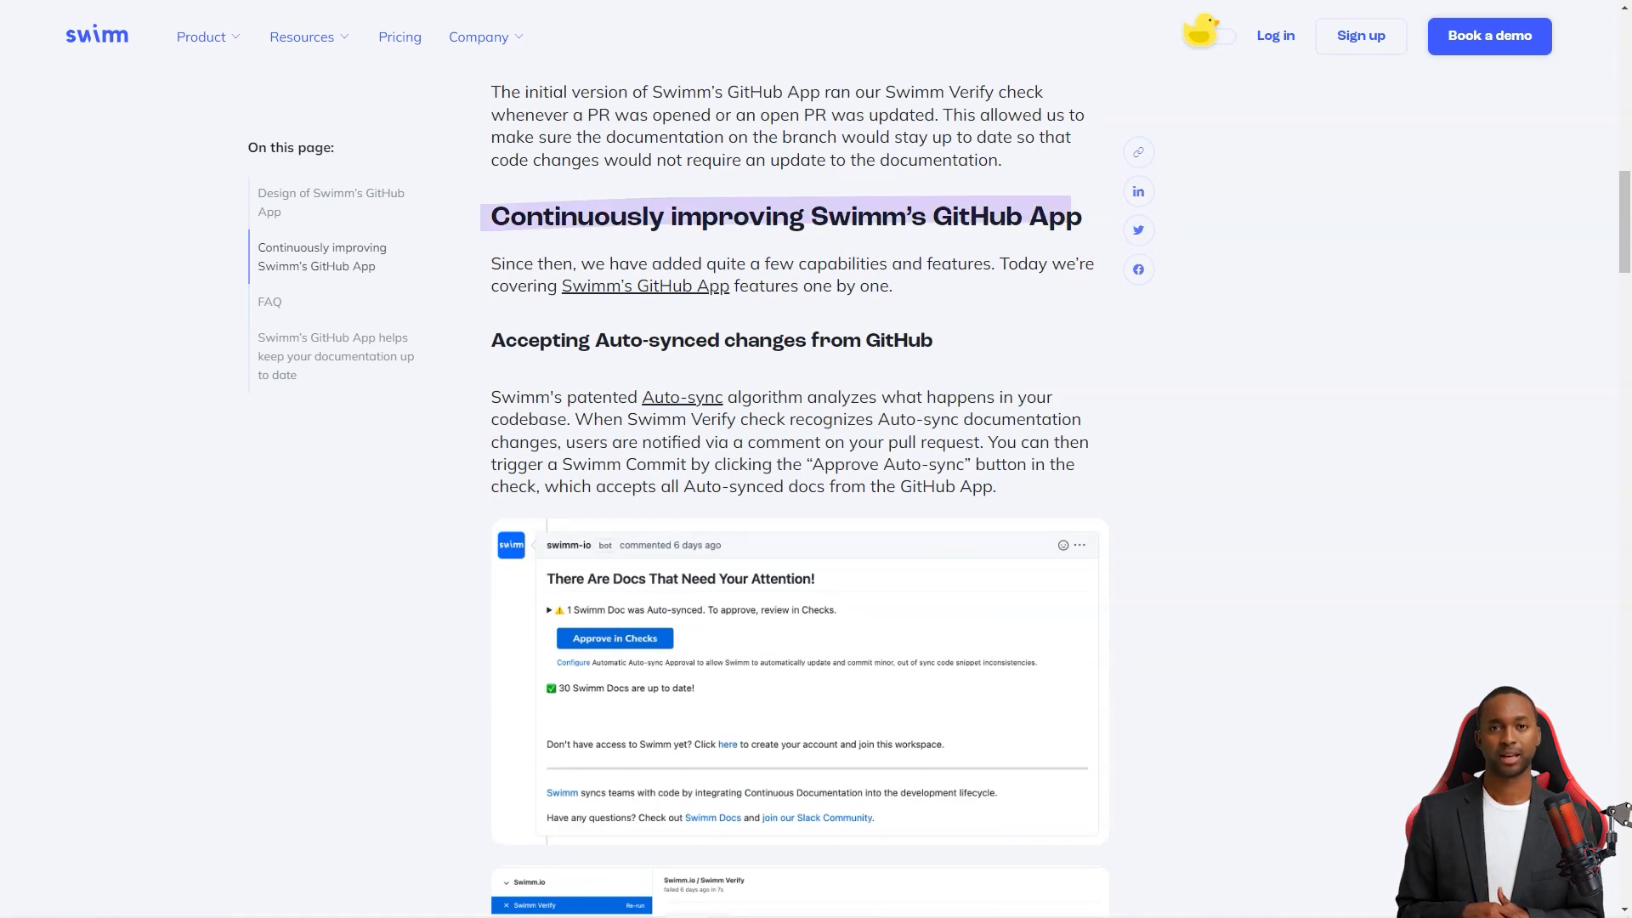
# Read the Walkthrough Documentation post, then check Swimm's plans and pricing
pyautogui.scroll(-3)
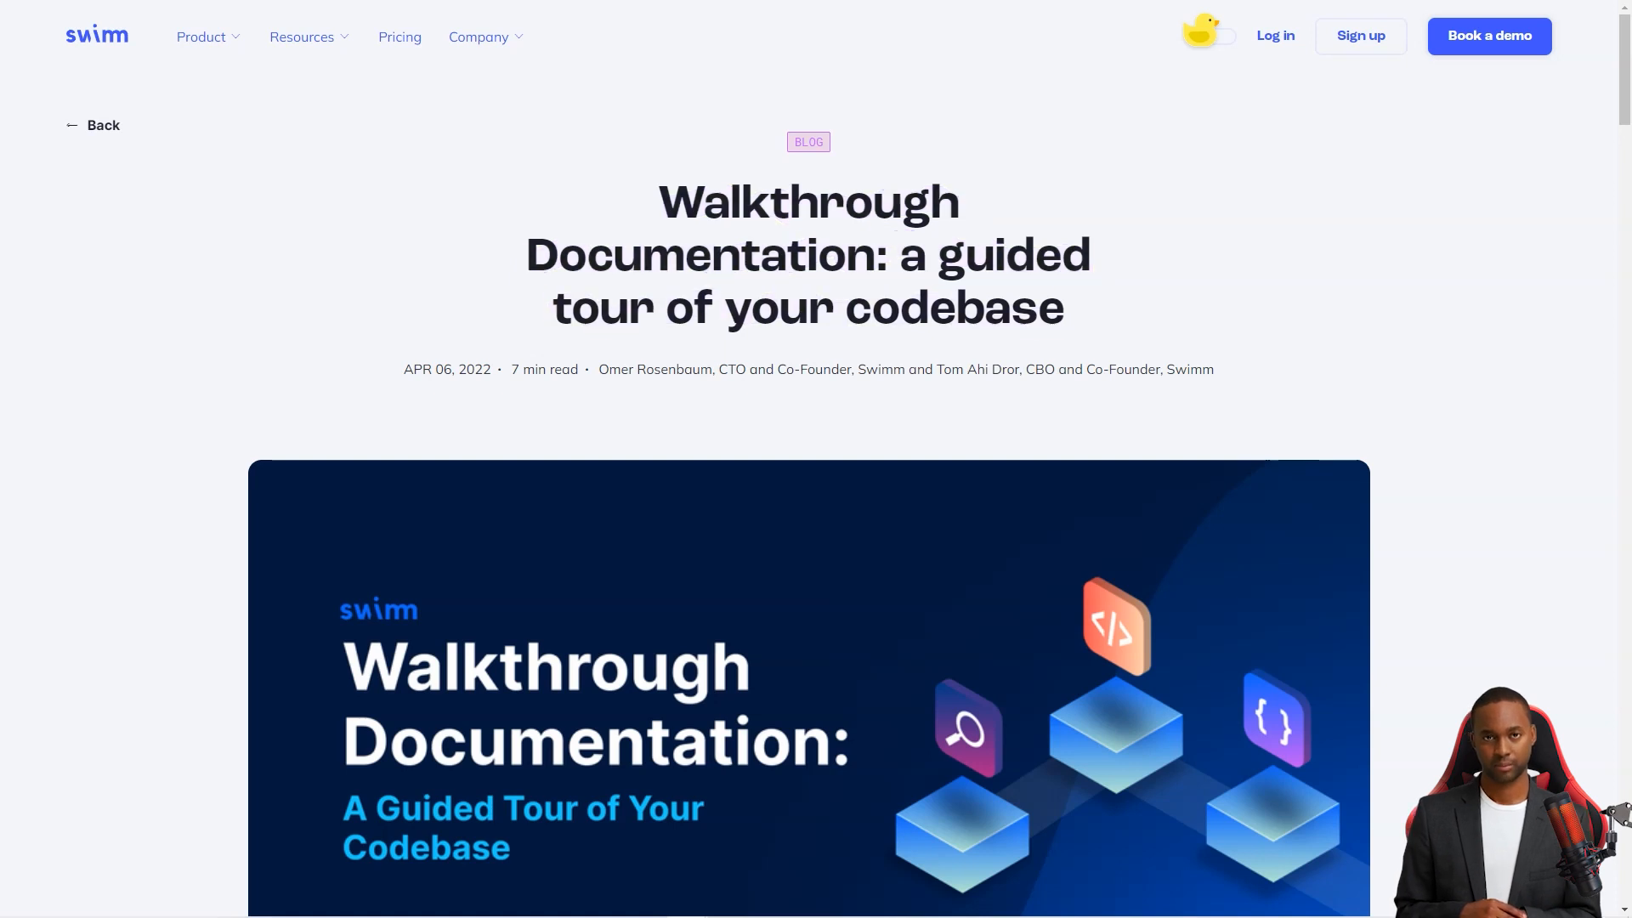
pyautogui.scroll(-3)
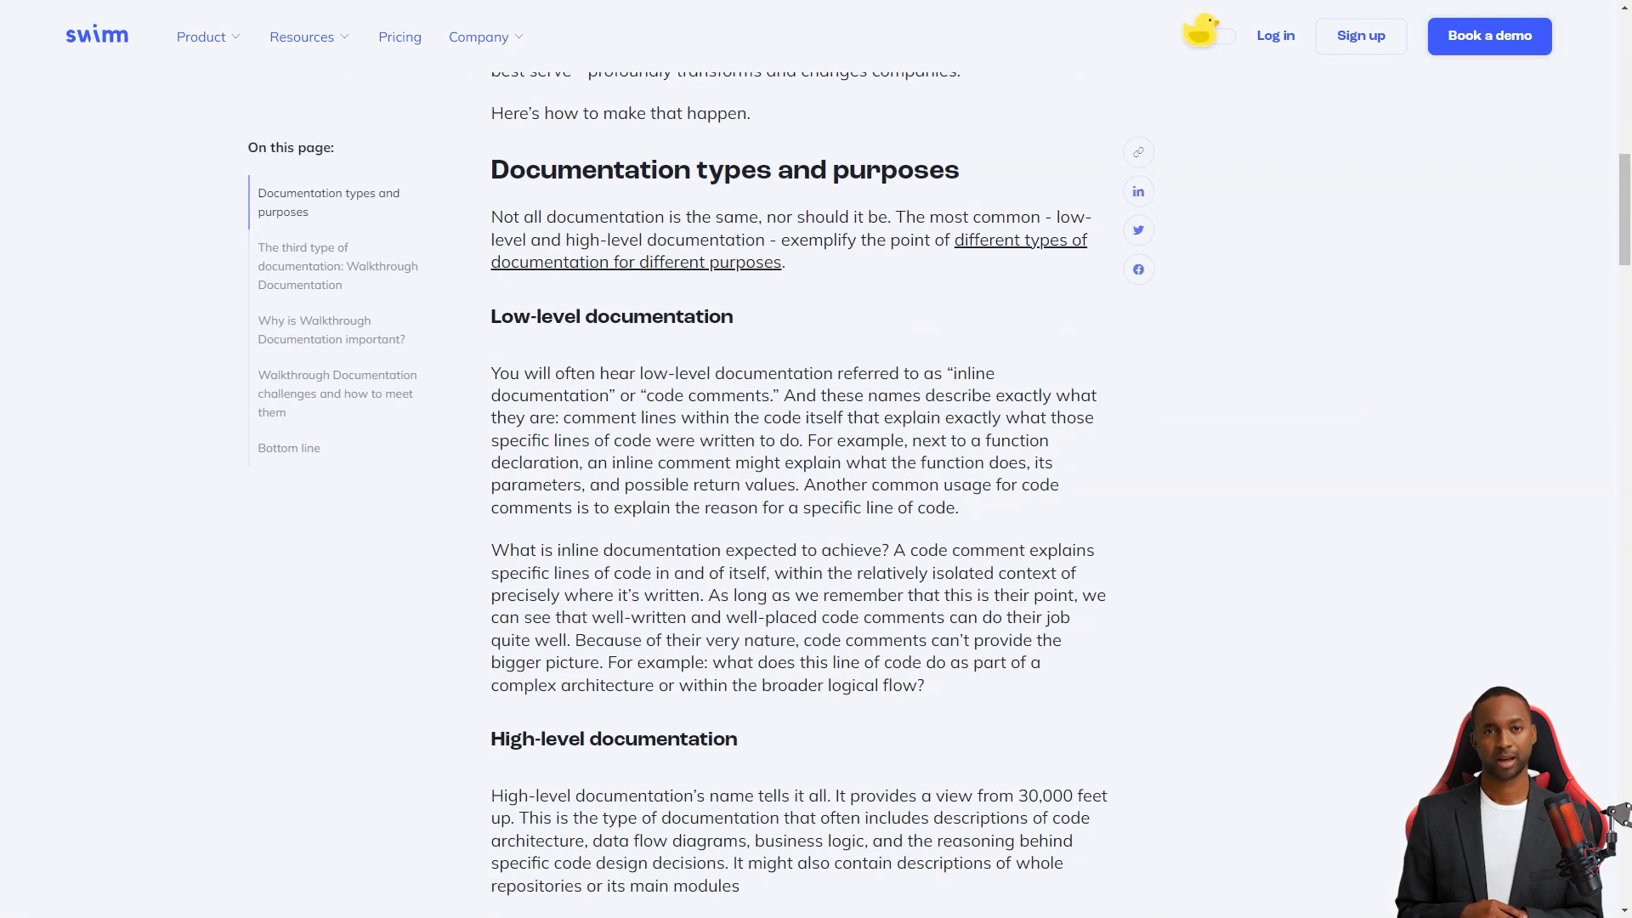
pyautogui.scroll(-3)
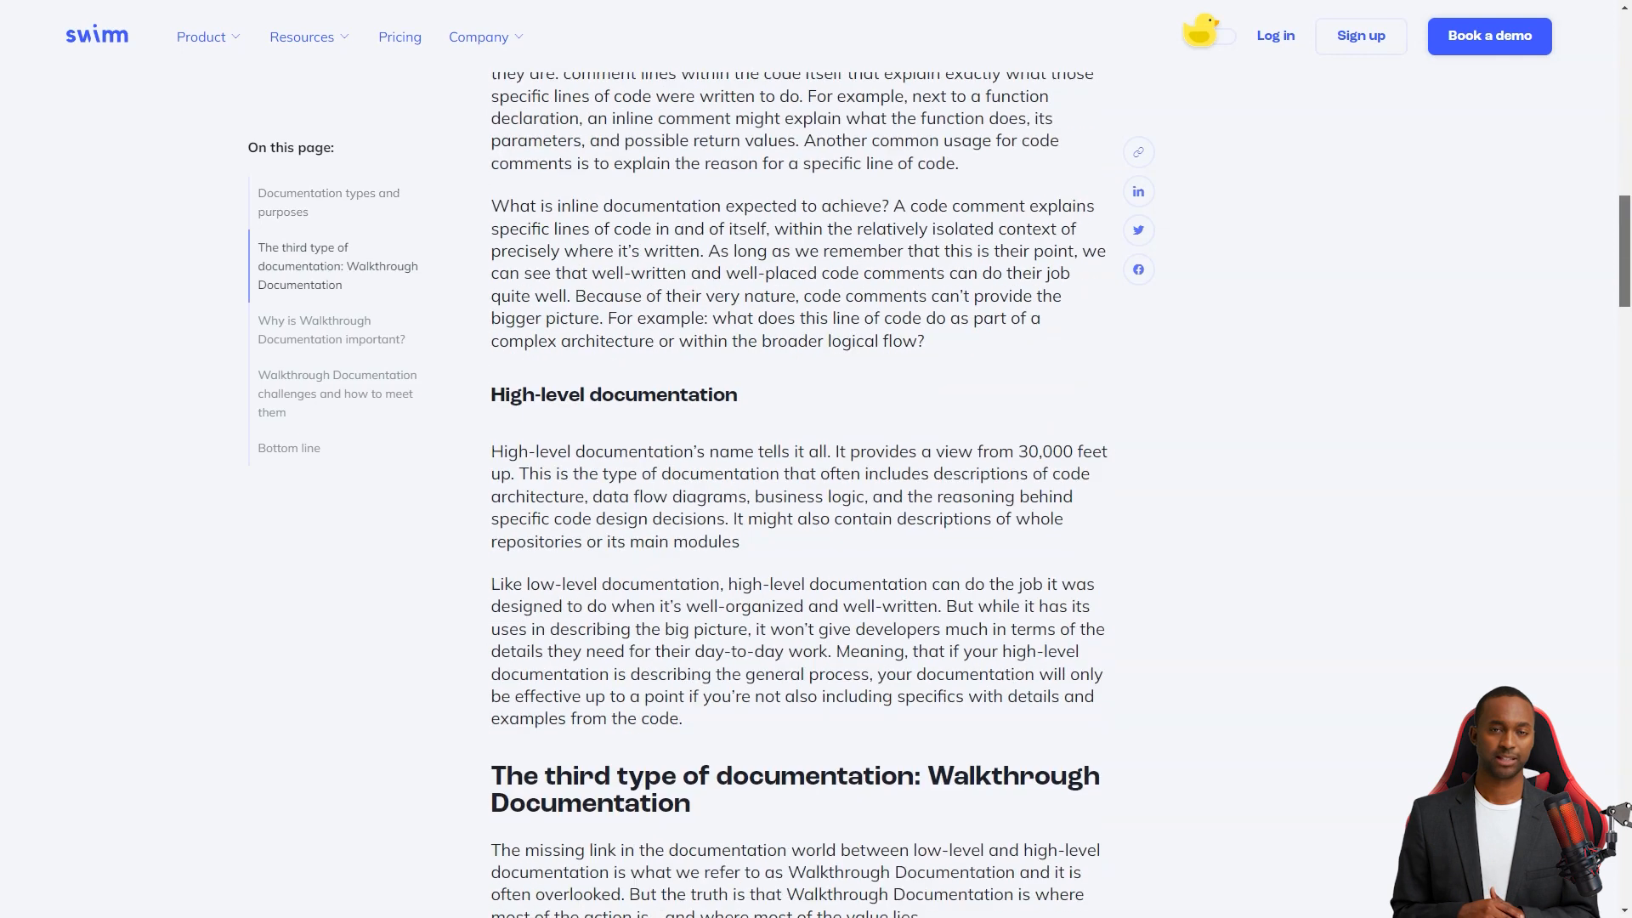
pyautogui.scroll(-3)
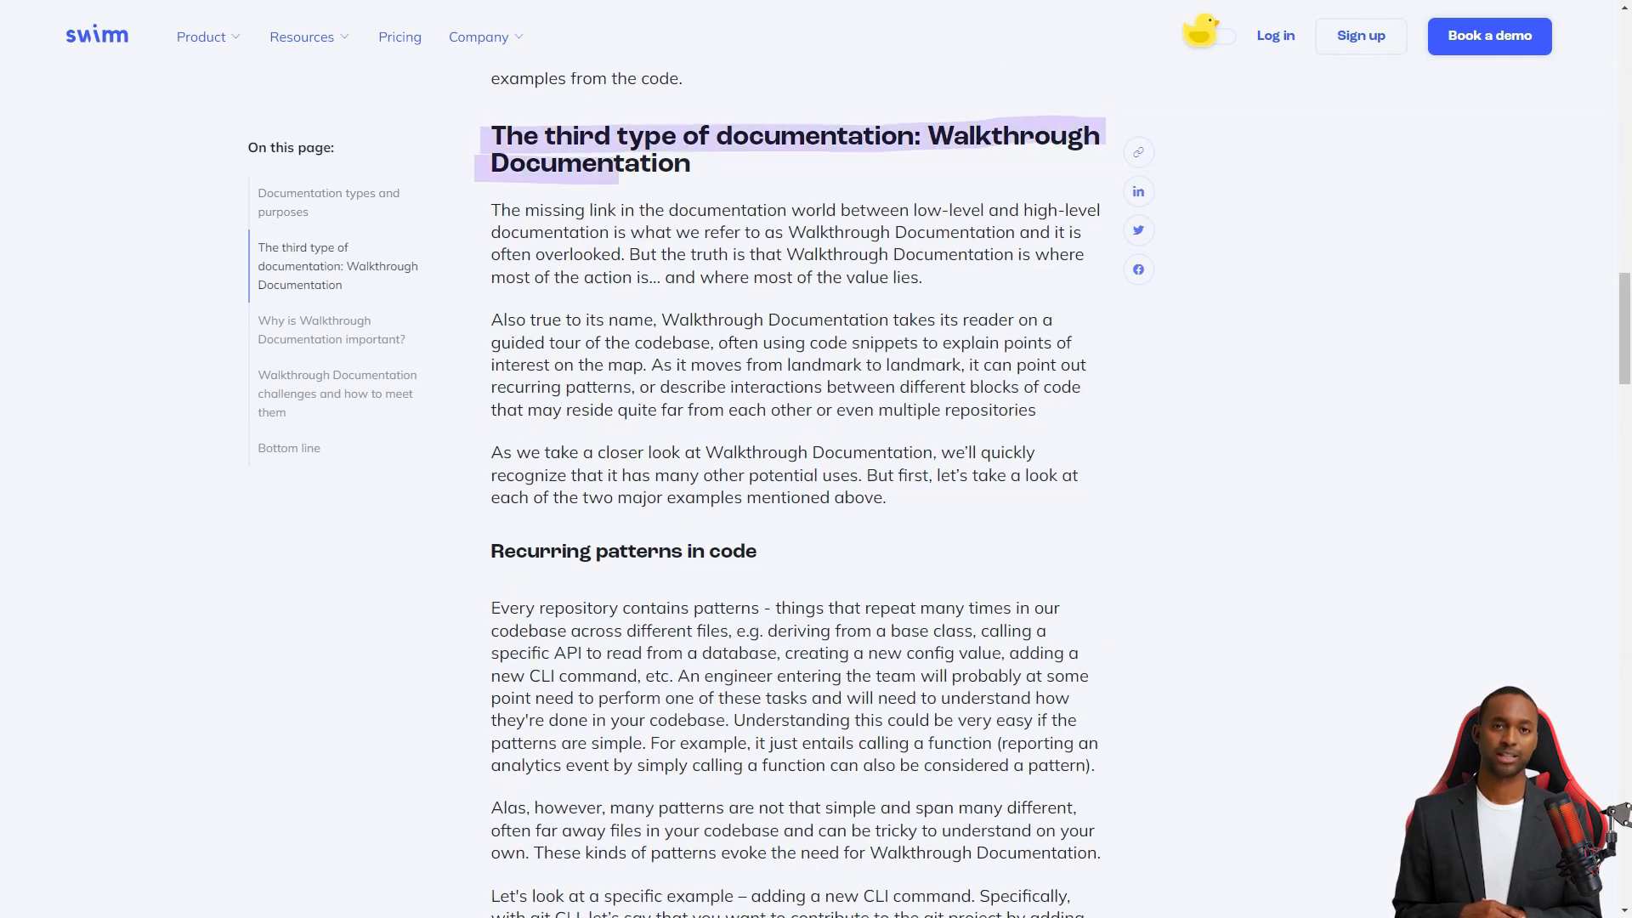
pyautogui.click(399, 36)
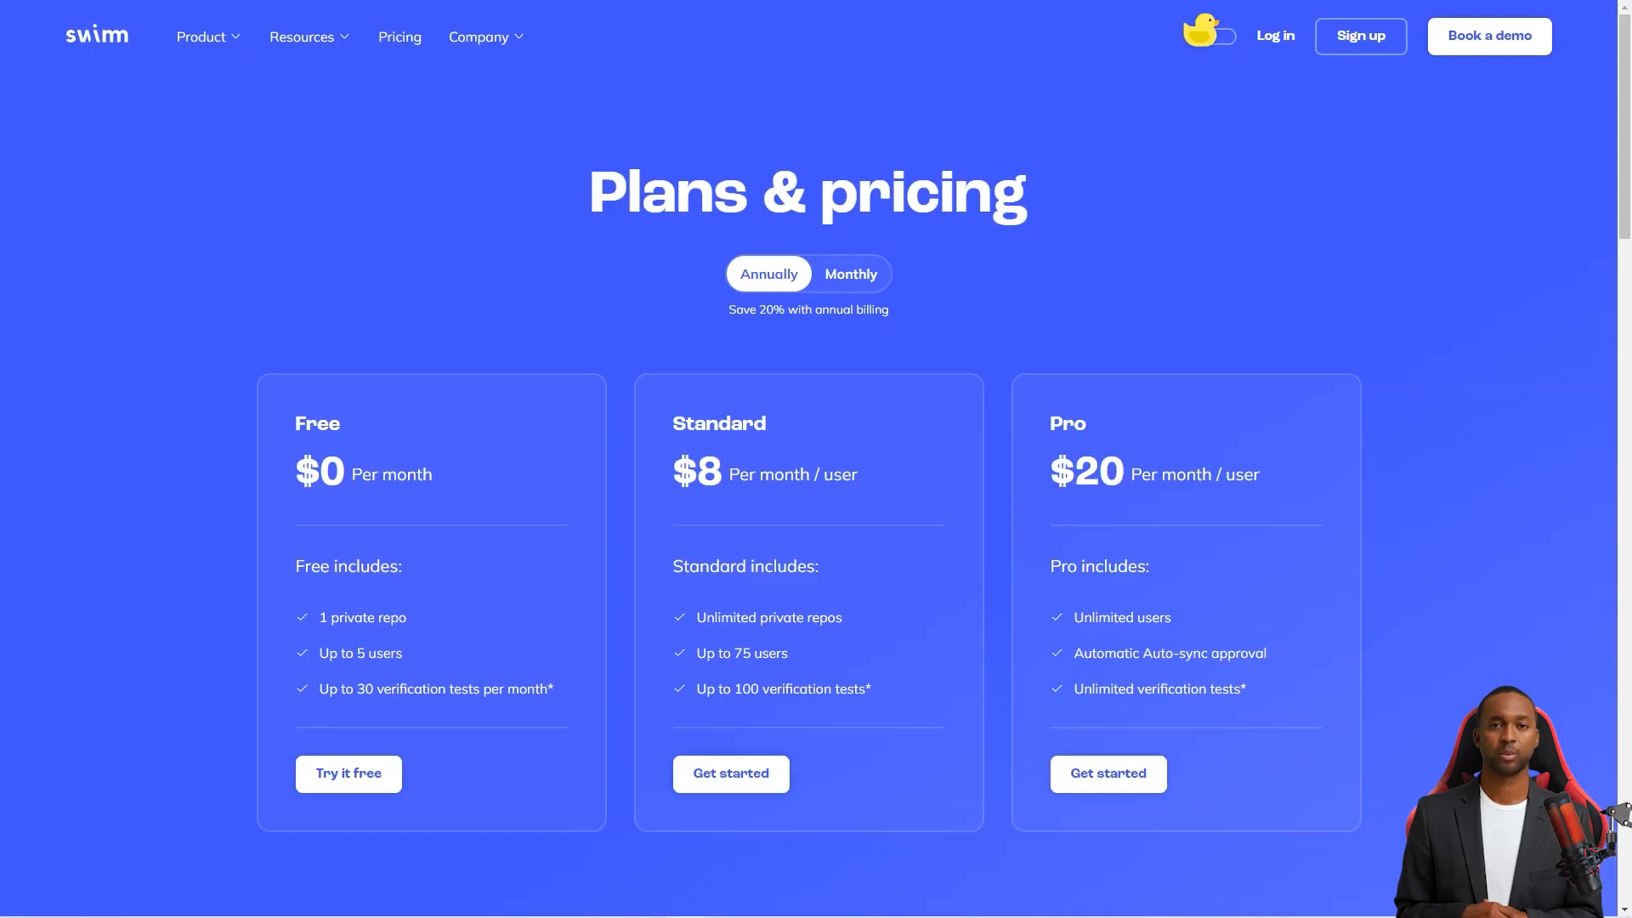
pyautogui.click(851, 274)
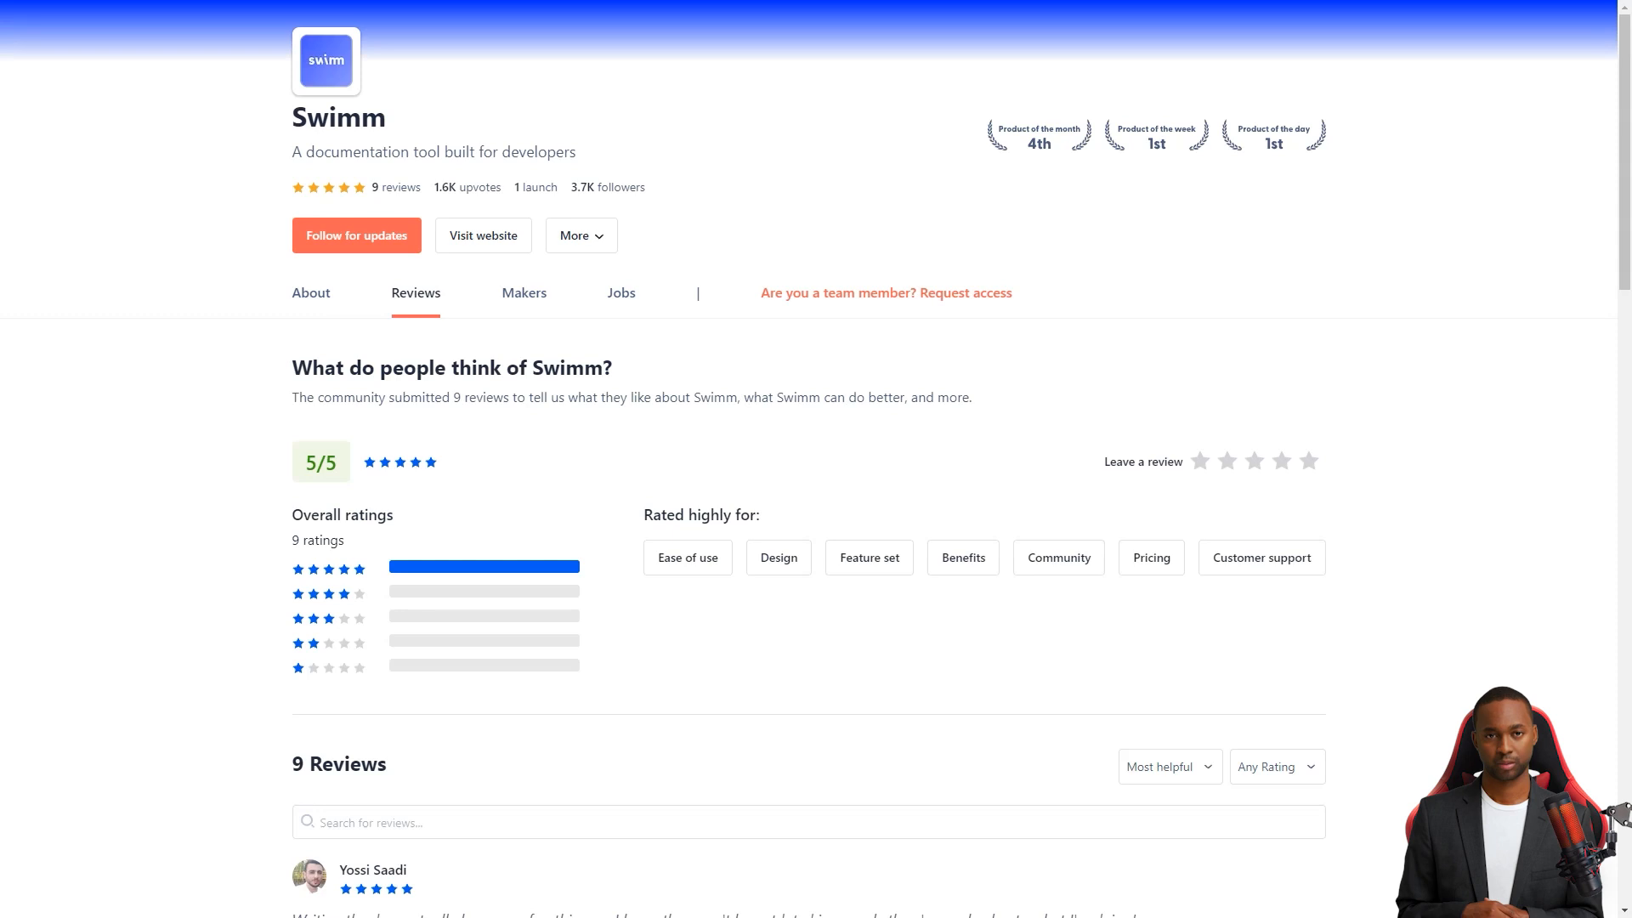
# Scroll Swimm's nine Product Hunt reviews, highlighting a phrase and 'Excellent offering' while reading
pyautogui.scroll(-3)
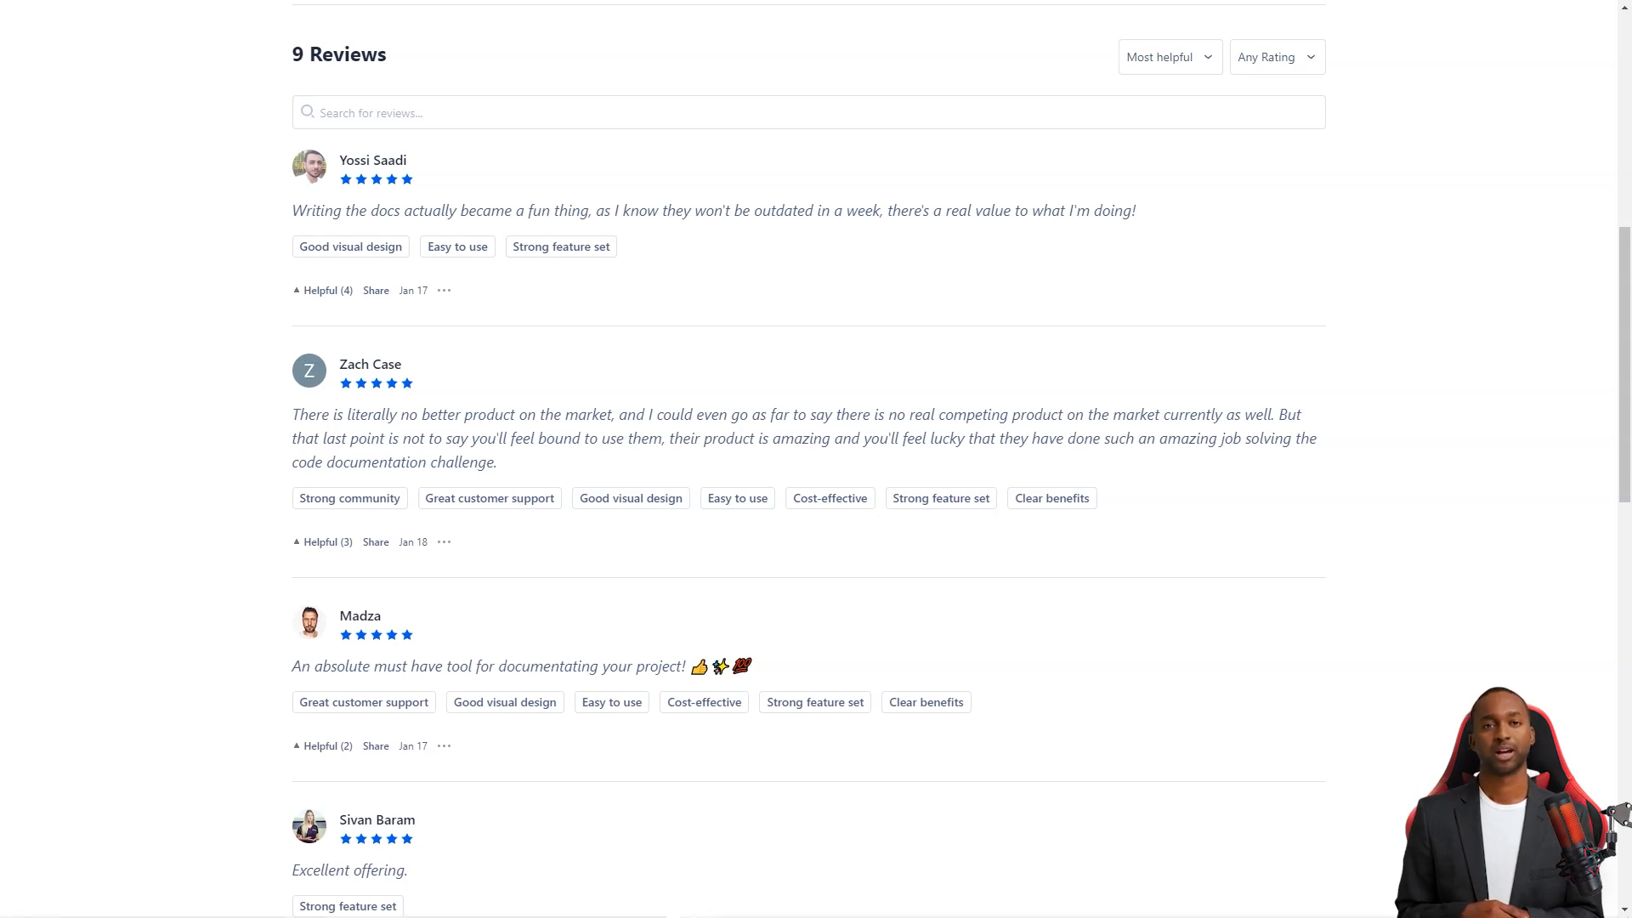
pyautogui.moveTo(662, 439); pyautogui.dragTo(739, 438)
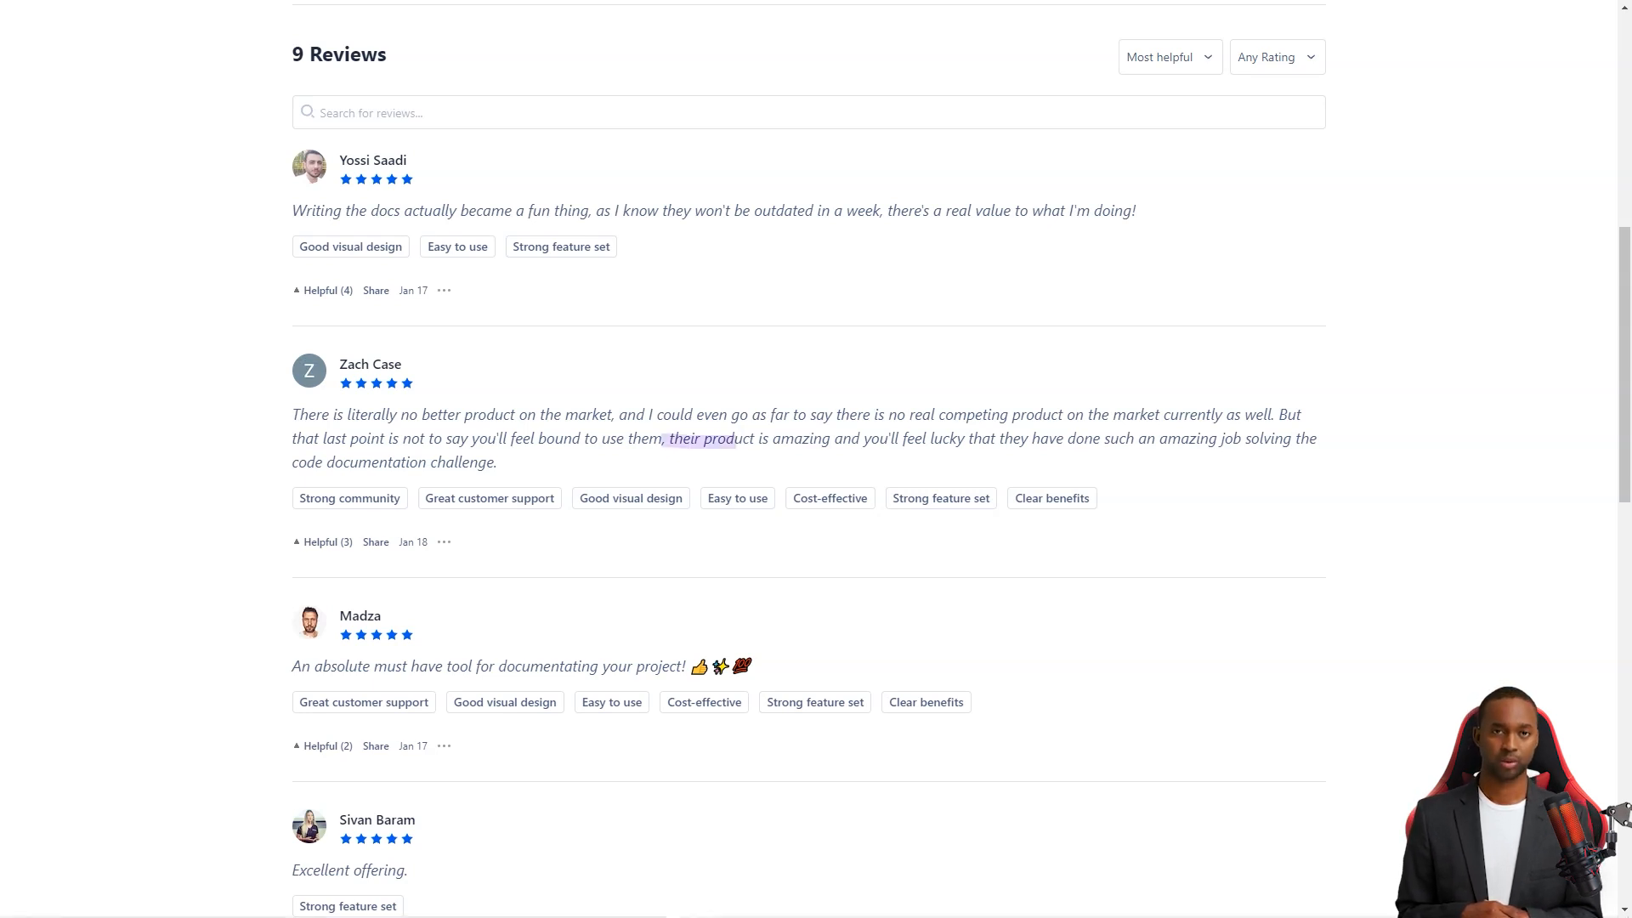
pyautogui.scroll(-3)
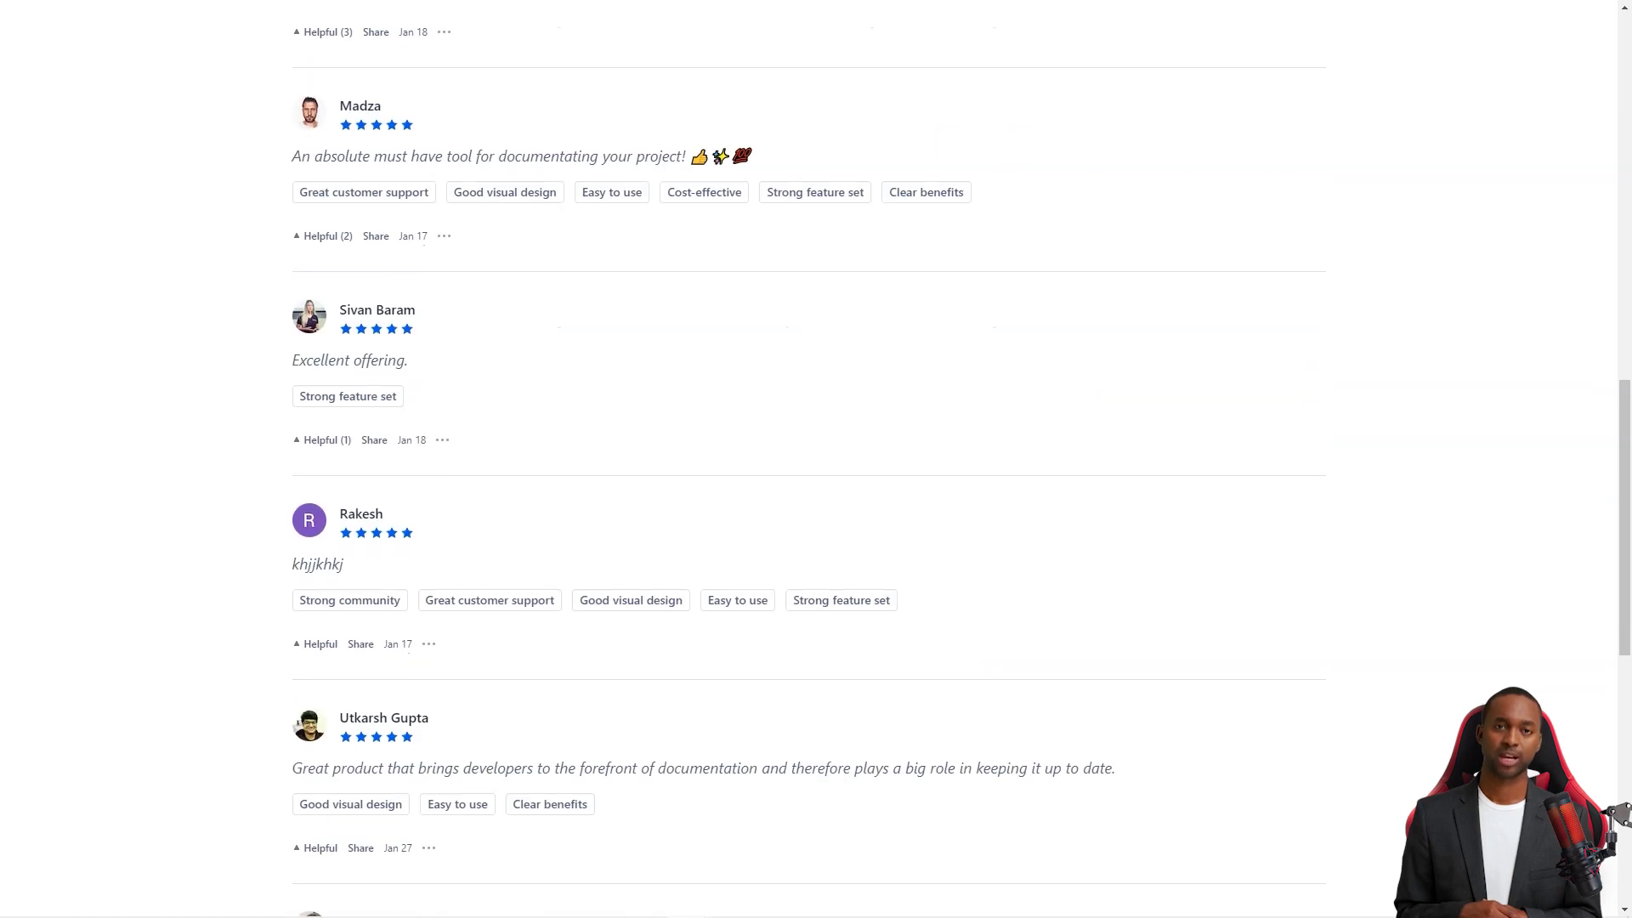
pyautogui.doubleClick(348, 360)
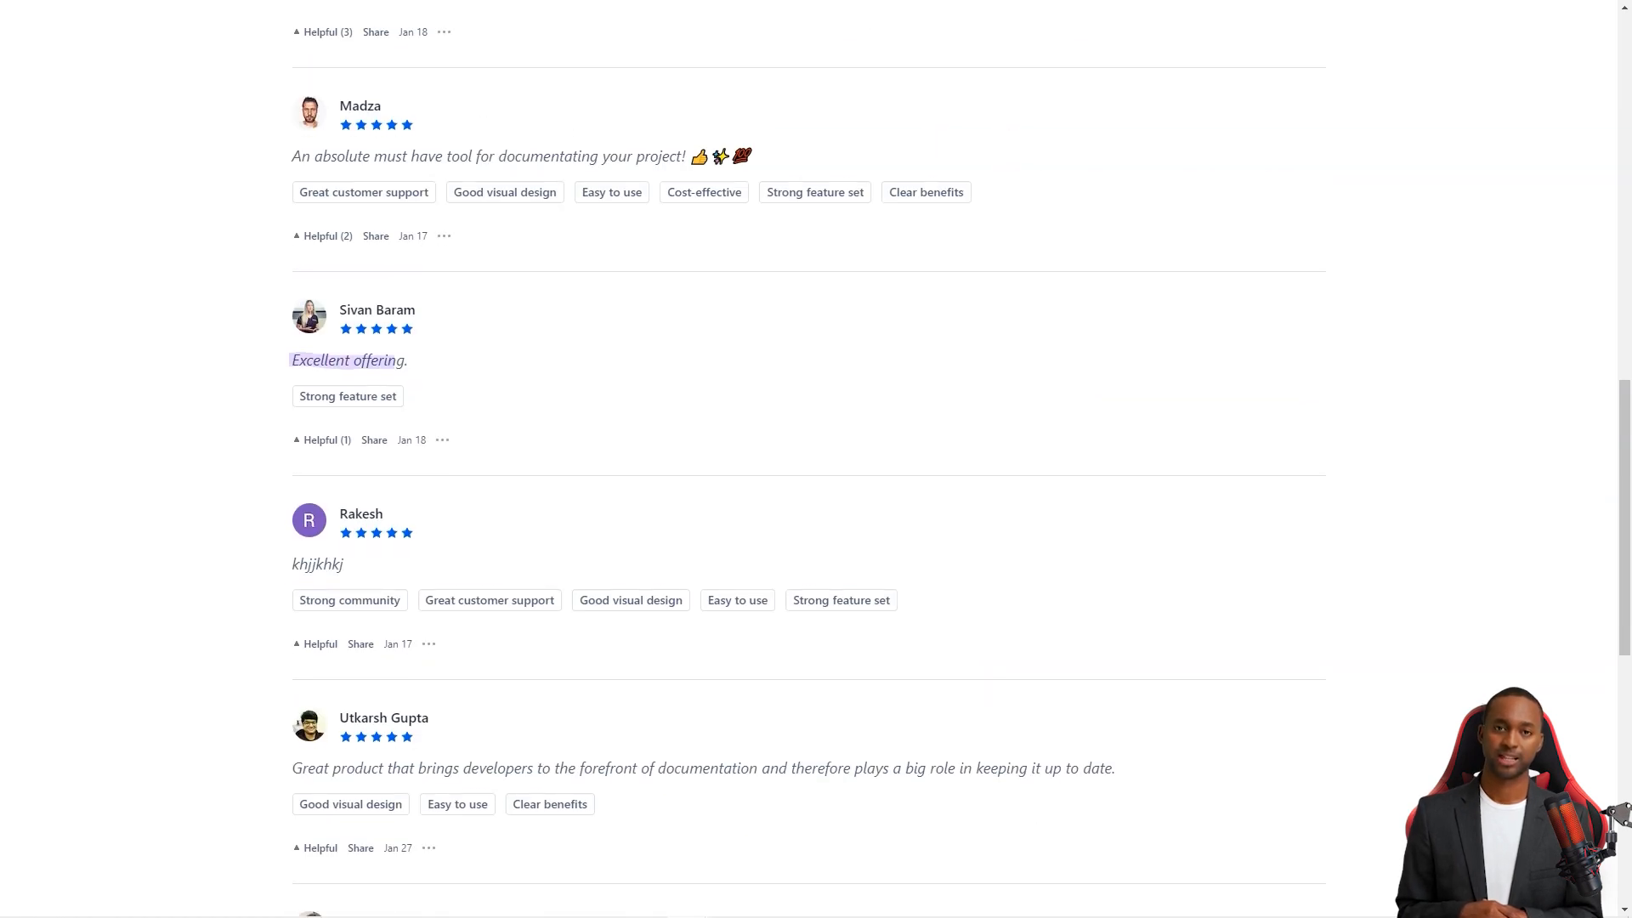
pyautogui.scroll(-3)
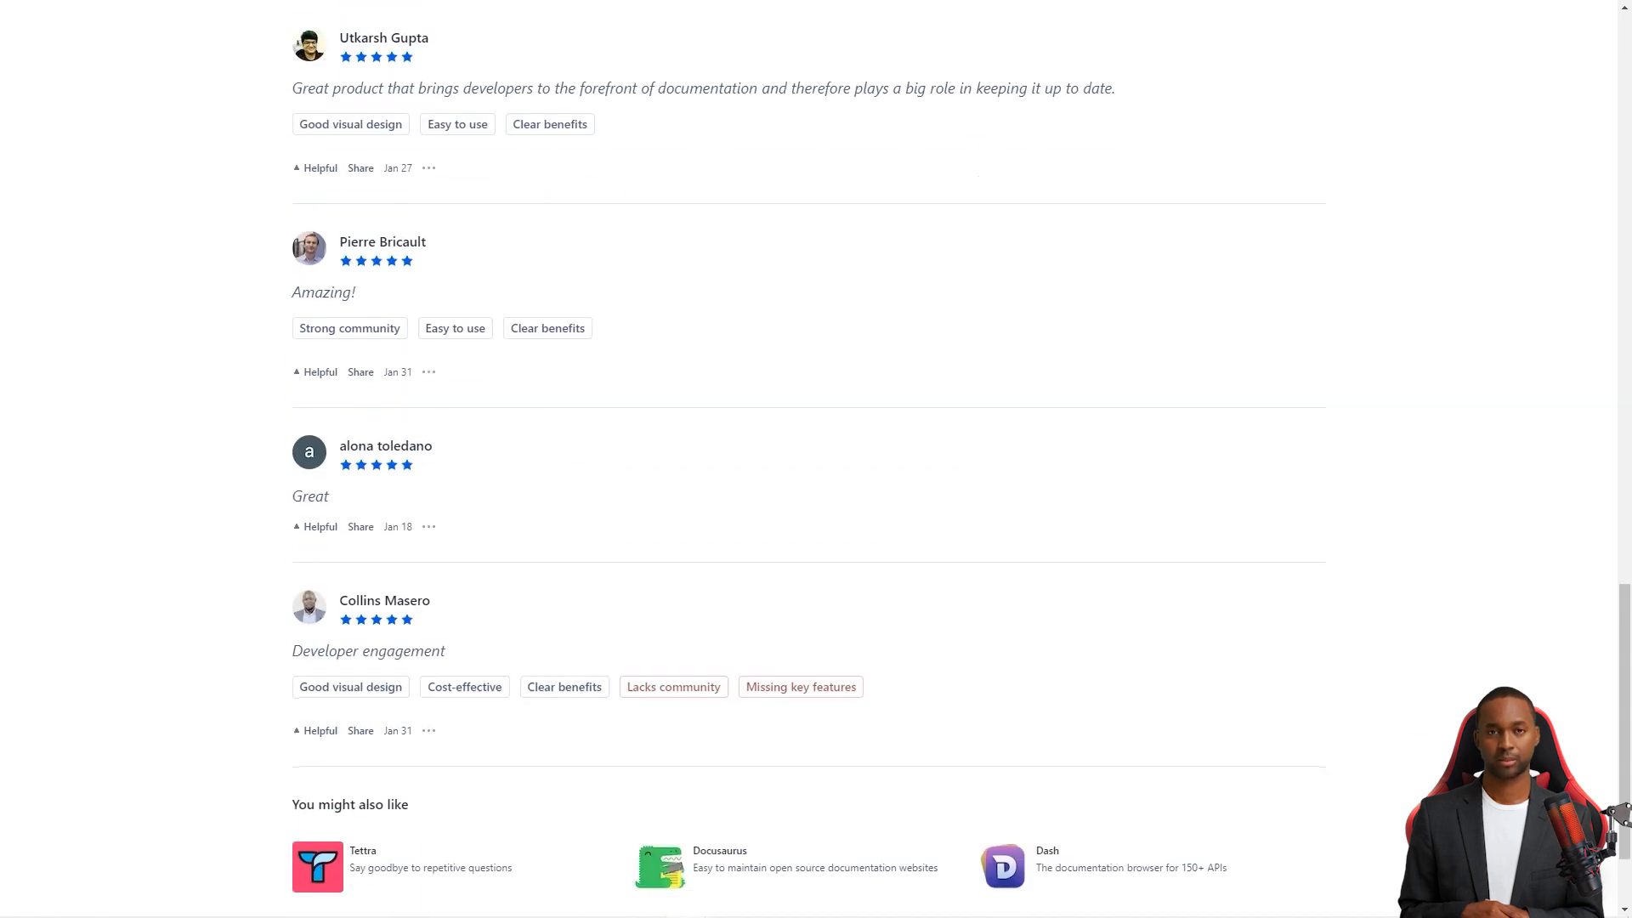